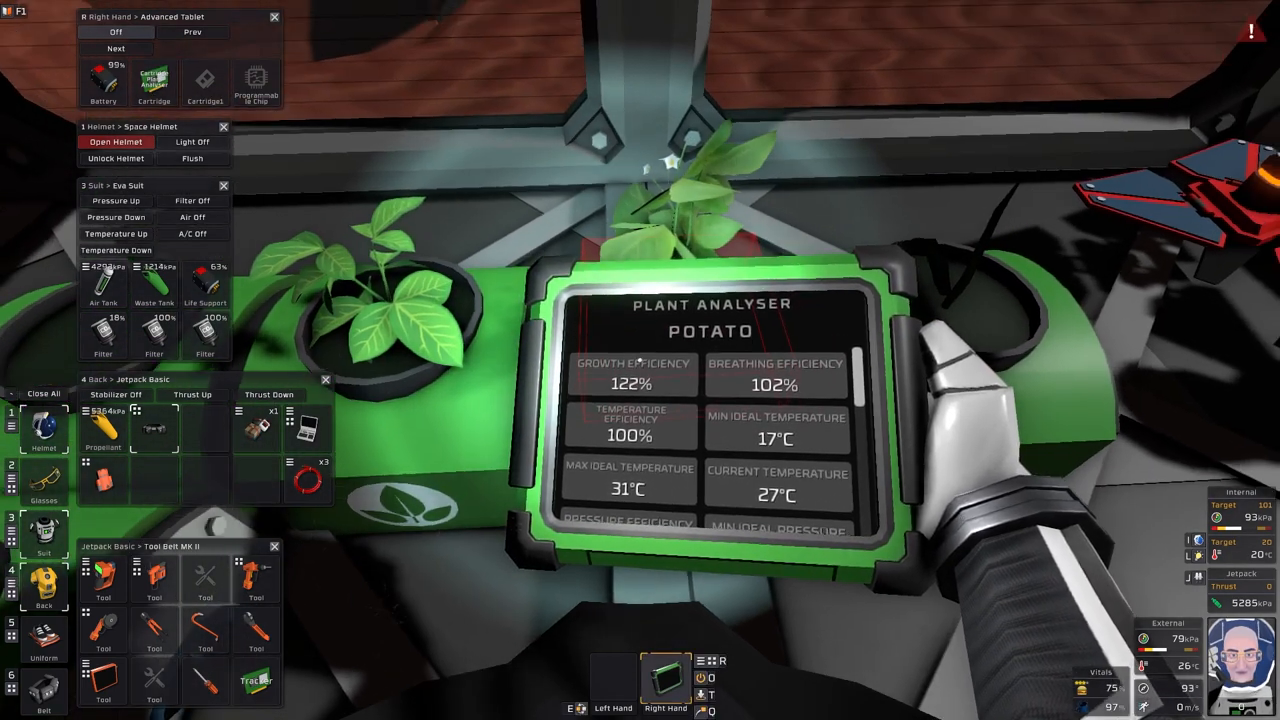
Stow the tablet and close the Tool Belt MK II inventory panel.
scroll(down, 3)
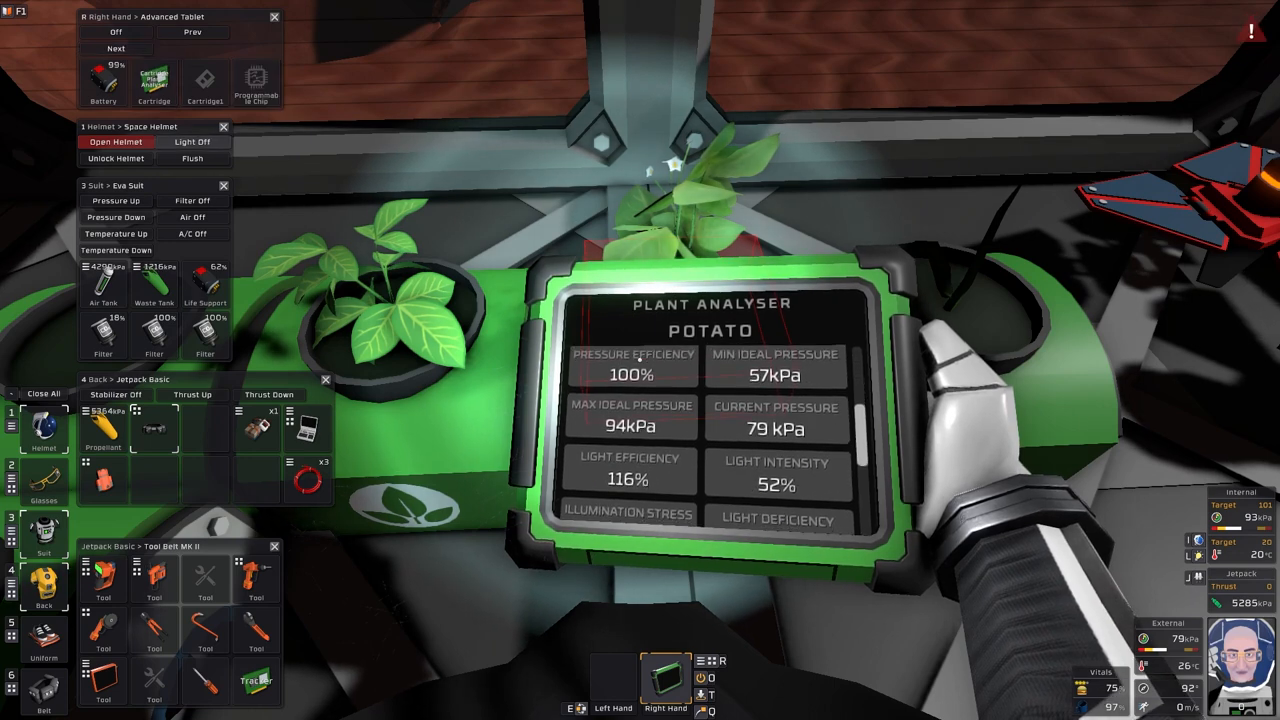
scroll(down, 3)
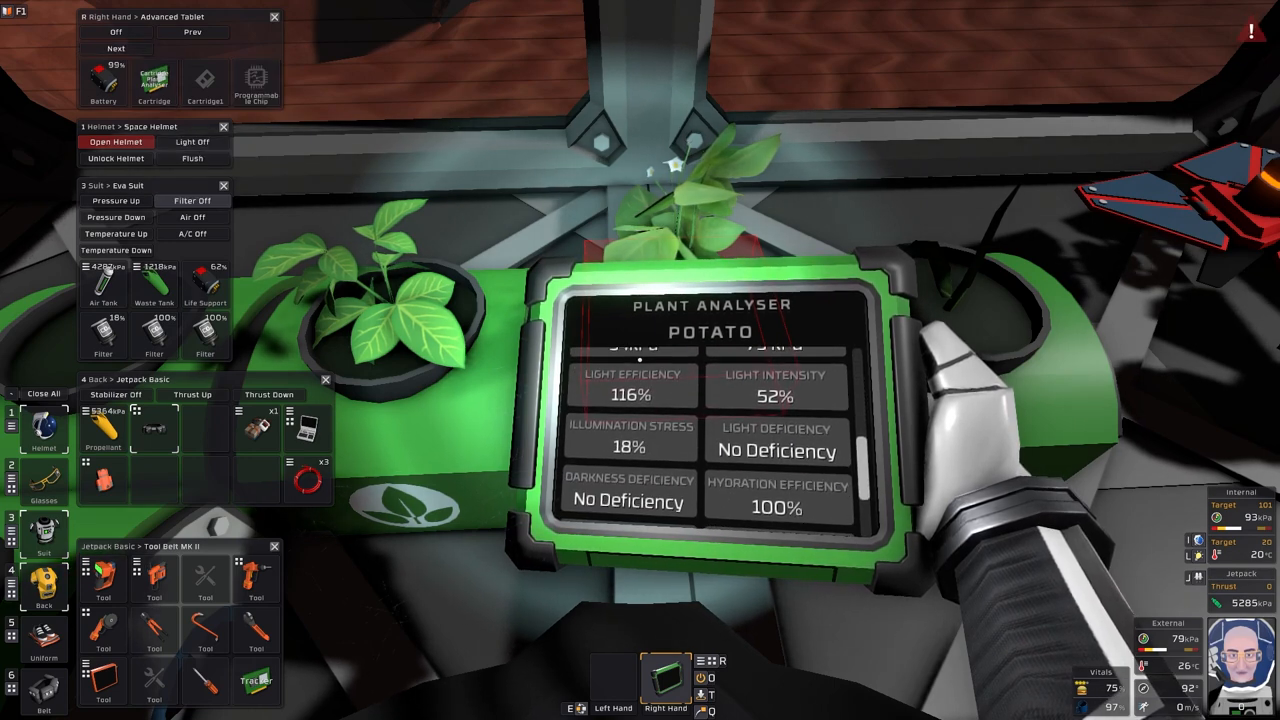
scroll(down, 3)
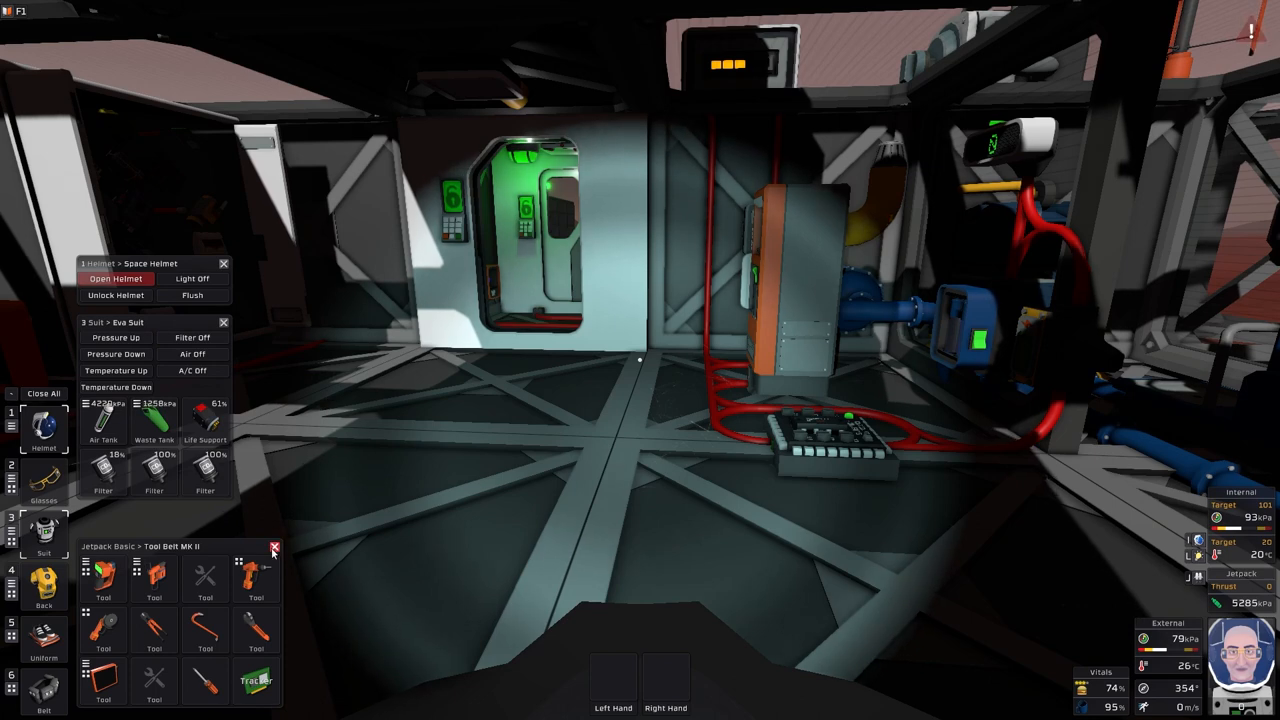
click(274, 547)
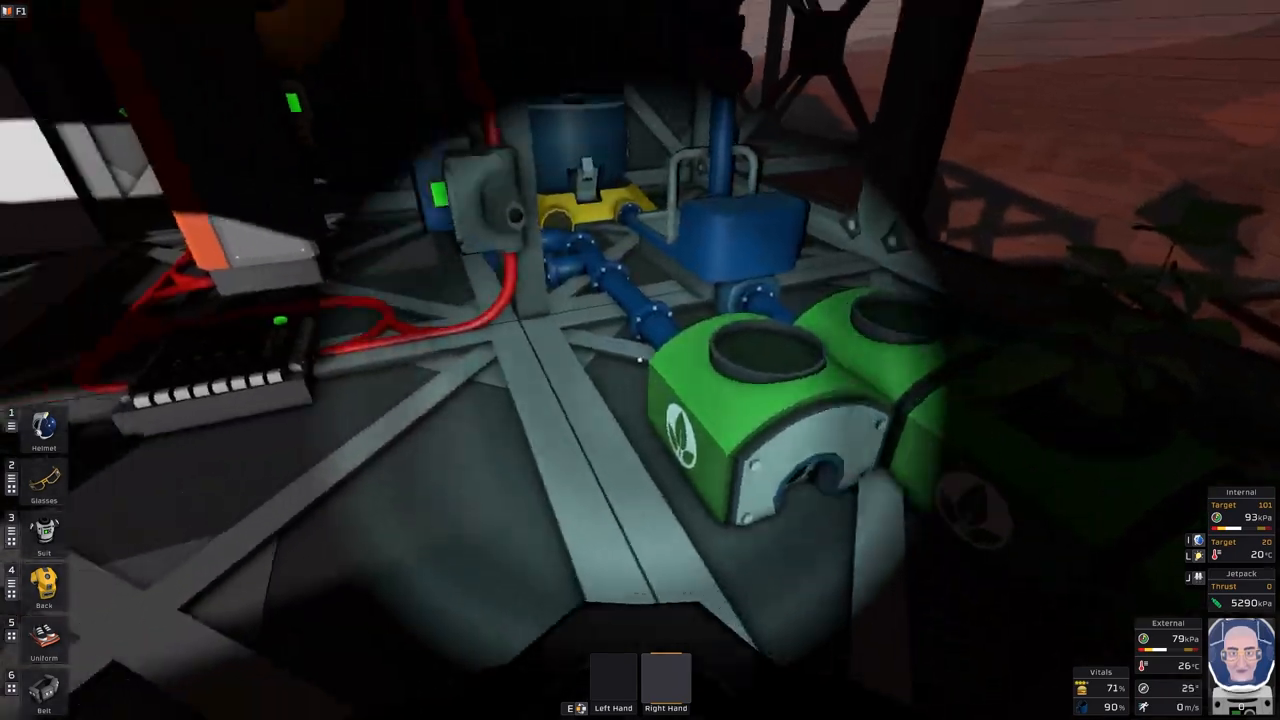
mouse_move(640, 360)
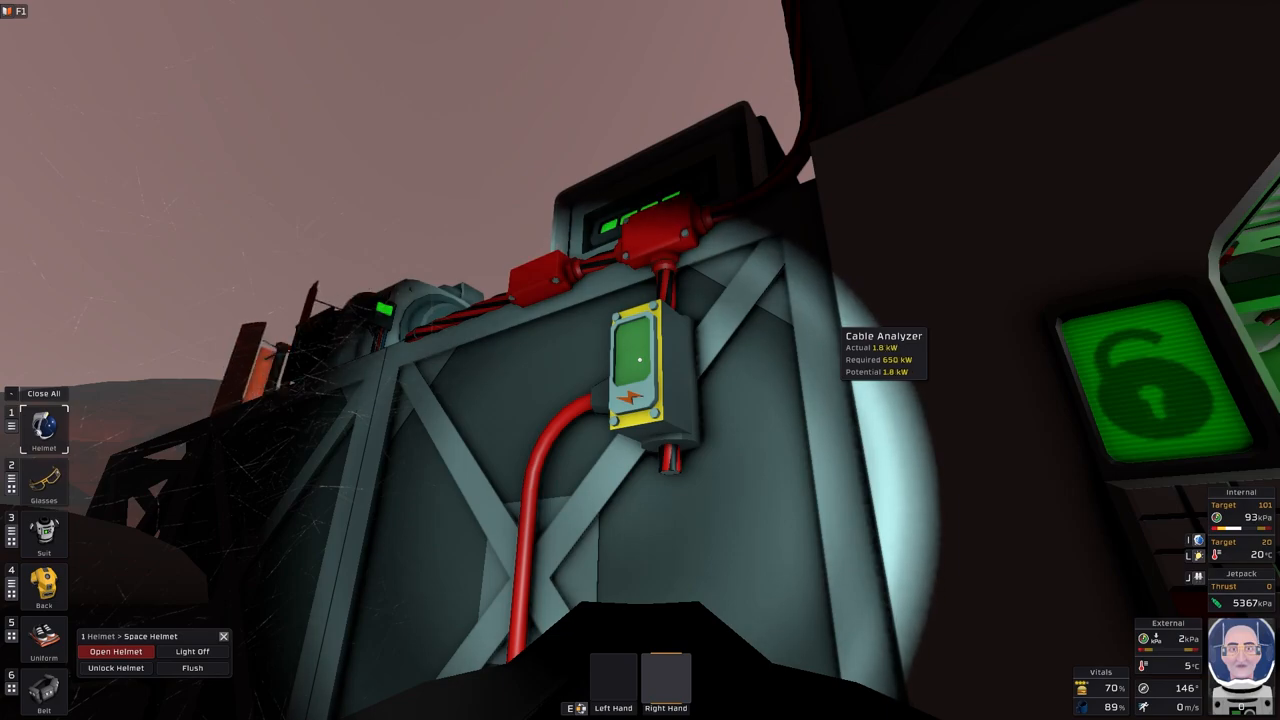
mouse_move(640, 360)
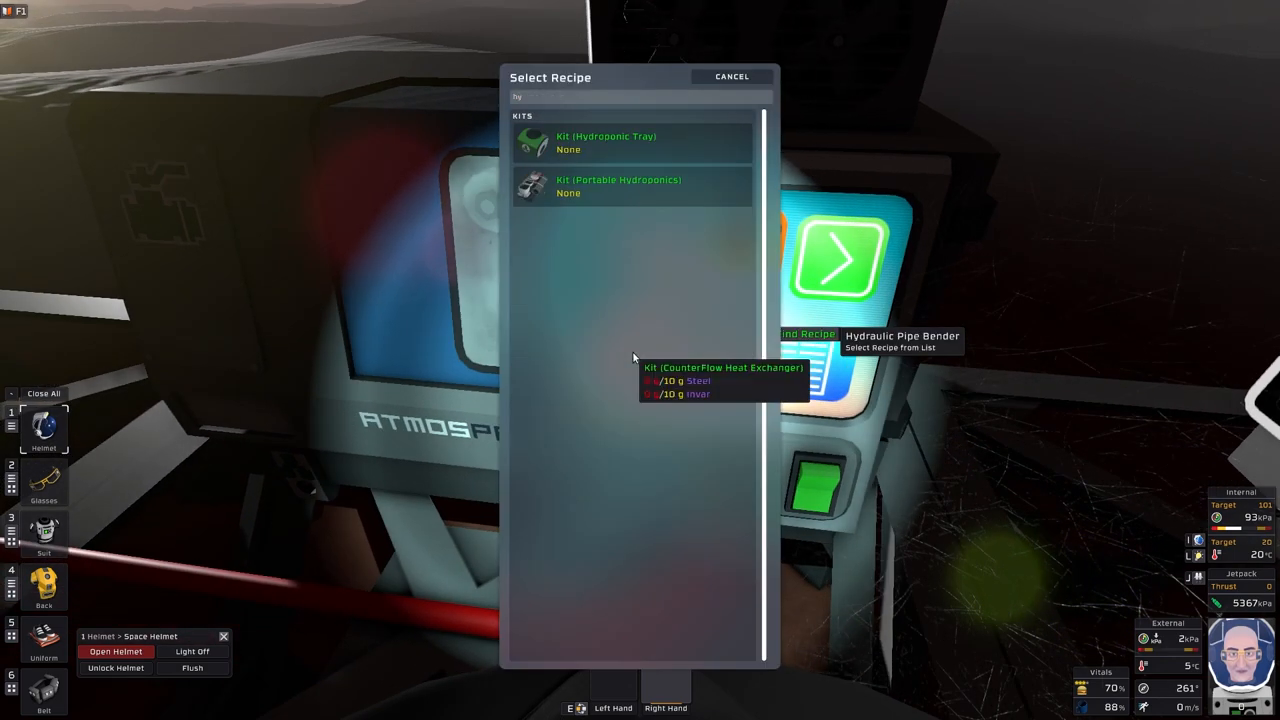
Set the pipe bender to Kit (Hydroponic Tray) and build one.
click(606, 142)
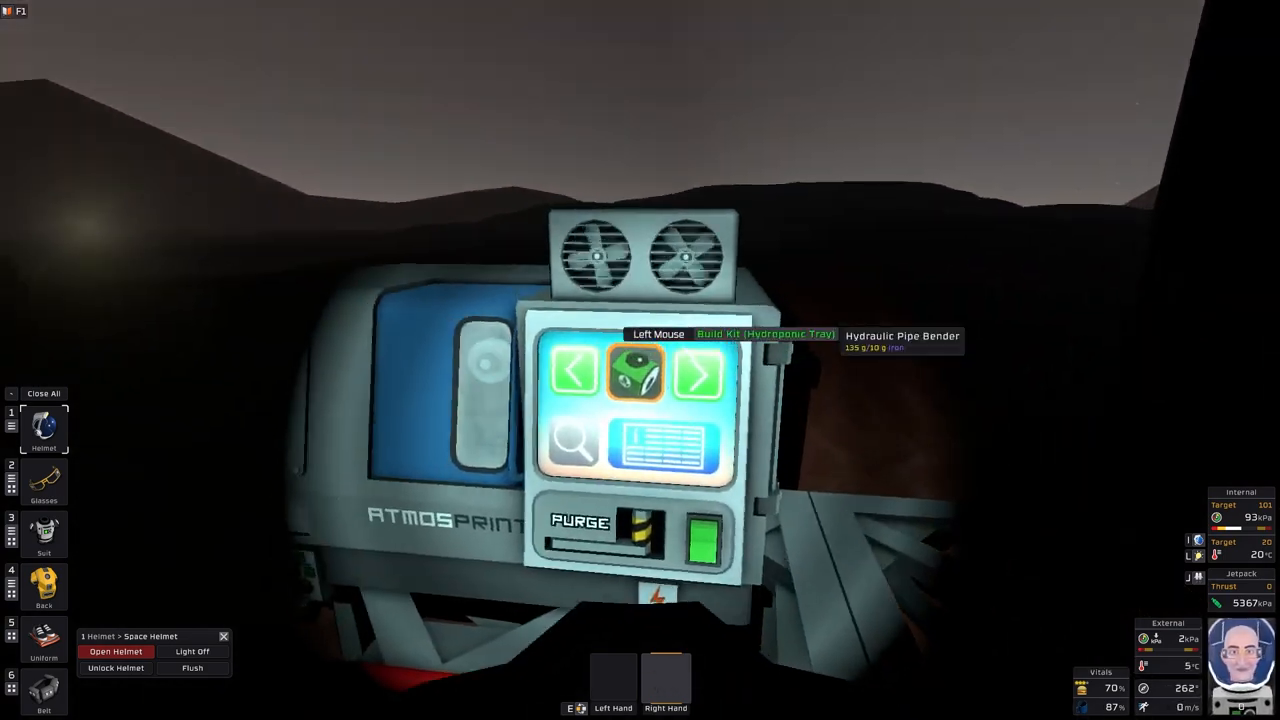
click(637, 372)
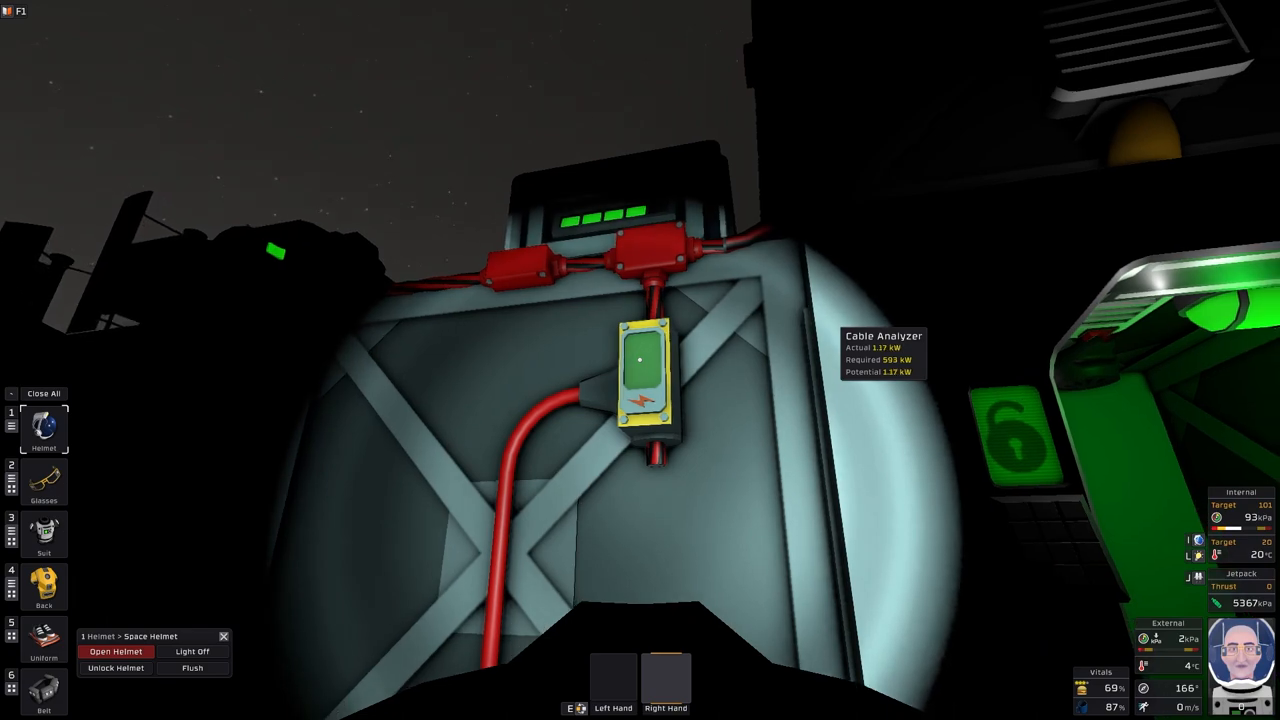
mouse_move(640, 360)
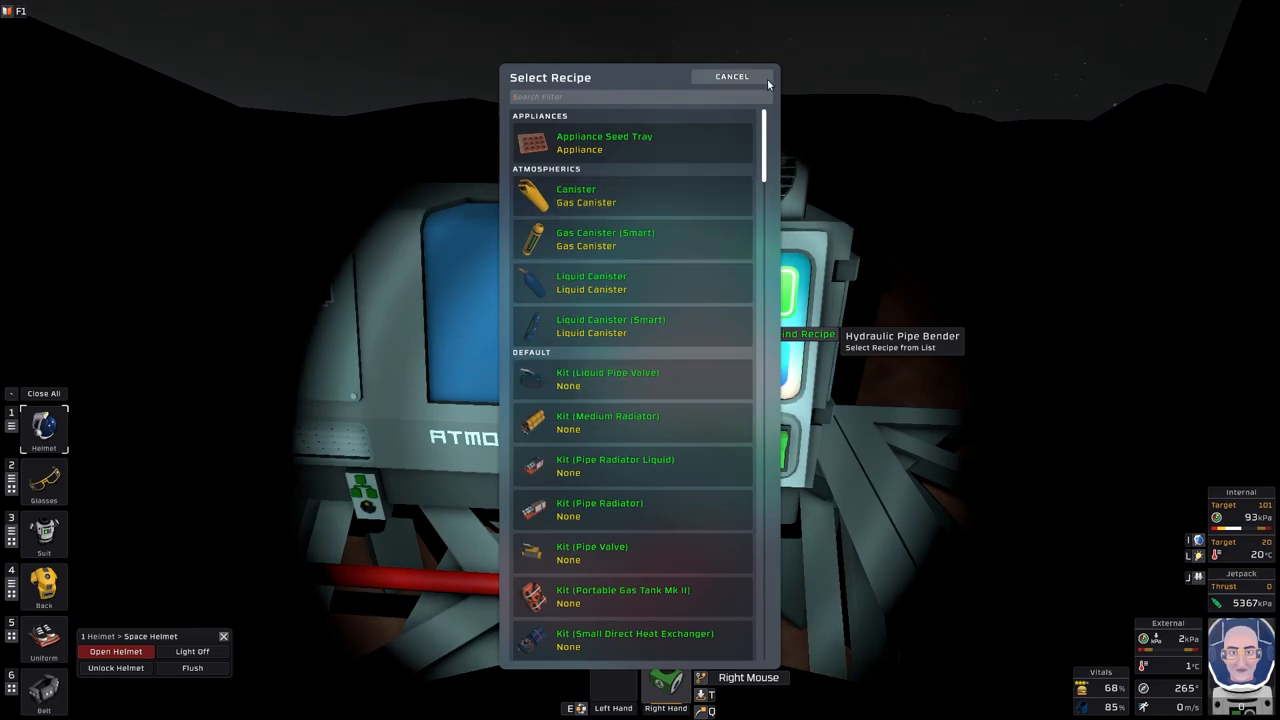
Dismiss the pipe bender recipes and print a Kit (Flashing Light) filtered by 'ligh'.
click(731, 76)
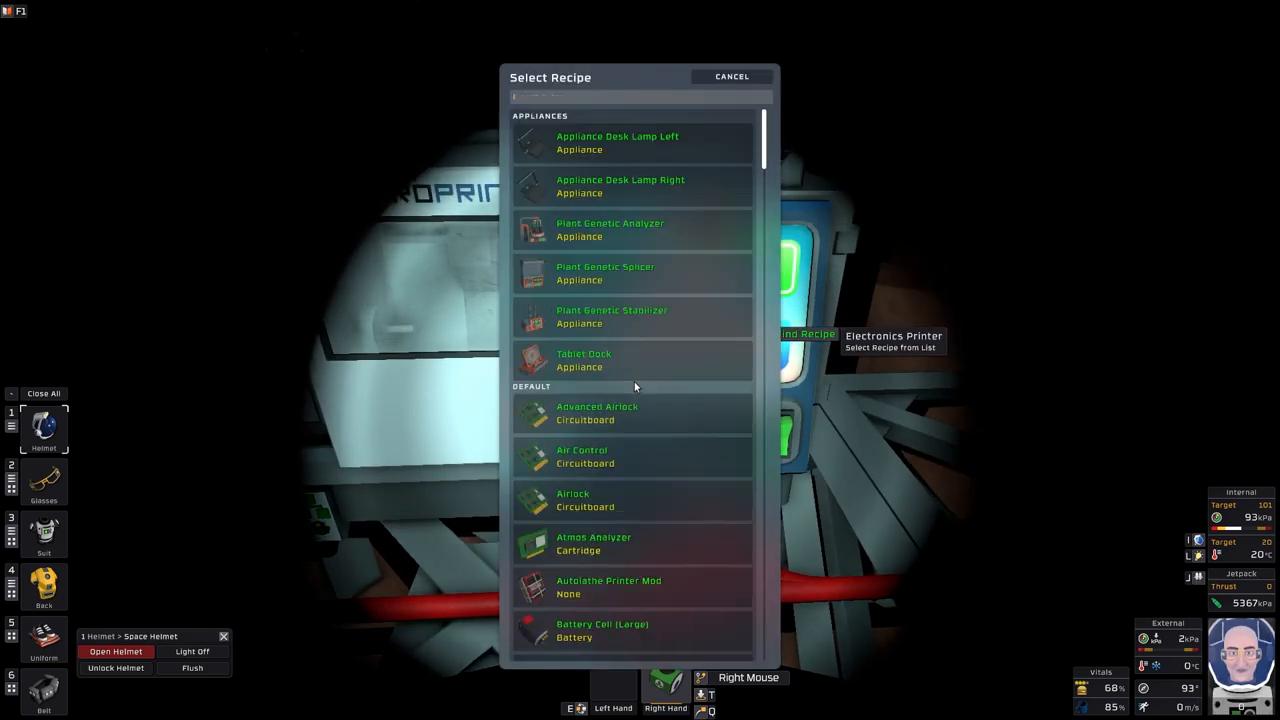
text(ligh)
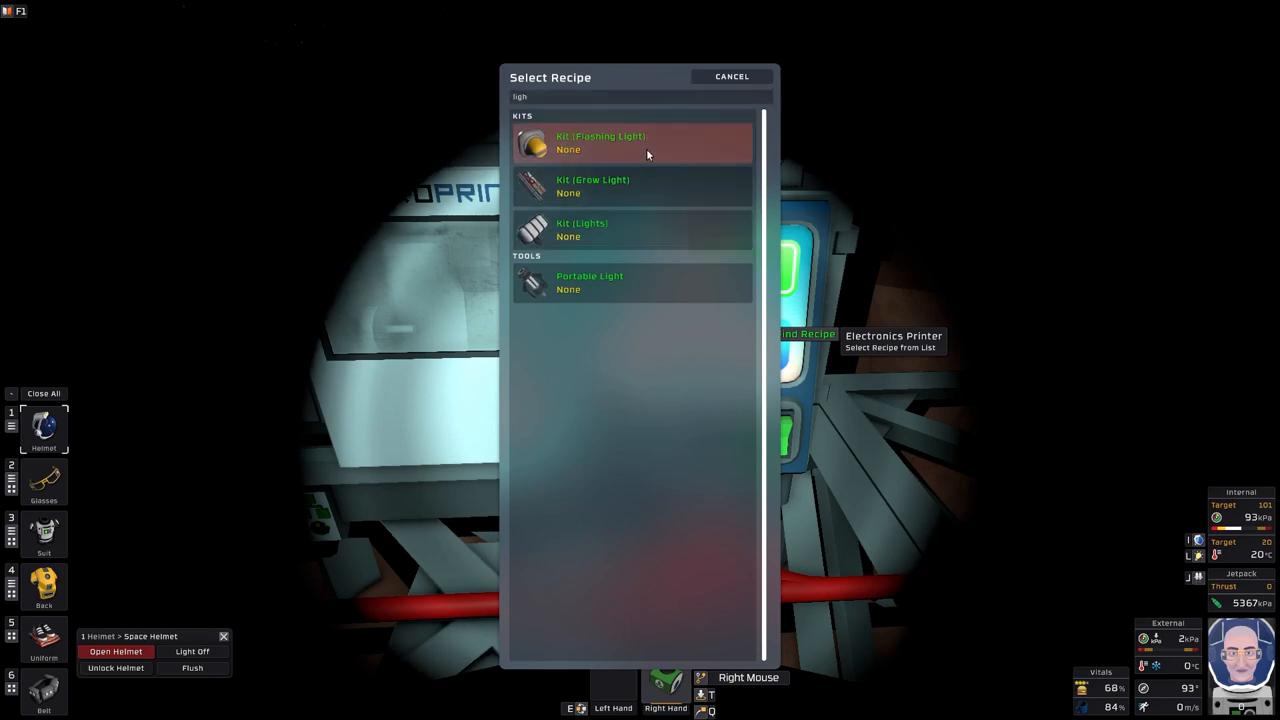
click(632, 142)
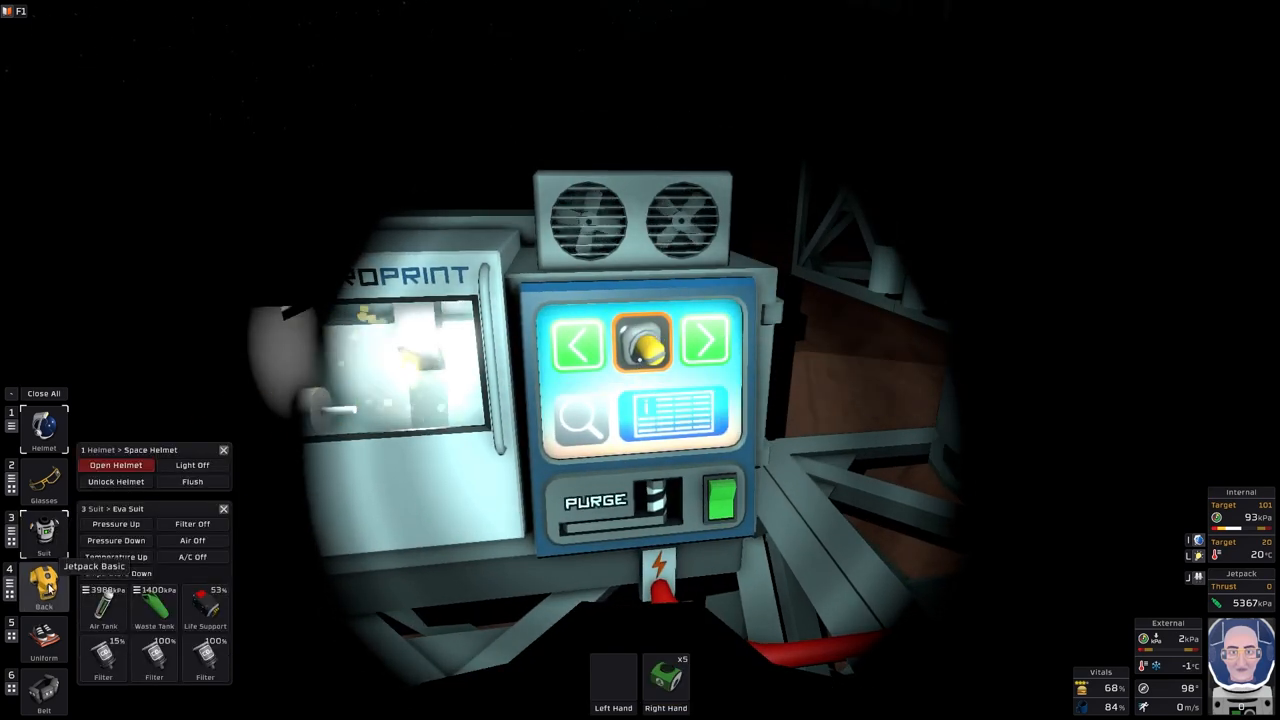
click(43, 585)
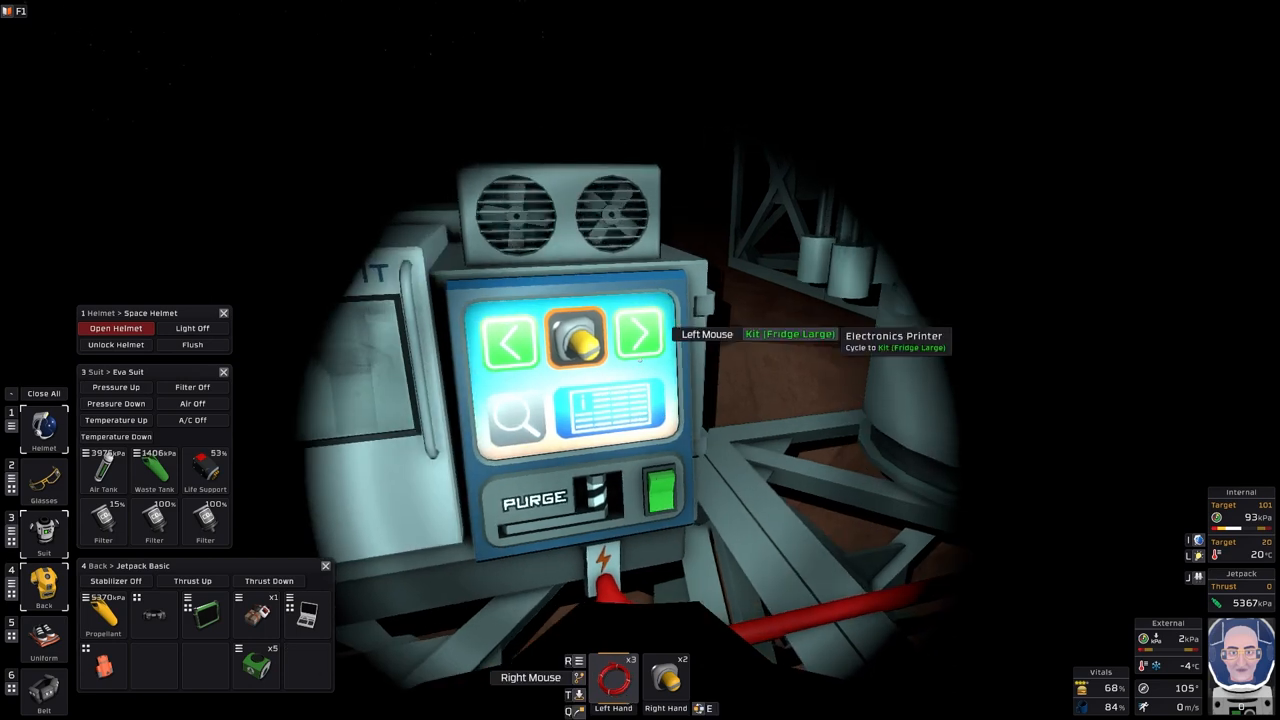
Select the Cable Coil recipe from the printer's recipe list.
click(515, 418)
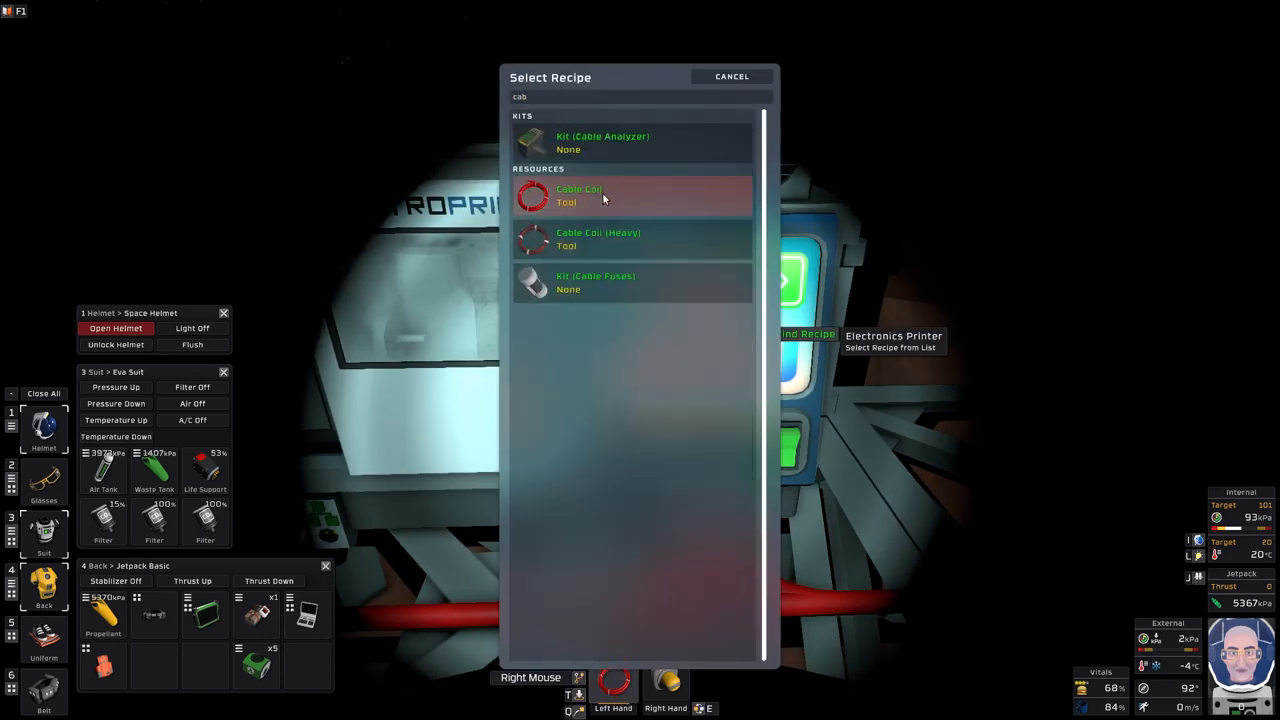
click(579, 195)
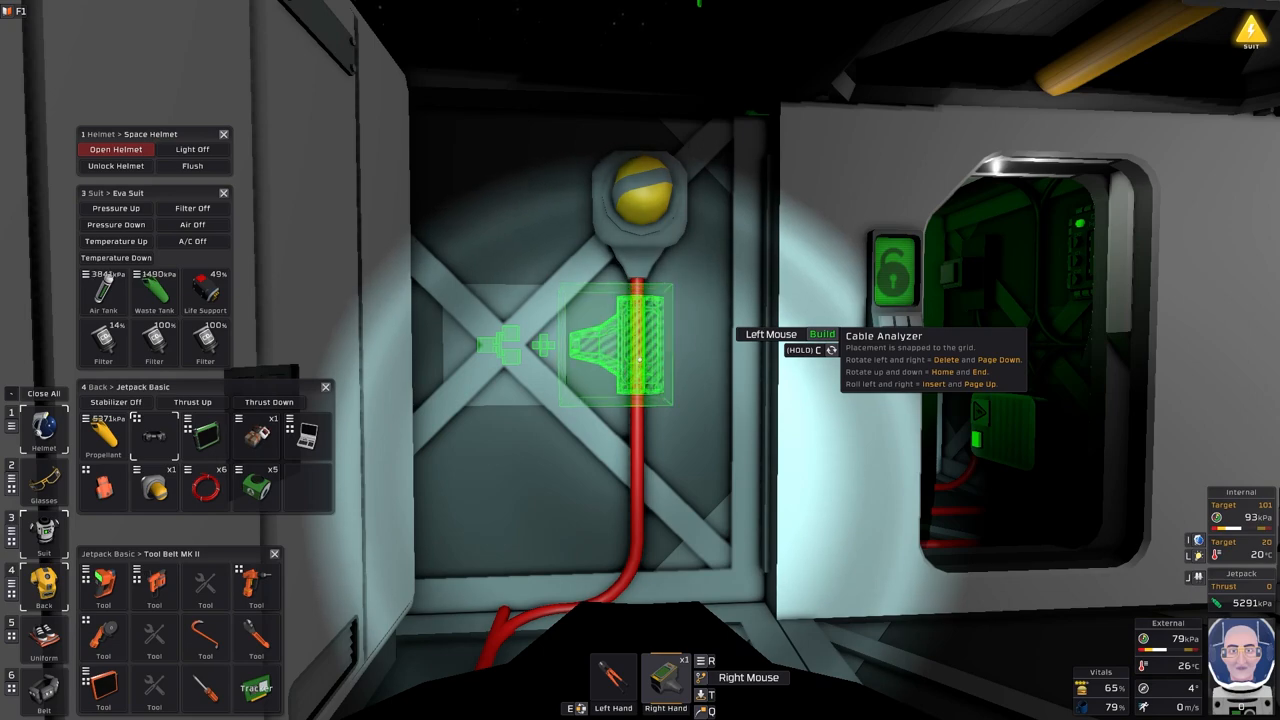
click(620, 345)
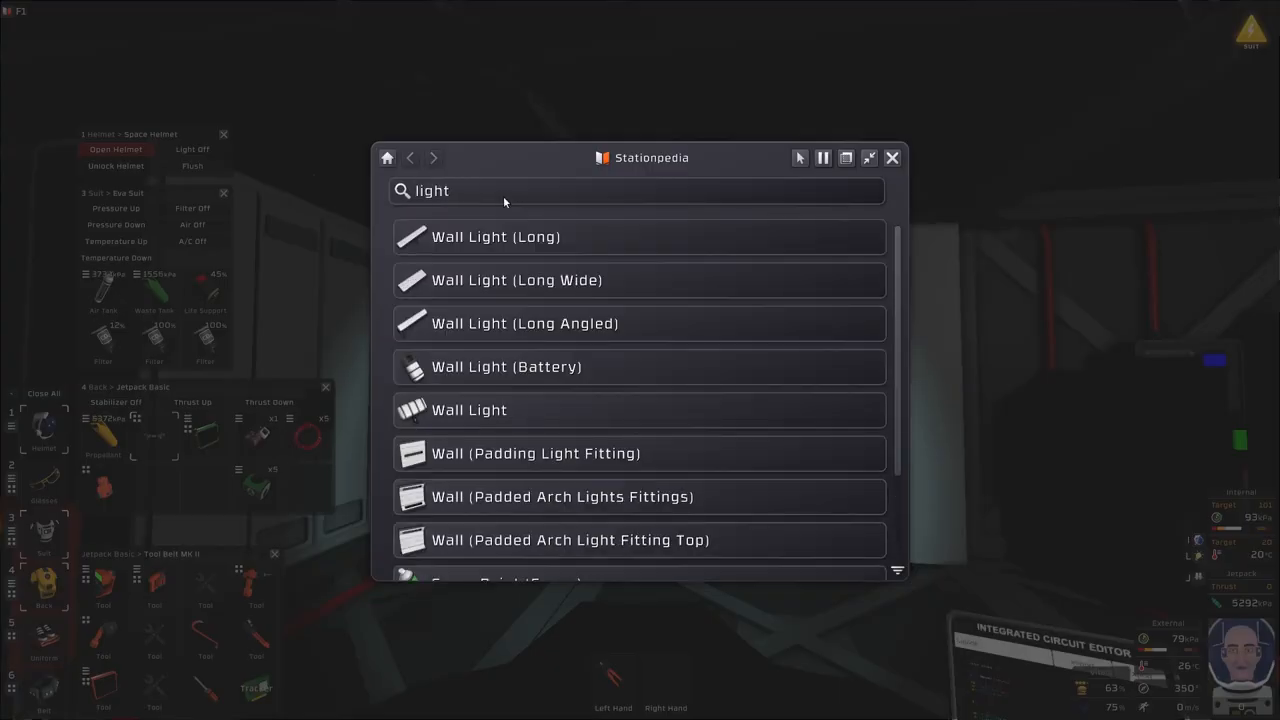
Open Kit (Flashing Light) from the 'light' results, then the Flashing Light structure entry.
scroll(down, 3)
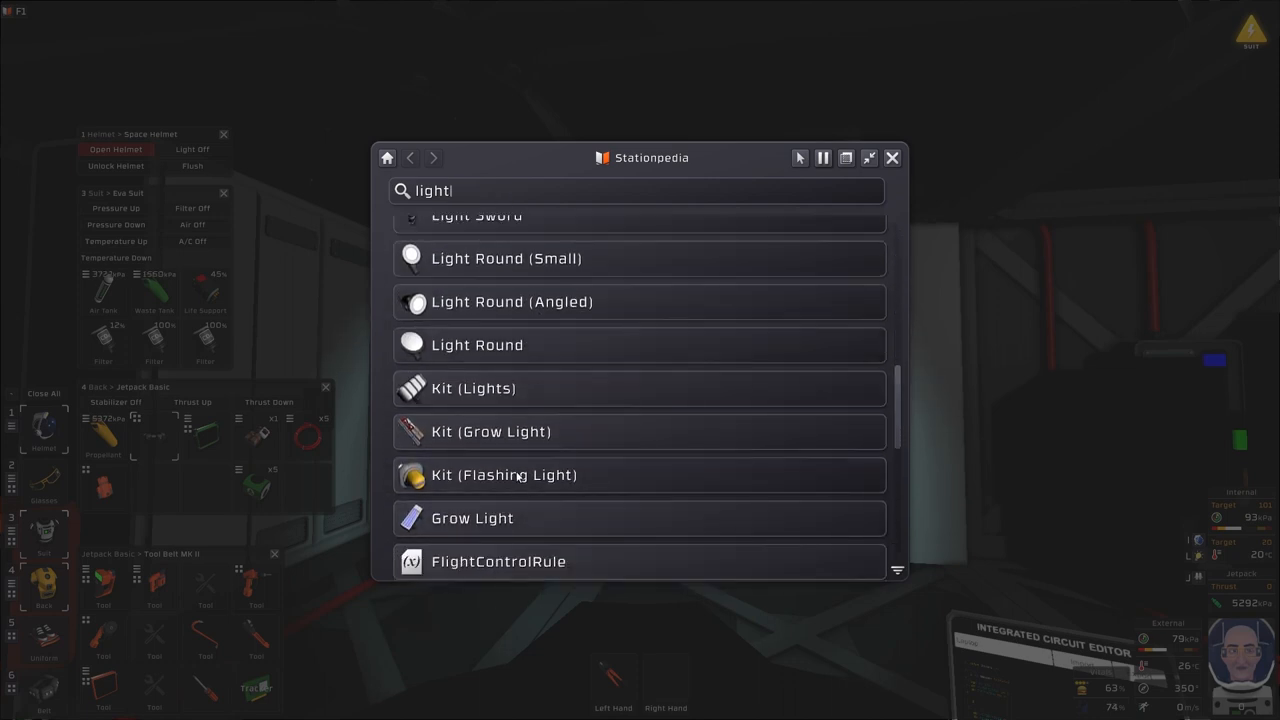
key(Backspace)
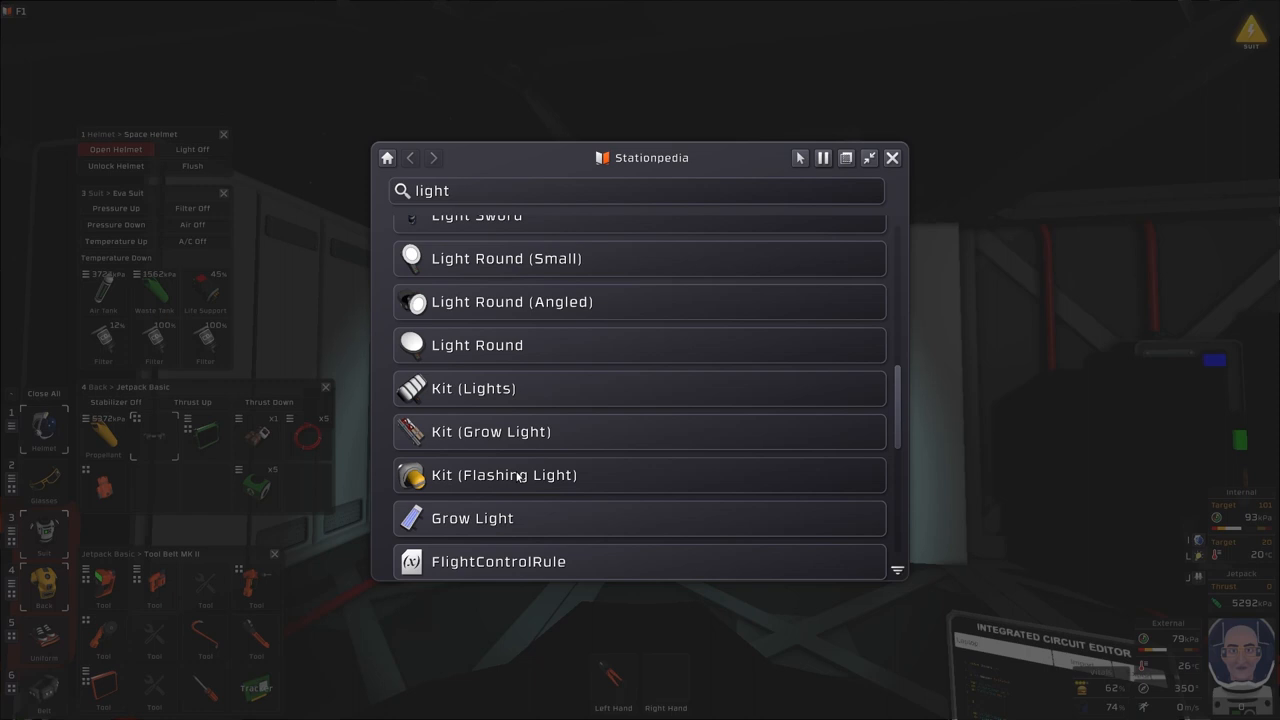
click(503, 475)
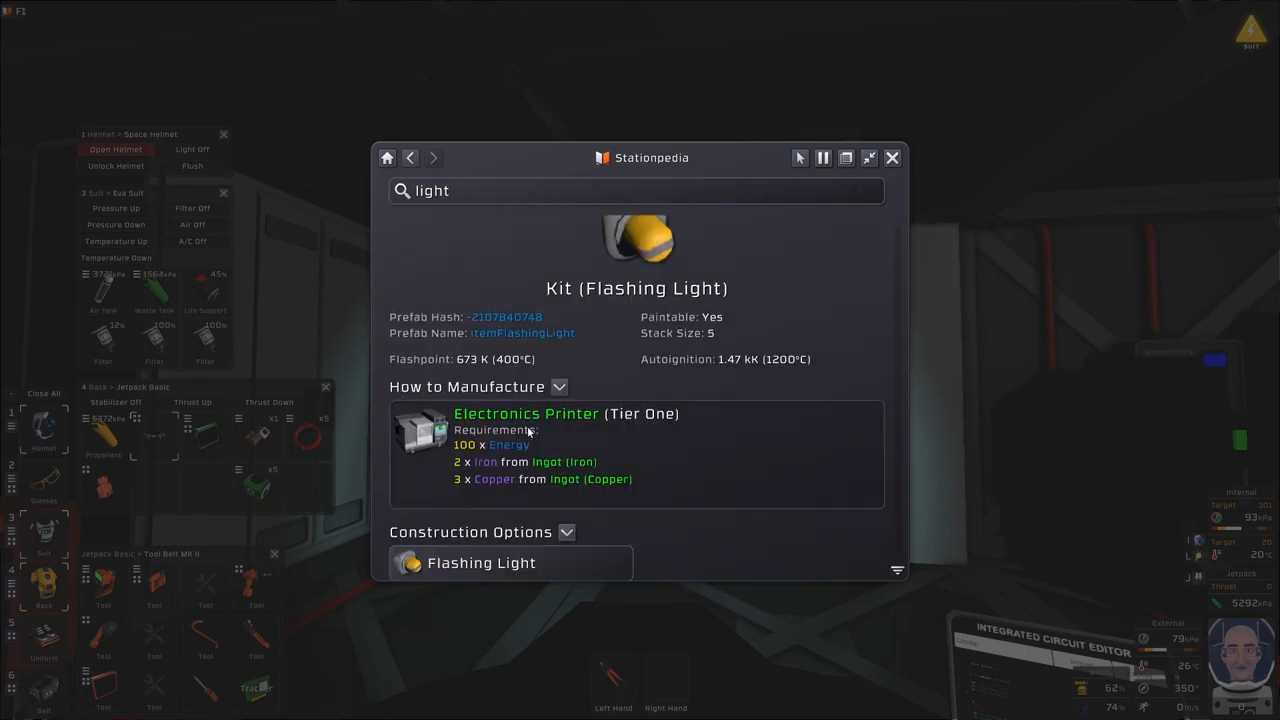
click(509, 562)
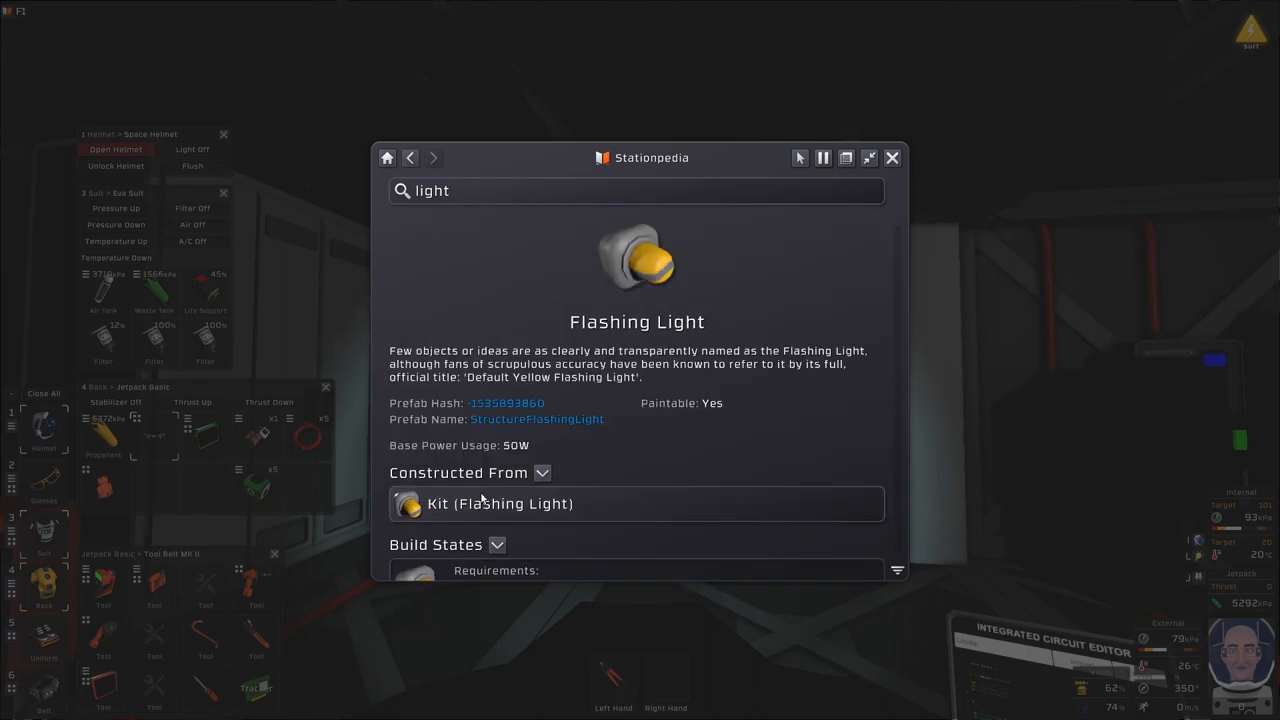
click(506, 403)
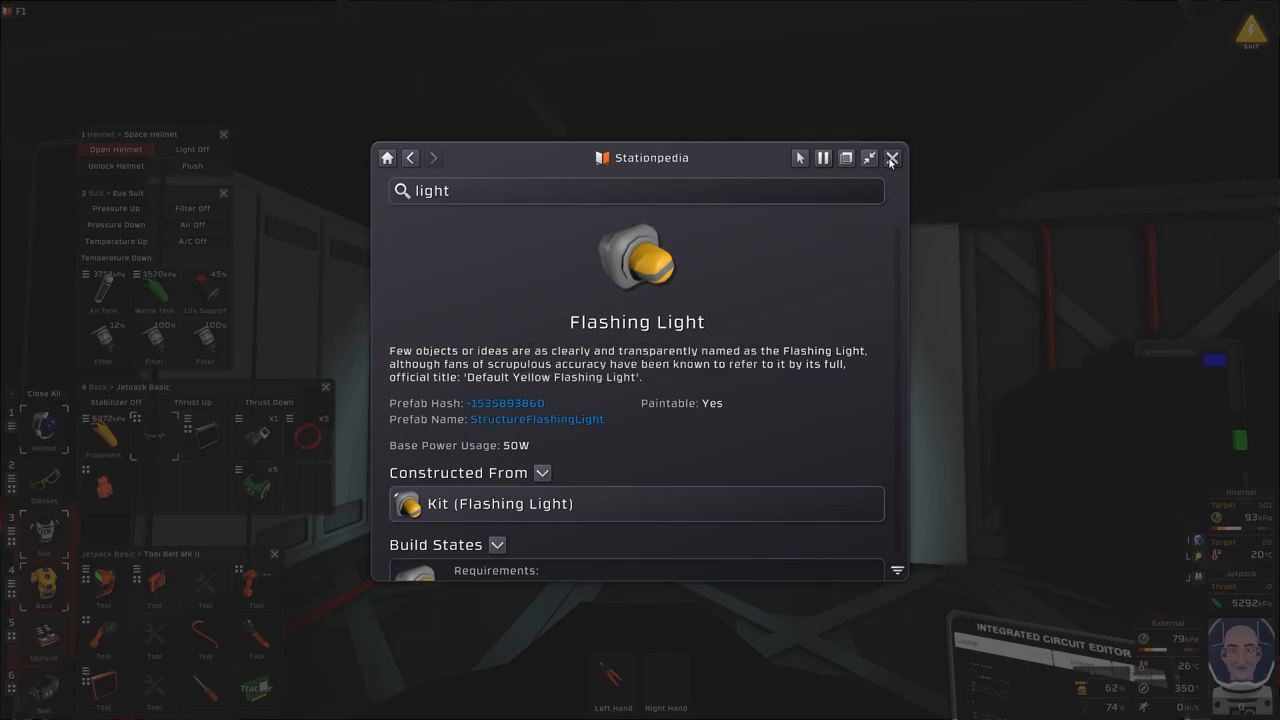
click(891, 158)
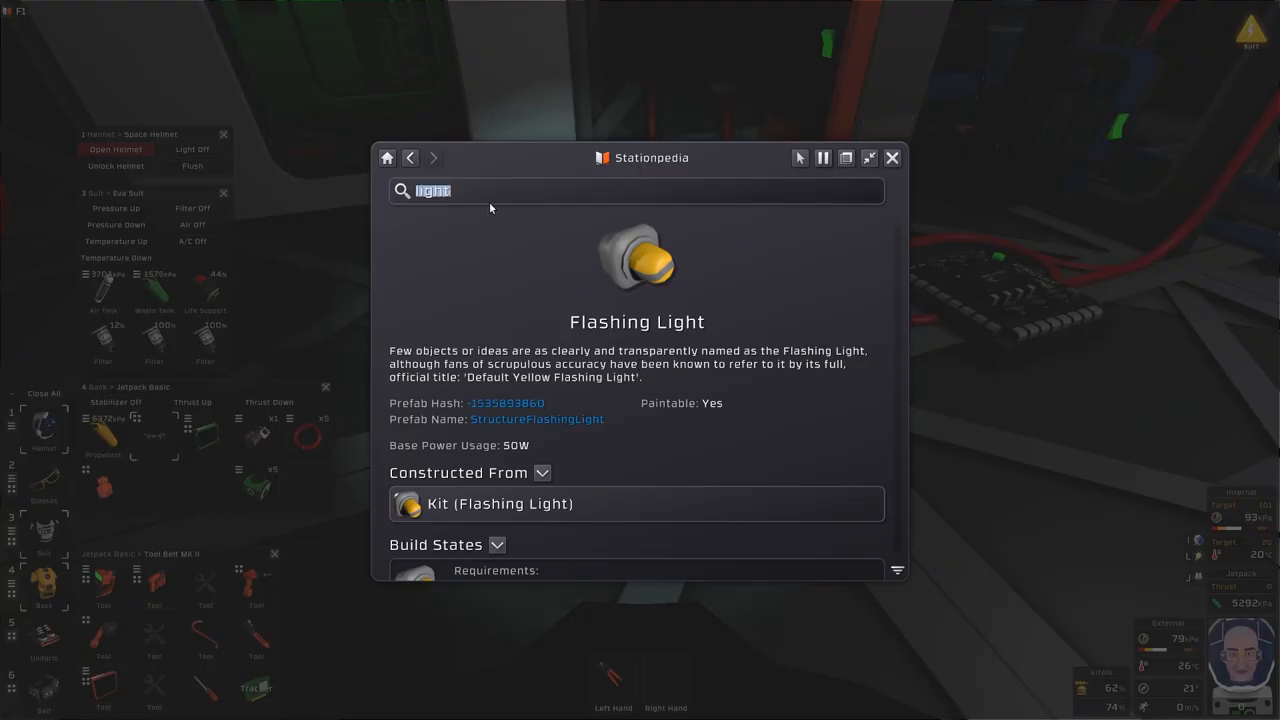
Search 'weatherstation', open Weather Station and scroll down to its Logic section.
text(weat)
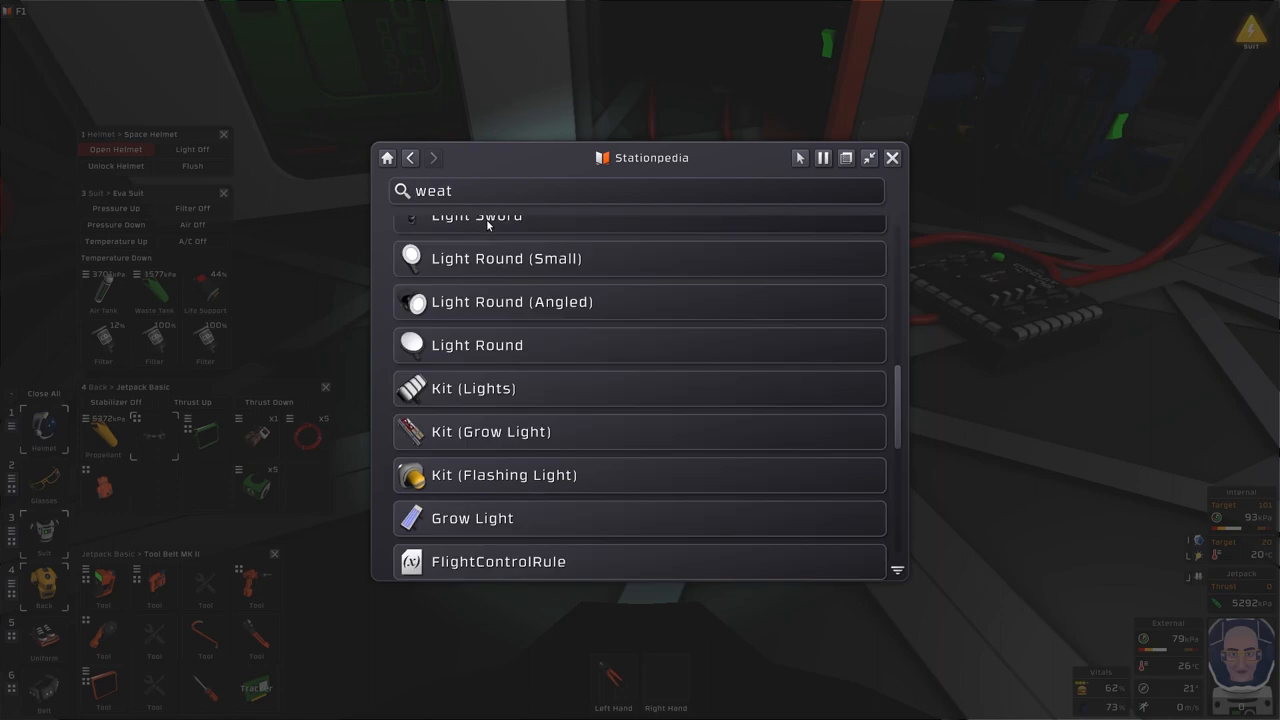
text(h)
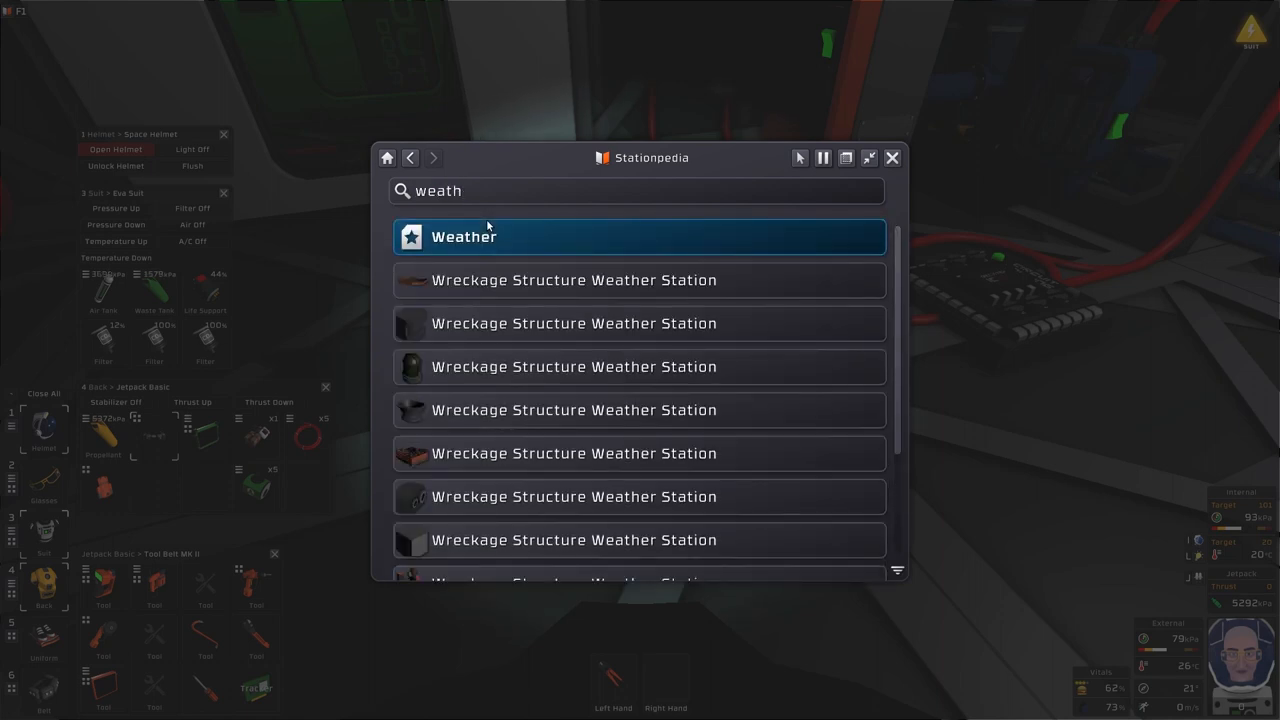
text(er)
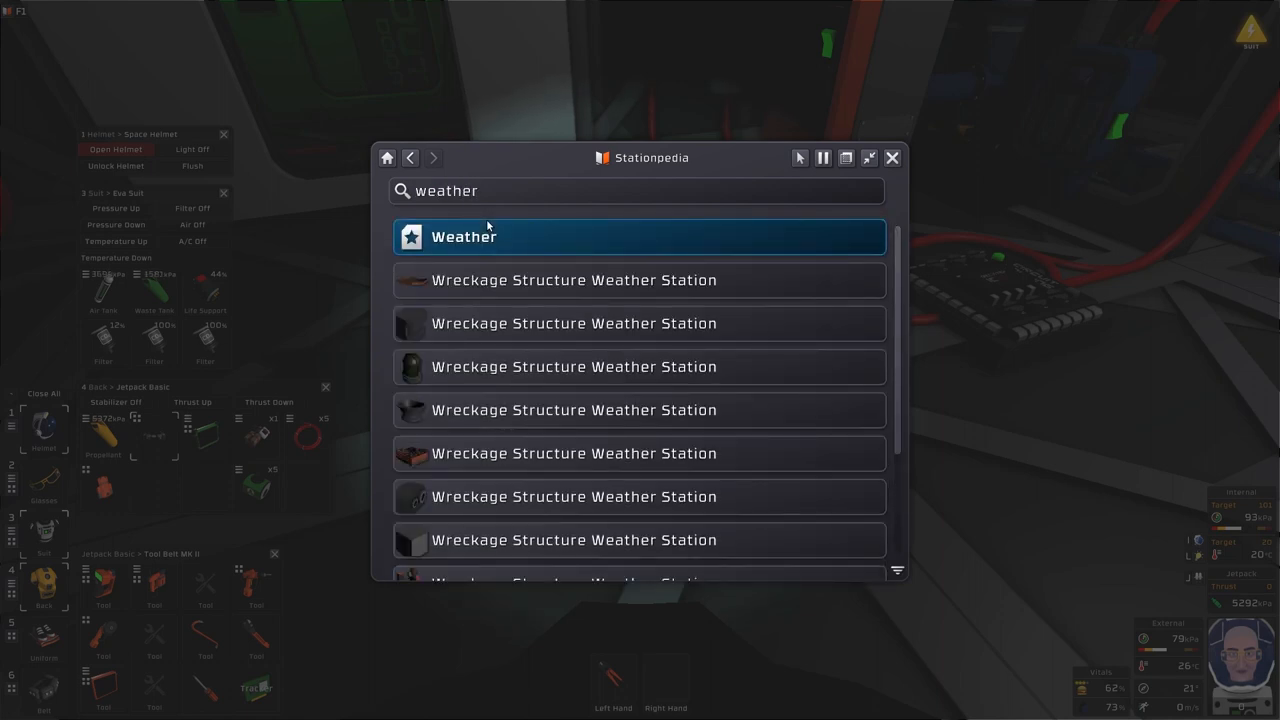
text(station)
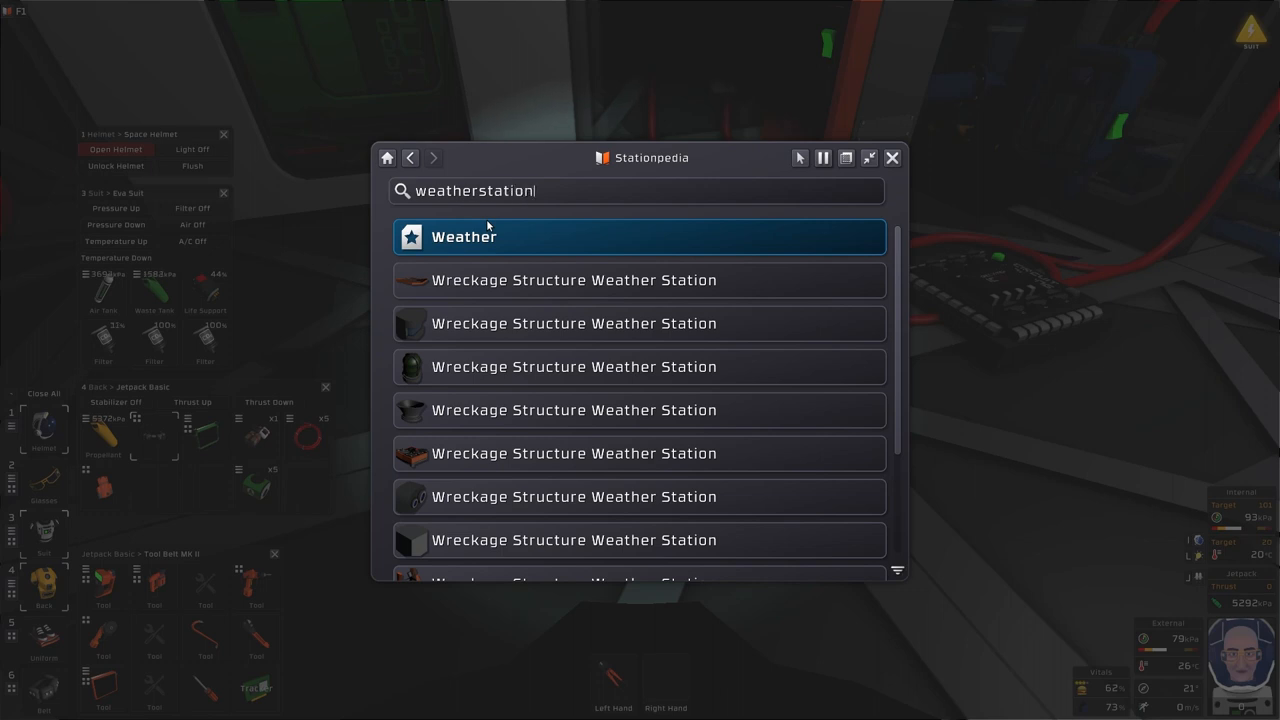
scroll(down, 3)
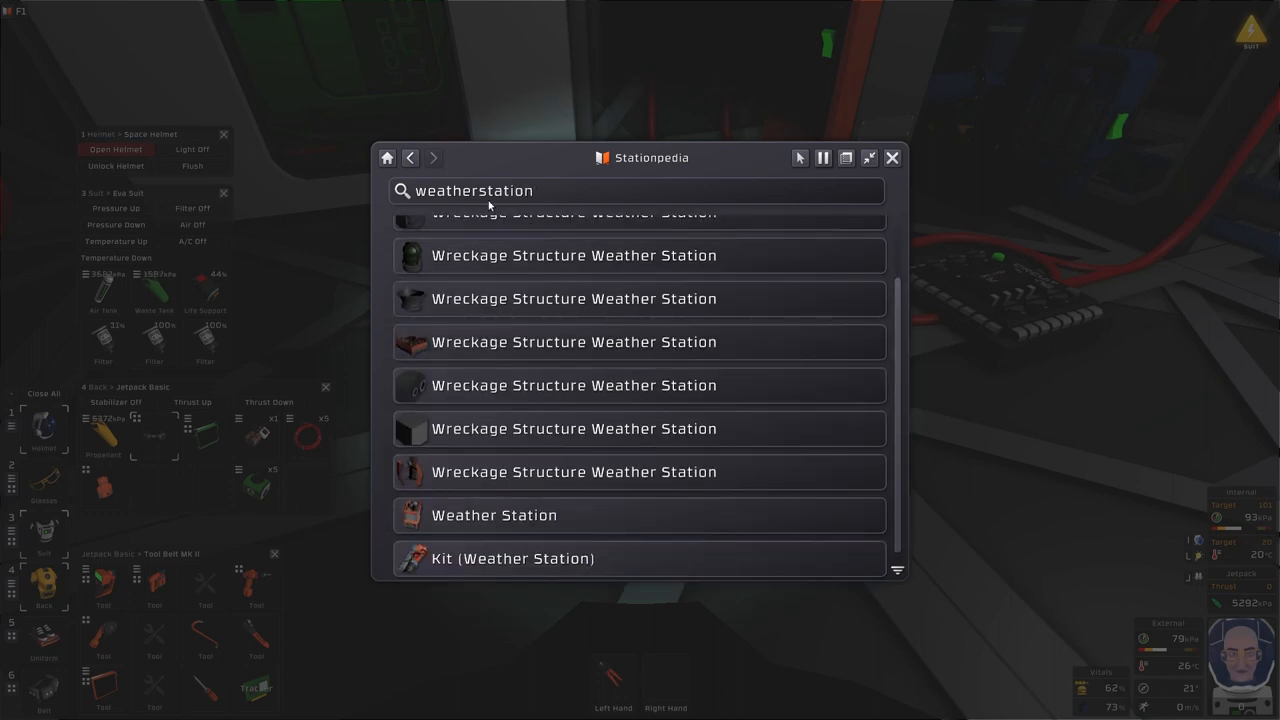
click(494, 515)
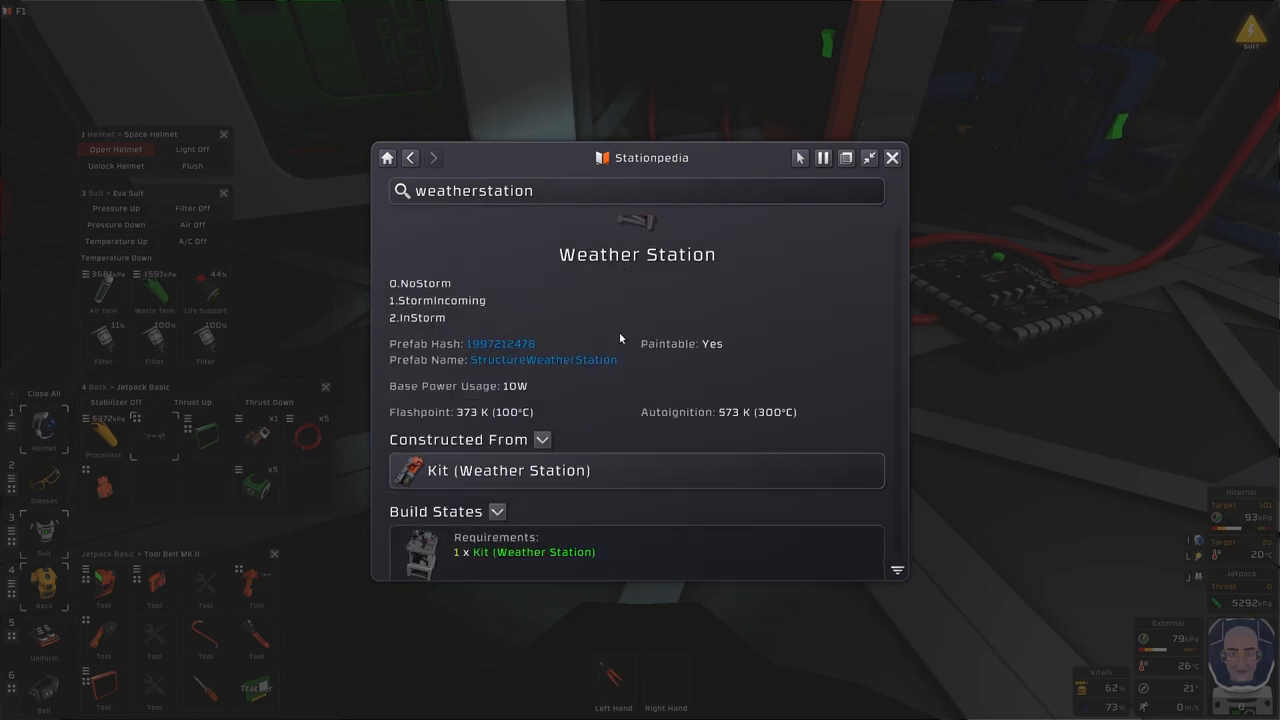
scroll(down, 3)
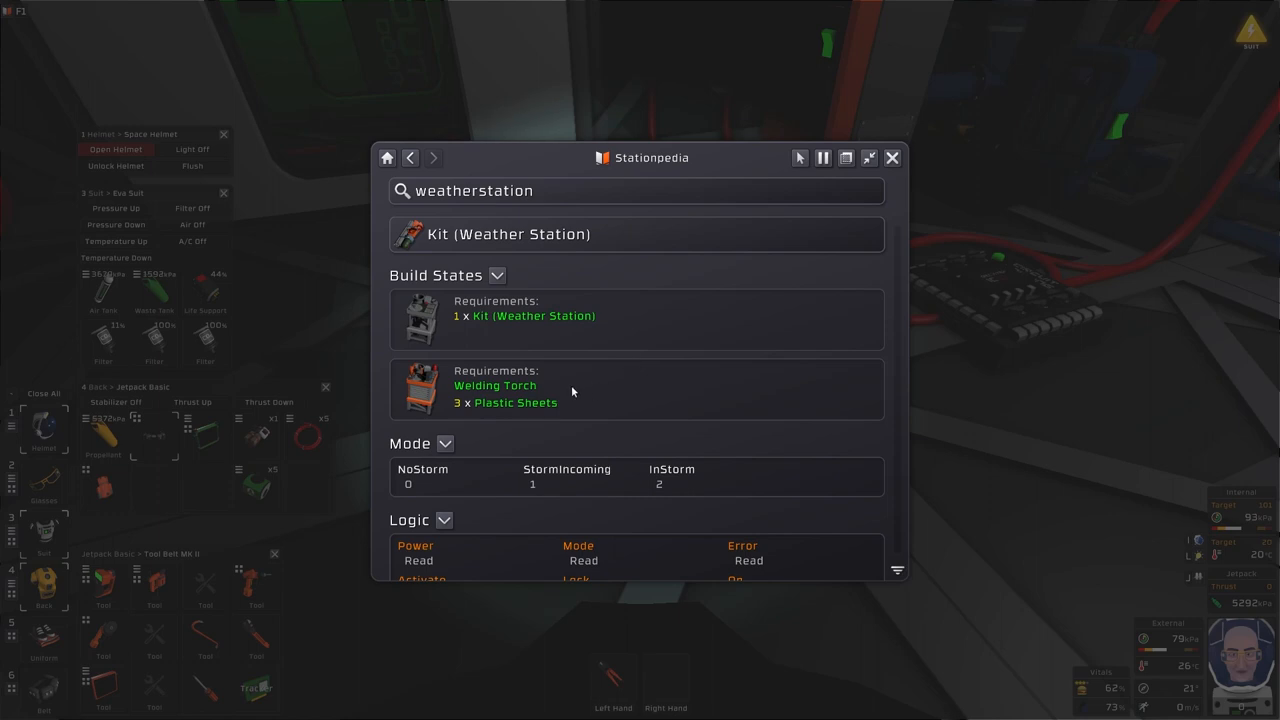
scroll(down, 3)
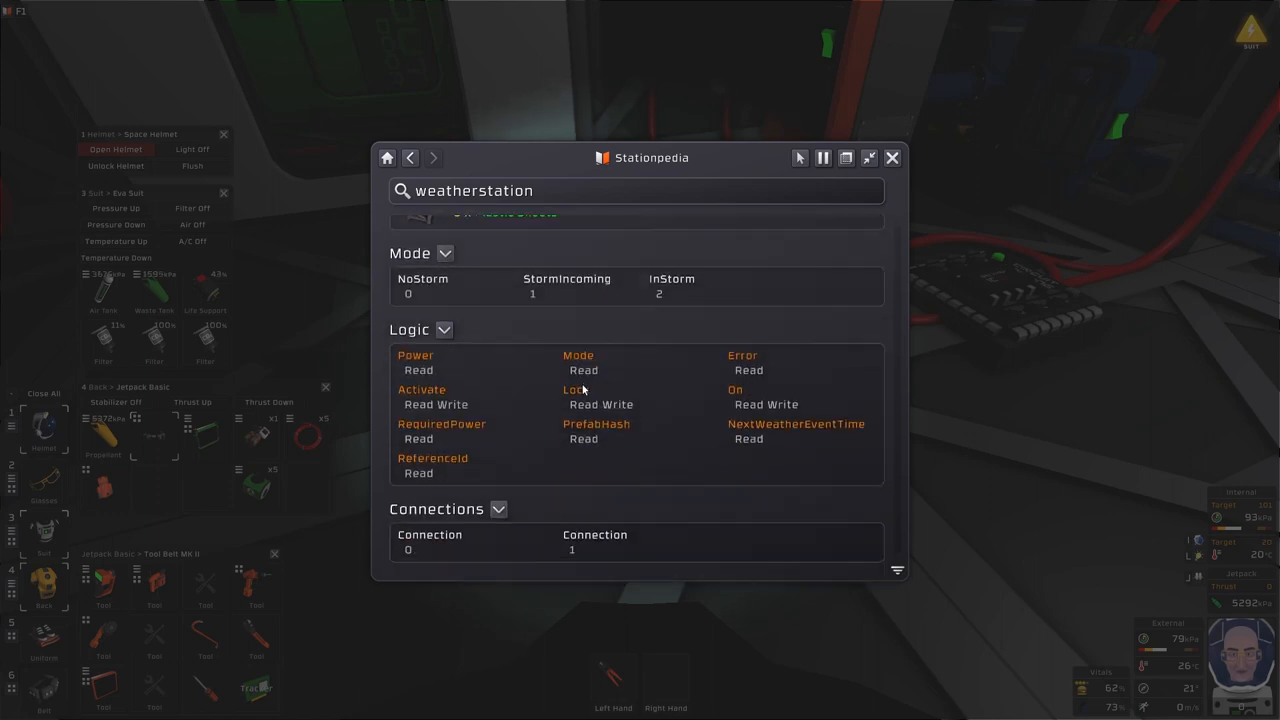
mouse_move(492, 363)
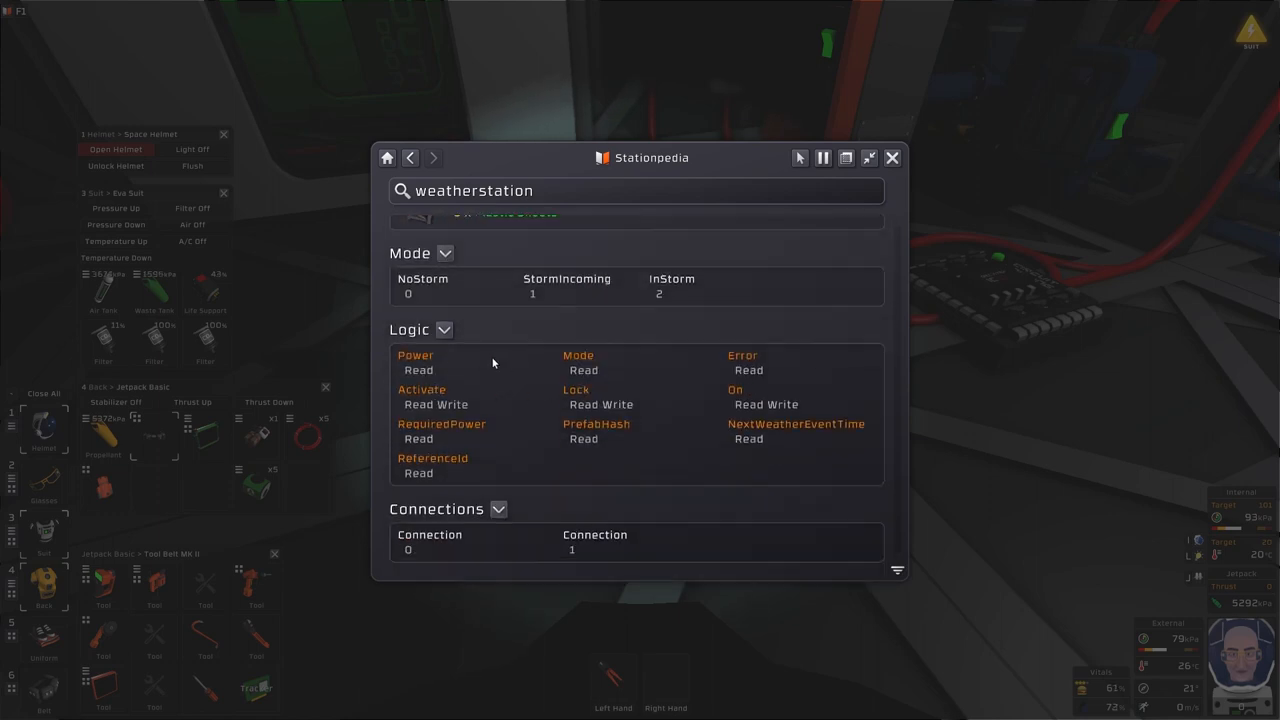
mouse_move(548, 369)
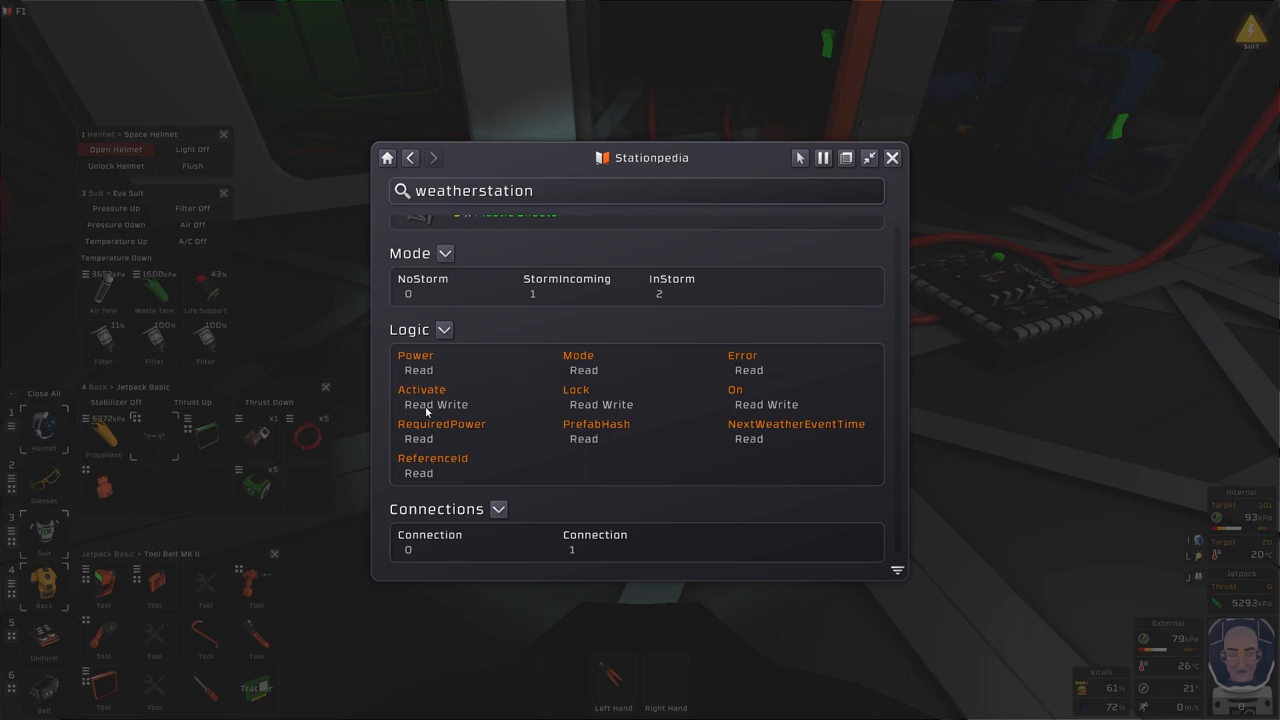
mouse_move(863, 442)
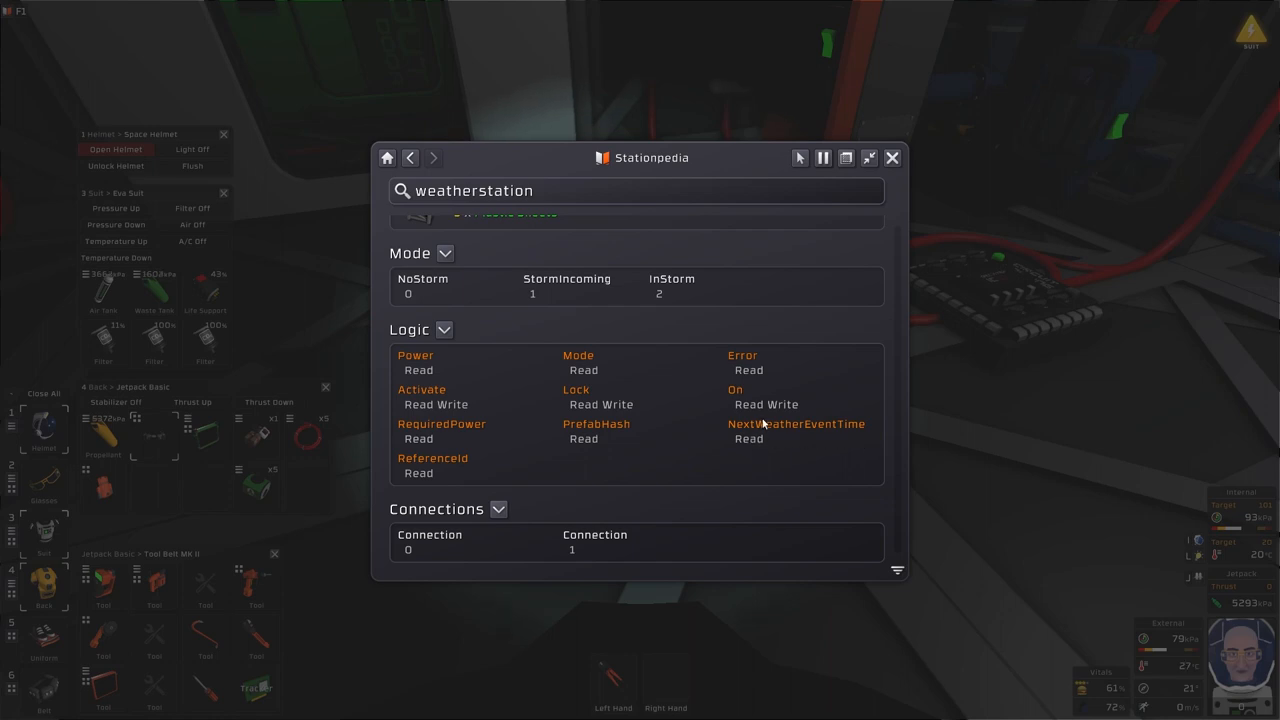
mouse_move(765, 428)
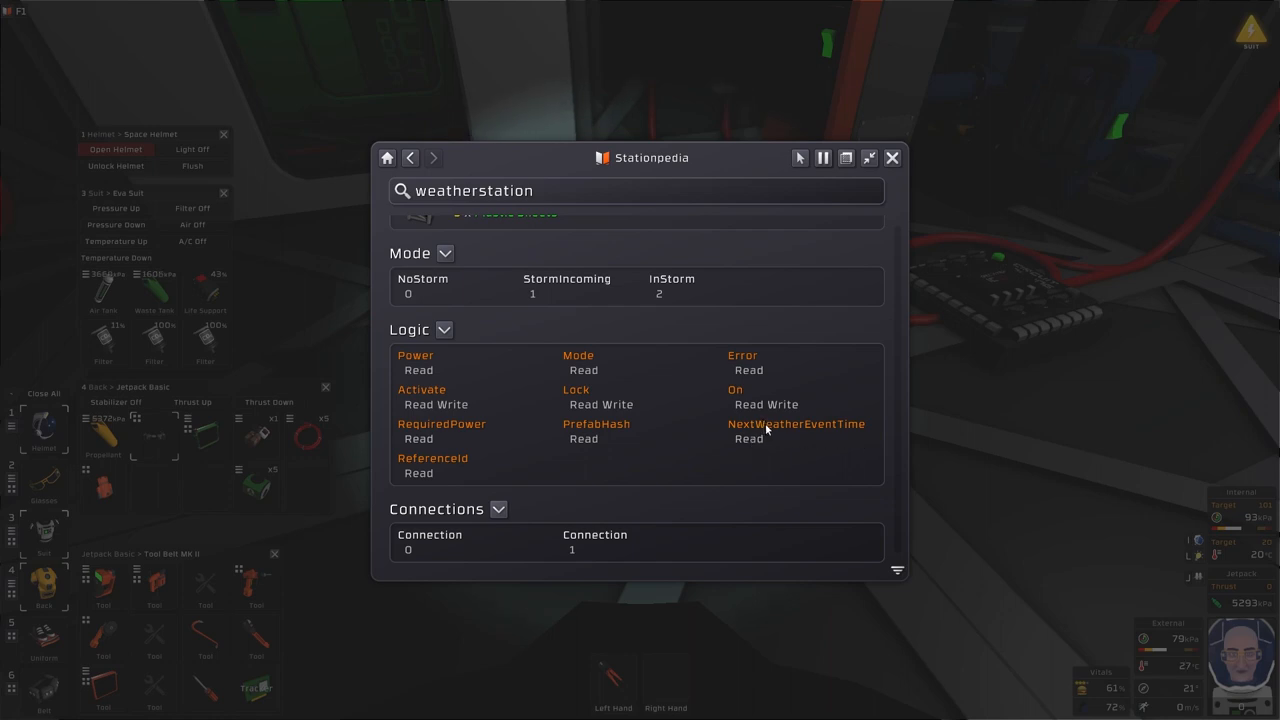
mouse_move(585, 430)
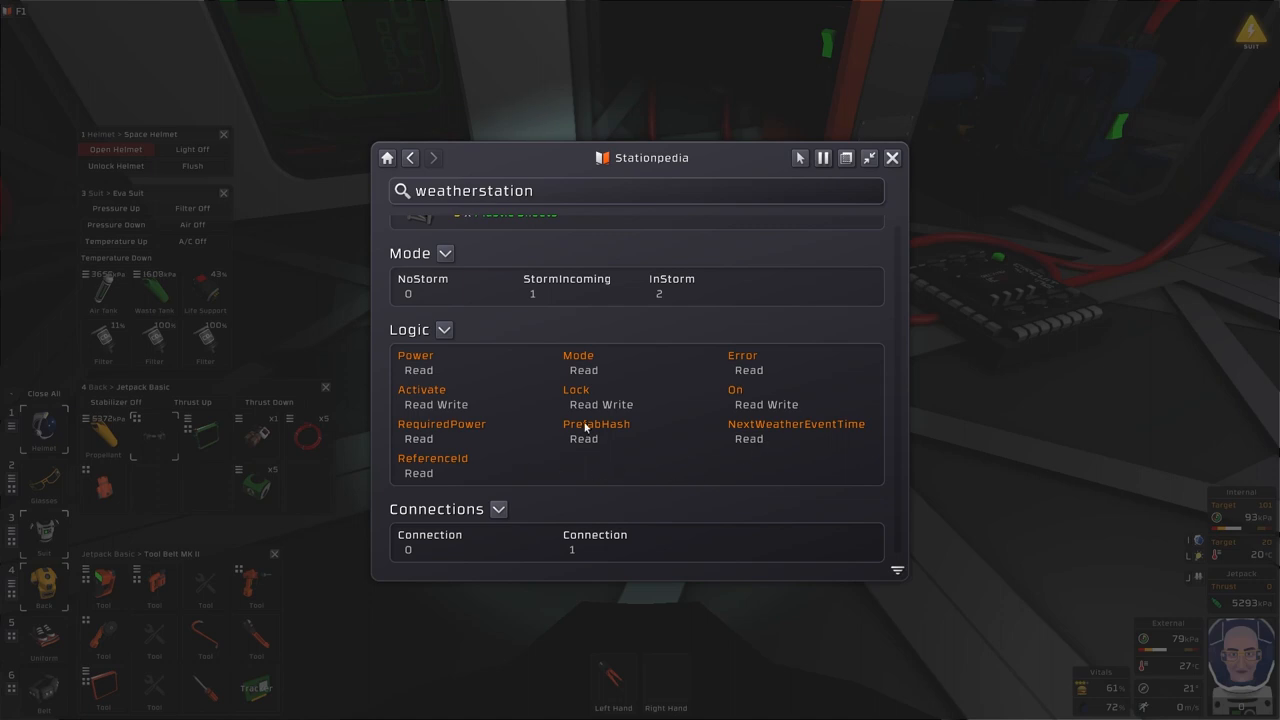
mouse_move(416, 297)
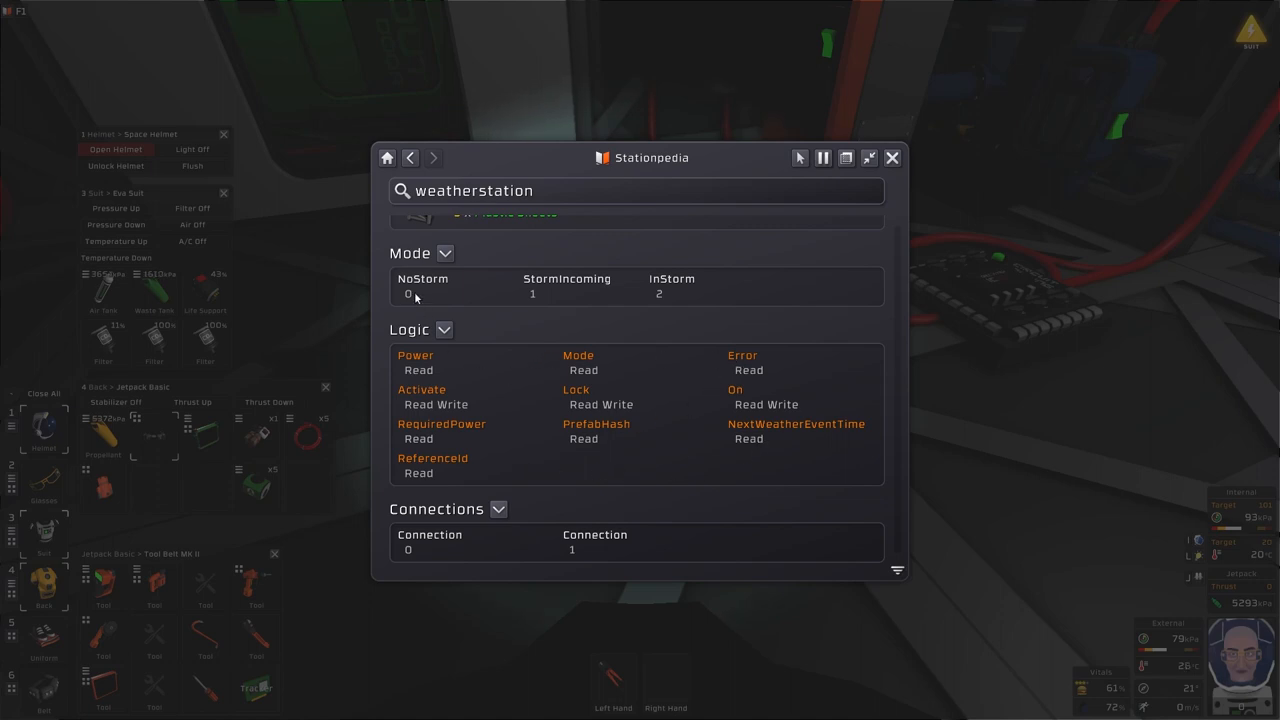
mouse_move(565, 340)
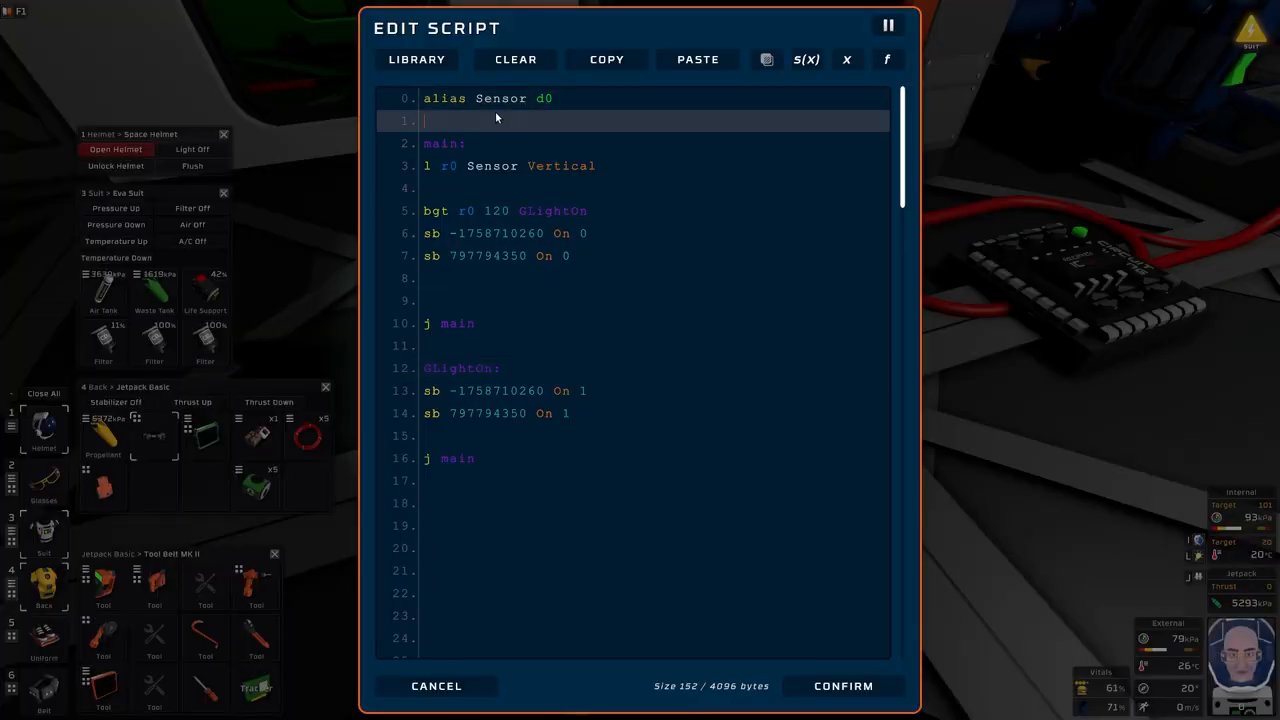
Add 'alias WetherS d1' and 'l r5 WetherS Mode' inside the main loop.
text(alias)
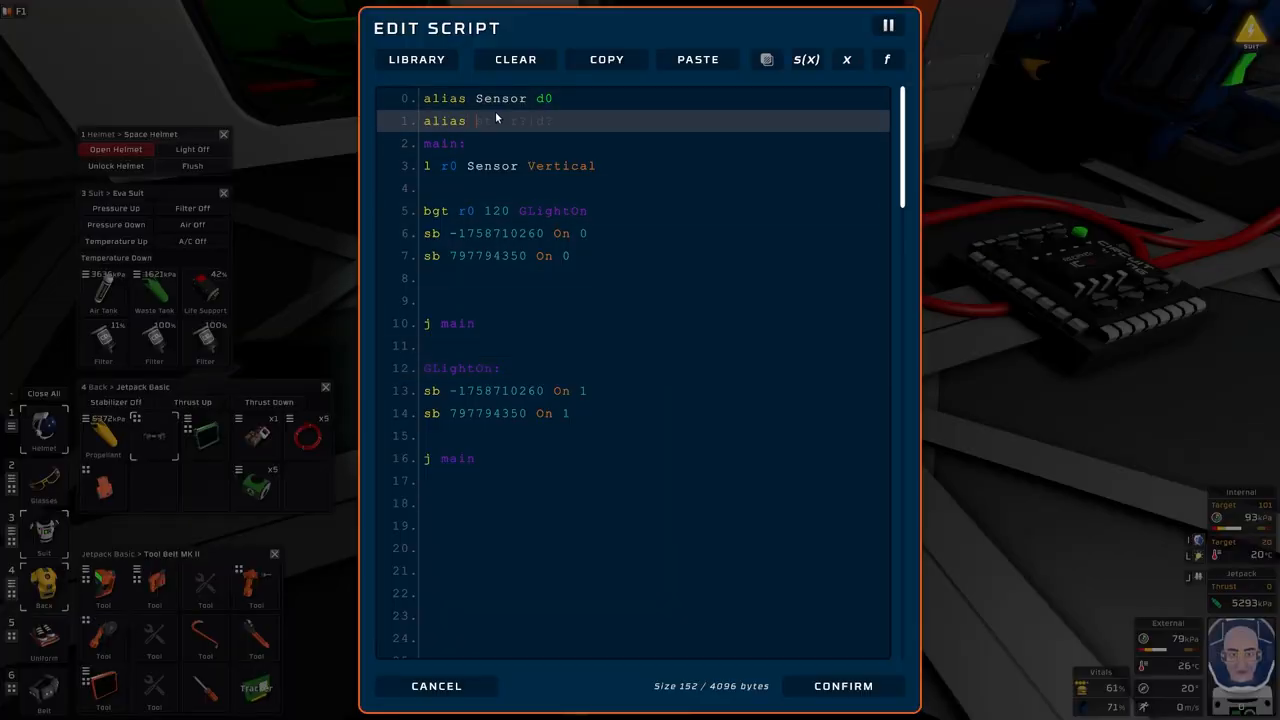
text(WetherS d1)
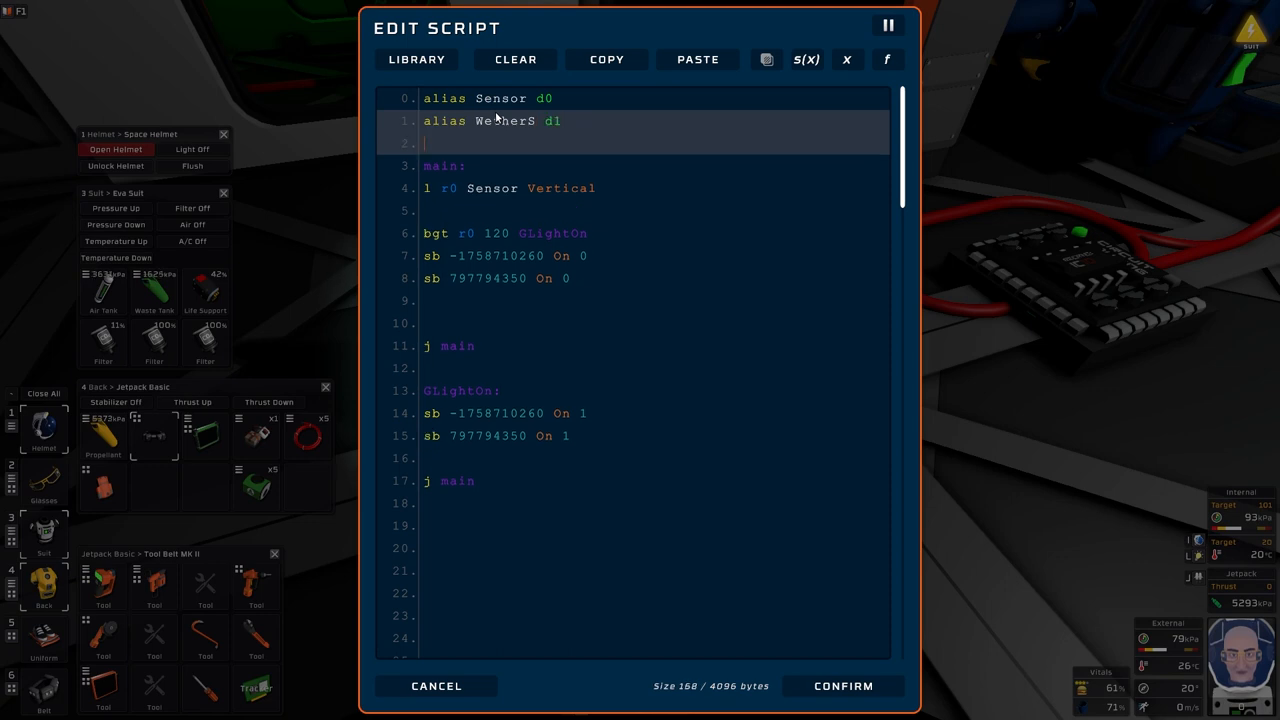
key(enter)
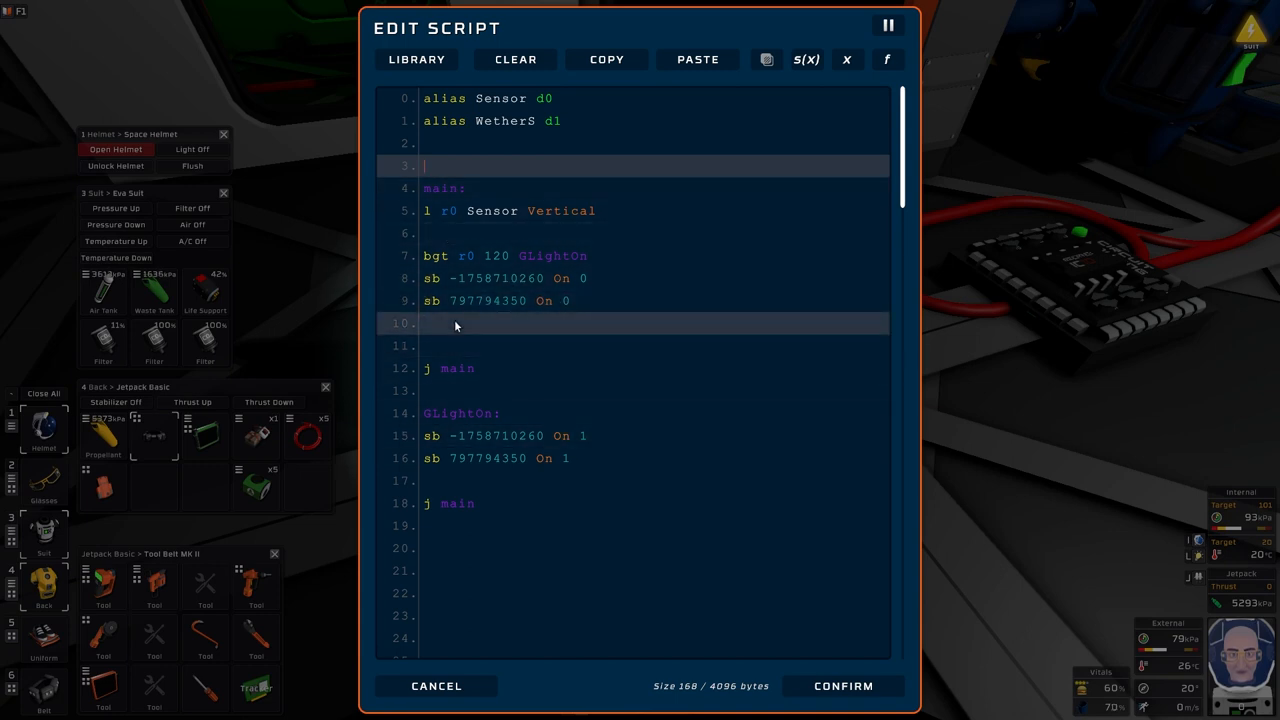
click(490, 211)
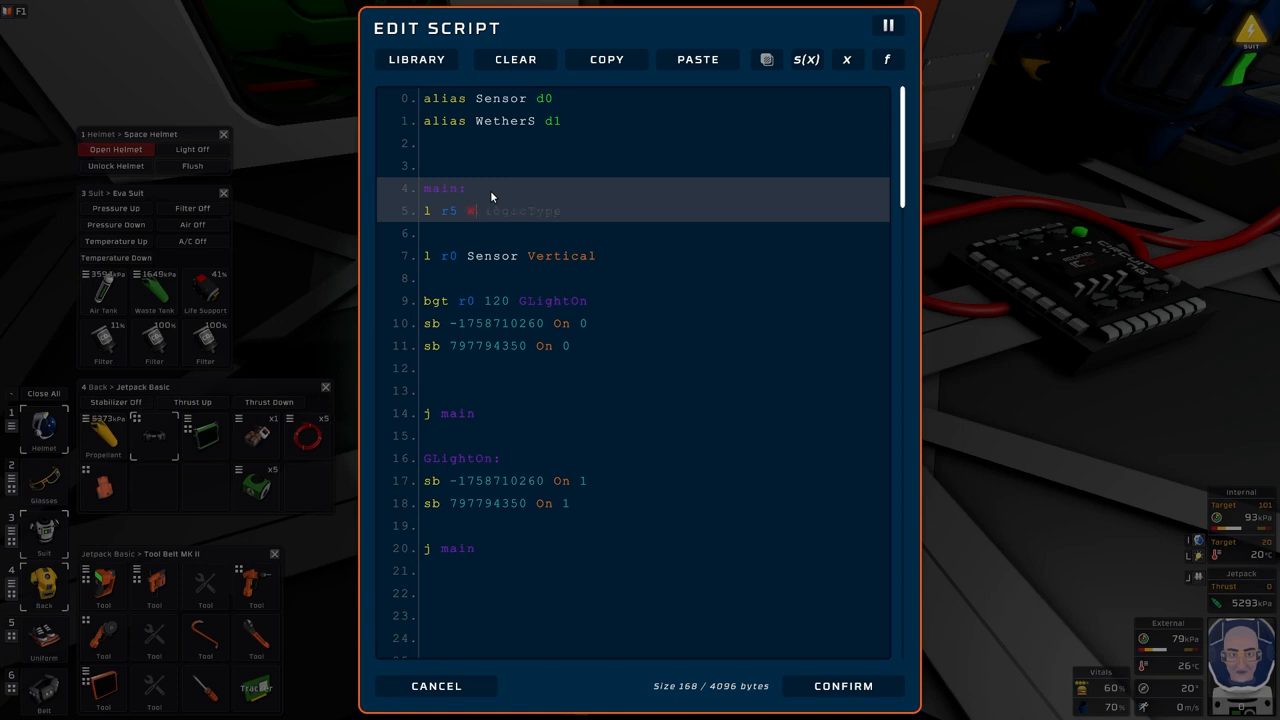
text(WetherS)
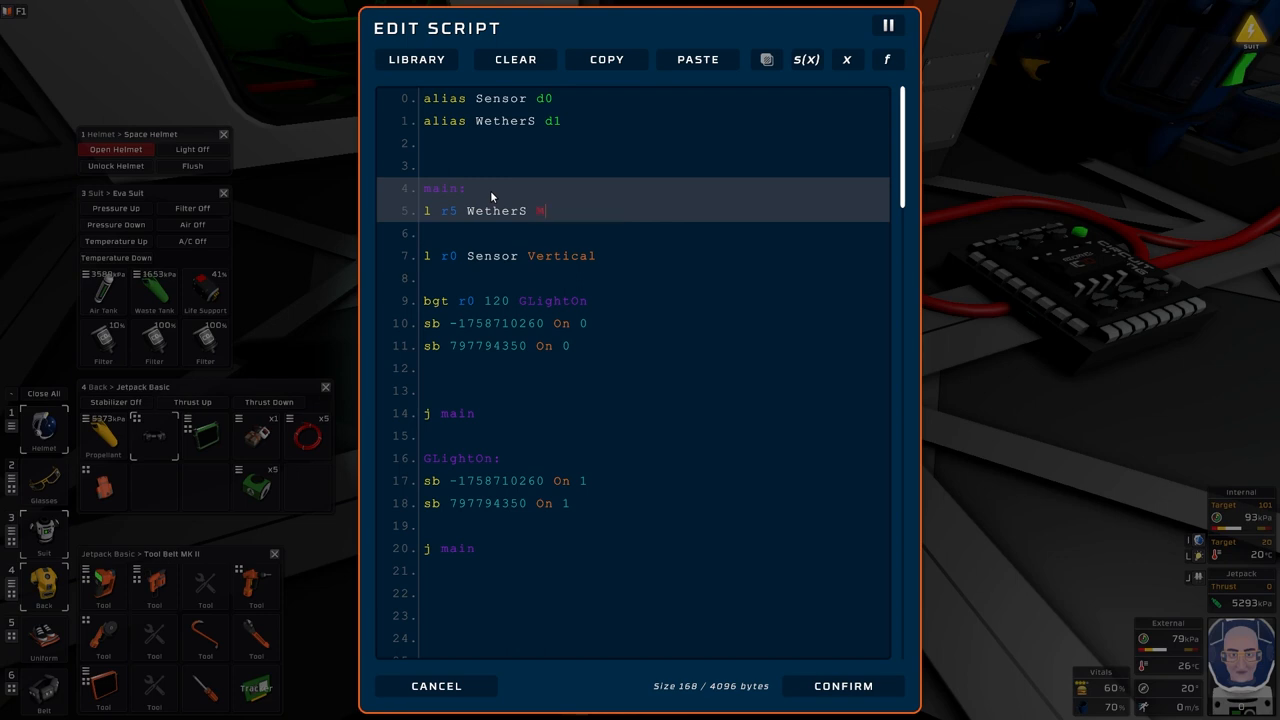
text(Mode)
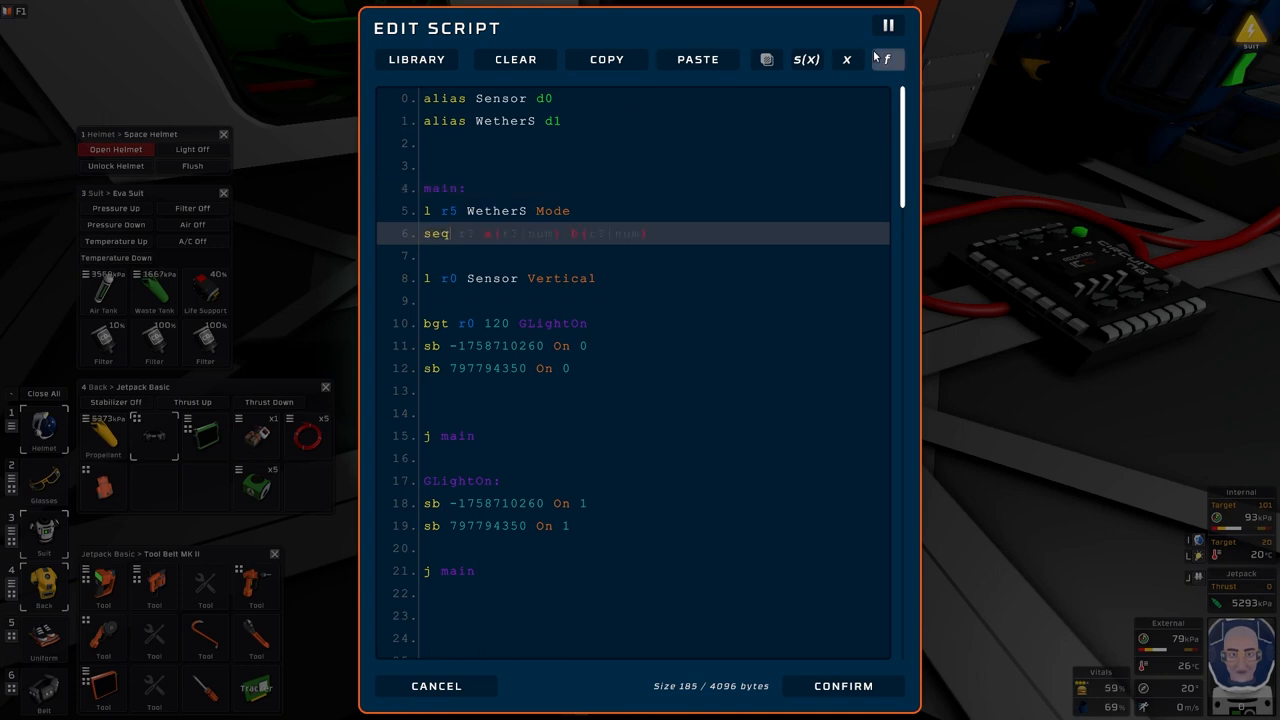
Open the Functions reference and search for seq, then sgt.
click(886, 59)
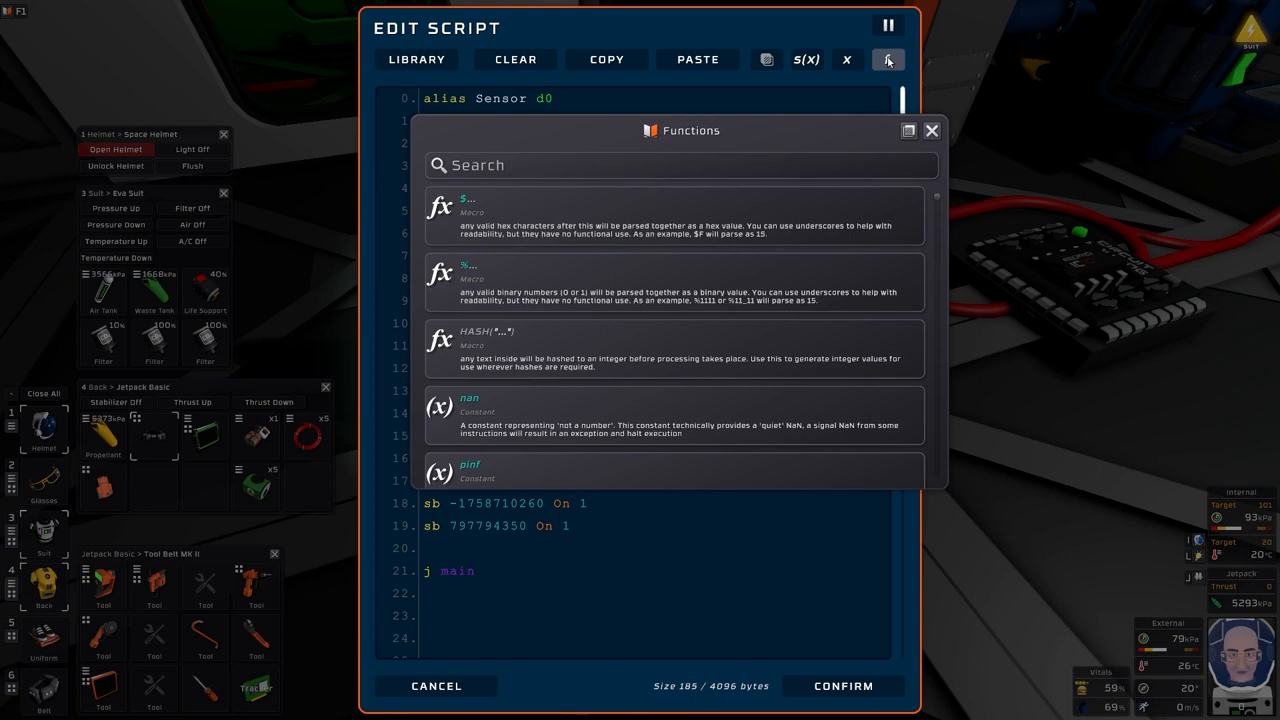
text(seq)
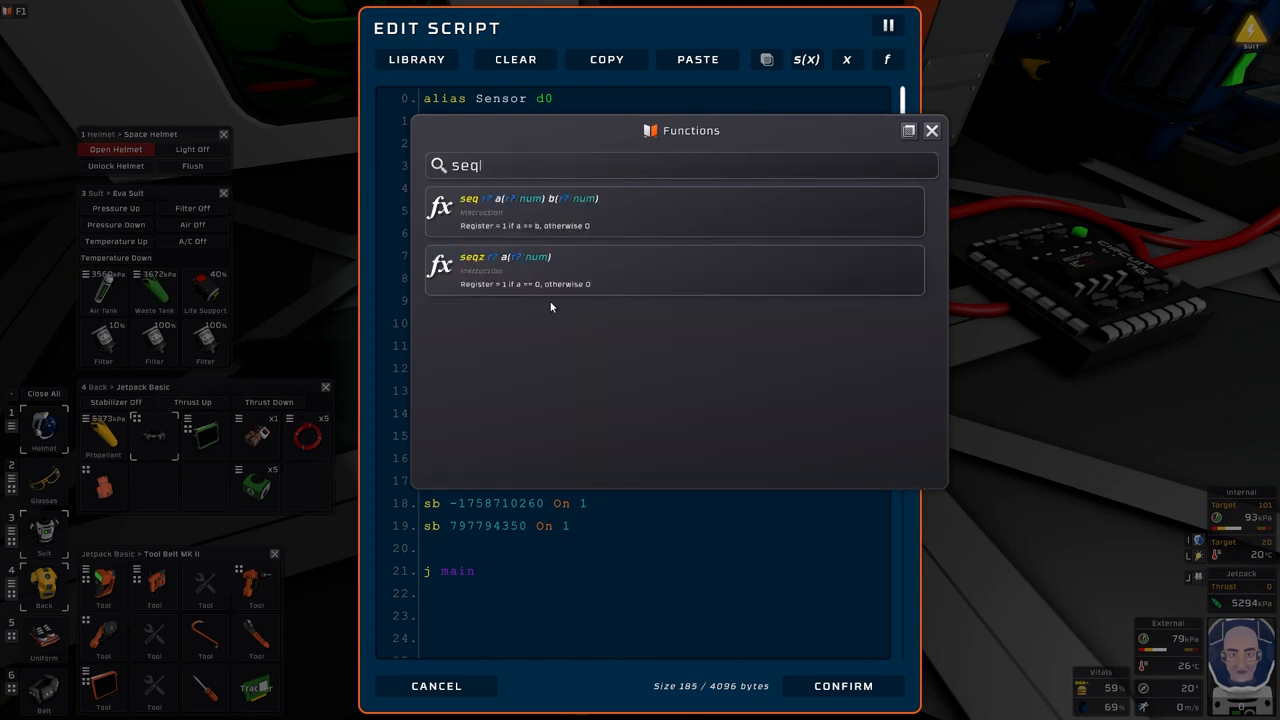
key(Backspace)
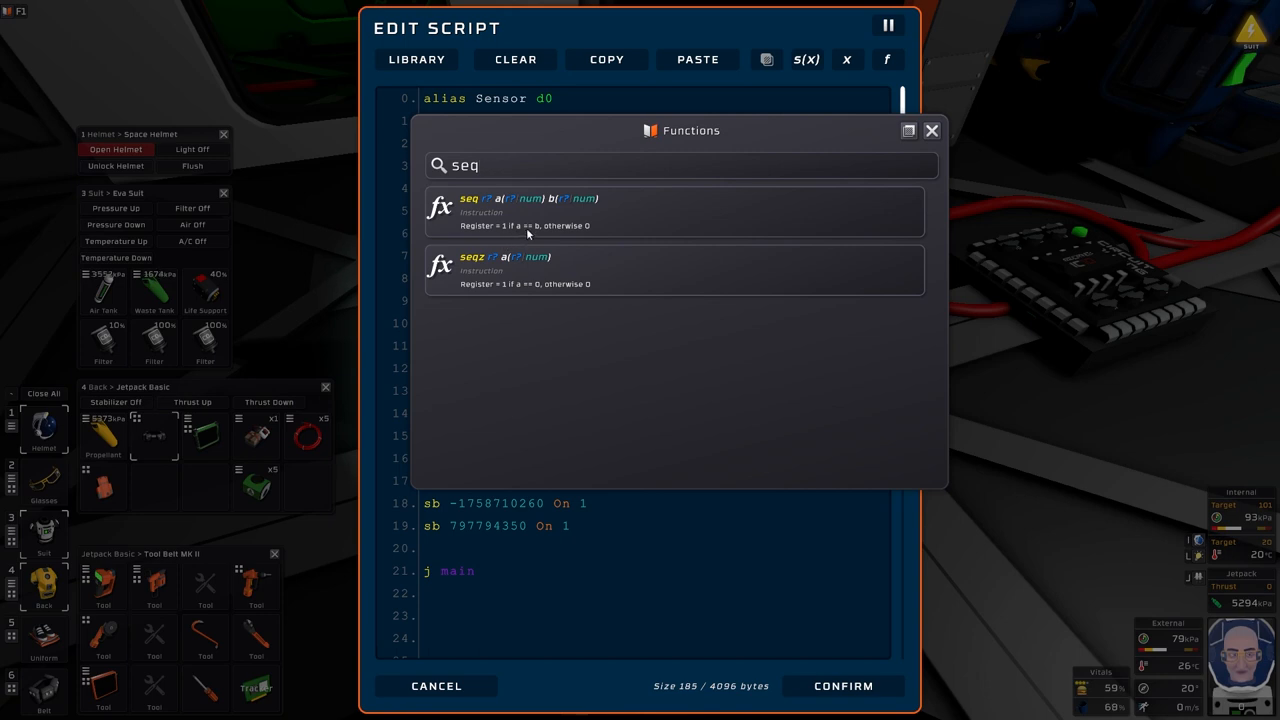
mouse_move(525, 246)
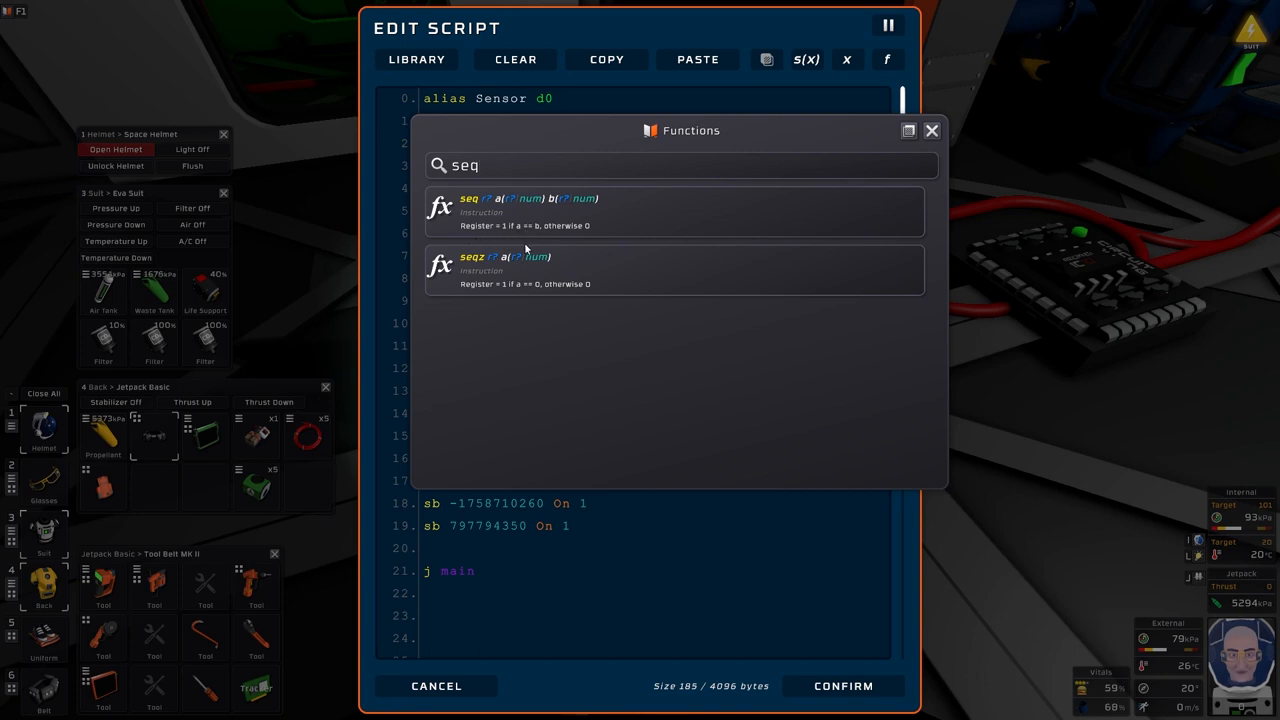
text(sl)
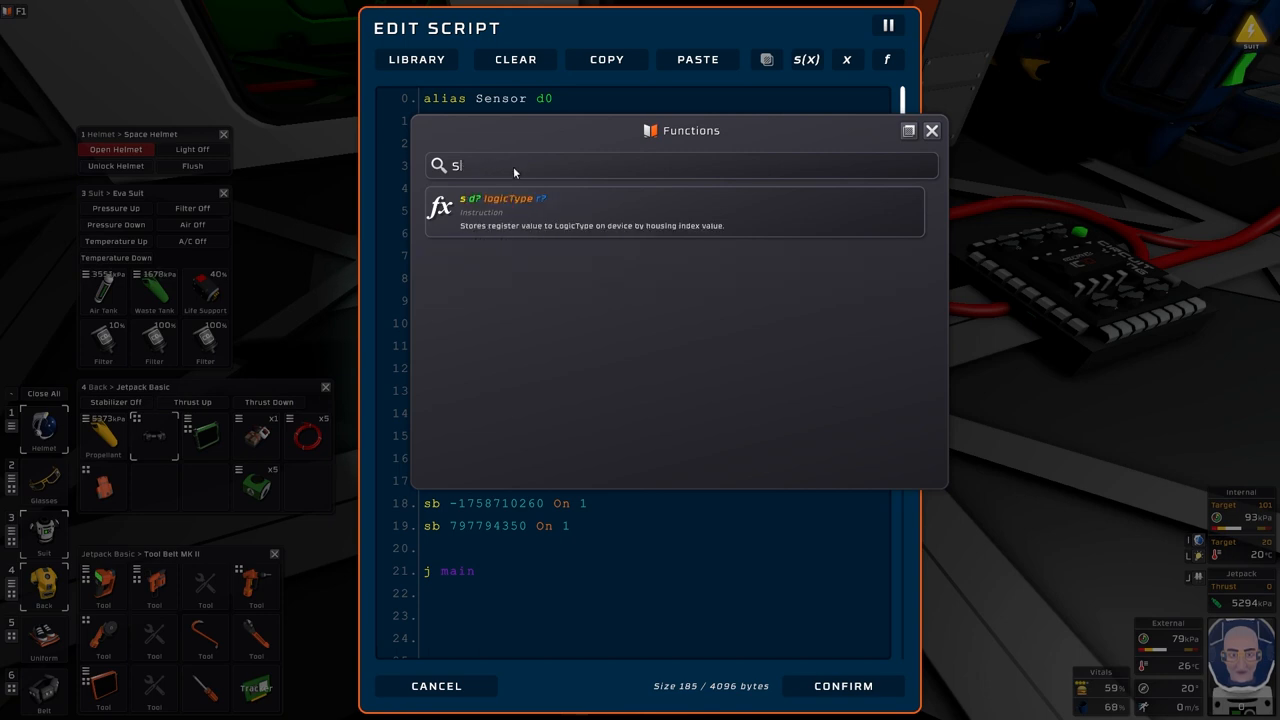
text(gt)
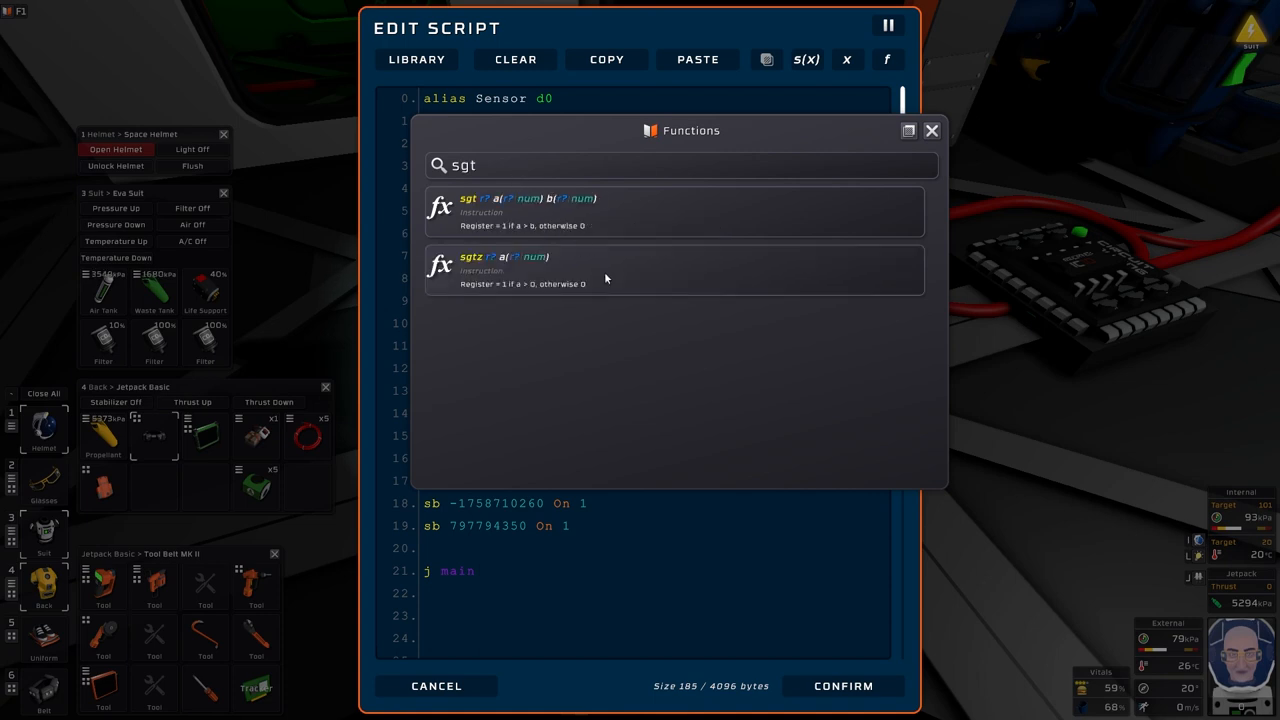
mouse_move(452, 286)
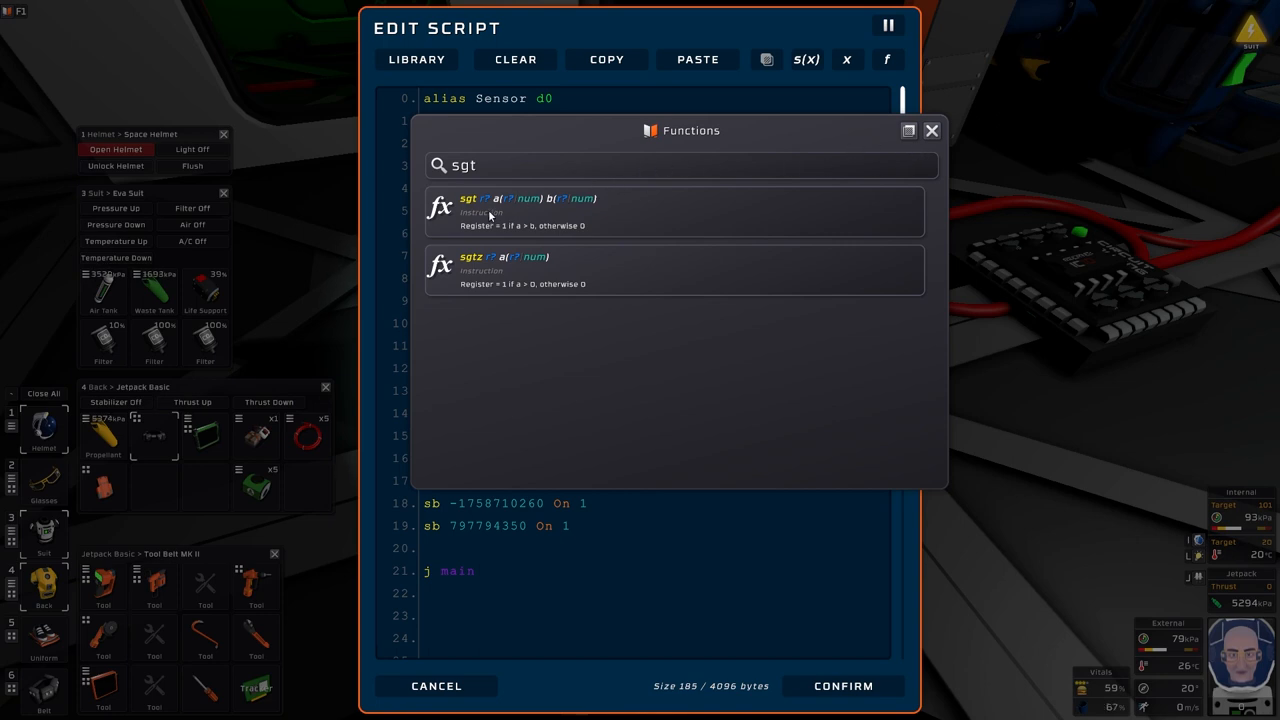
mouse_move(545, 222)
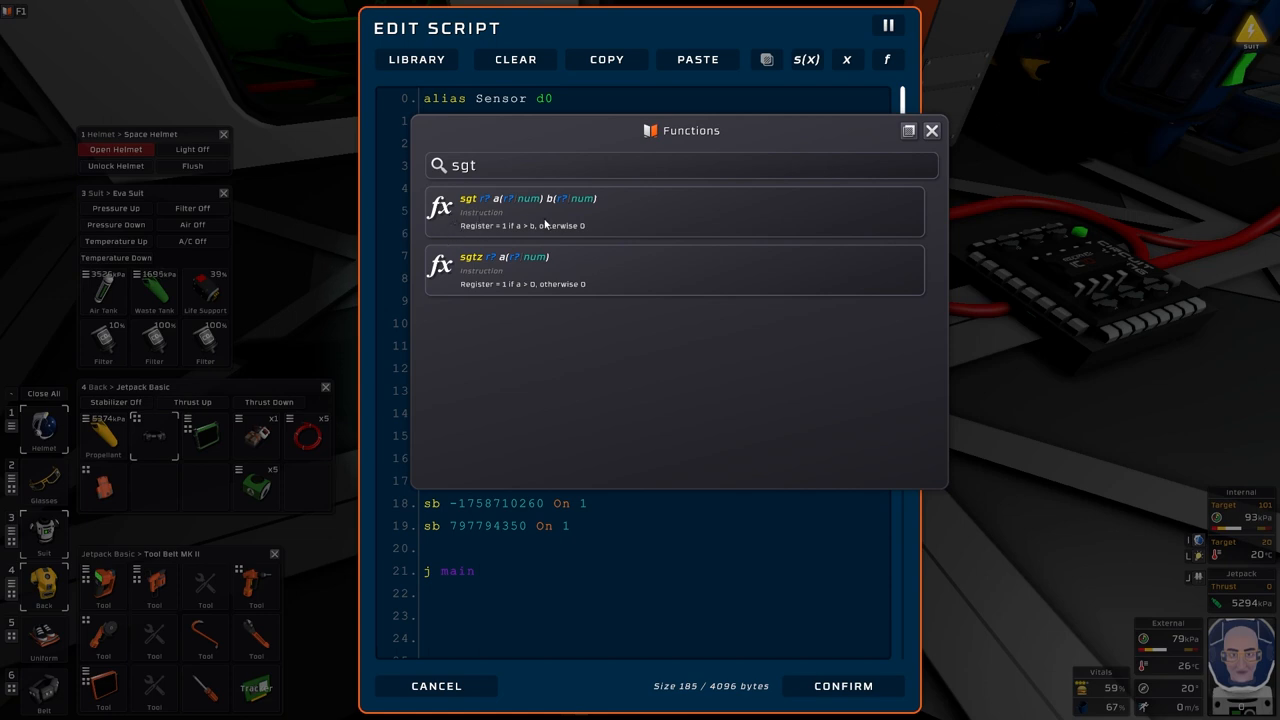
mouse_move(455, 228)
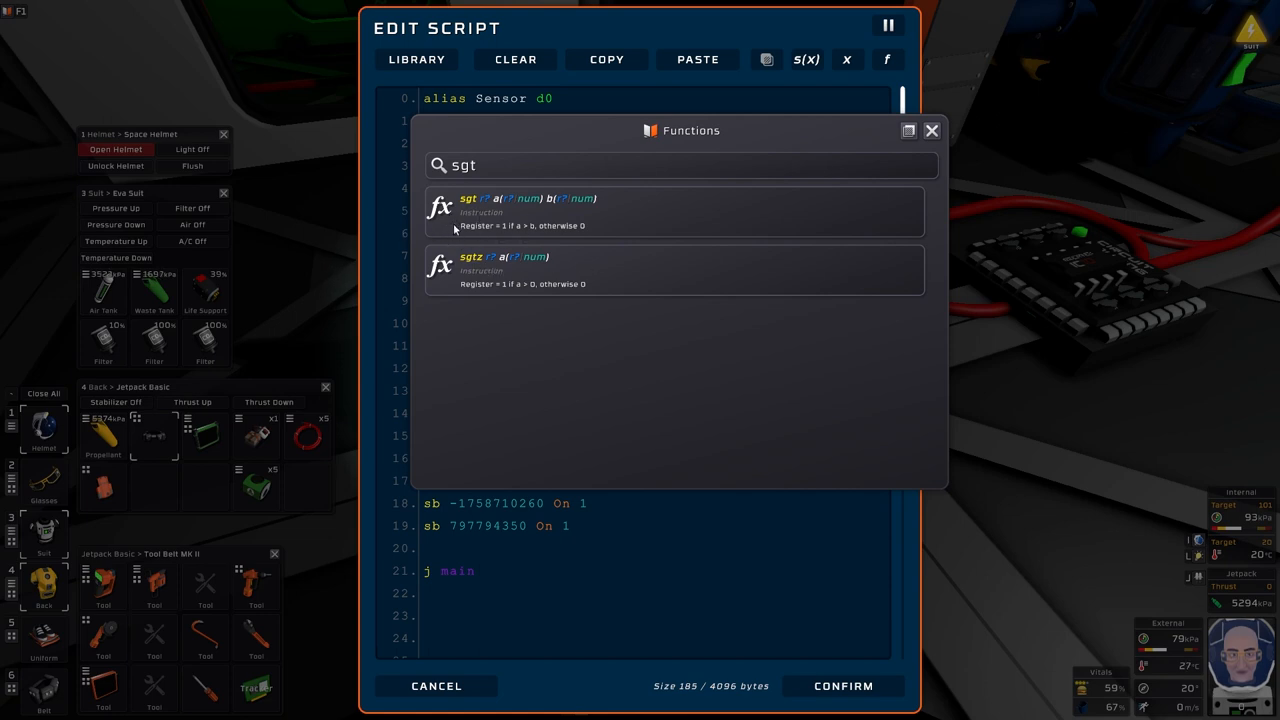
mouse_move(542, 237)
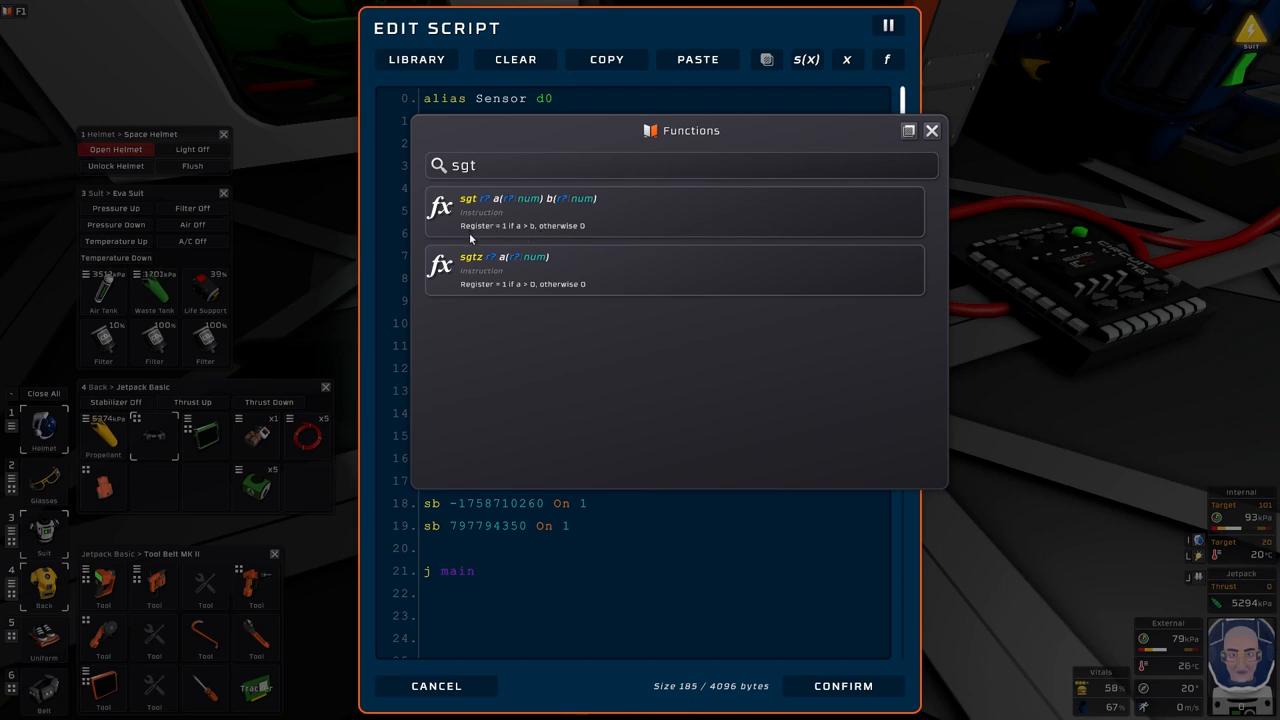
mouse_move(501, 211)
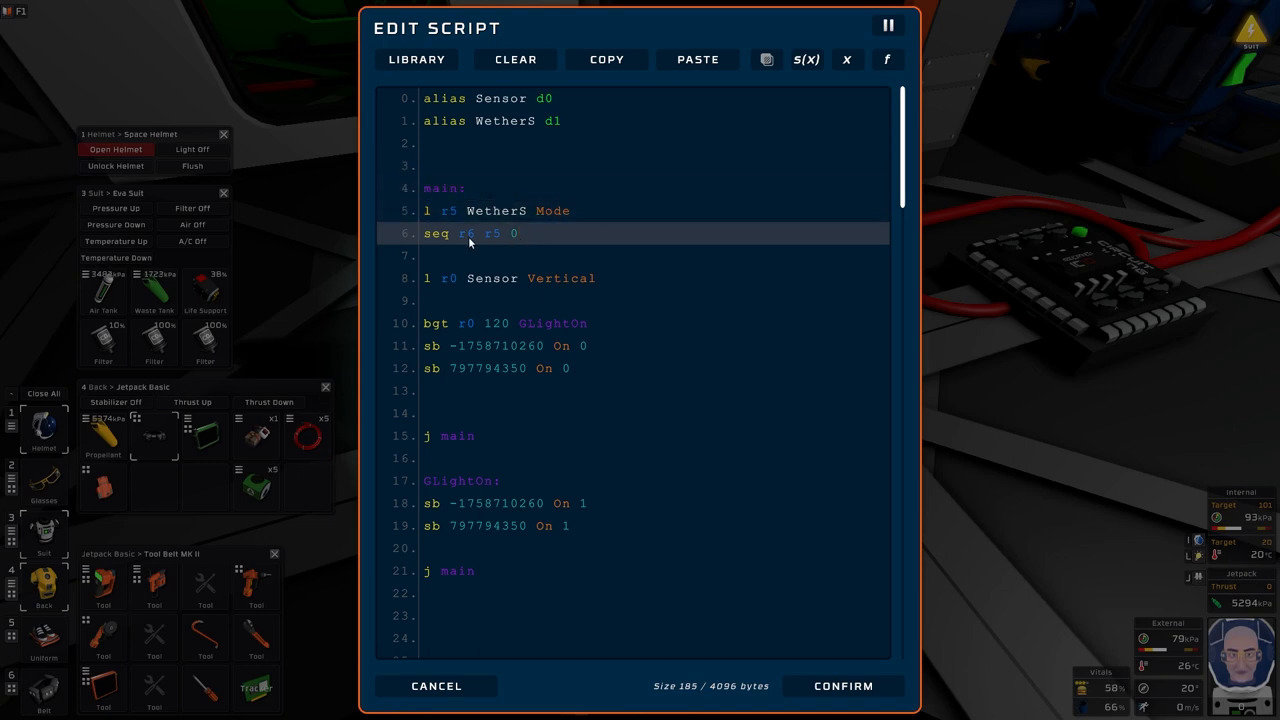
click(468, 256)
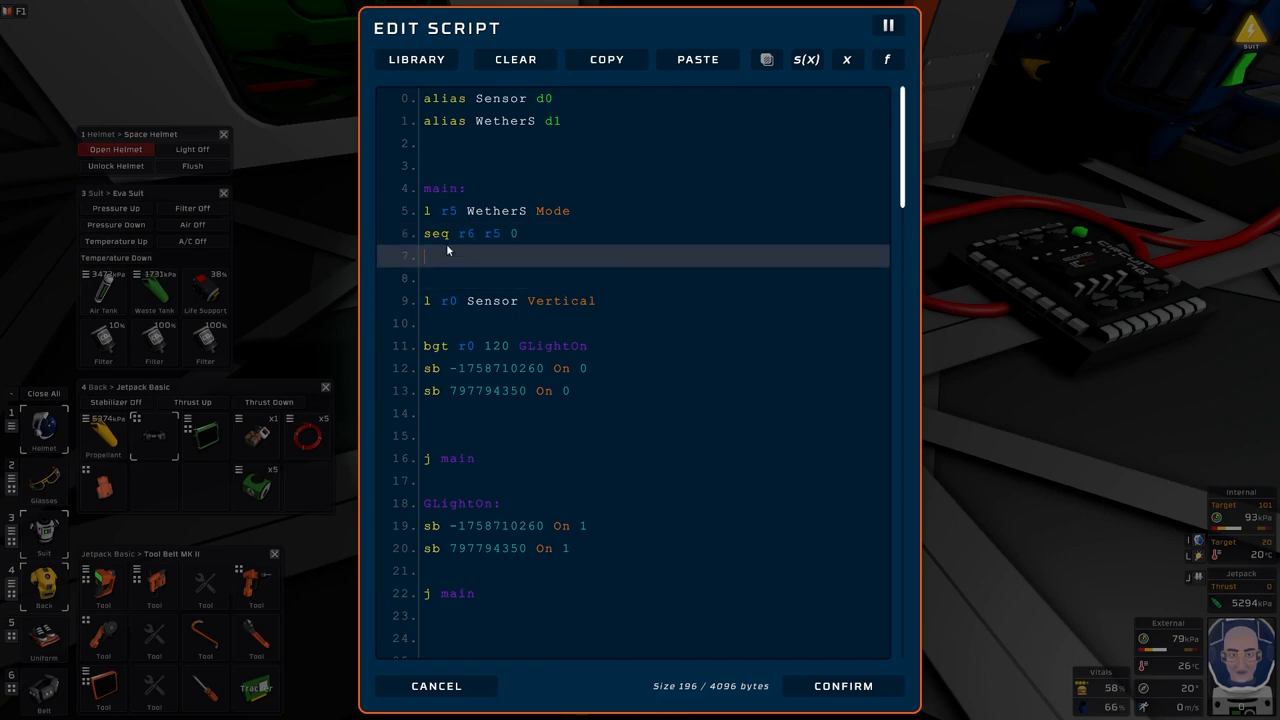
text(sb)
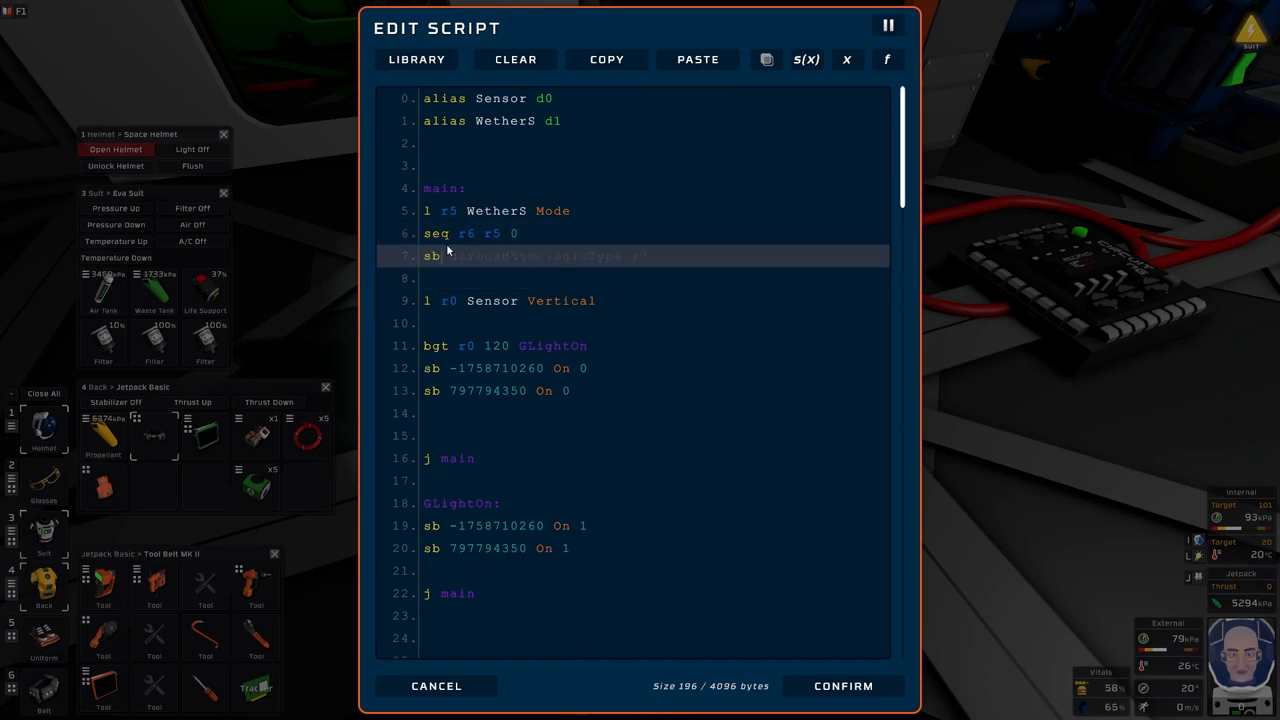
text(1535893860)
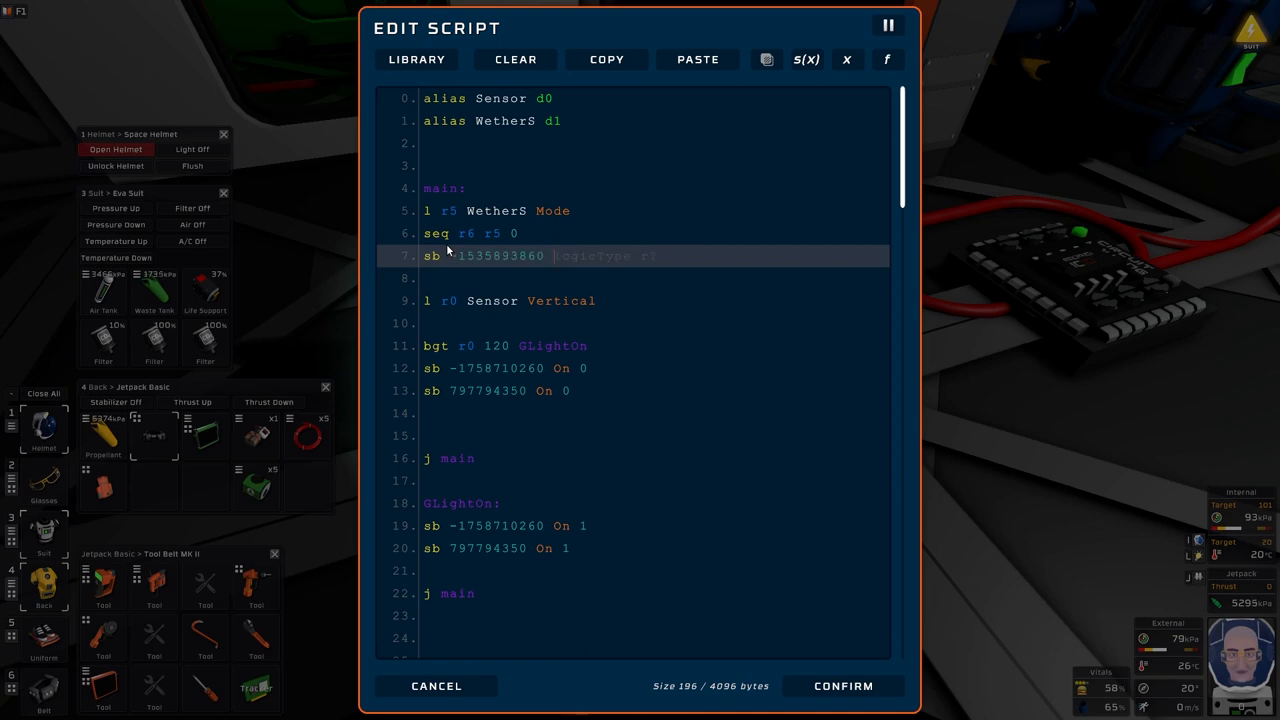
text(On)
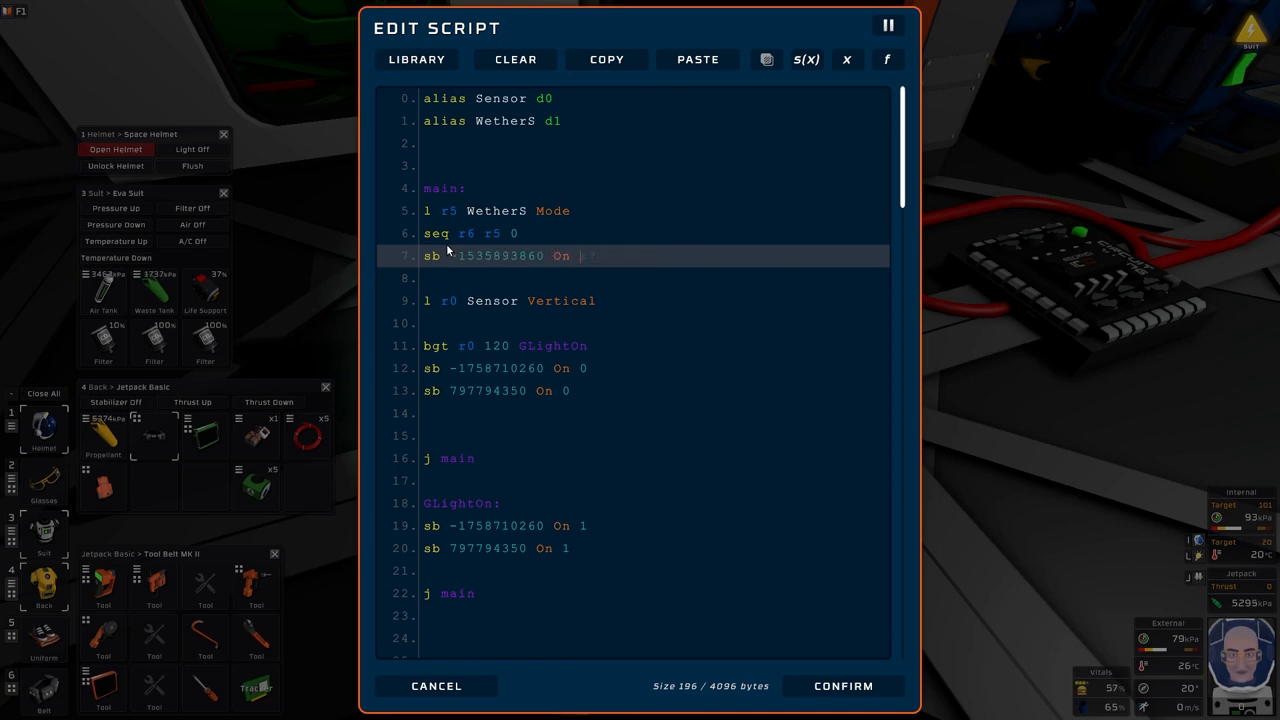
text(r6)
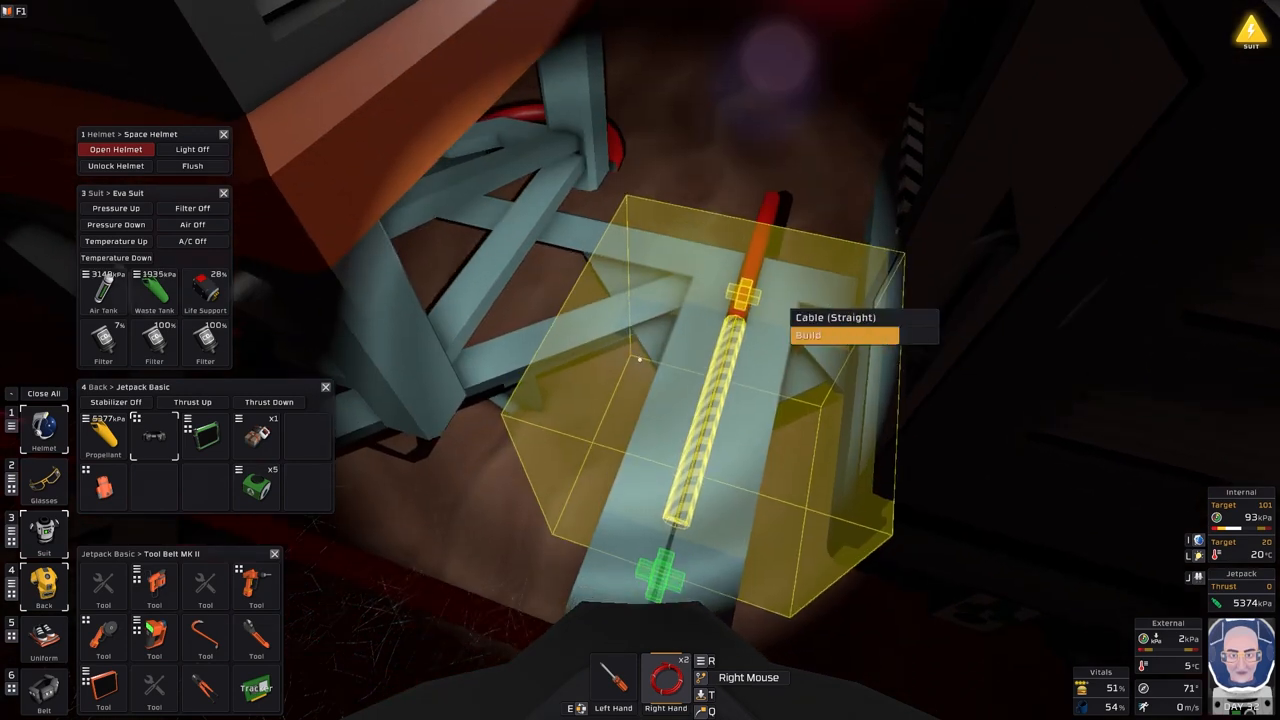
click(808, 335)
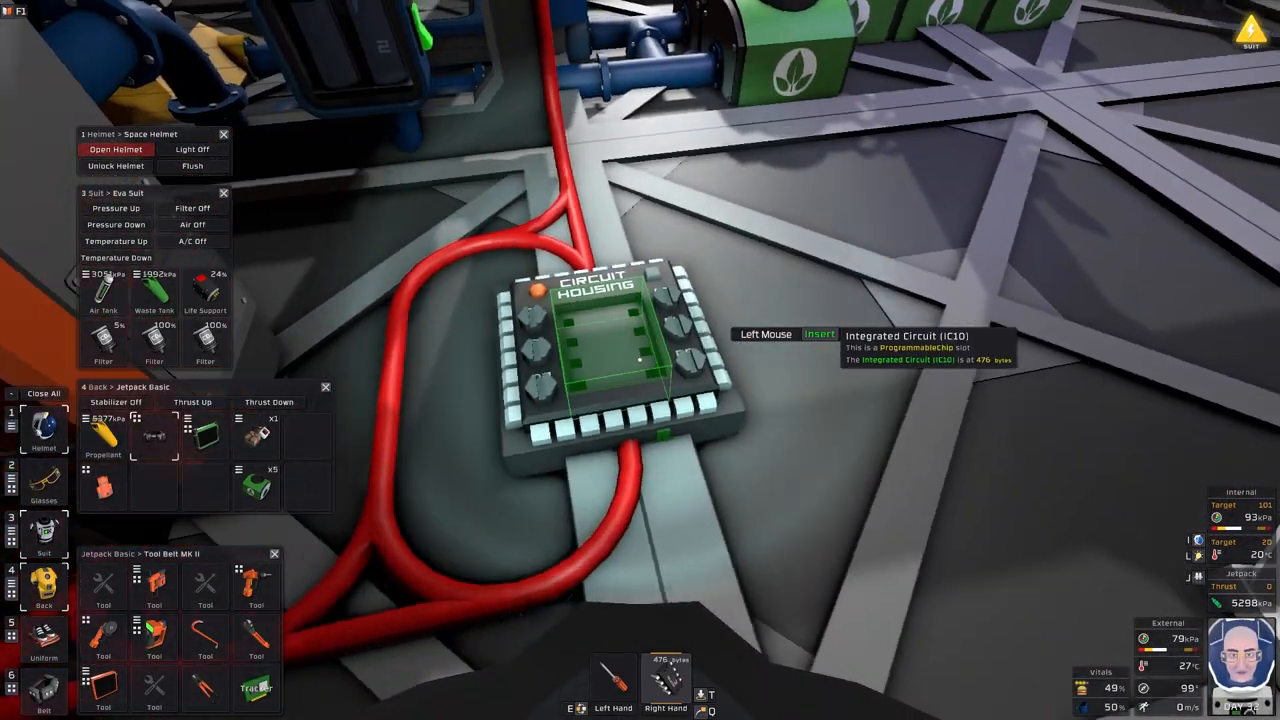
Insert the programmed IC10 chip into the laptop and open its script.
click(615, 340)
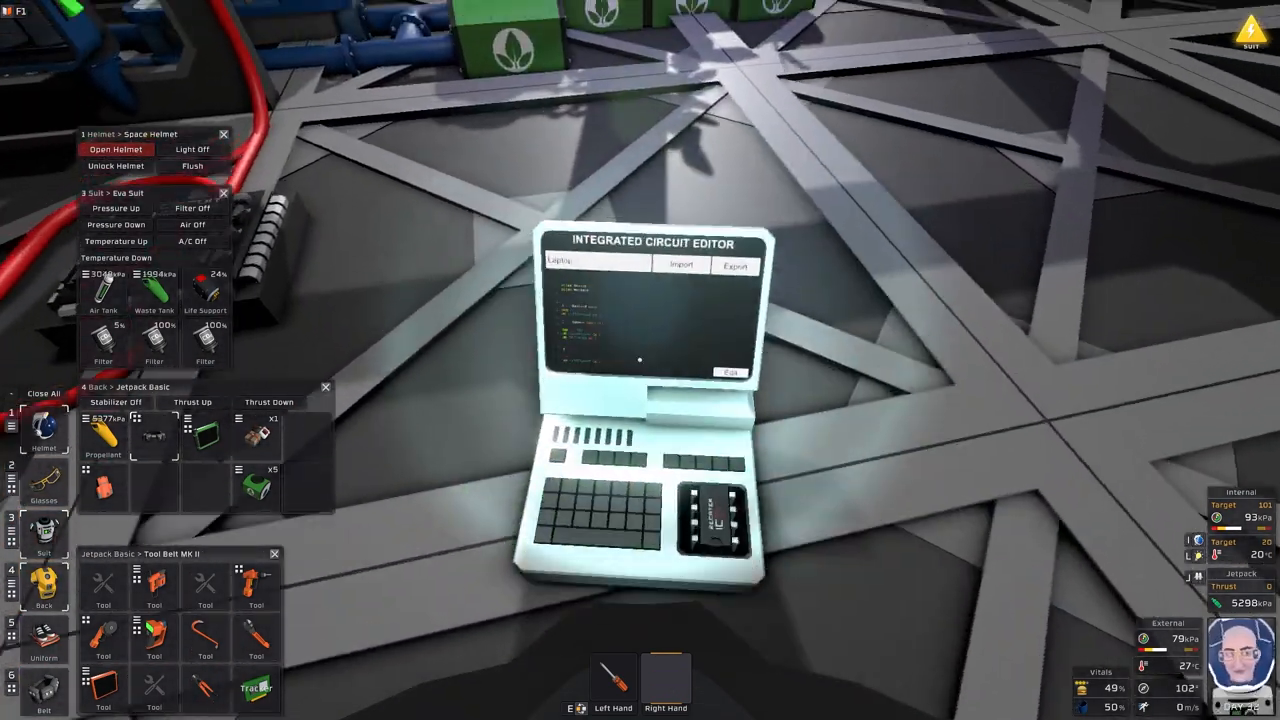
click(728, 371)
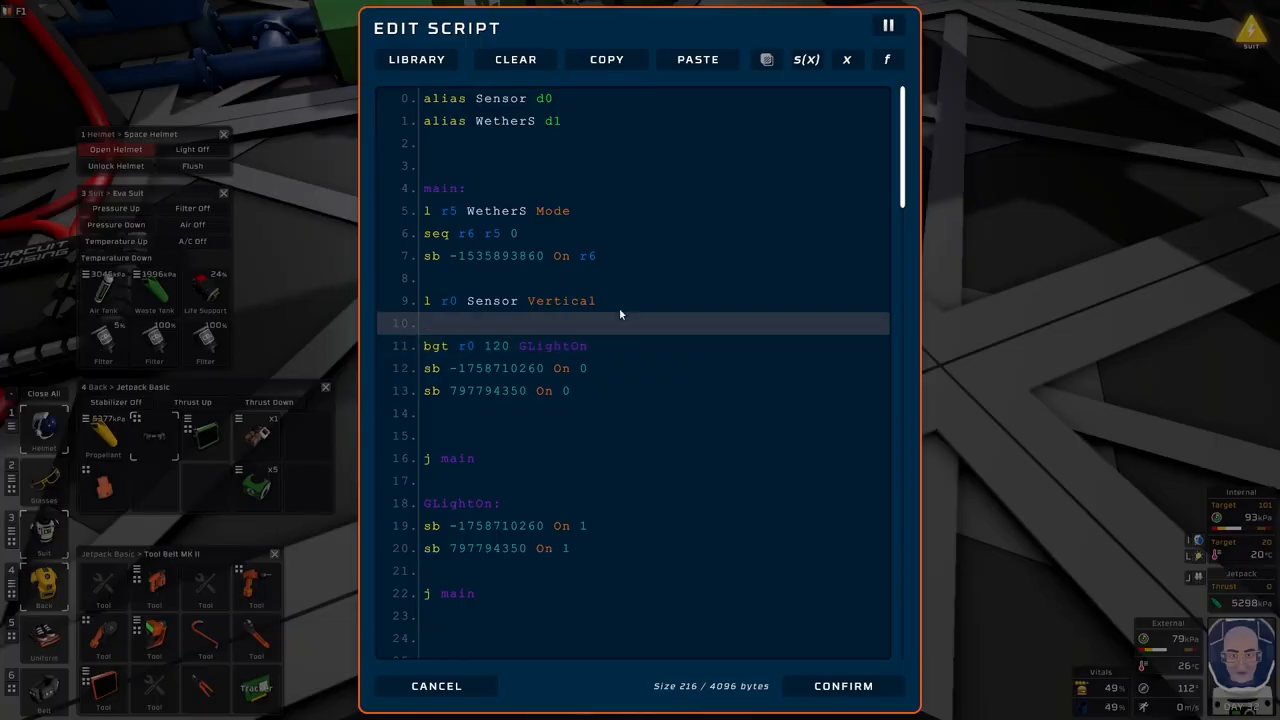
mouse_move(485, 326)
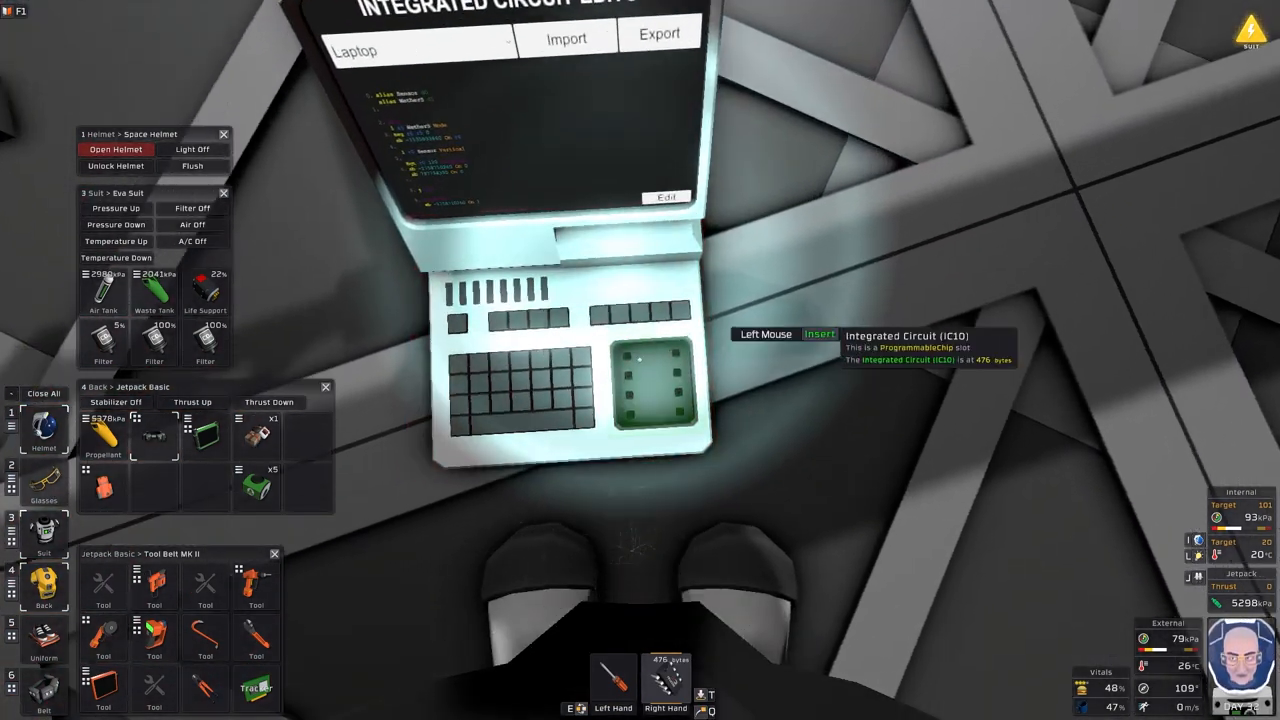
Open, review and confirm the IC10 script on the laptop editor twice.
click(665, 196)
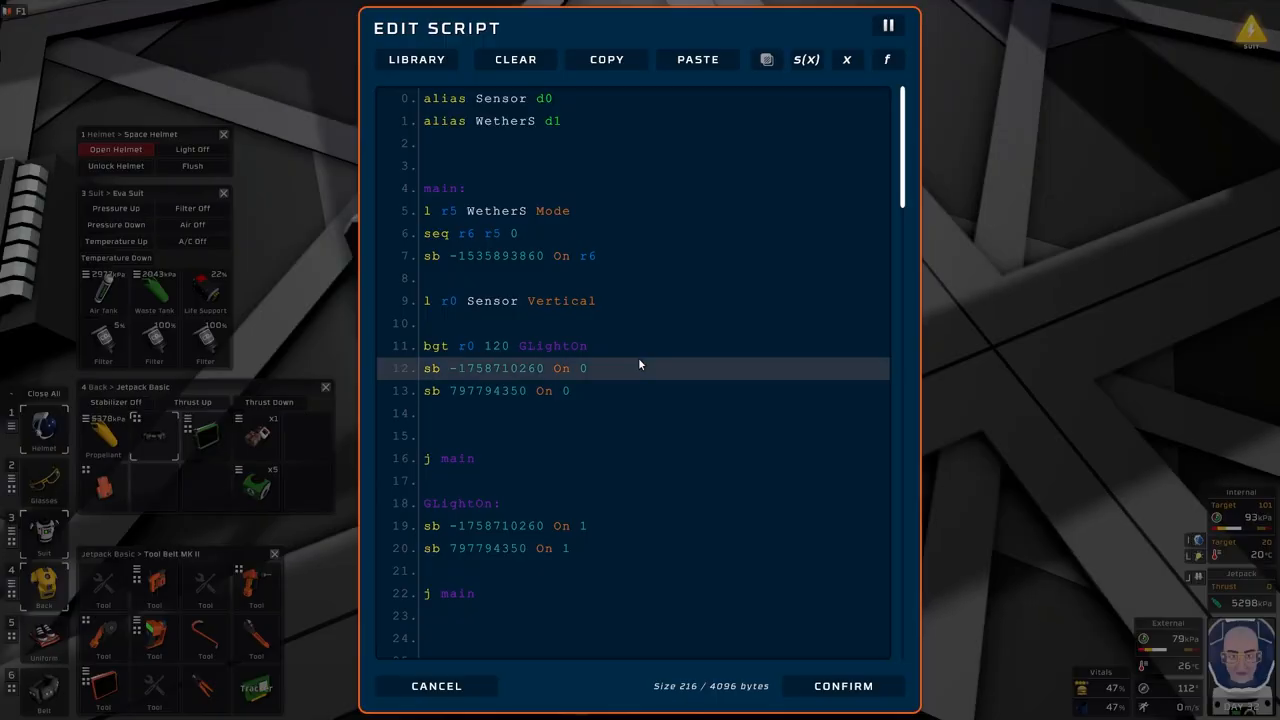
click(640, 278)
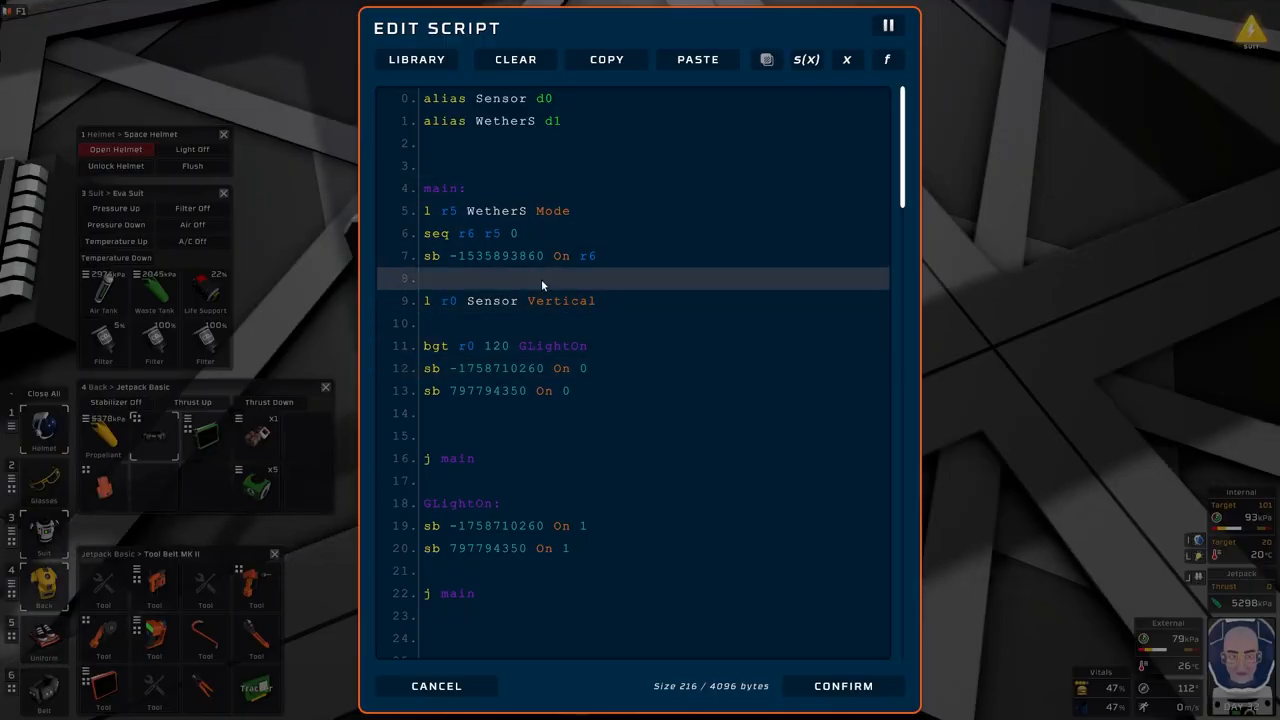
click(500, 210)
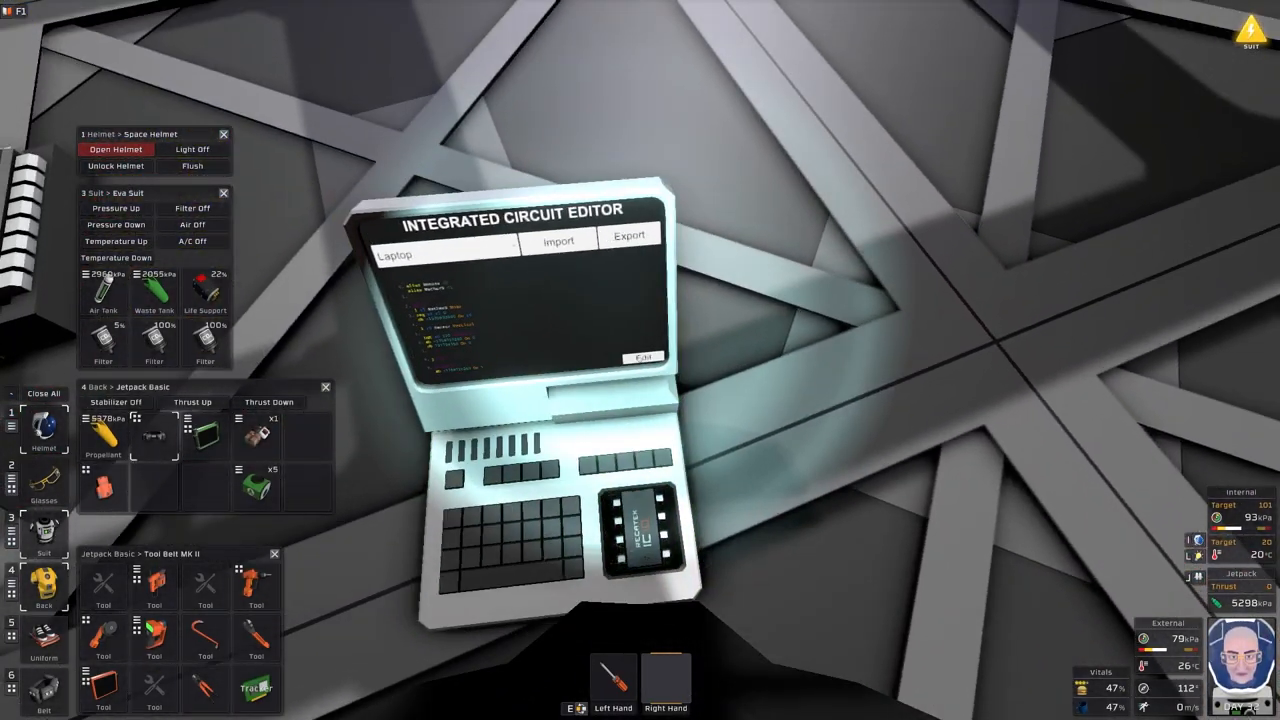
click(642, 358)
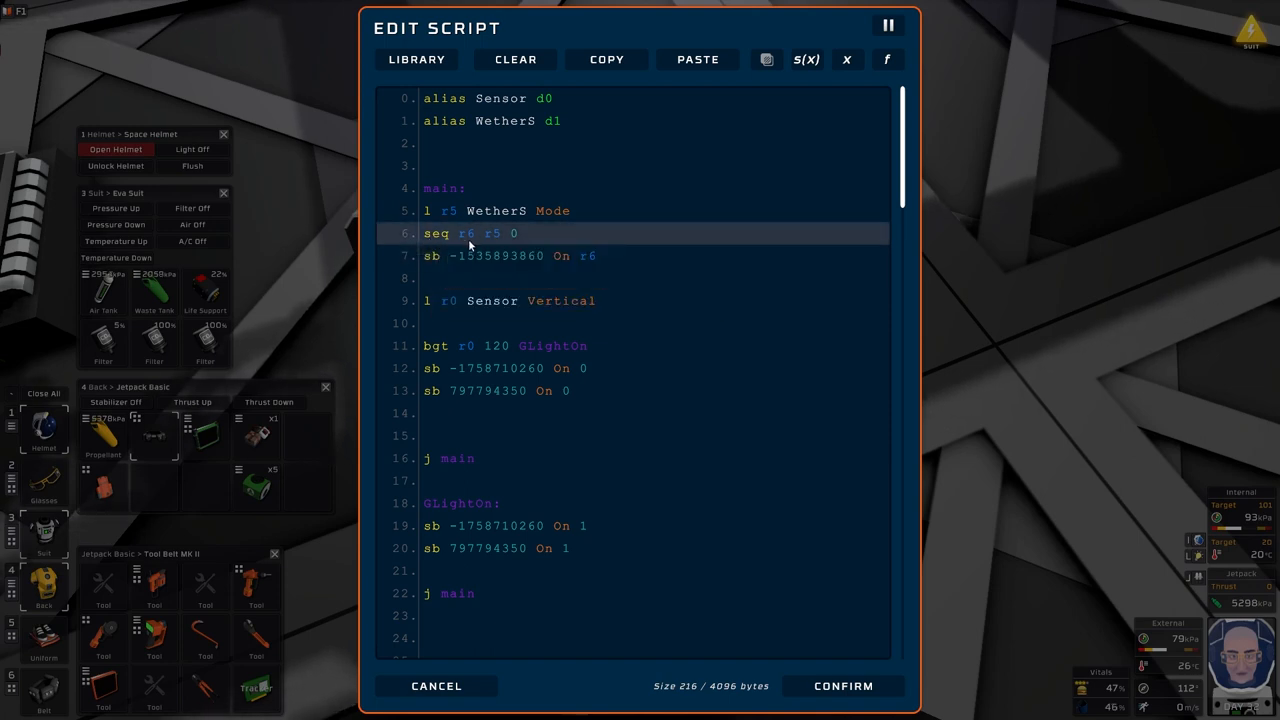
mouse_move(550, 245)
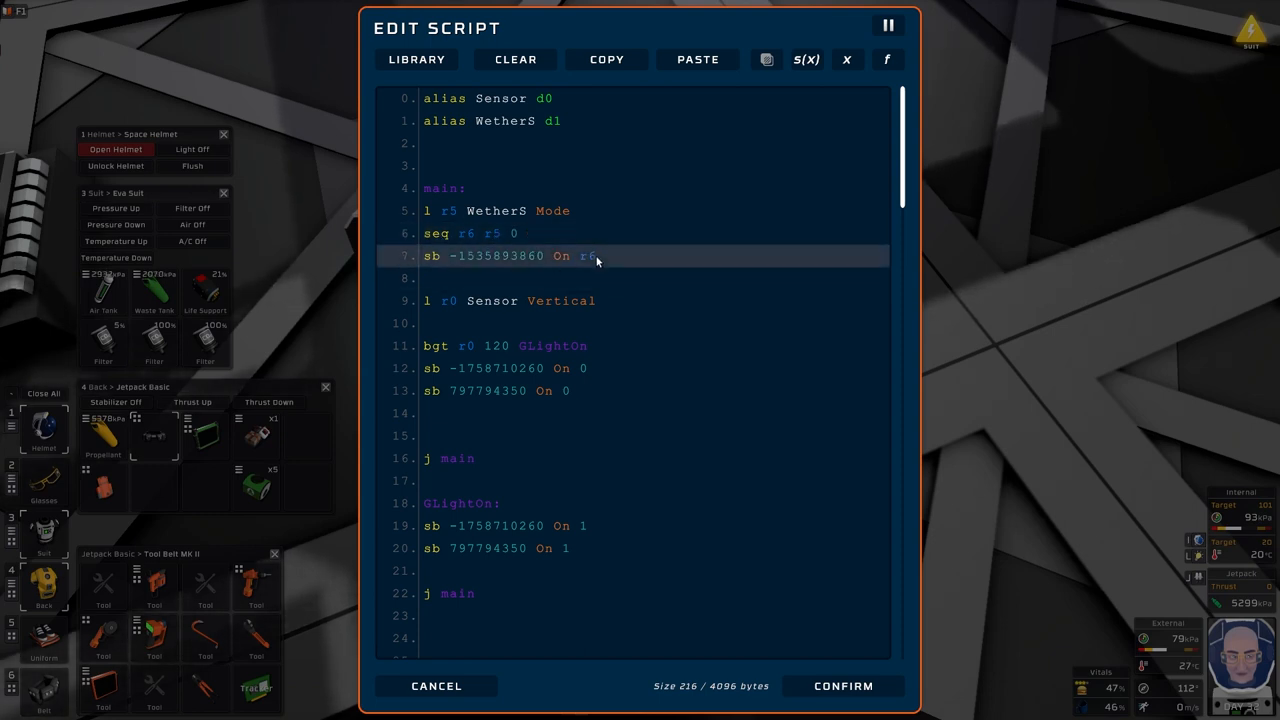
click(500, 300)
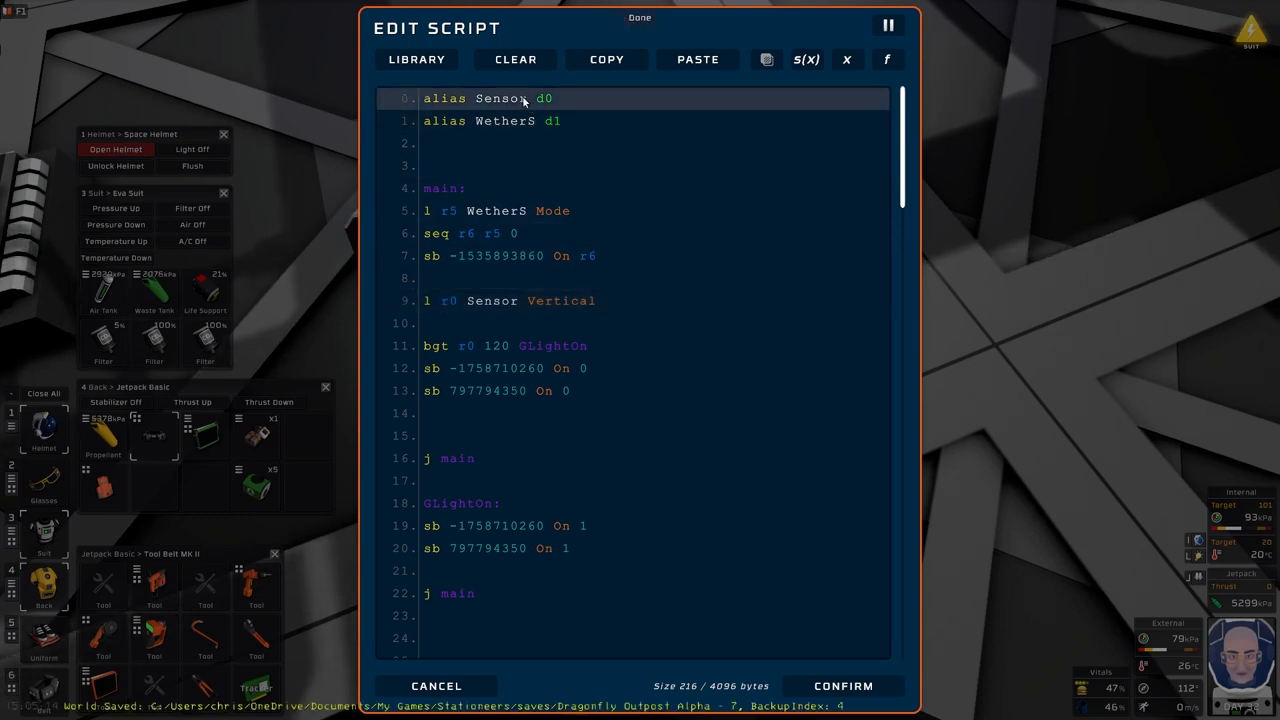
click(512, 300)
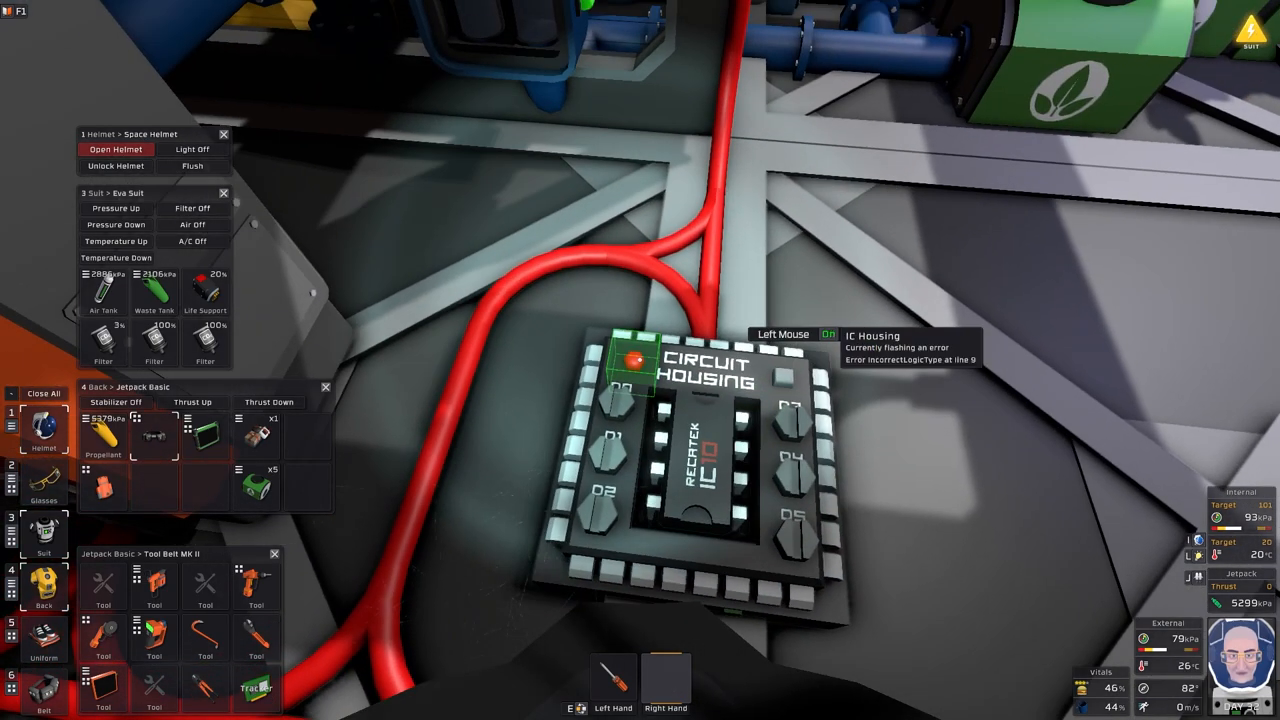
Switch on the circuit housing and assign the Area Power Control sensor to pin d0.
click(628, 360)
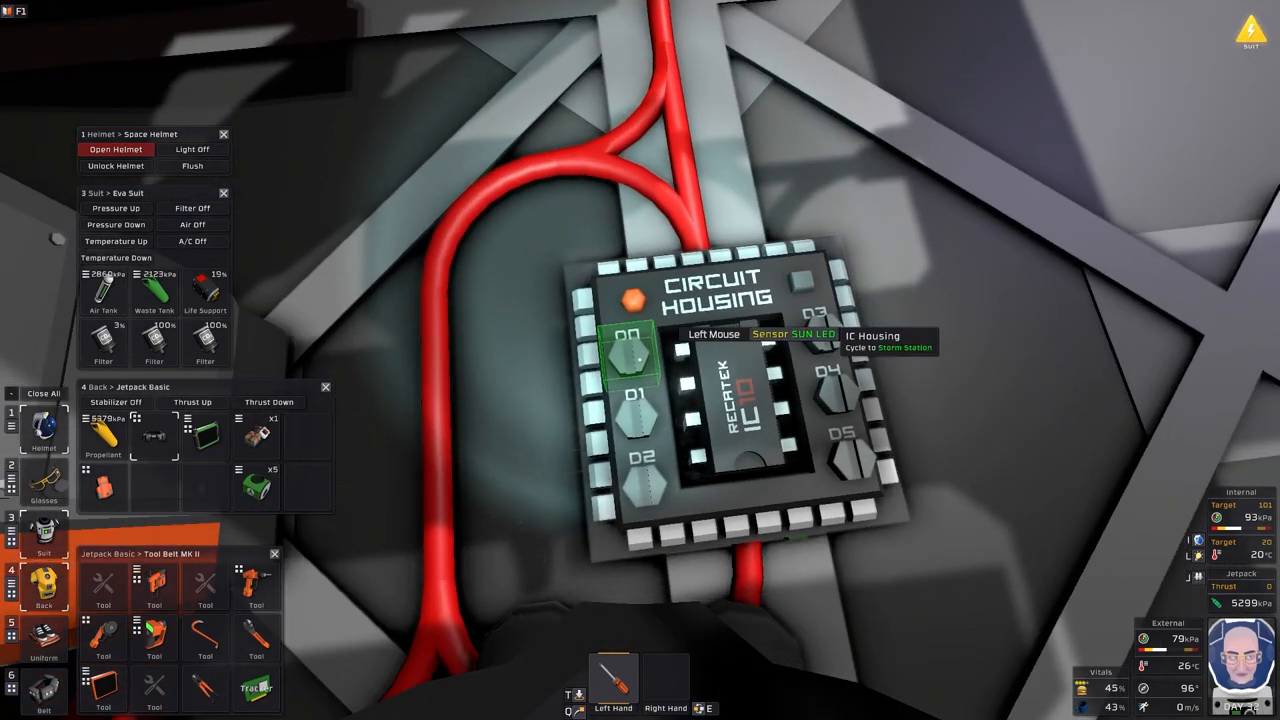
click(630, 355)
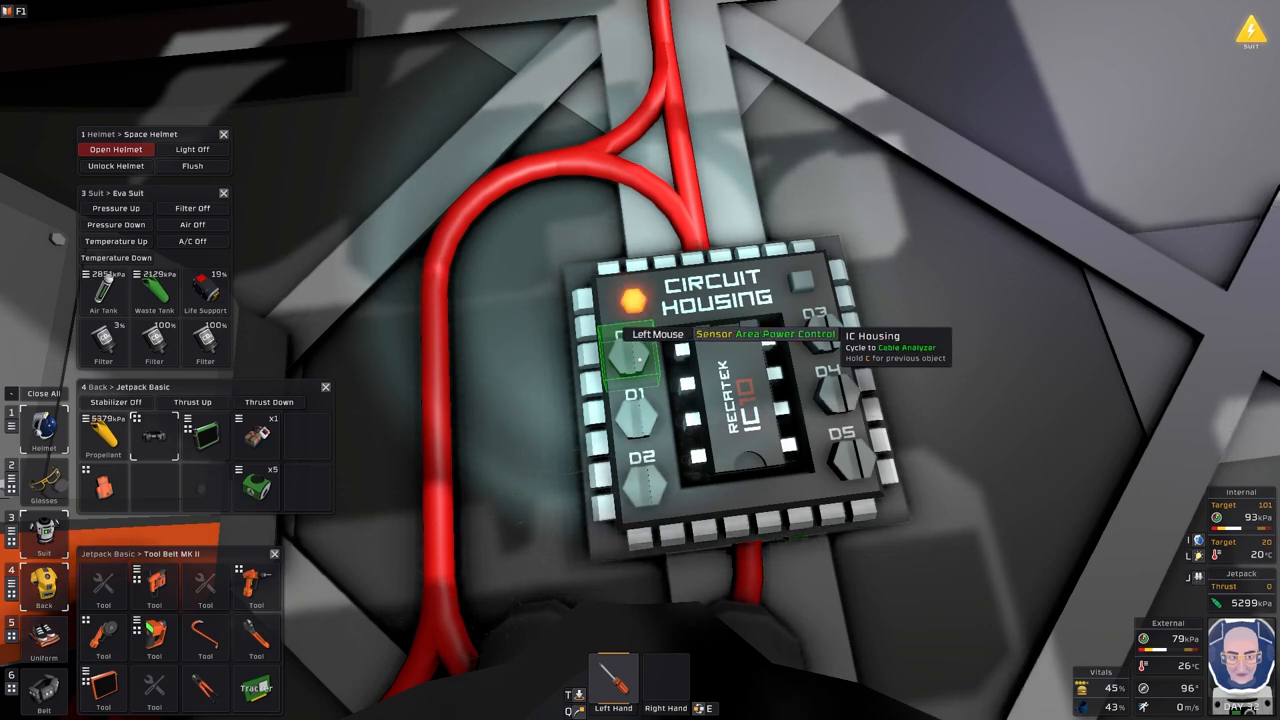
click(632, 355)
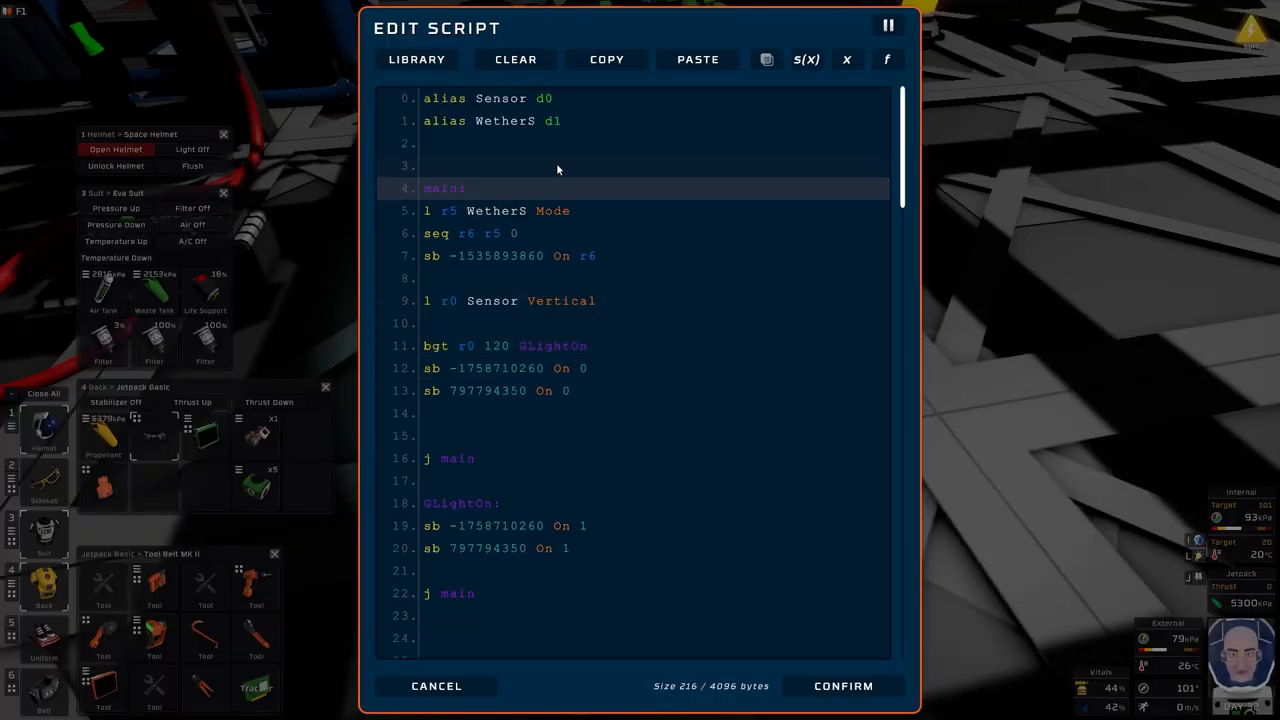
click(500, 210)
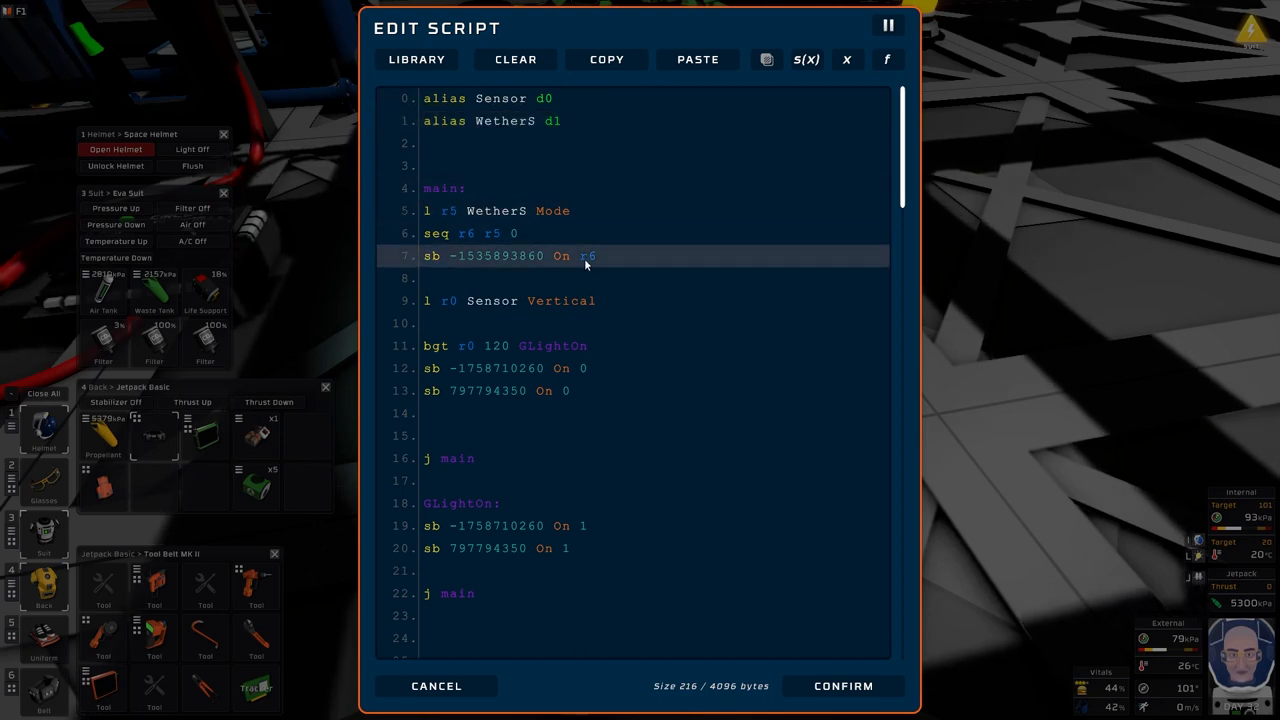
click(455, 233)
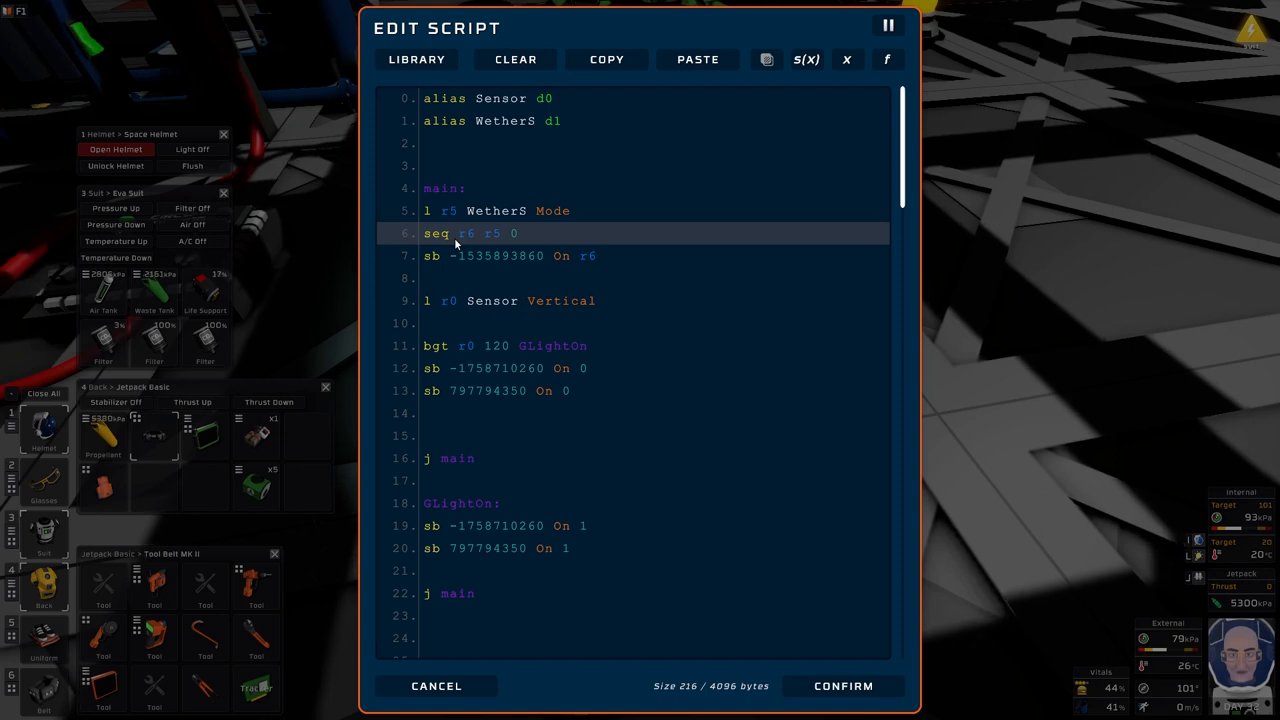
click(886, 59)
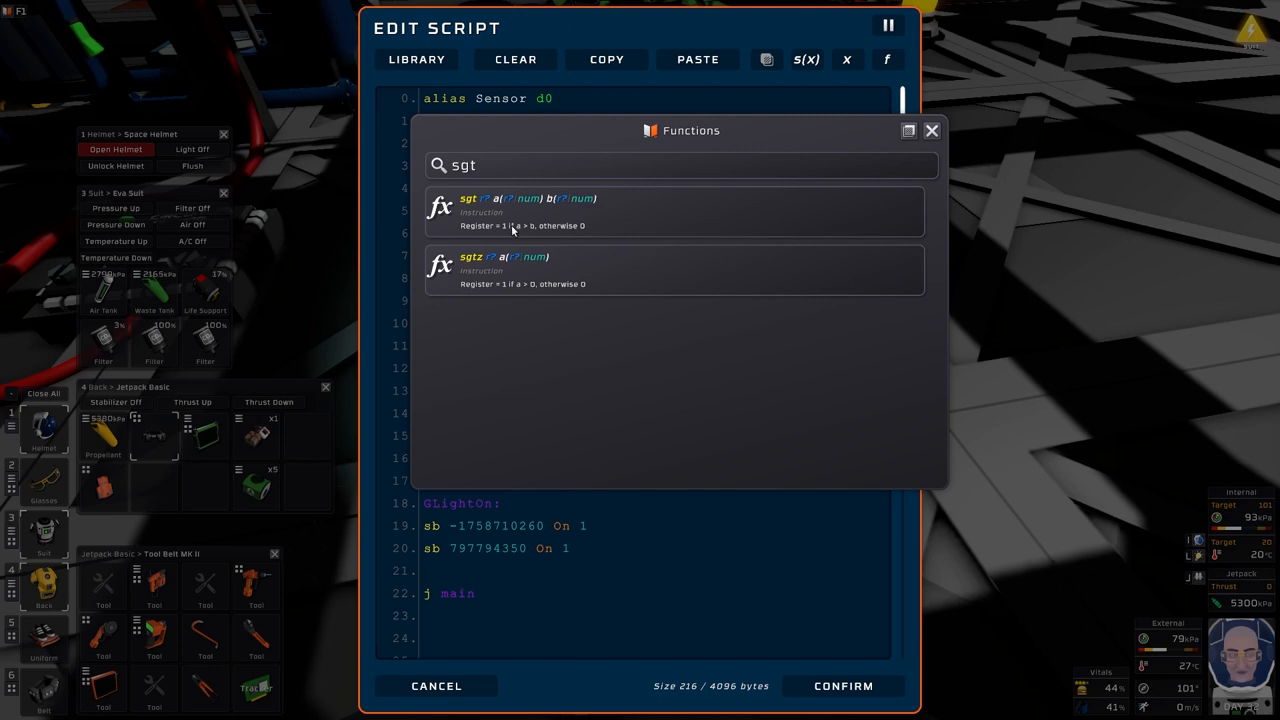
text(sel)
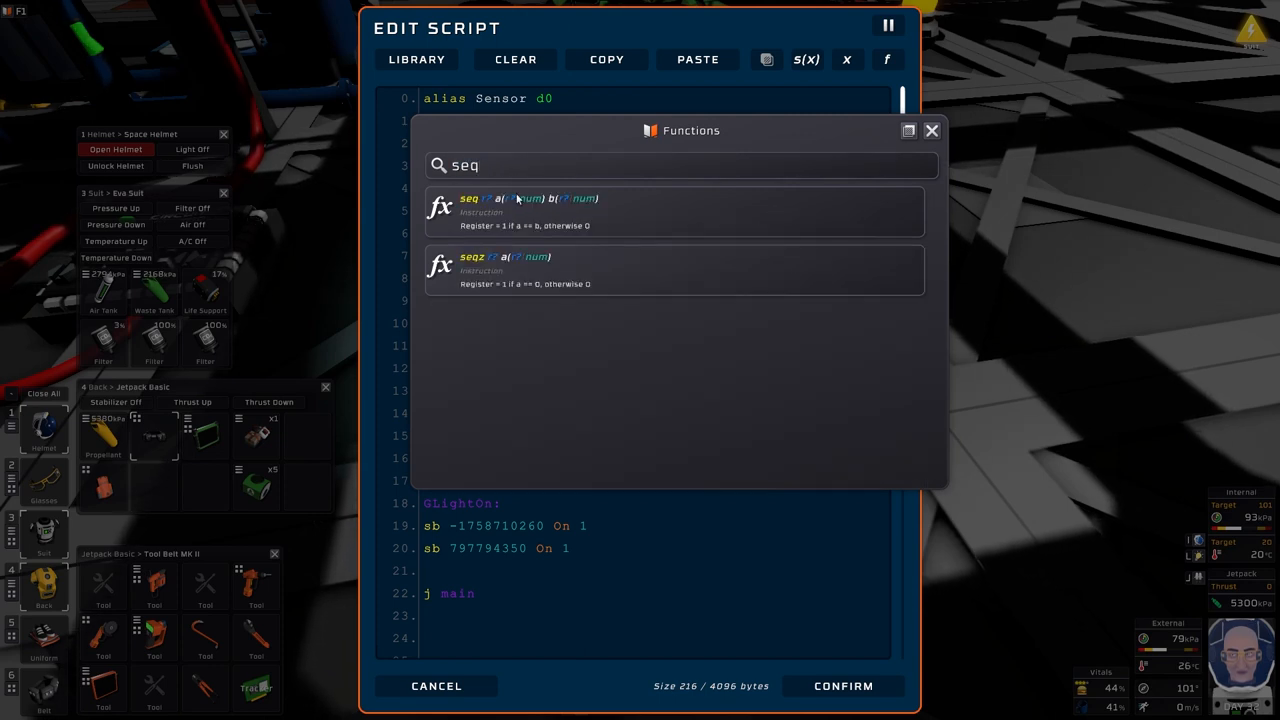
text(l)
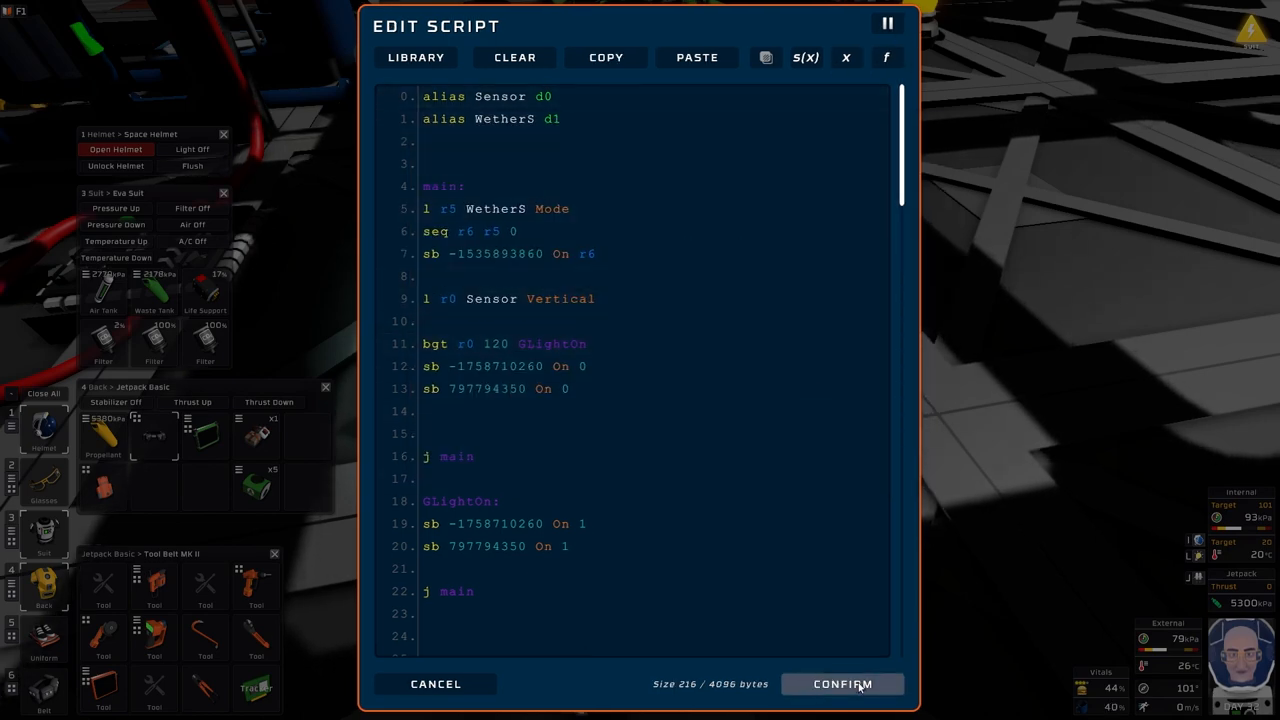
Confirm the script and look up the weather station's Mode and logic values in Stationpedia.
click(843, 684)
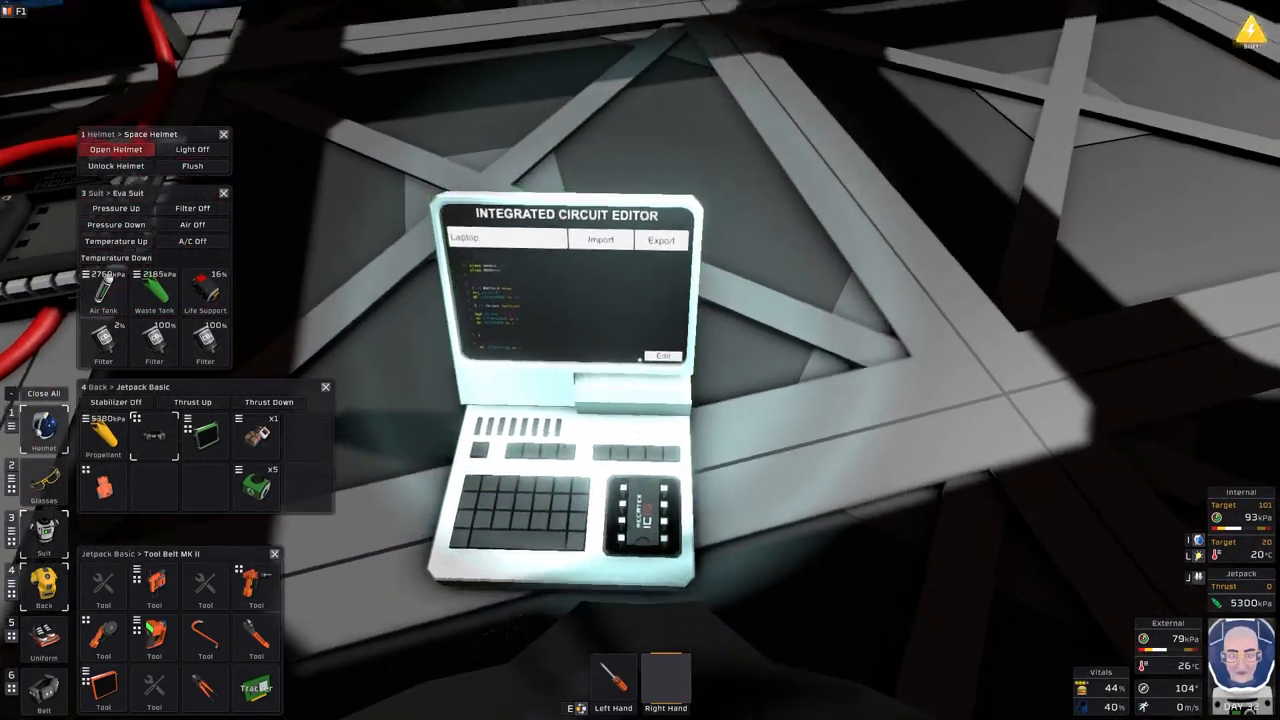
click(662, 356)
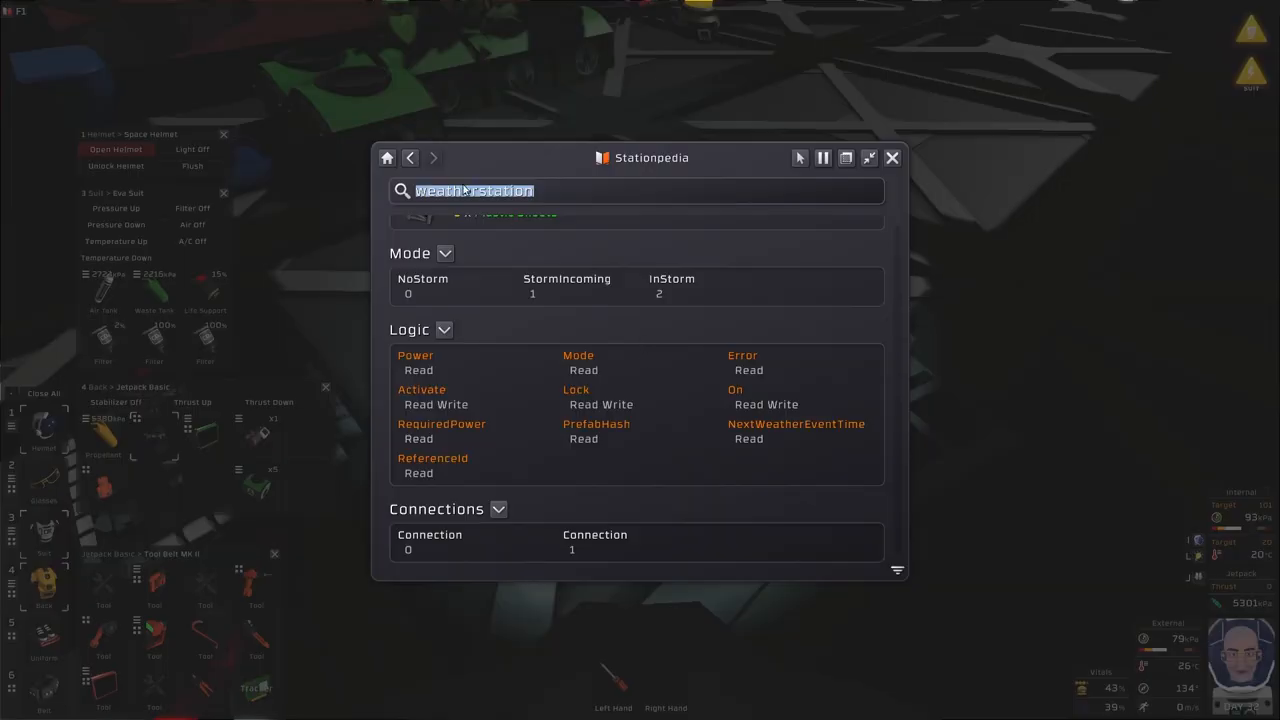
Search the Stationpedia for 'flash' and open the Flashing Light entry.
click(410, 158)
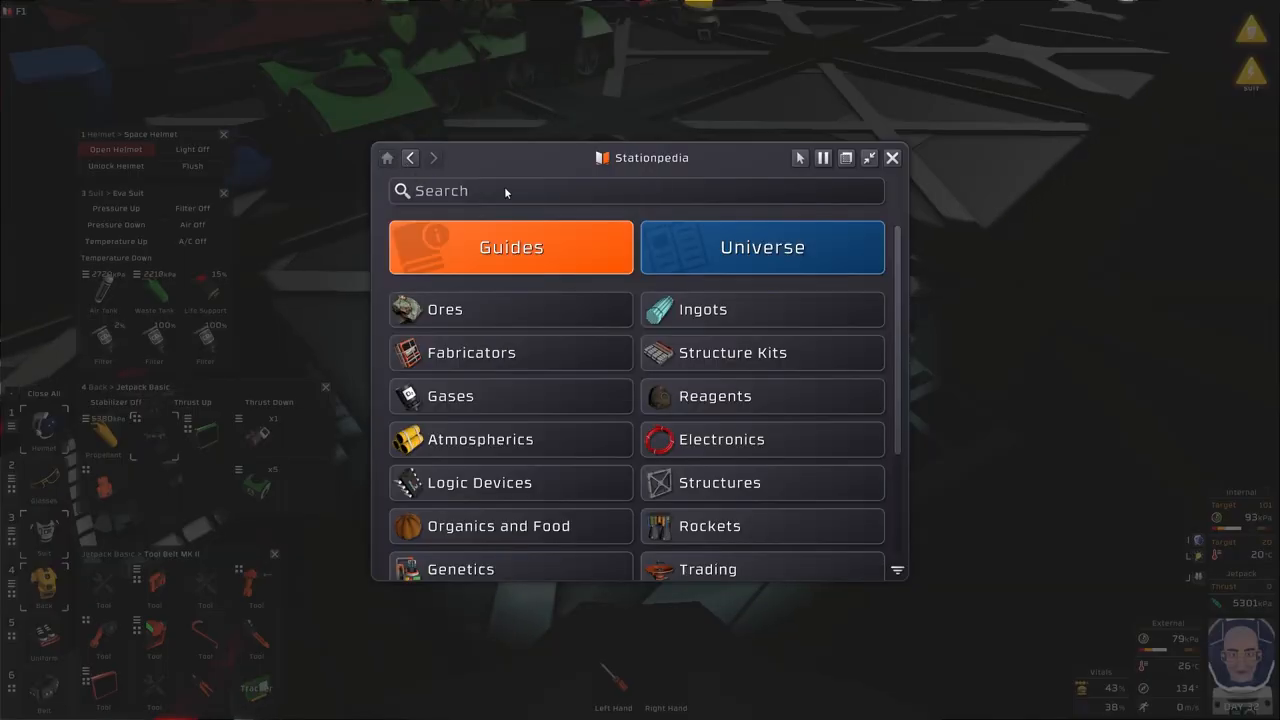
text(flash)
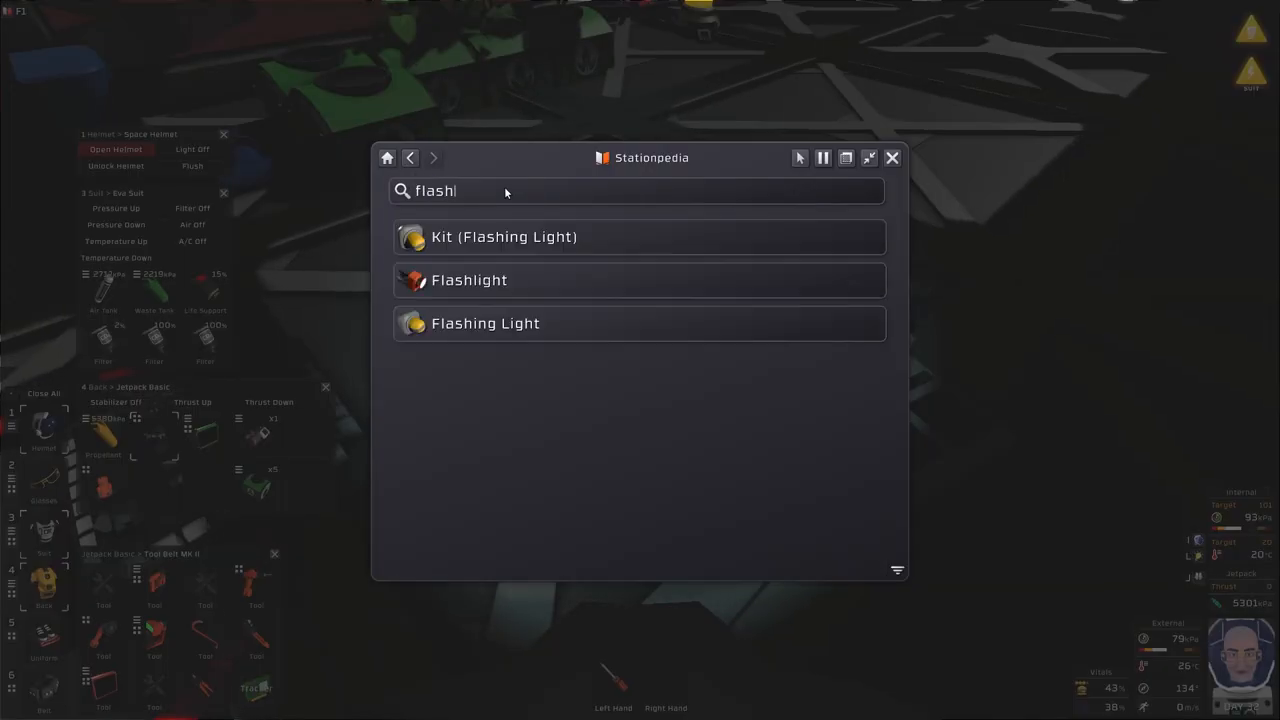
key(Backspace)
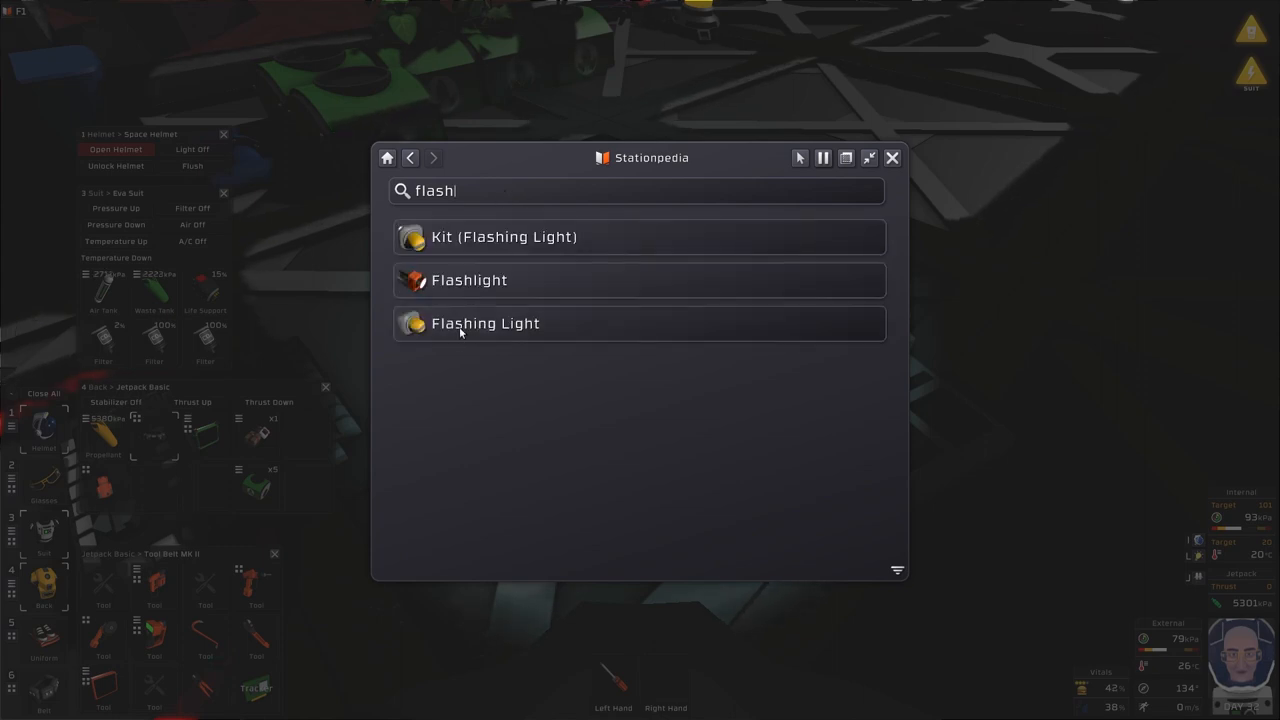
click(485, 323)
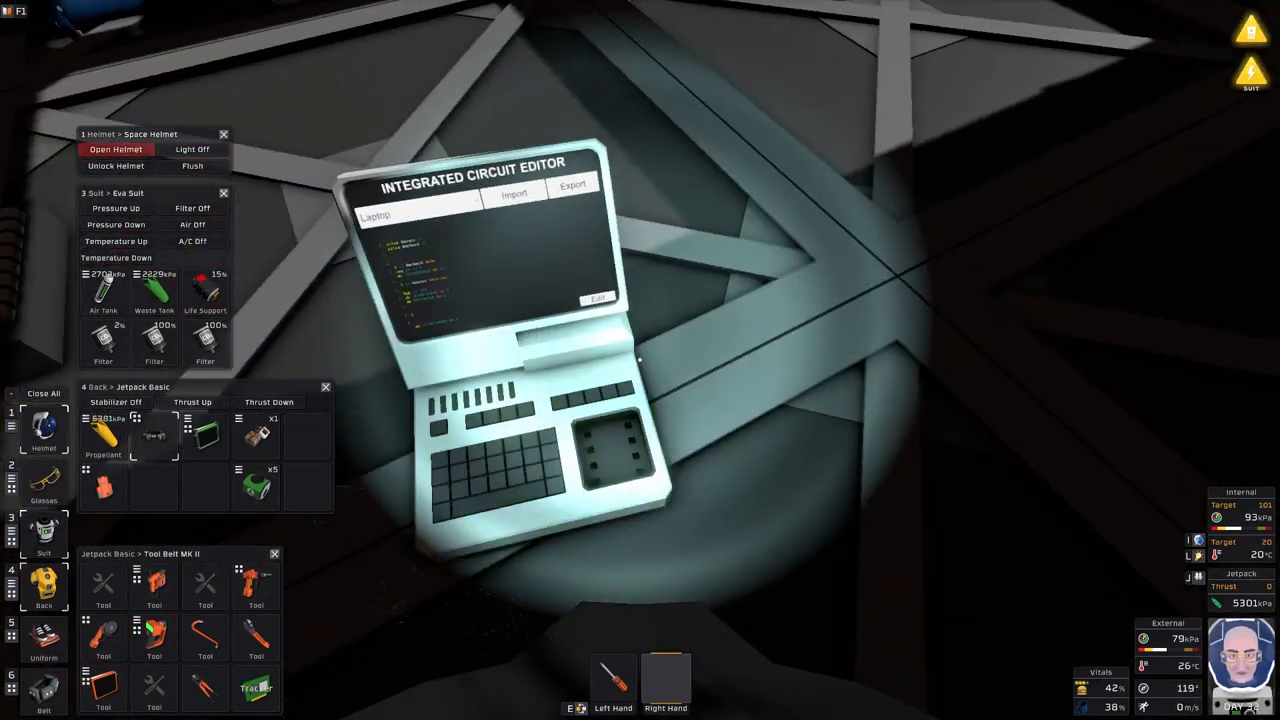
click(597, 299)
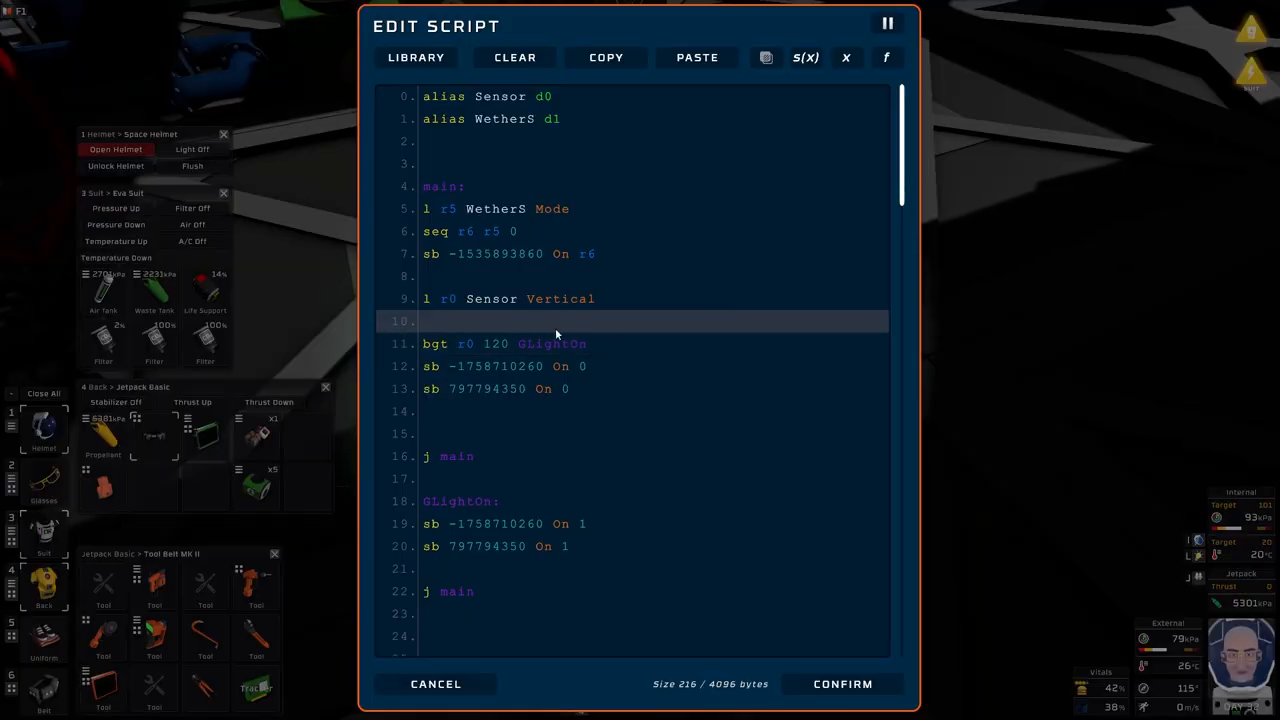
click(515, 253)
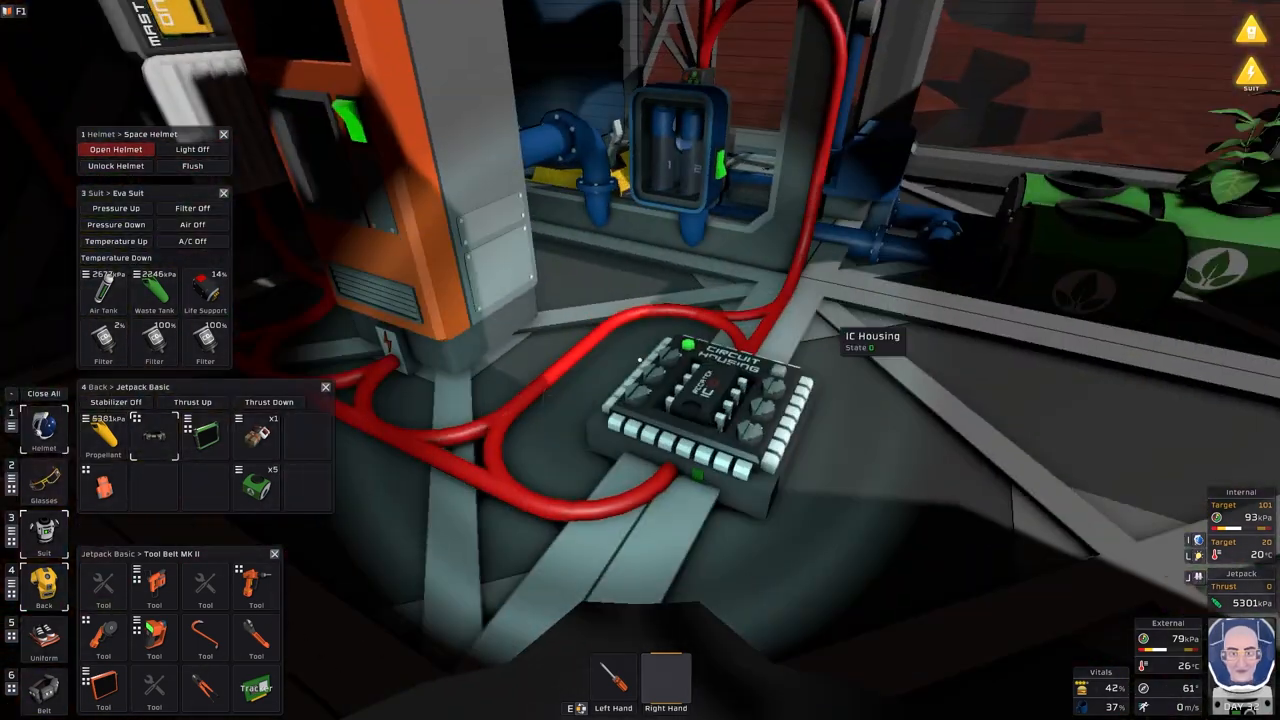
Check the IC housing's state and reopen the 216-byte script in the editor.
click(700, 400)
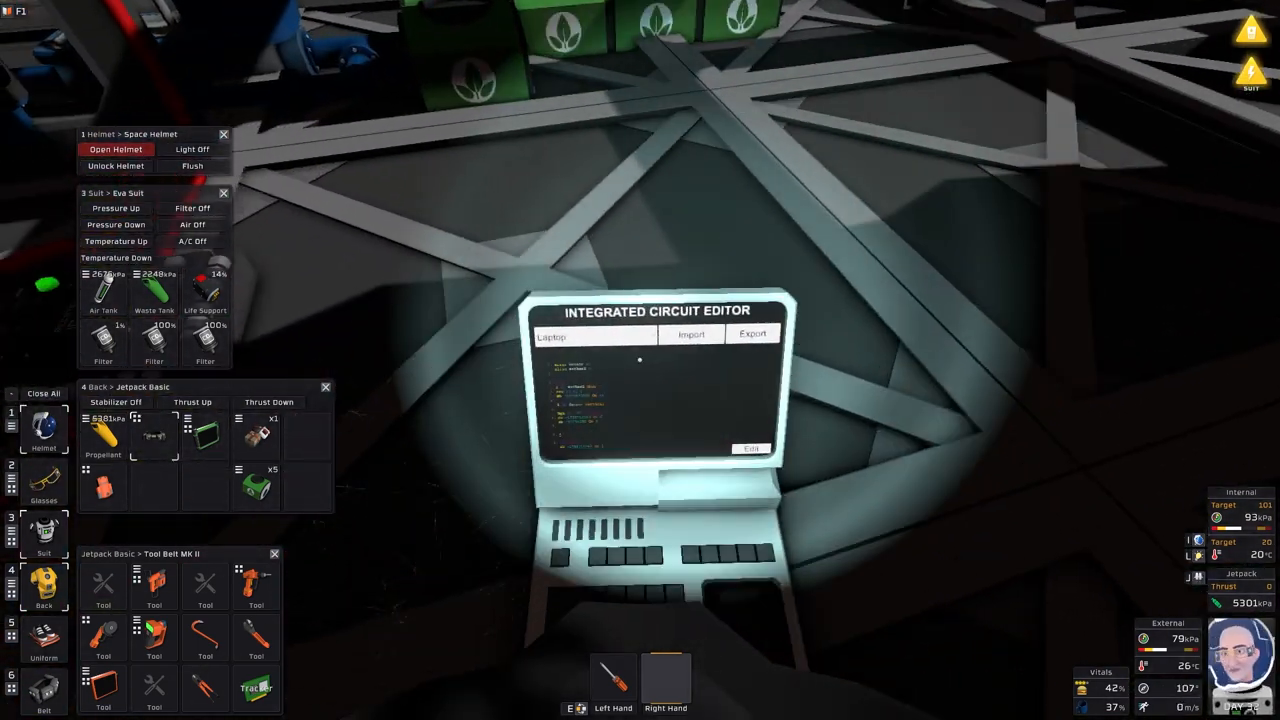
click(750, 448)
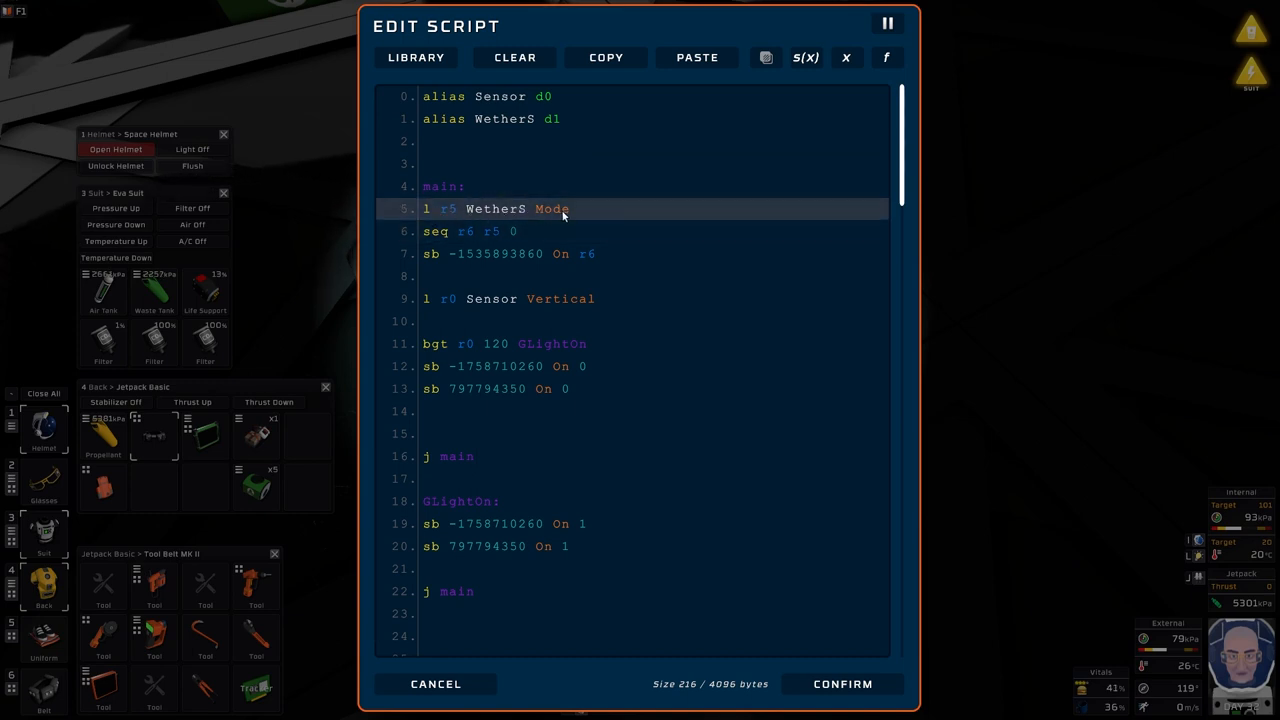
mouse_move(440, 231)
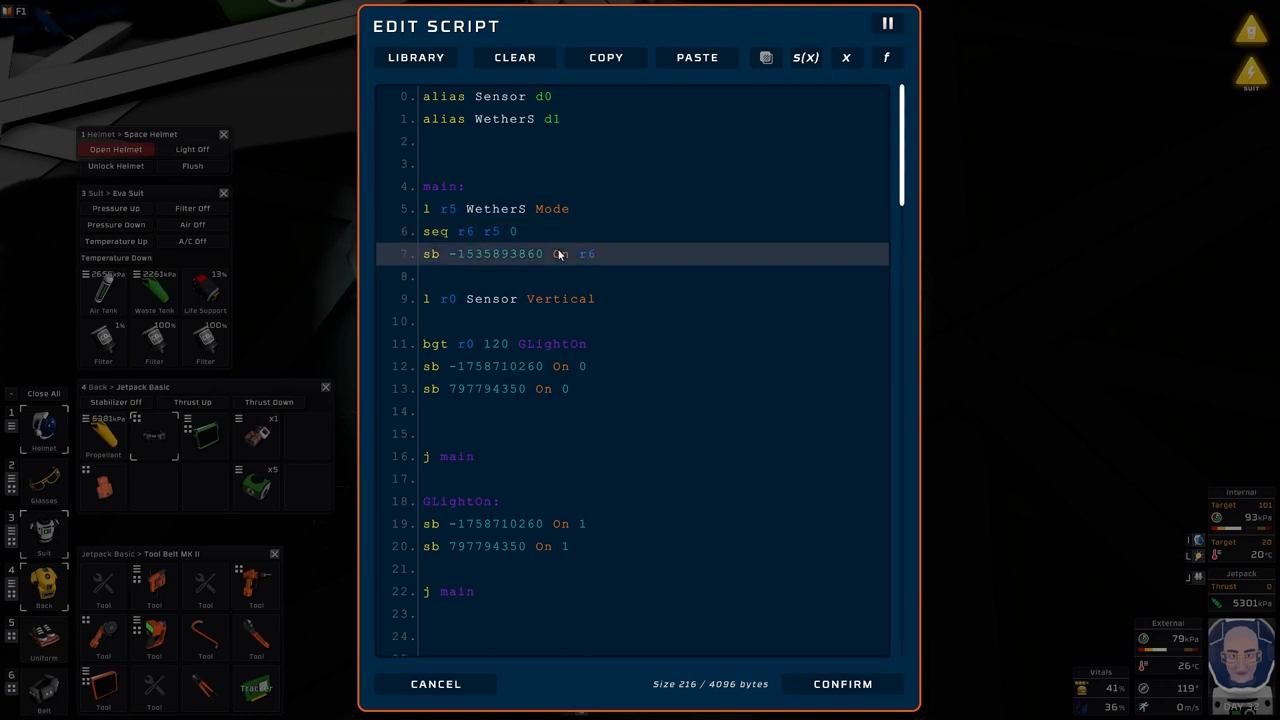
click(450, 231)
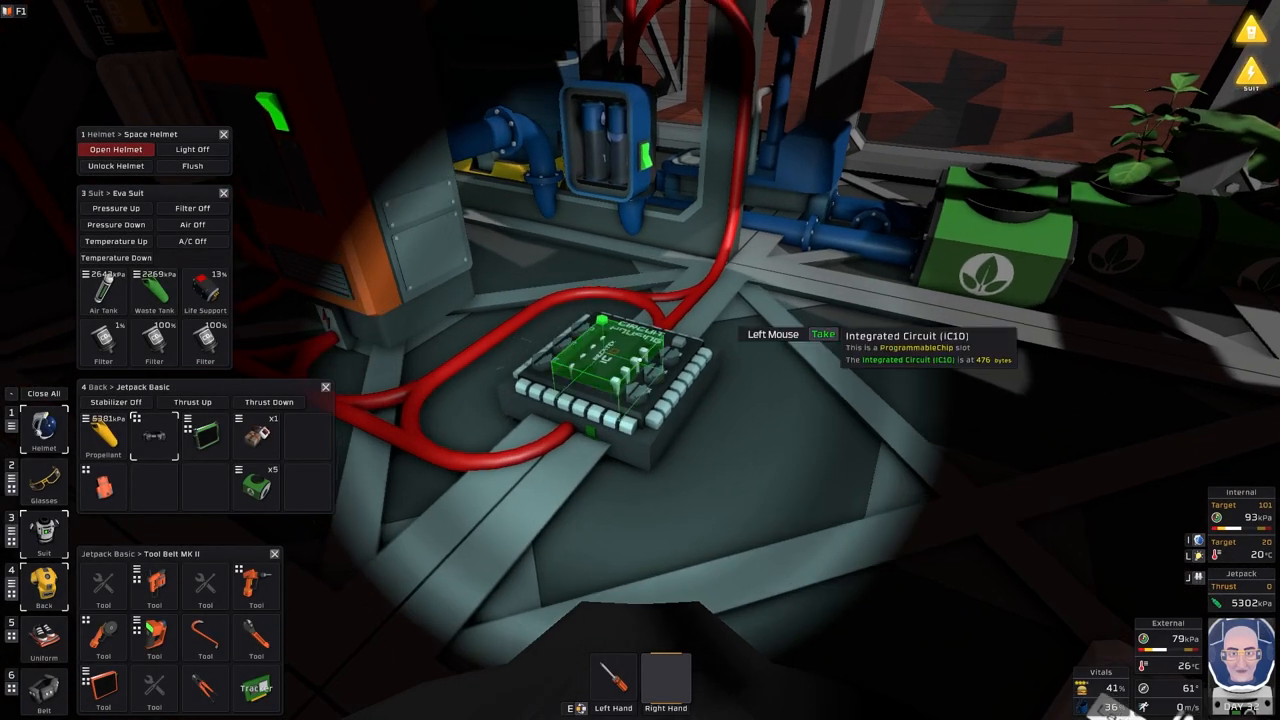
Pull the IC10 chip out of the circuit housing.
click(600, 360)
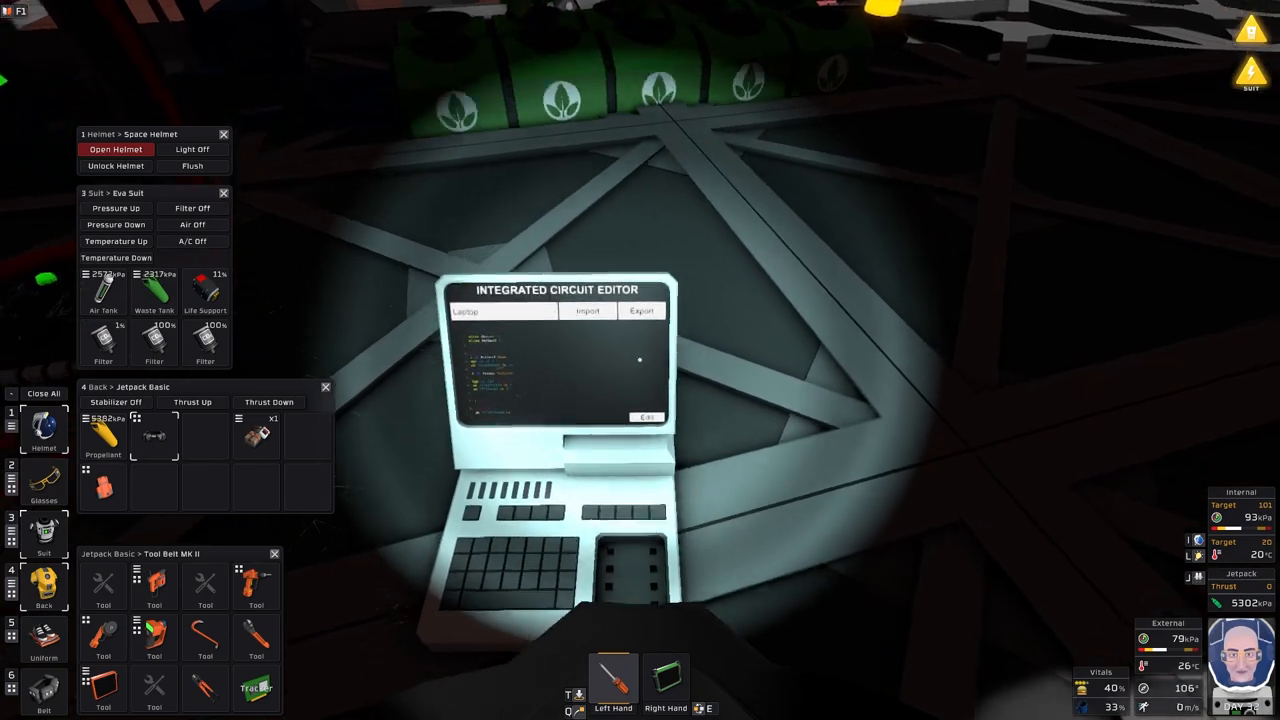
Change line 11 to 'sgt r1 r0 120', drive both lights from r1, delete GLightOn.
click(647, 417)
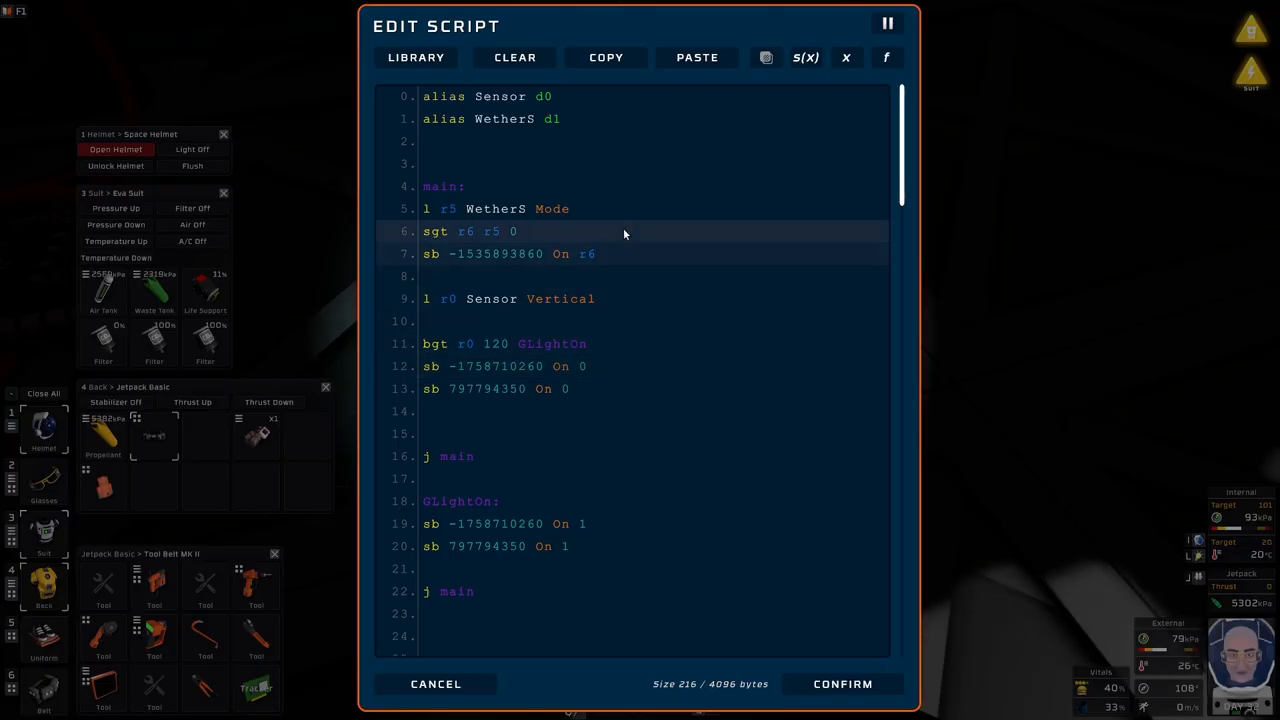
mouse_move(434, 344)
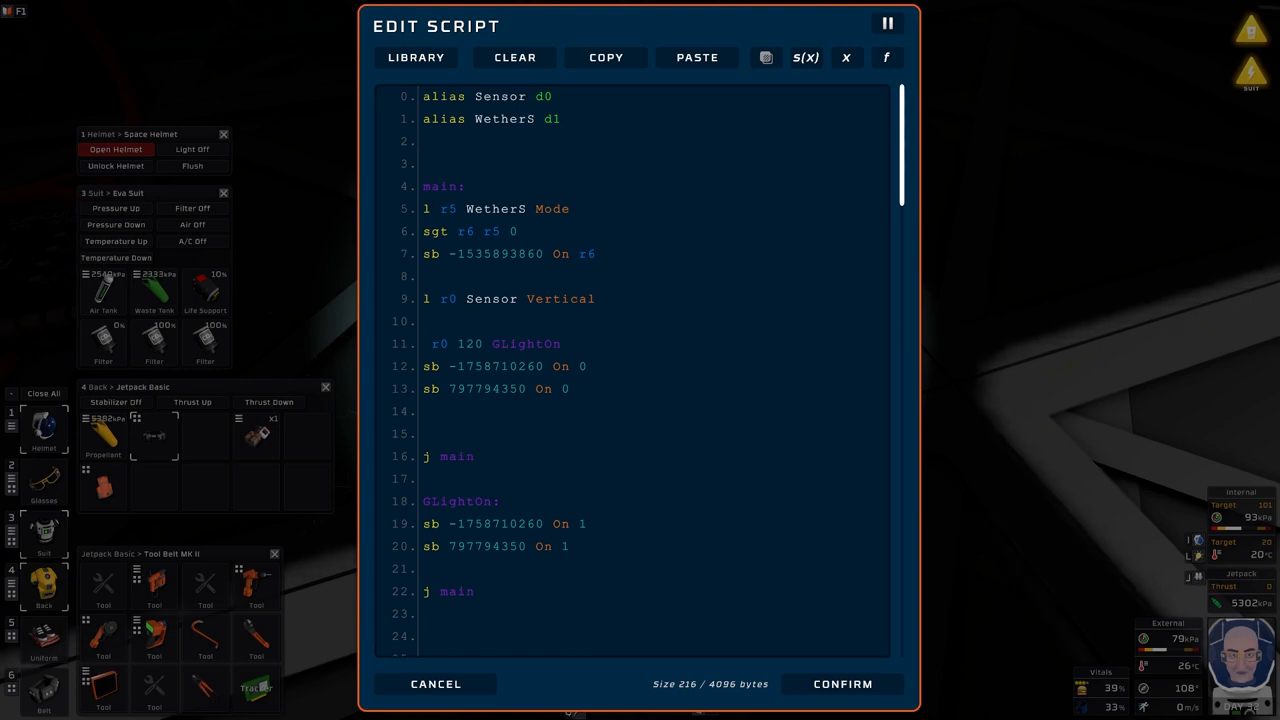
click(490, 344)
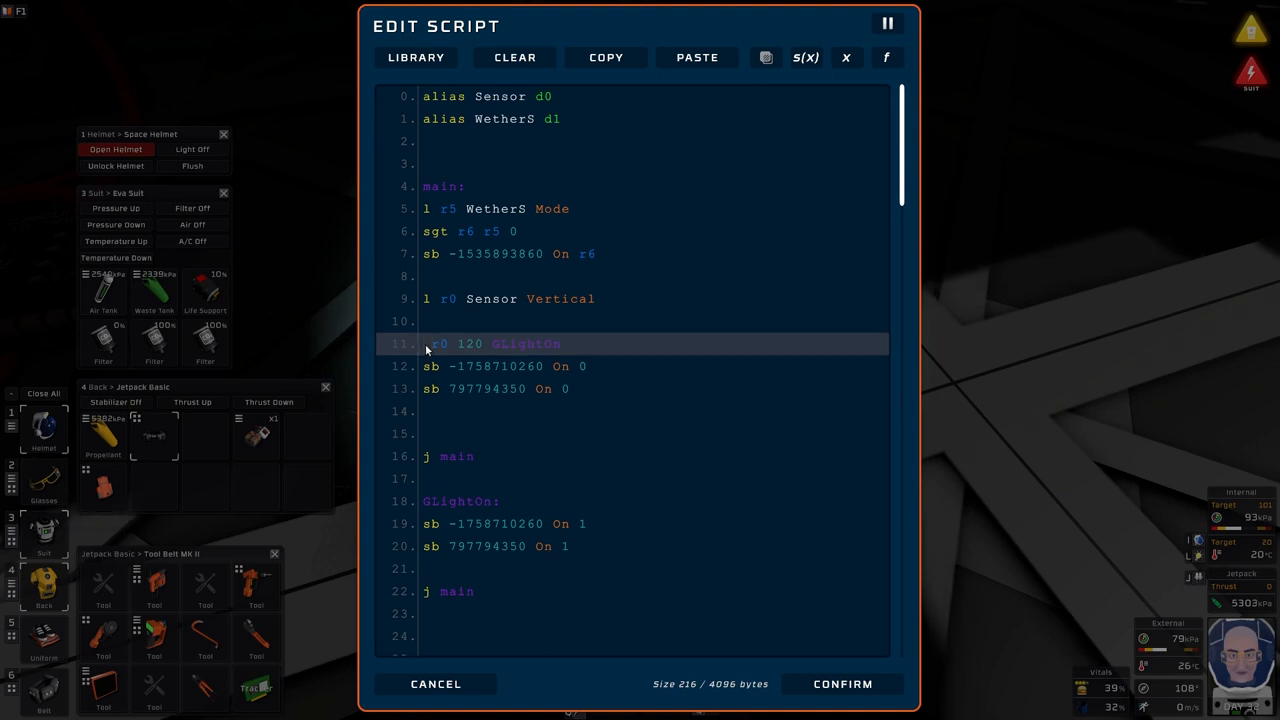
text(sgt)
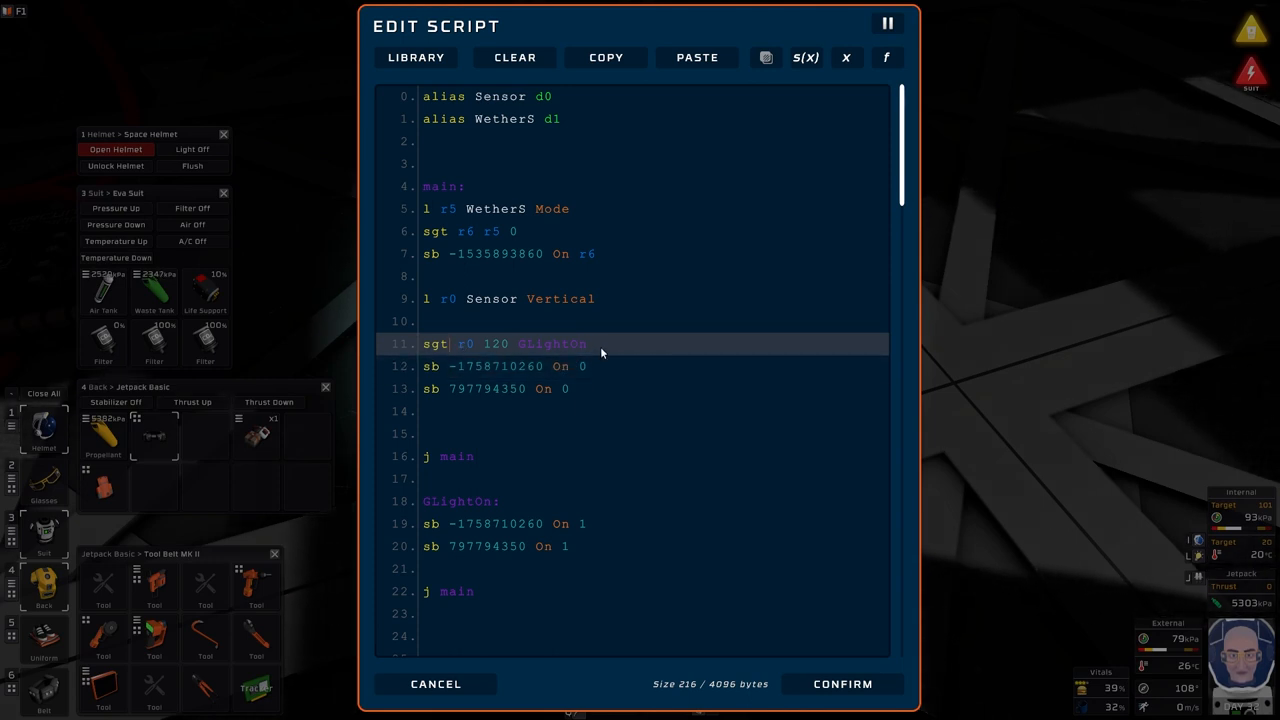
click(595, 411)
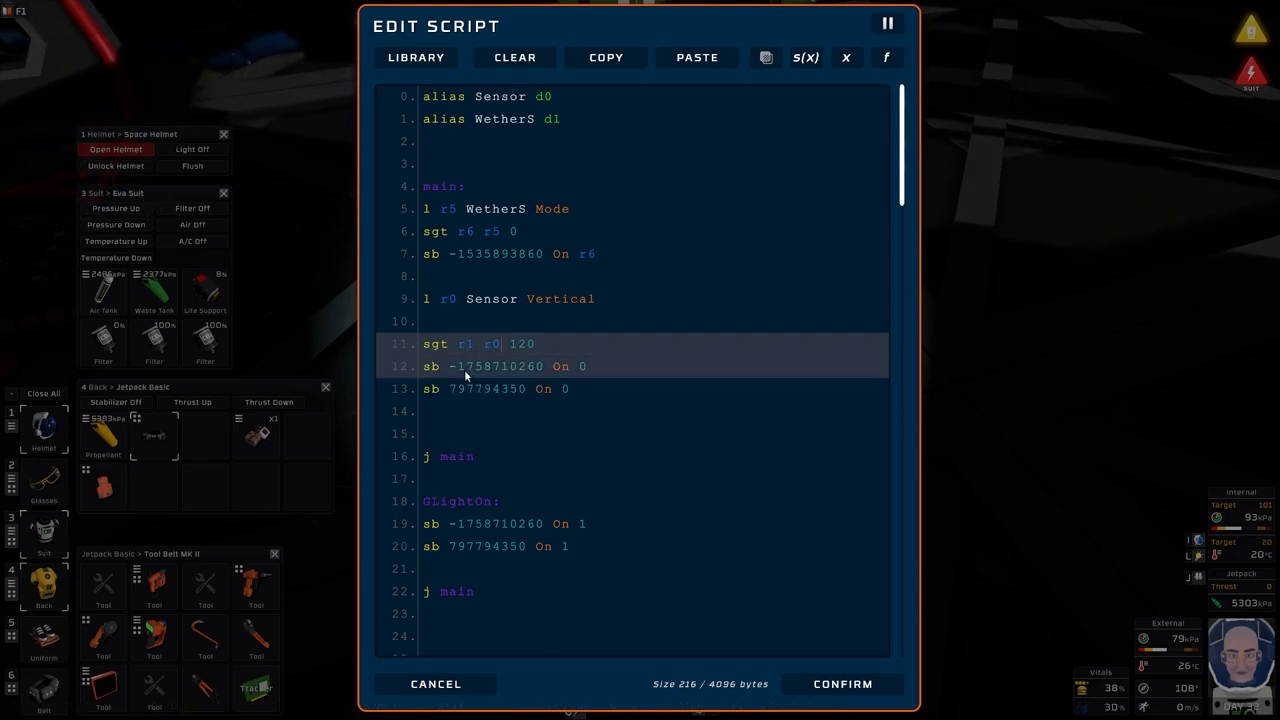
mouse_move(588, 375)
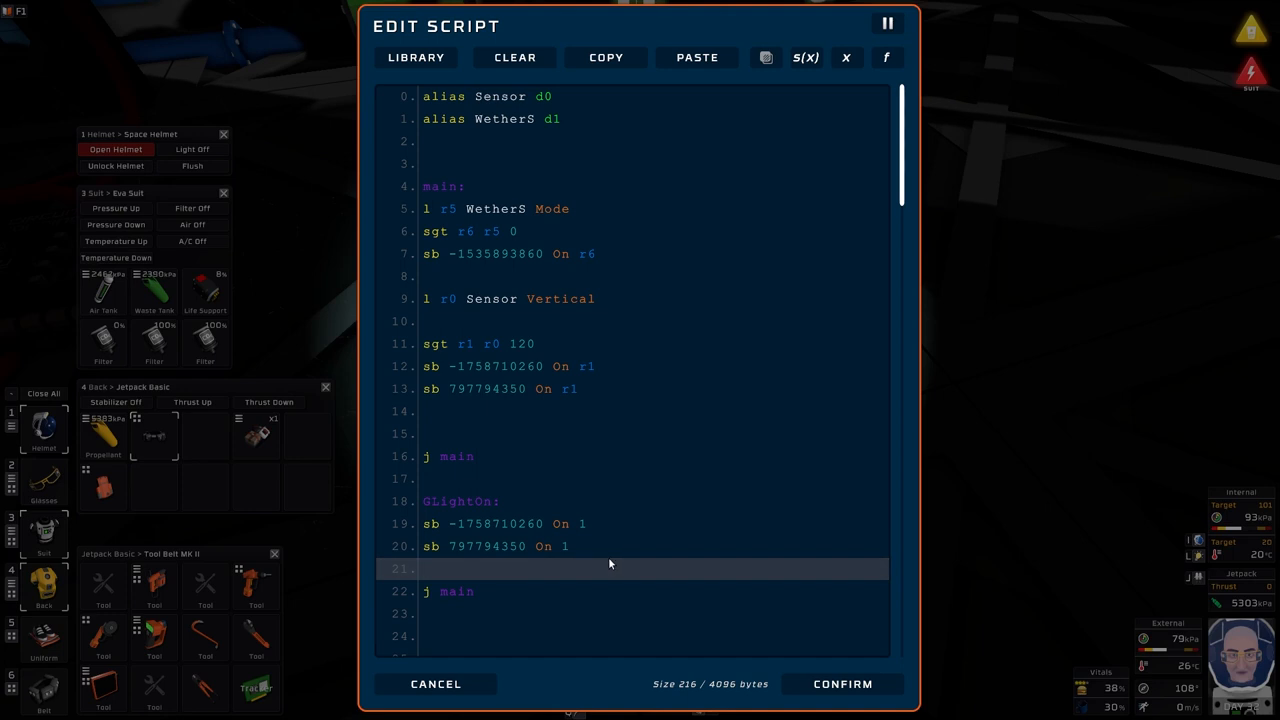
click(521, 591)
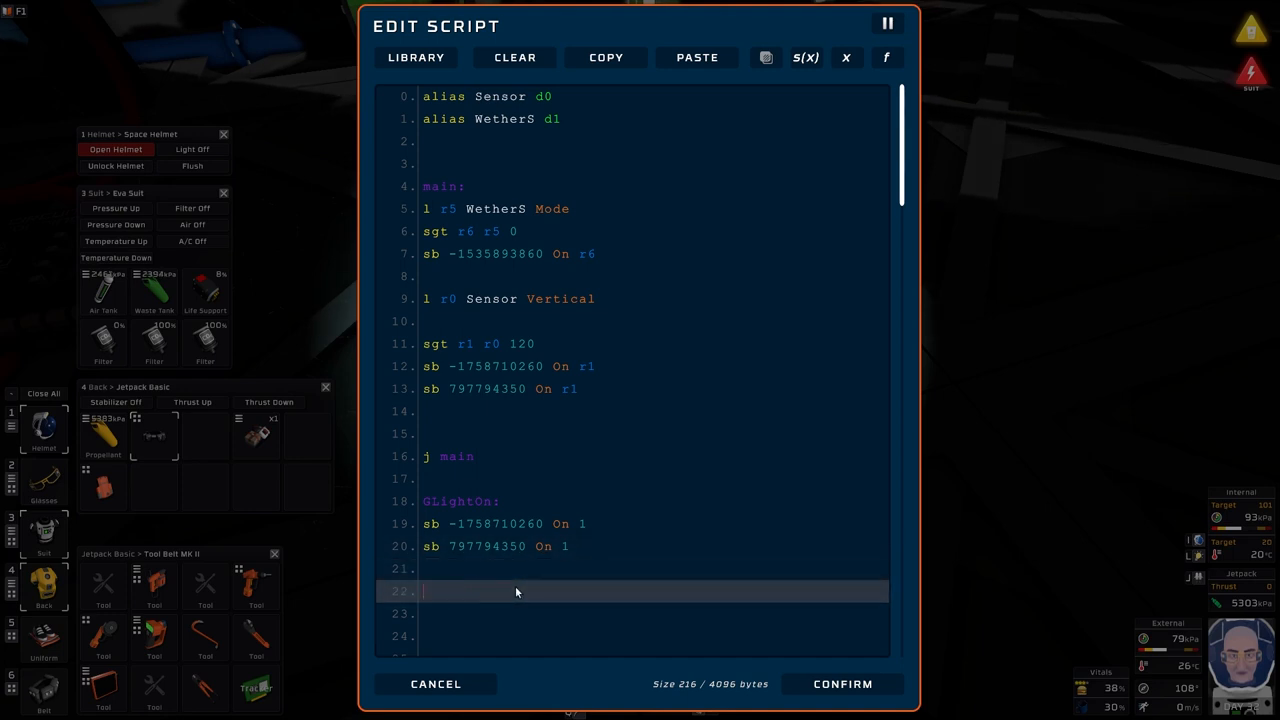
click(495, 546)
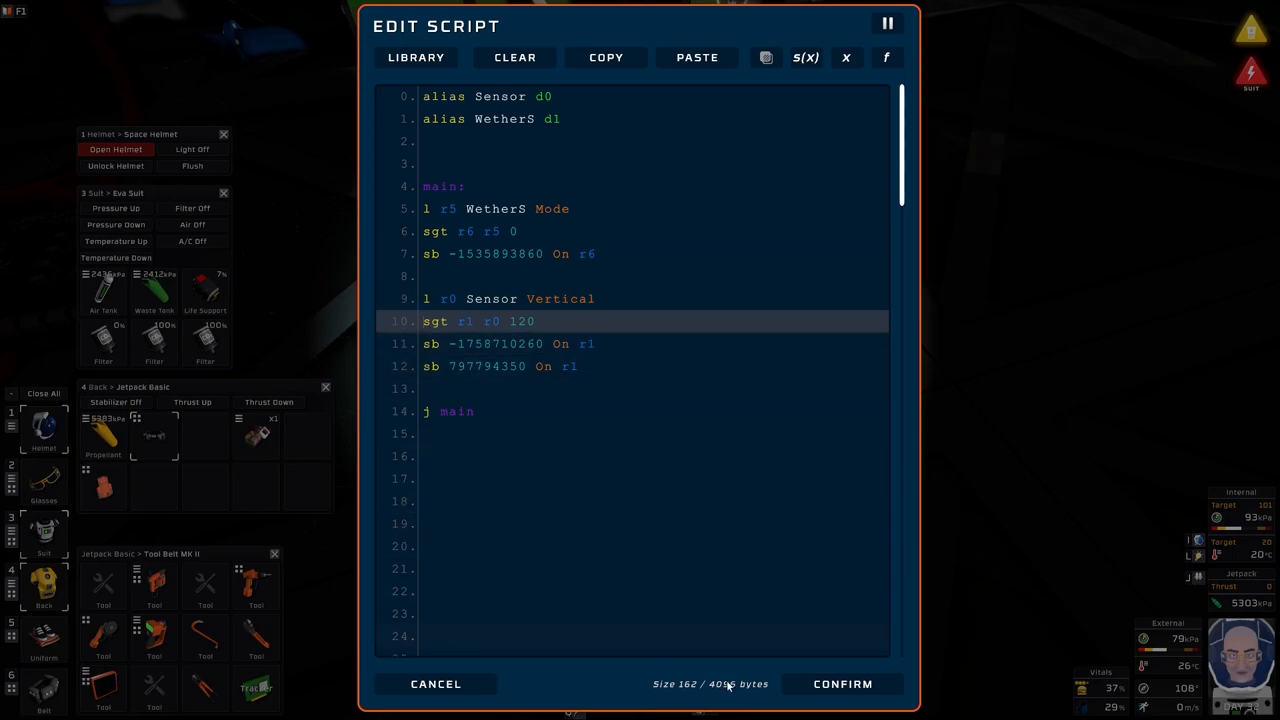
Place the cursor after the 'l r0 Sensor Vertical' line for a new instruction.
click(435, 684)
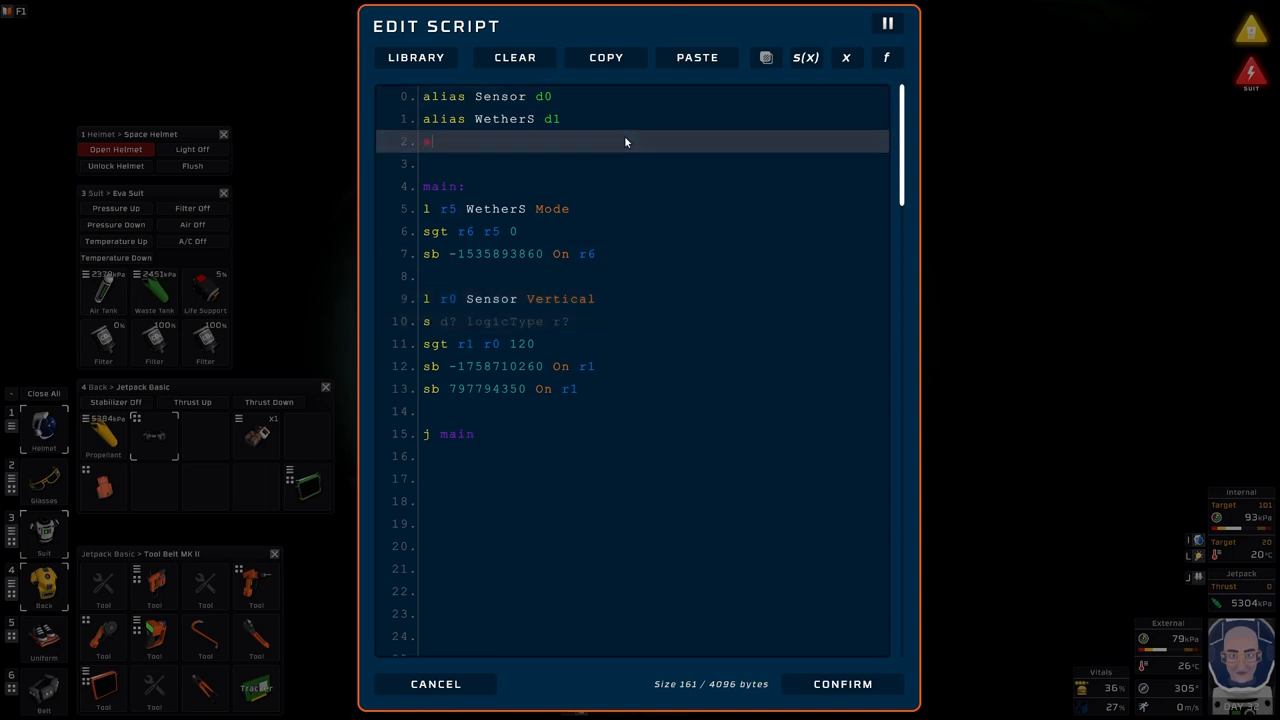
Add 'alias SunLED d2' and send the Vertical reading to SunLED's Setting.
text(alias S)
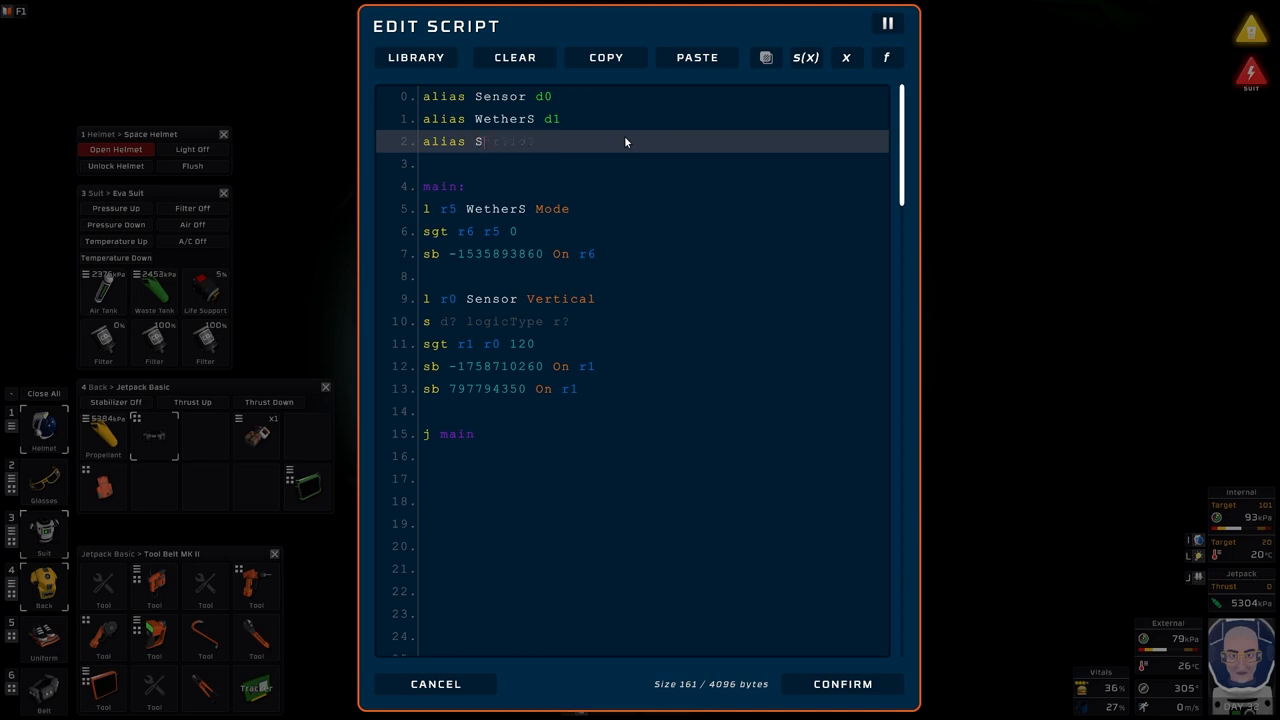
text(unLED d2)
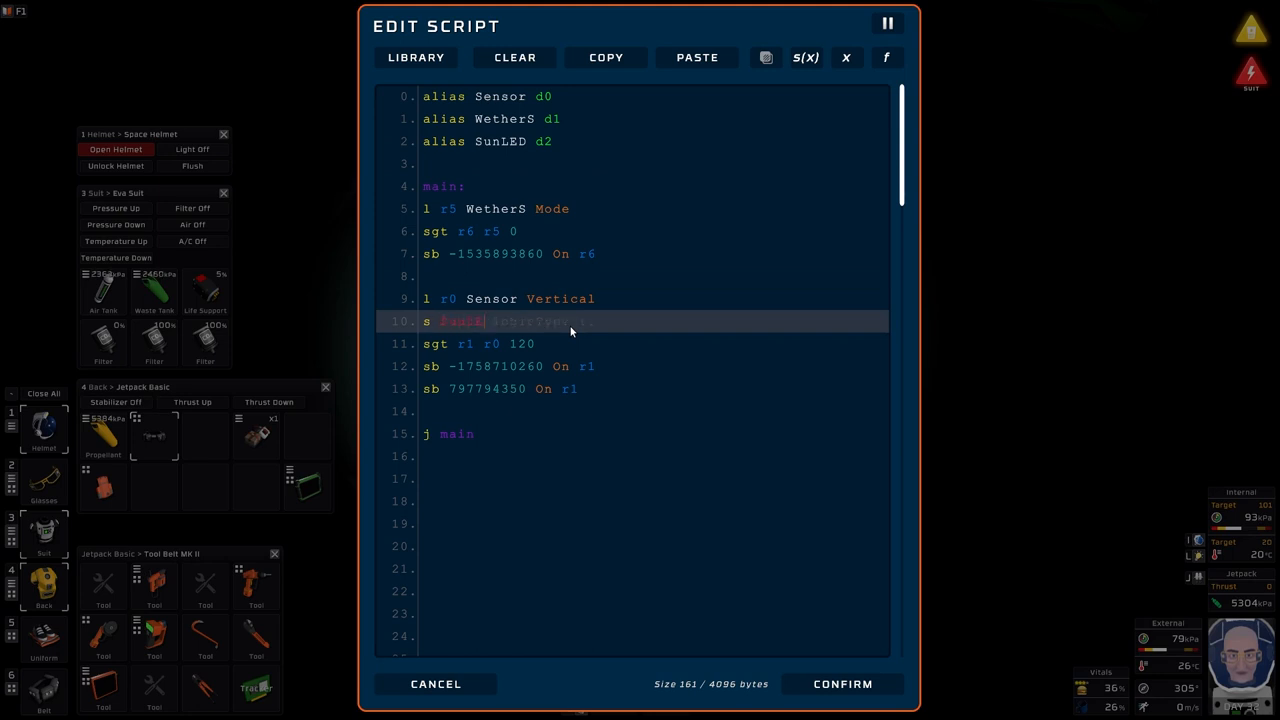
text(SunLED Setting r0)
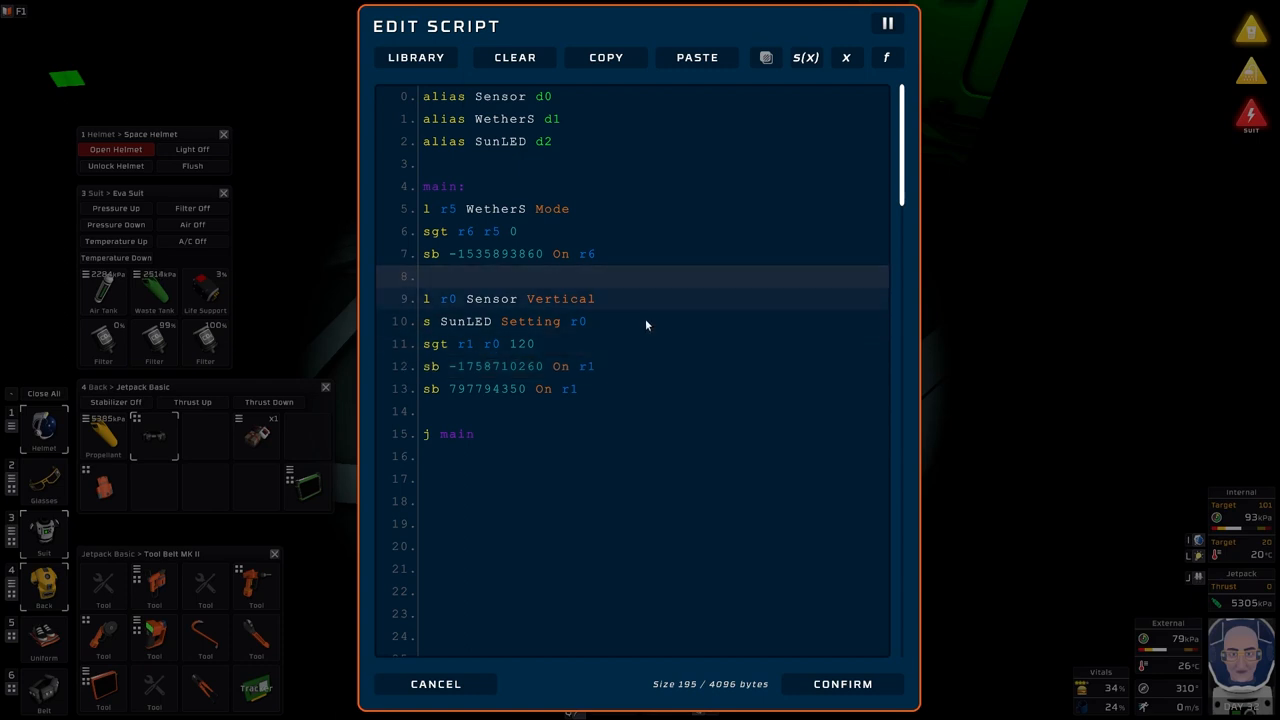
Add 'sgt r1 r0 90' below the first light switch and confirm the script.
click(641, 366)
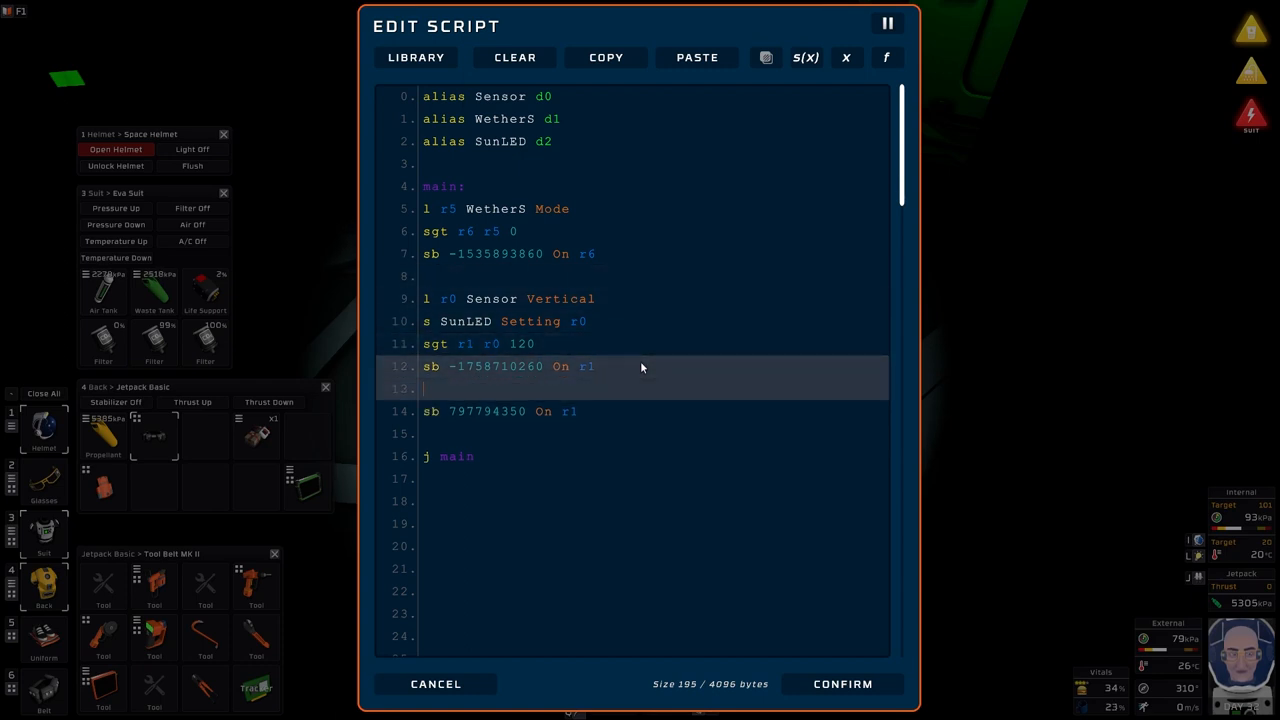
text(sgt r1 r0)
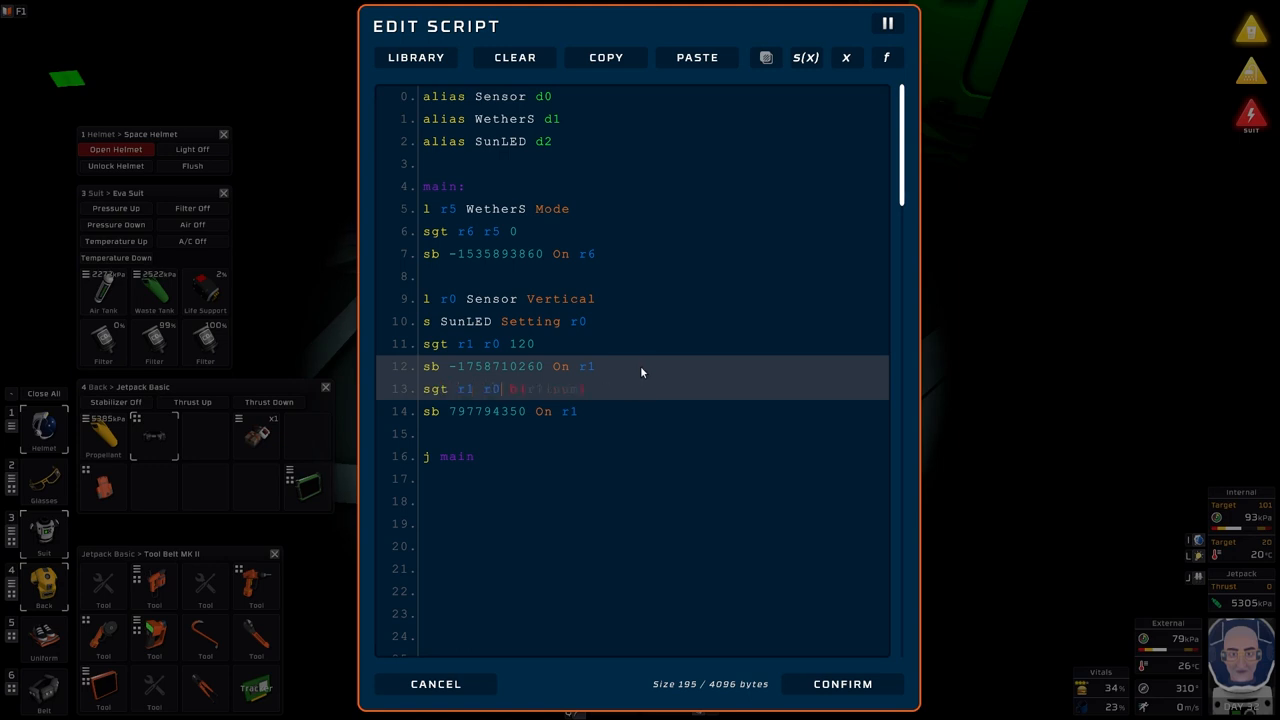
text(90)
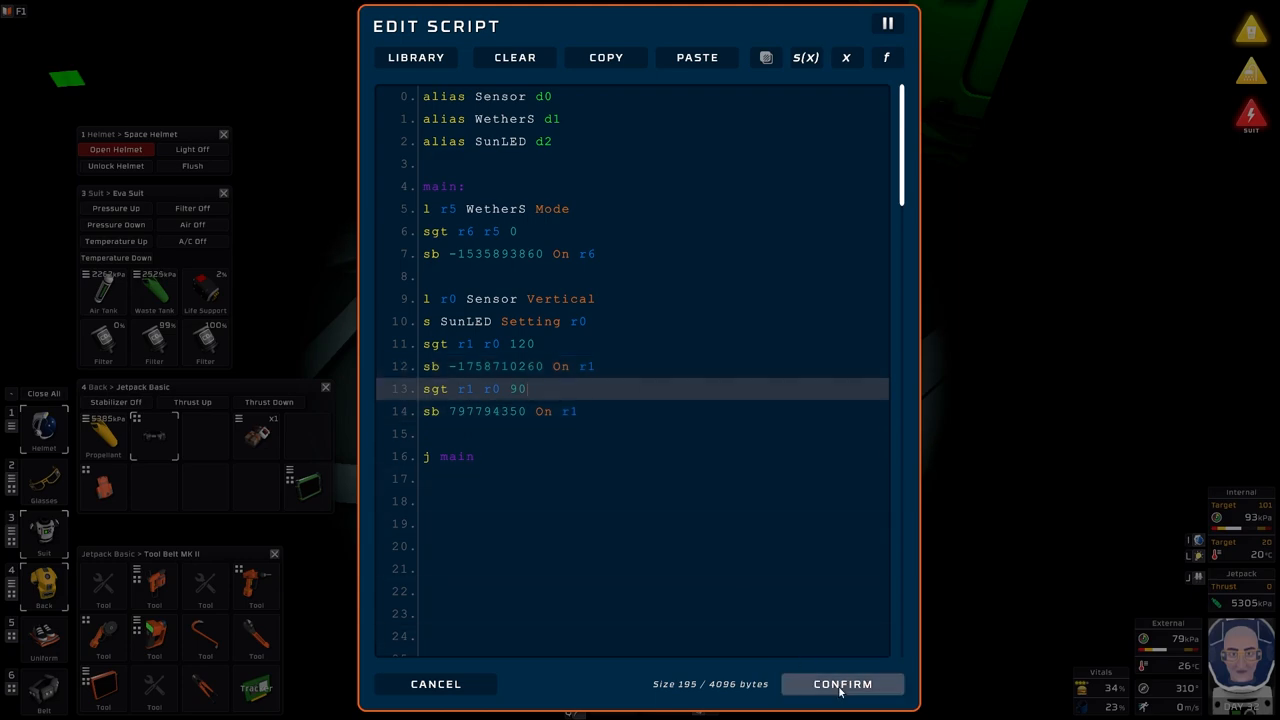
click(842, 684)
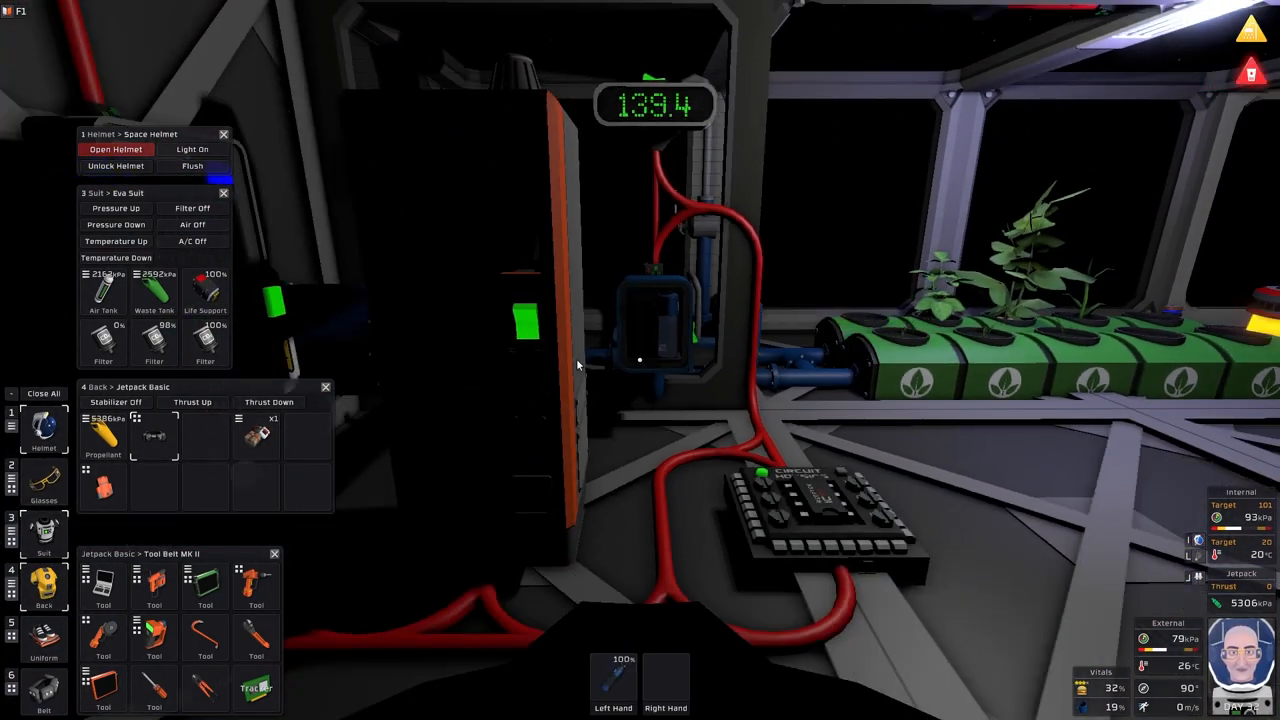
Reopen the Stationpedia light search listing the Flashing Light, its kit and flashlight.
click(115, 149)
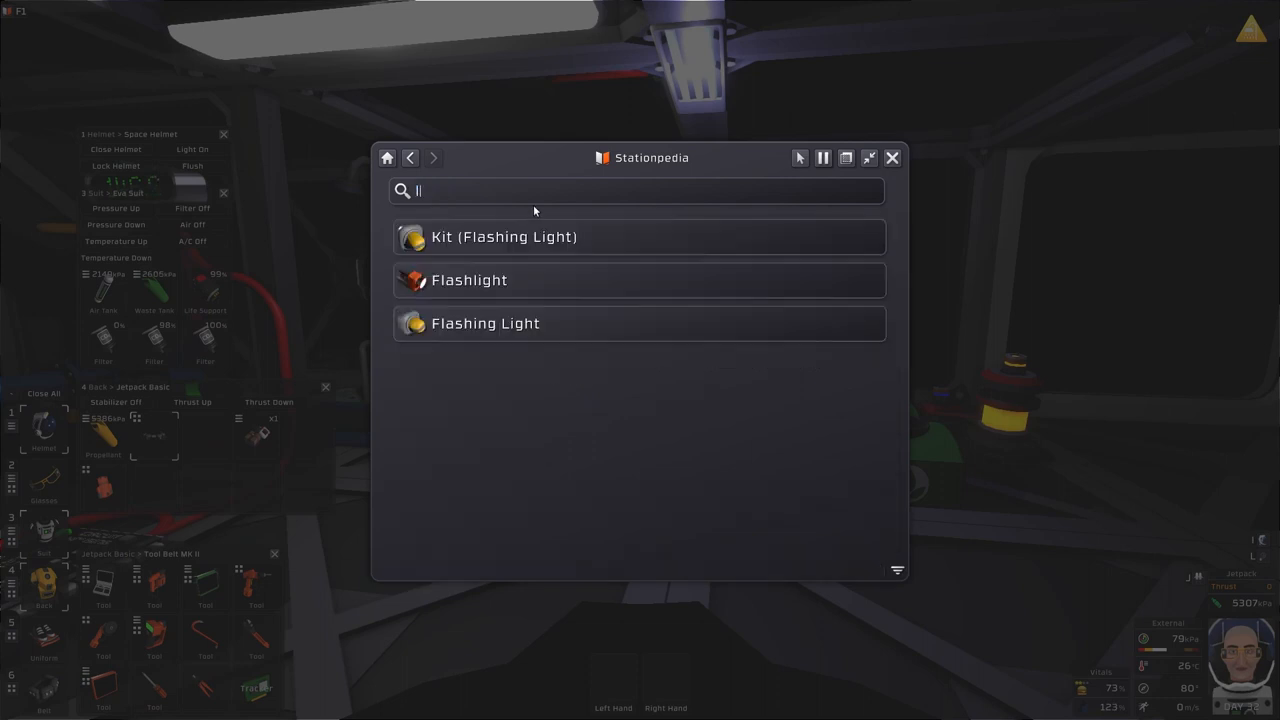
Search 'light' in the Stationpedia and read Wall Light (Long)'s Constructed From: Kit (Lights).
text(ight)
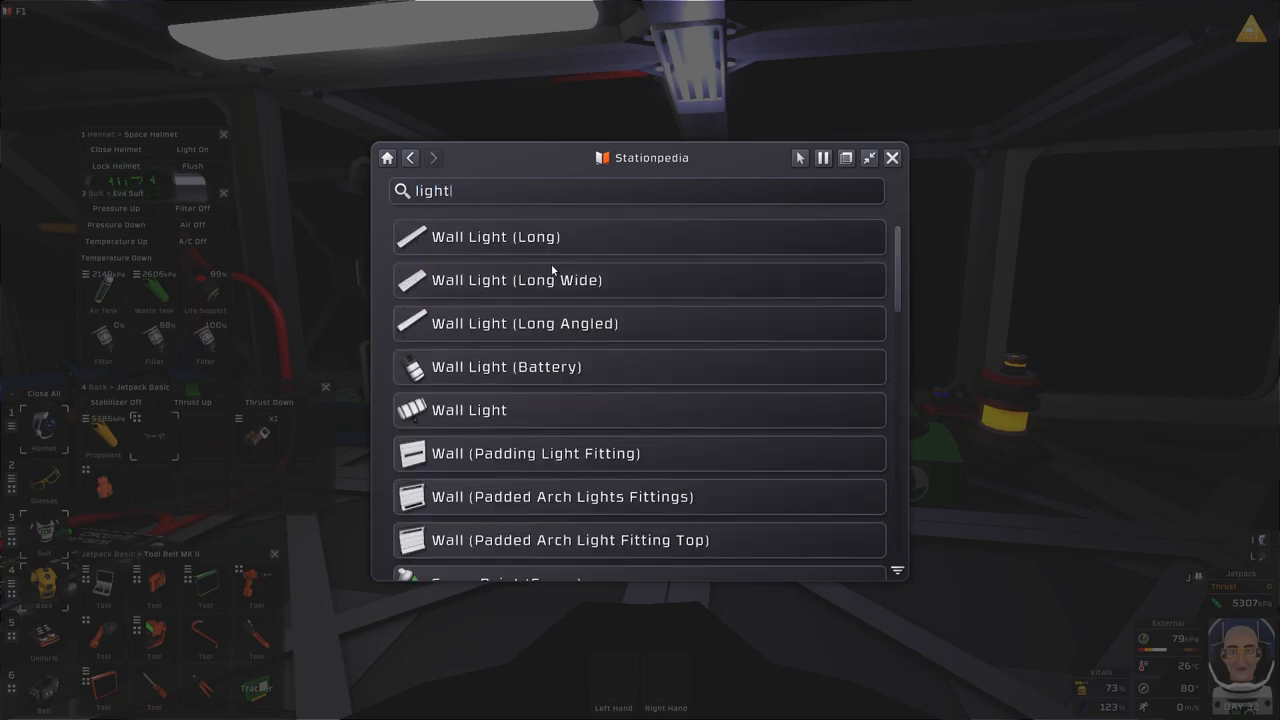
click(495, 237)
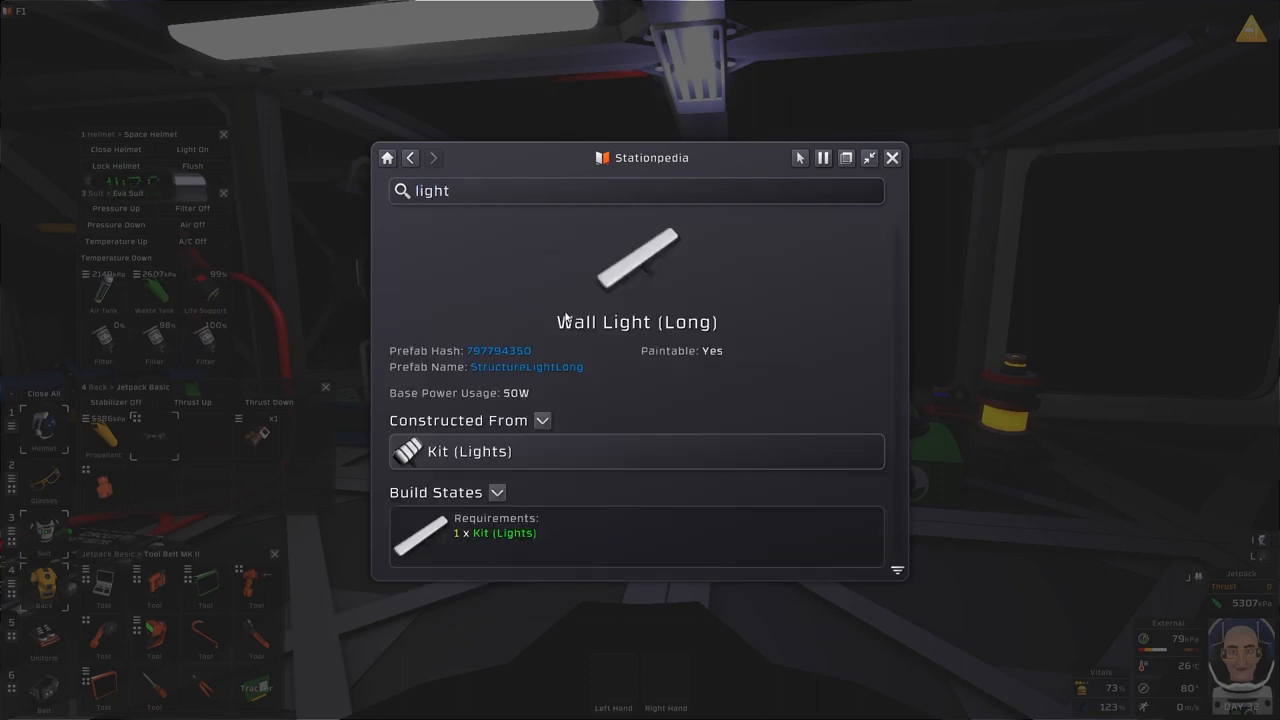
scroll(down, 3)
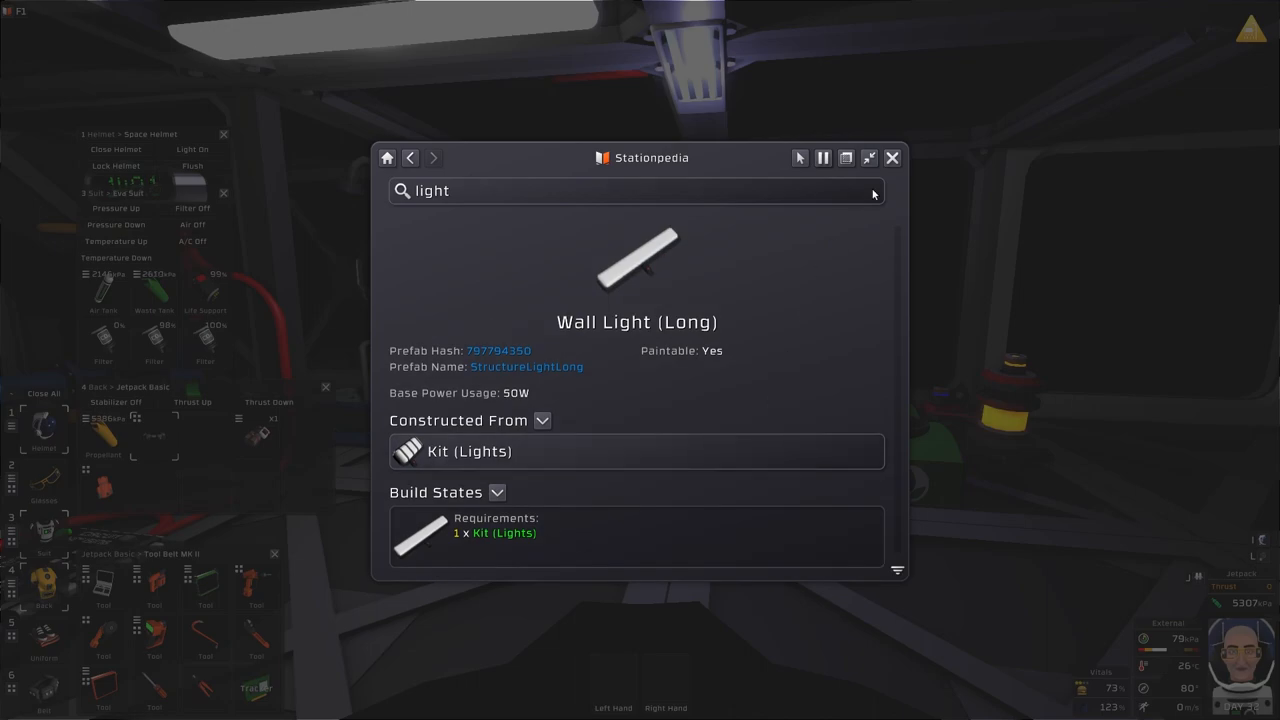
click(891, 157)
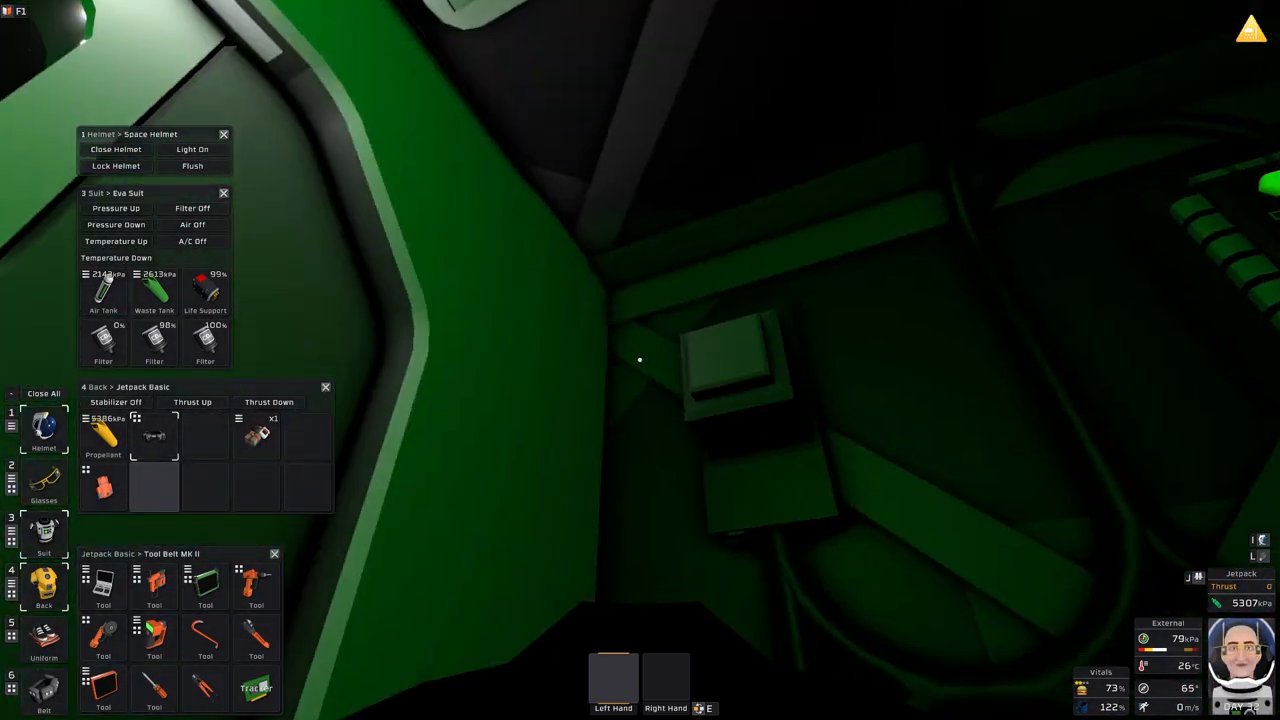
Browse the Electronics Printer recipes, then take the Ore (Copper) stack from the shelves.
click(116, 149)
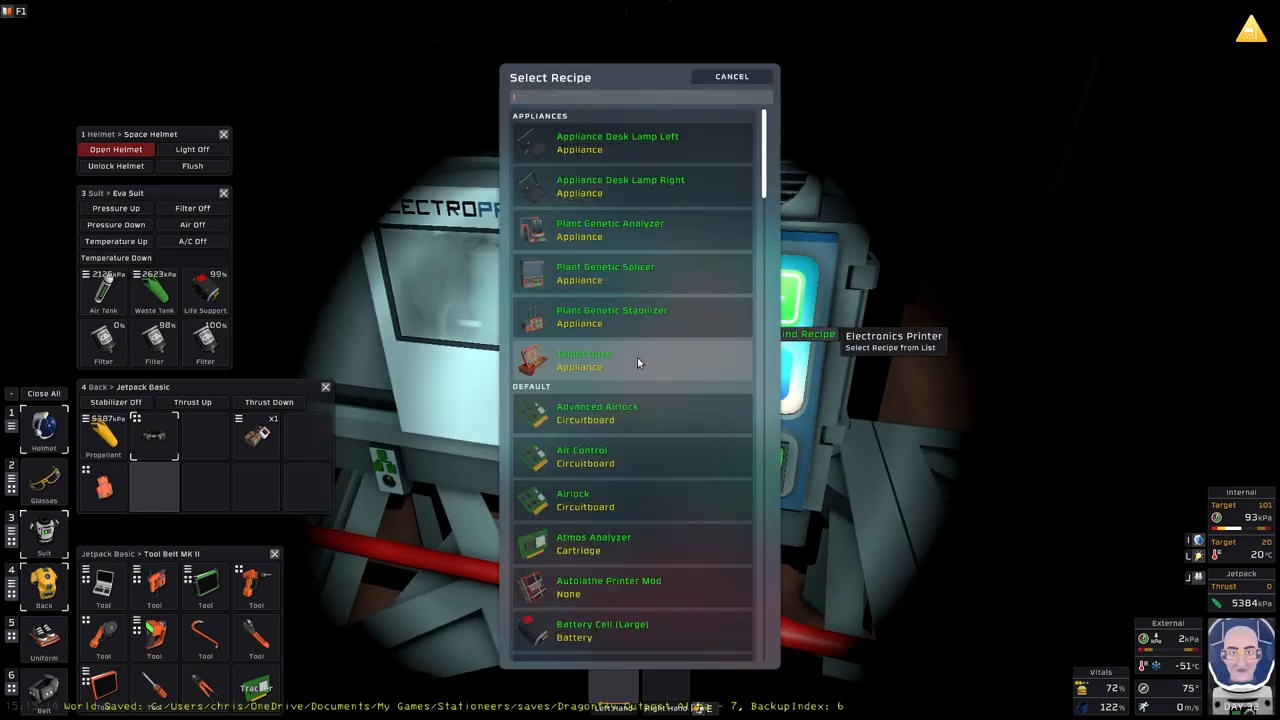
click(731, 76)
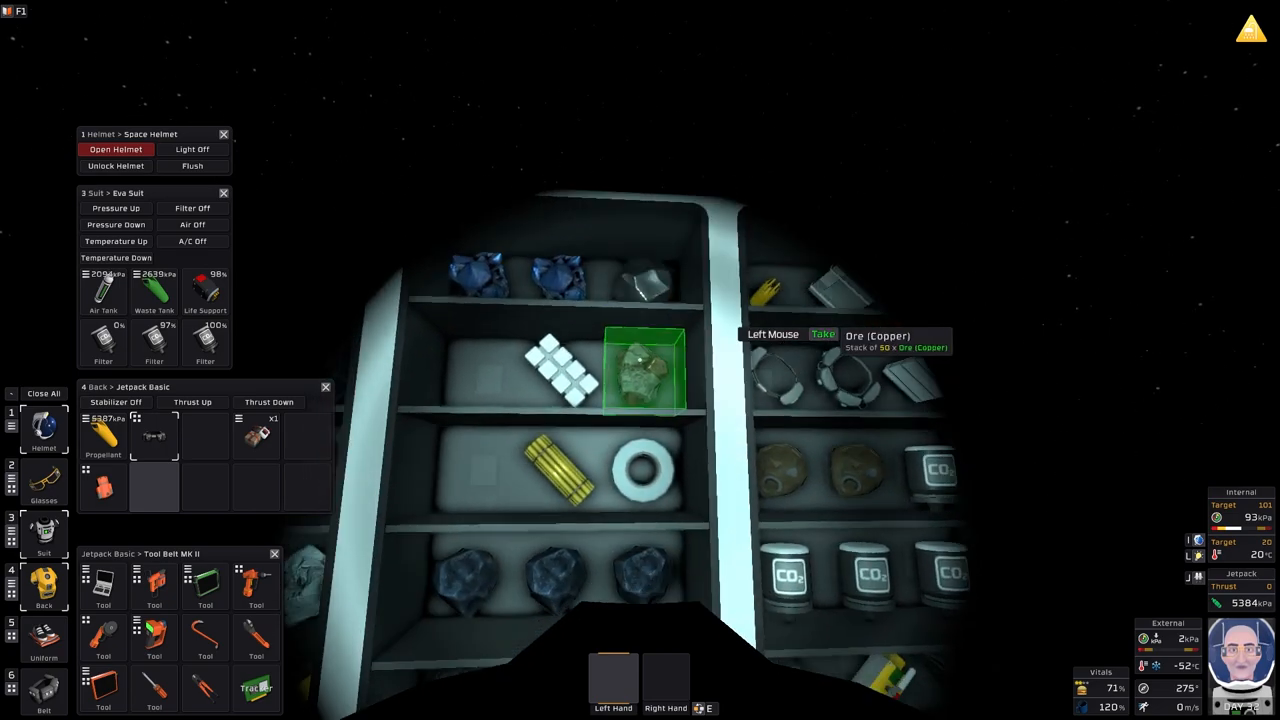
click(645, 370)
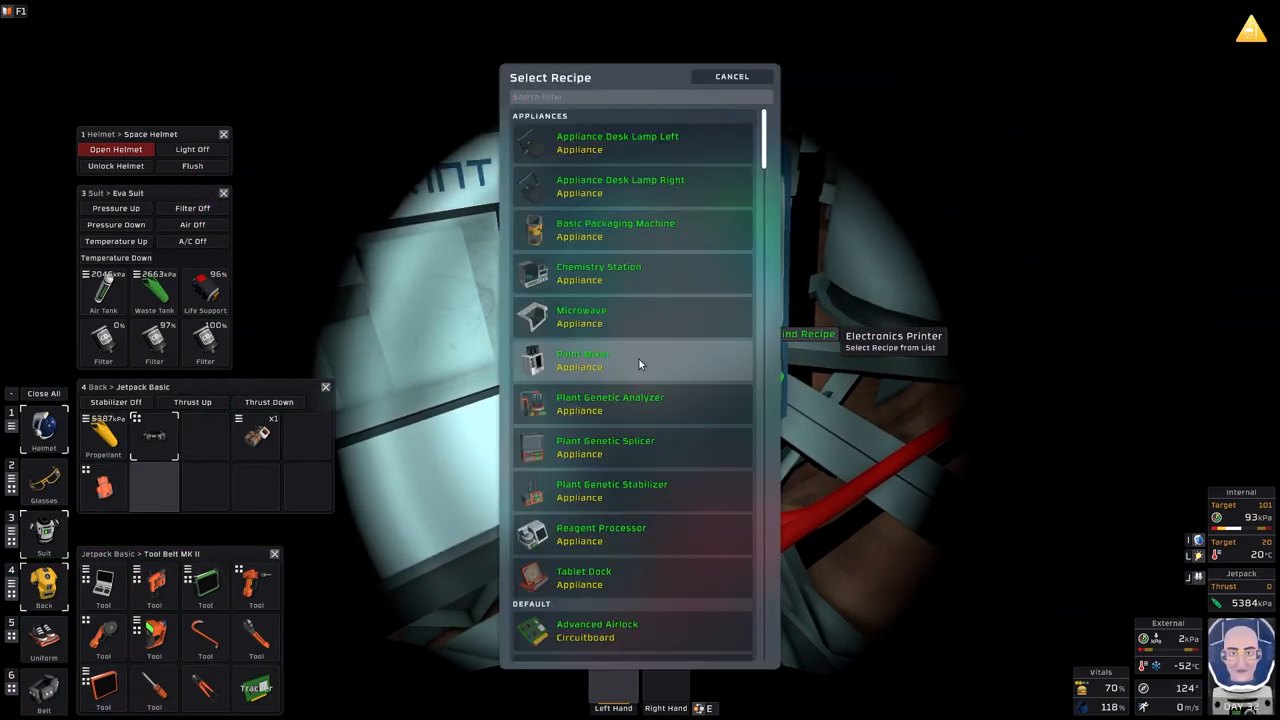
Search recipes for 'bat', select Battery Cell (Large) and print one.
text(bat)
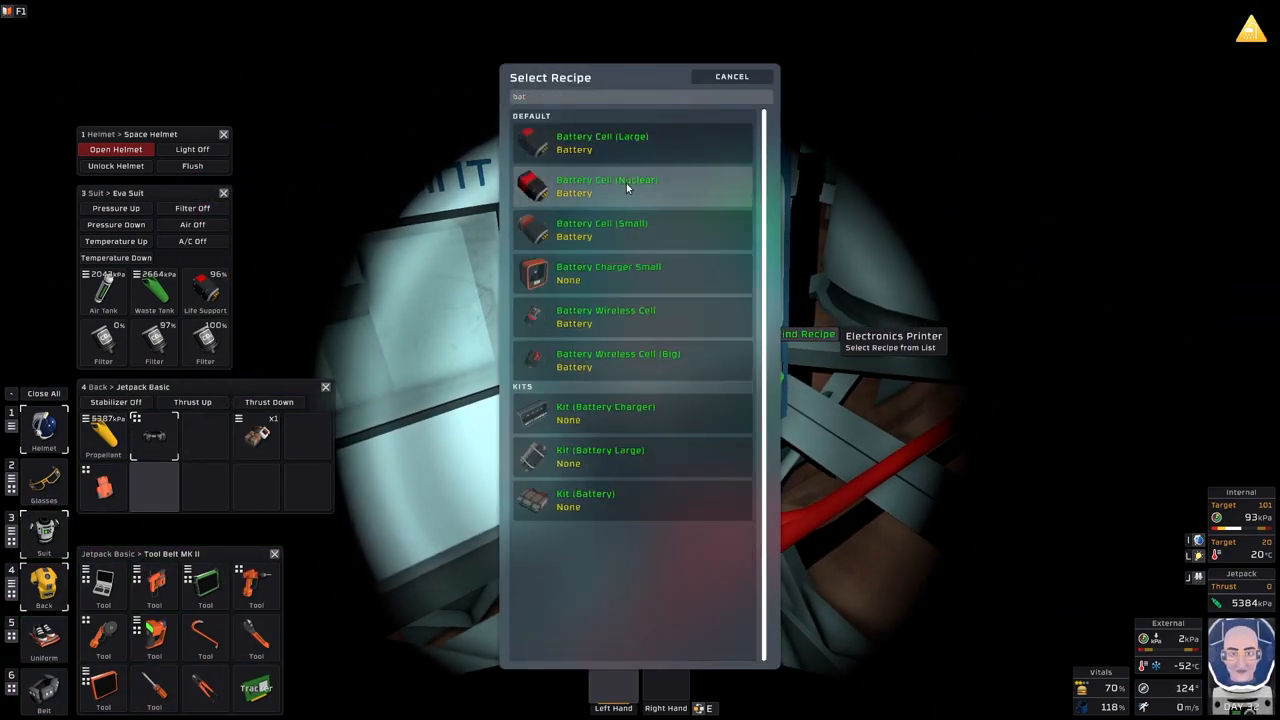
click(601, 142)
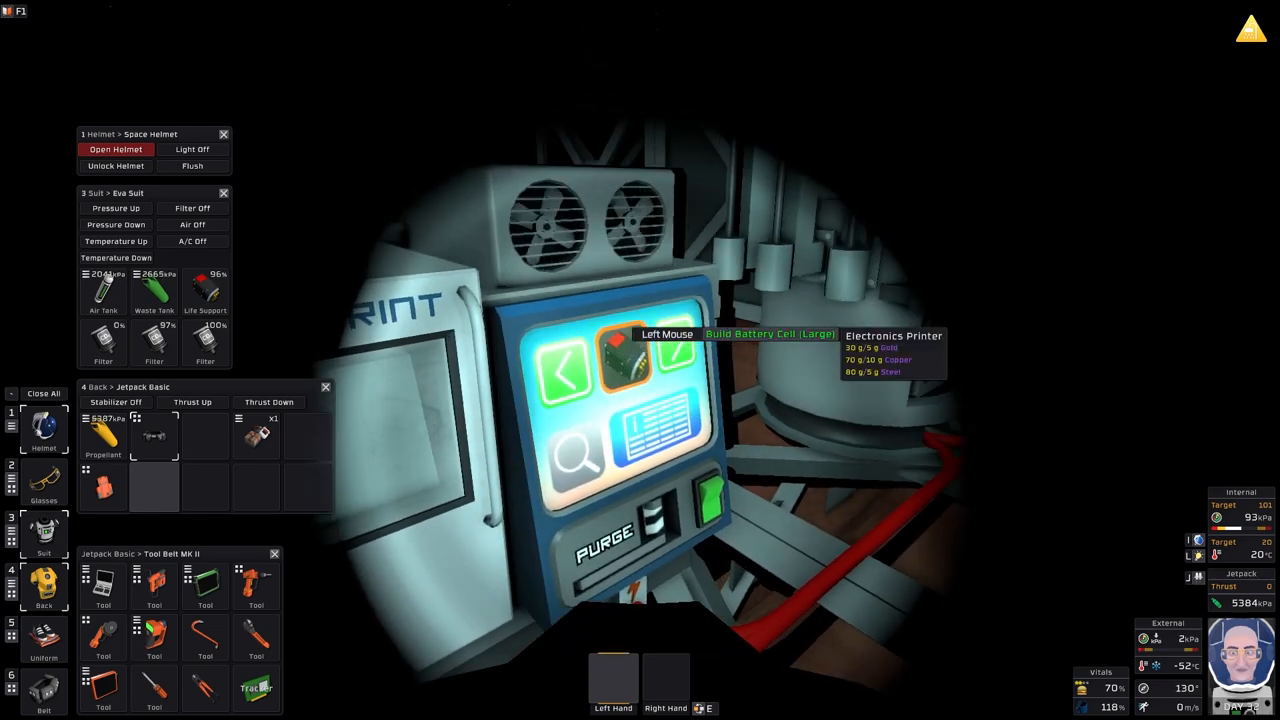
click(624, 364)
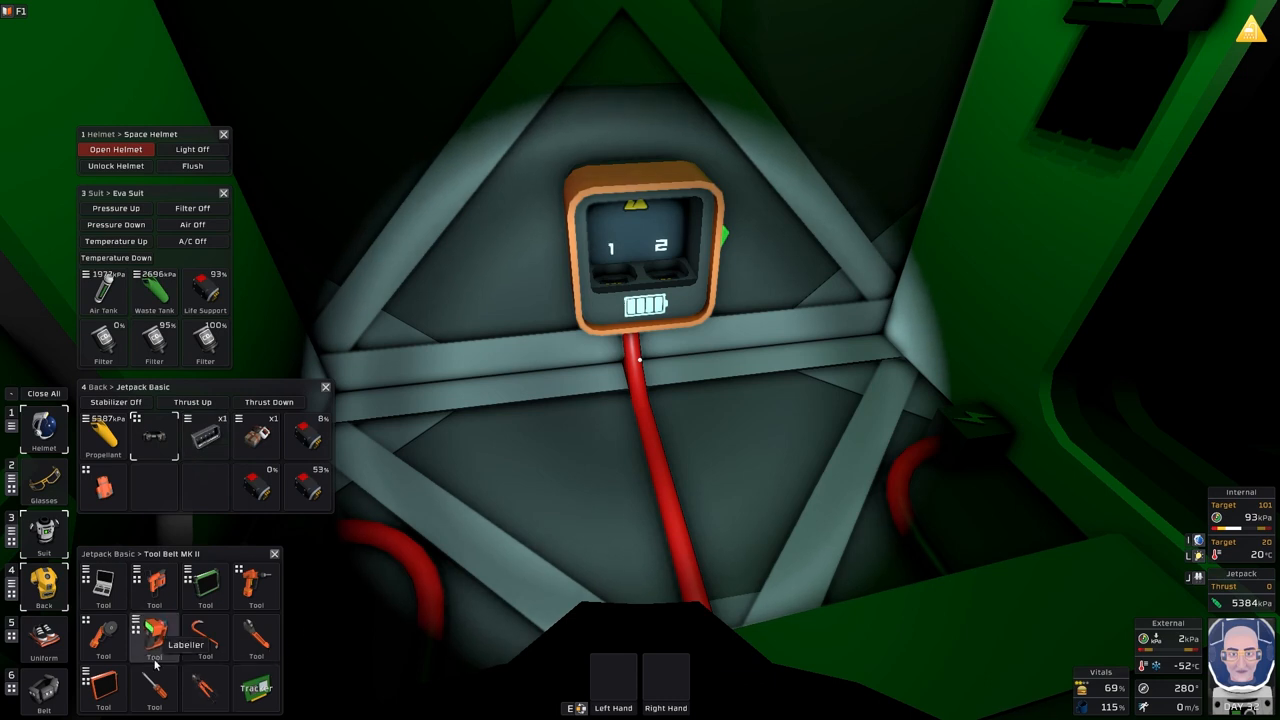
Place the Battery Cell Charger kit on the frame beside the red power cable.
click(154, 638)
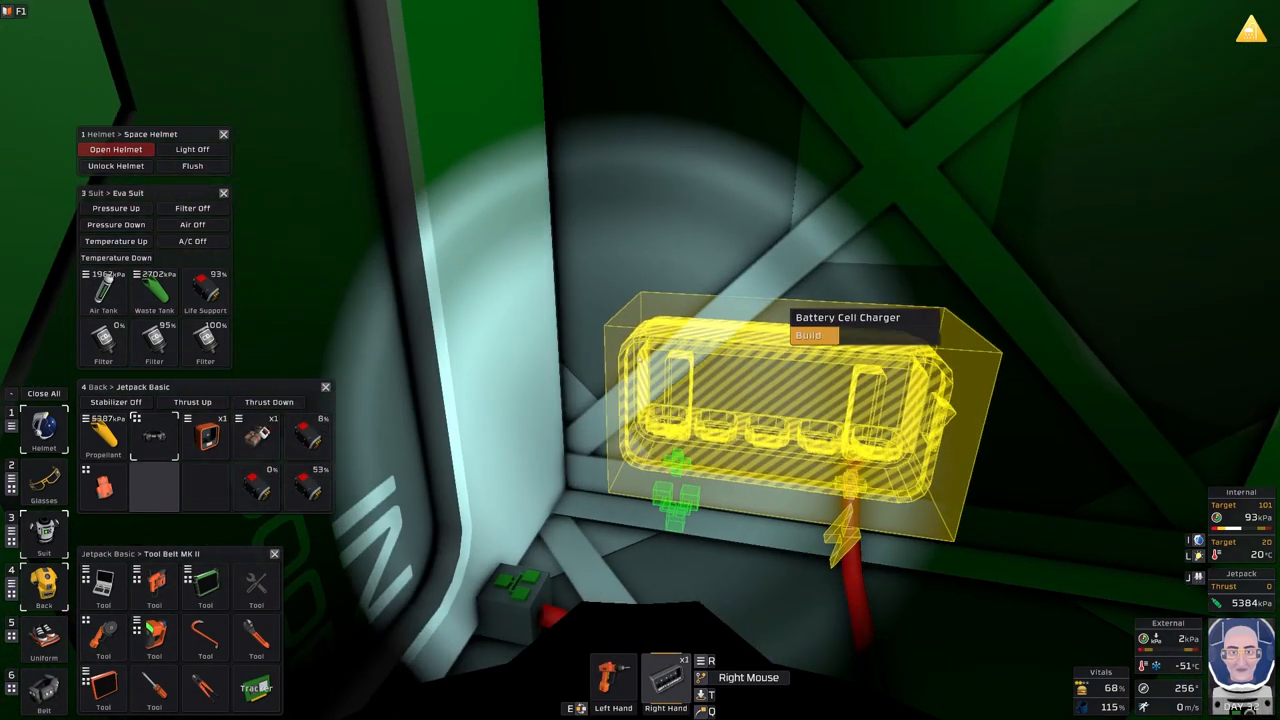
click(808, 335)
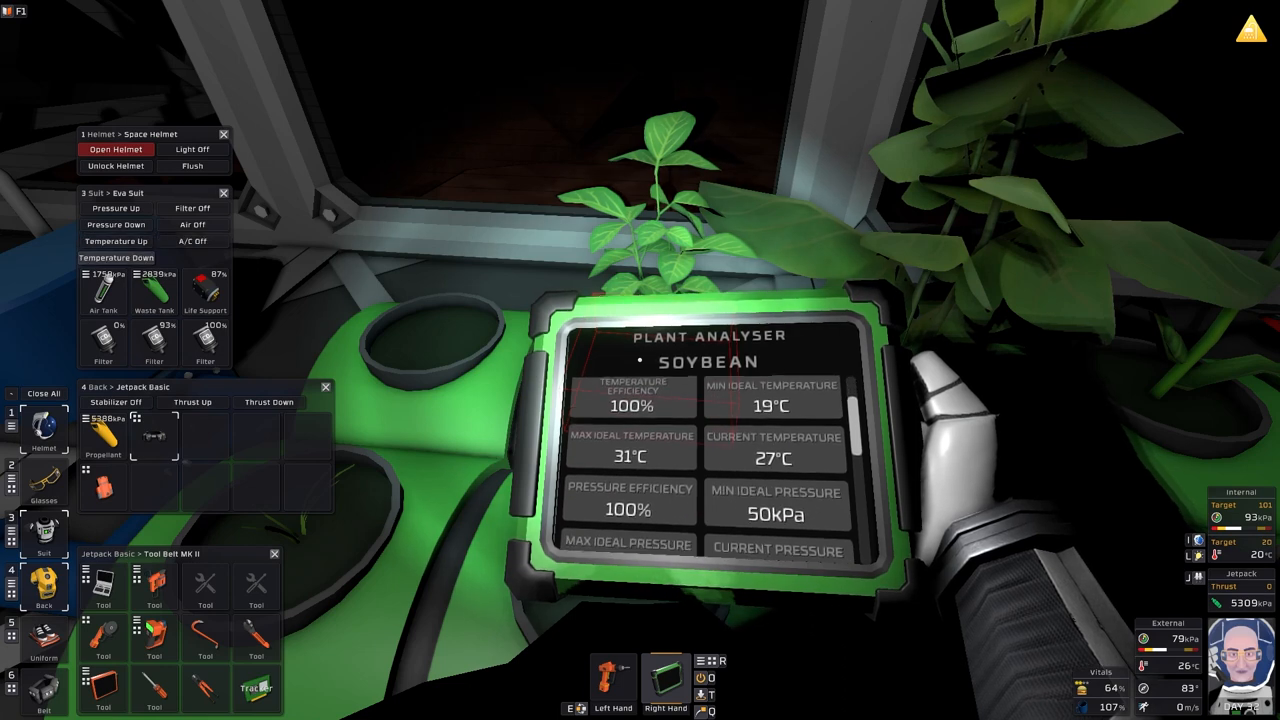
Scroll the Plant Analyser readout on the soybean through temperature, pressure and light stats.
scroll(down, 3)
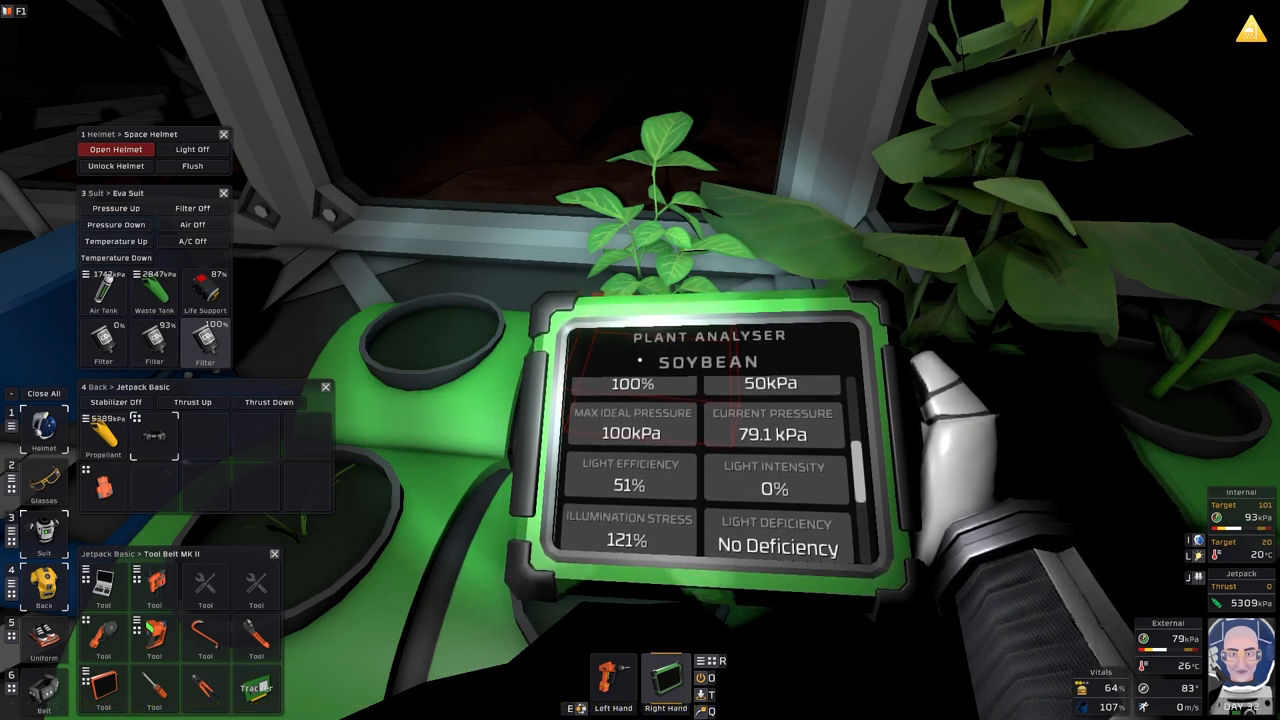
scroll(down, 3)
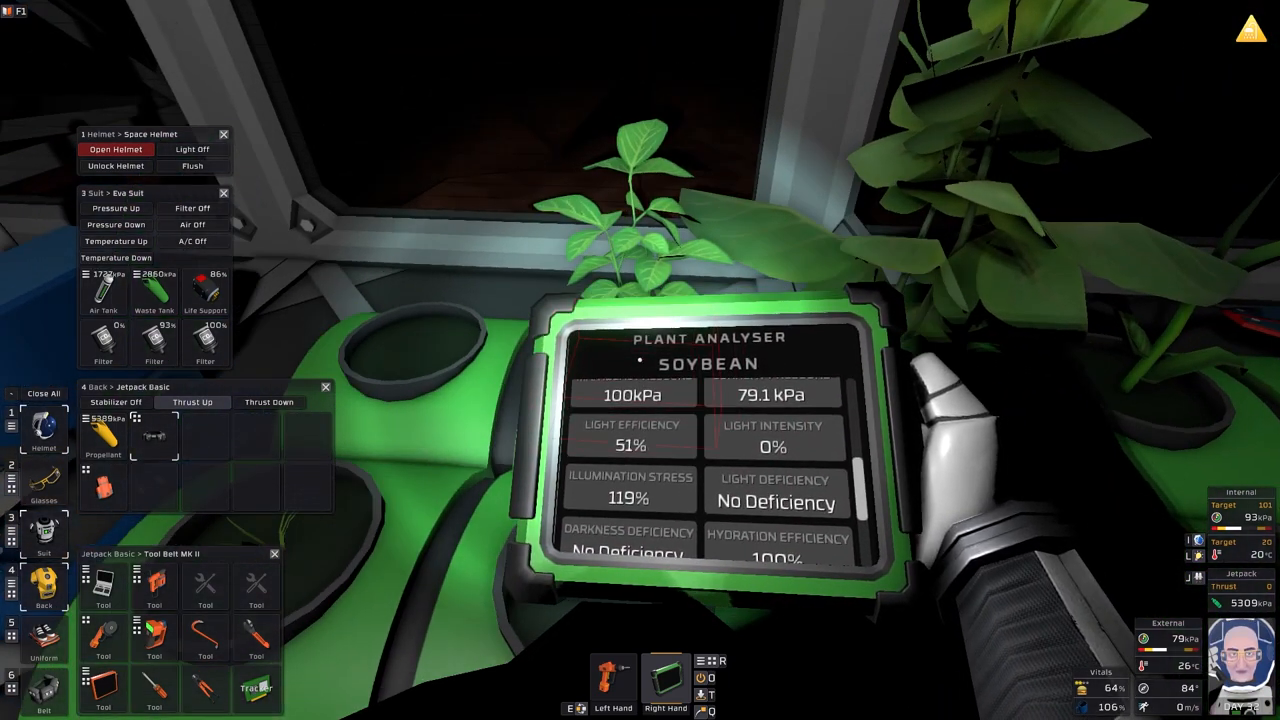
scroll(down, 3)
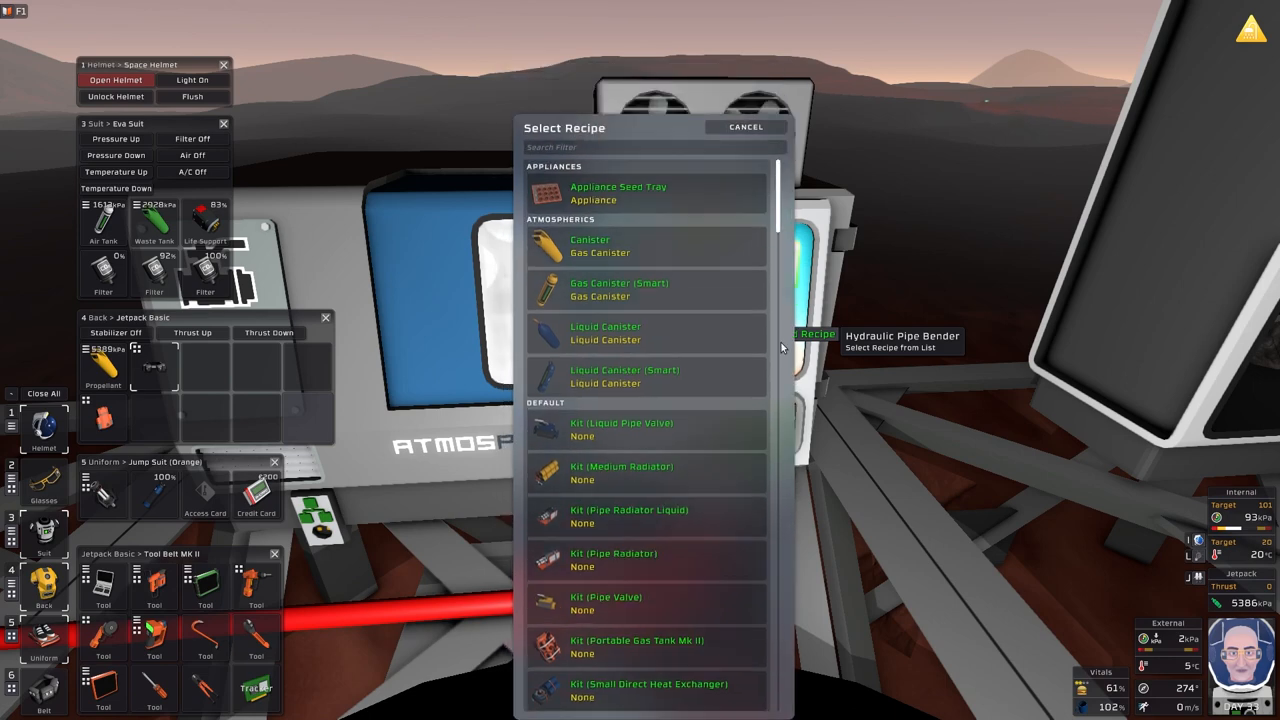
Cycle the pipe bender from Filter (Pollutant) to the volatiles filter and print gas filters.
scroll(down, 3)
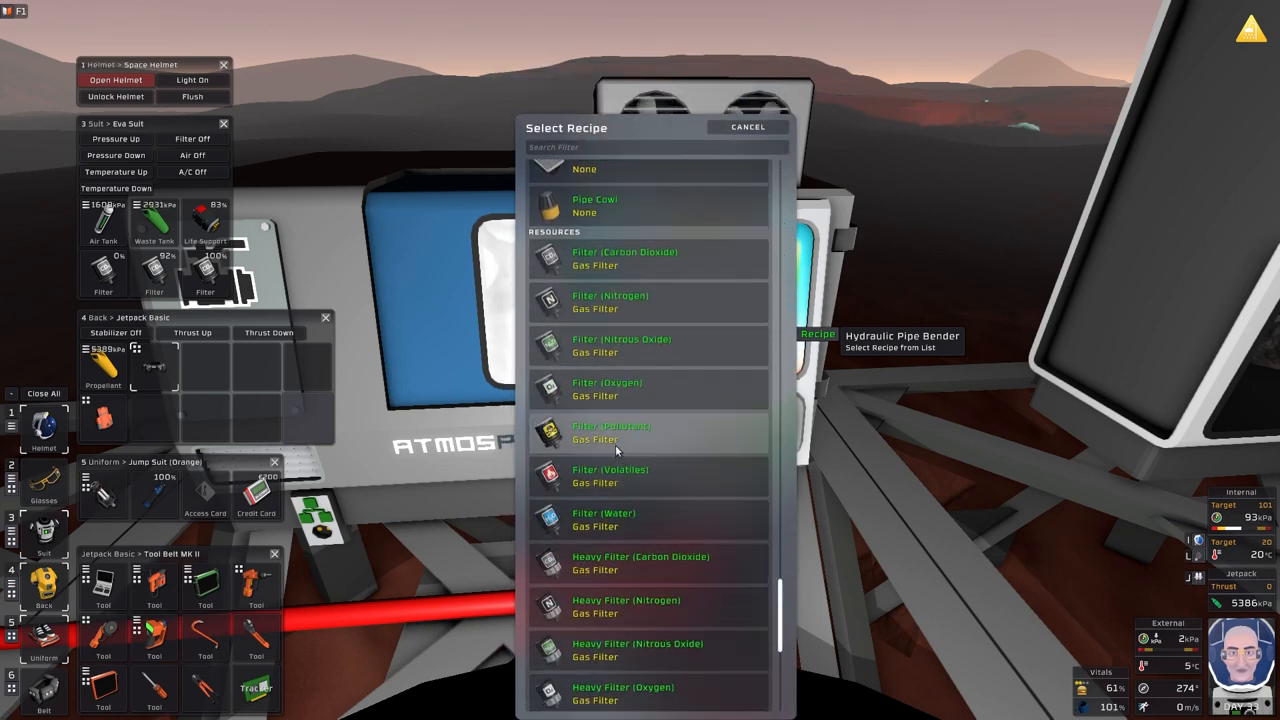
click(610, 432)
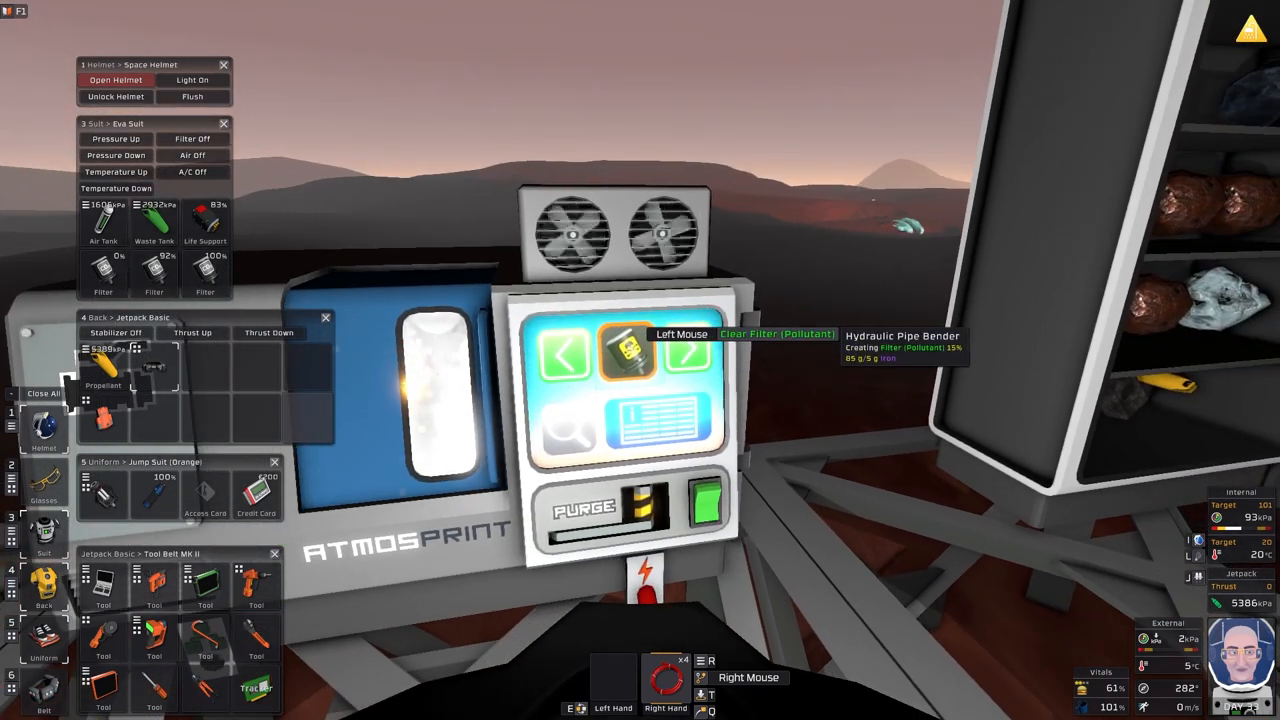
click(690, 357)
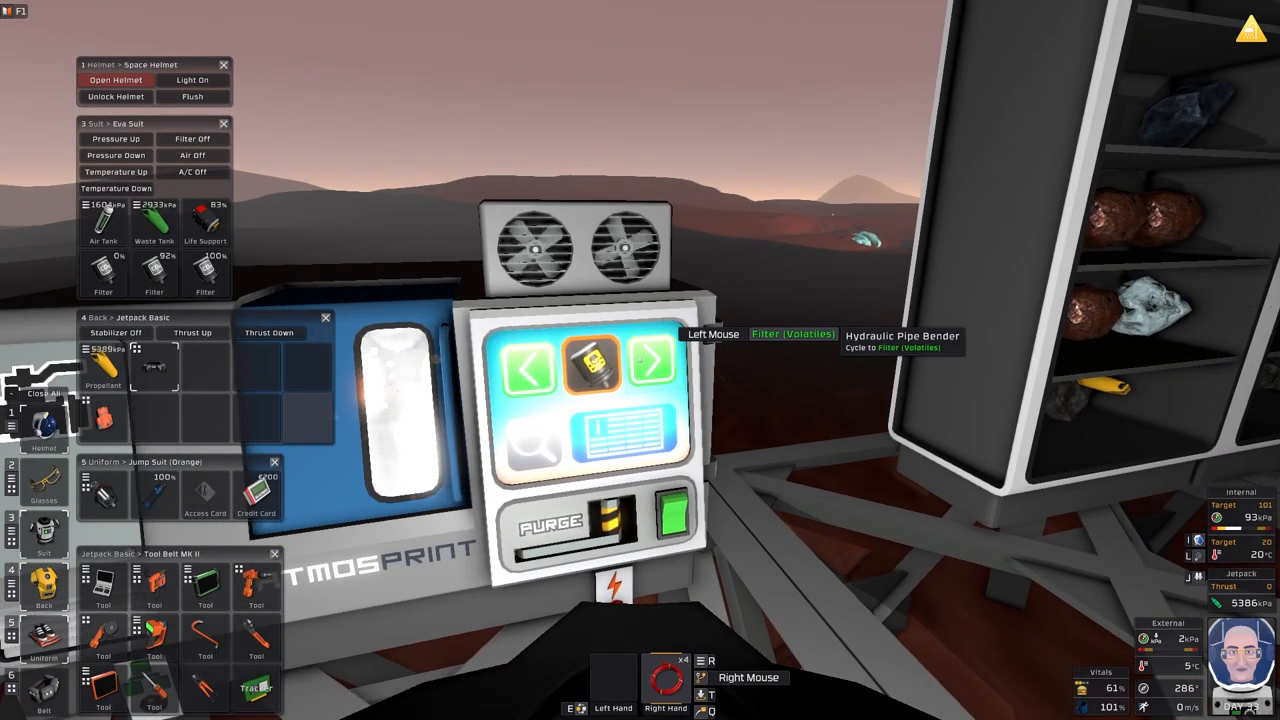
click(651, 361)
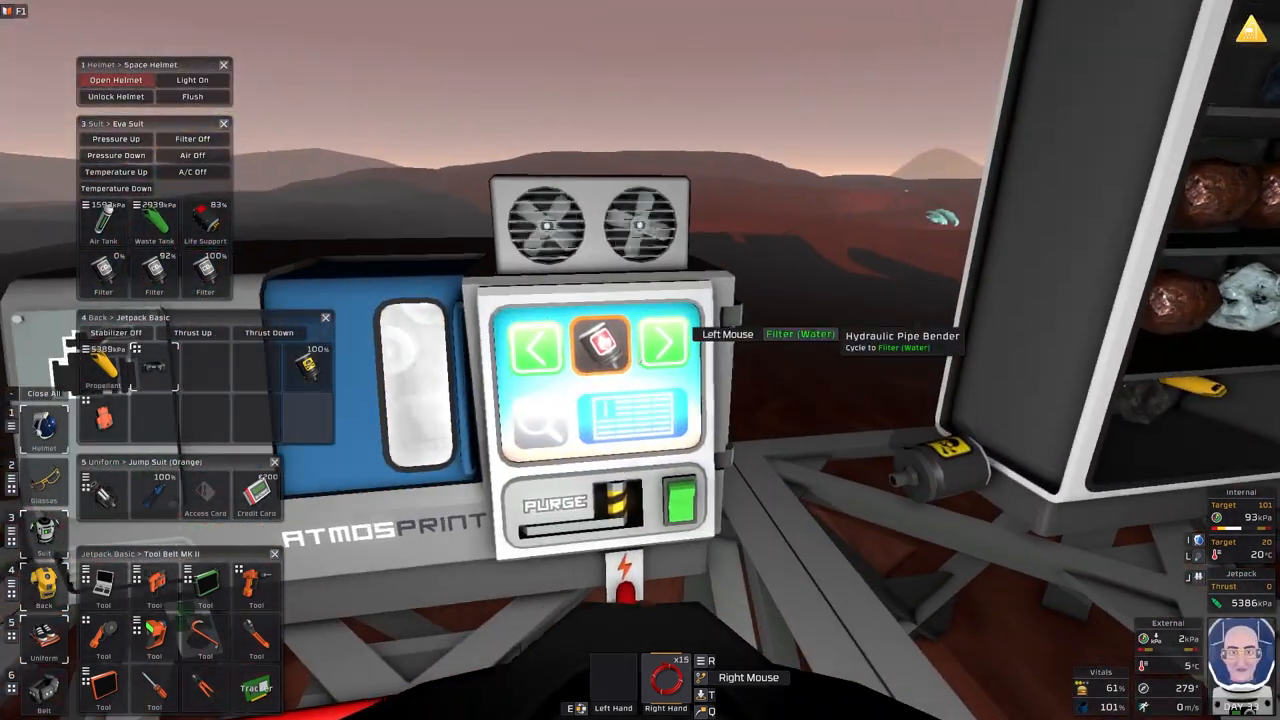
Select the Pipe Cowl recipe, then scroll through the pipe kit recipes.
click(603, 345)
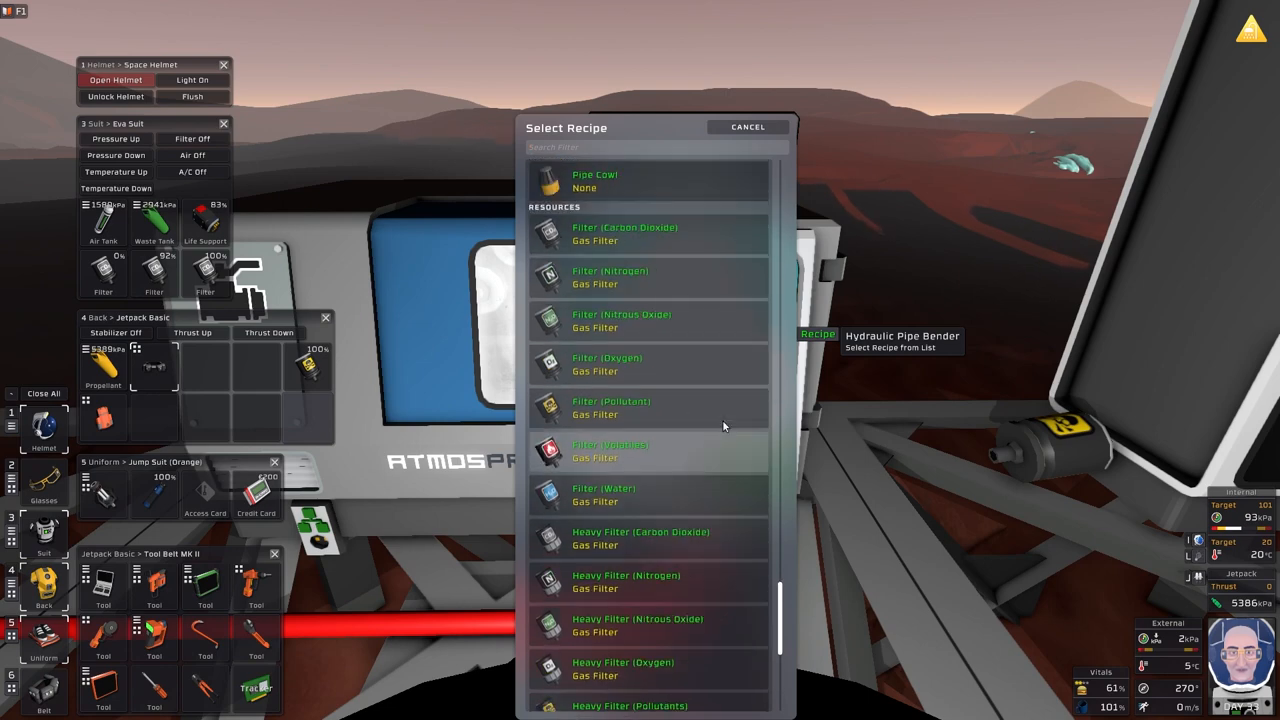
scroll(down, 3)
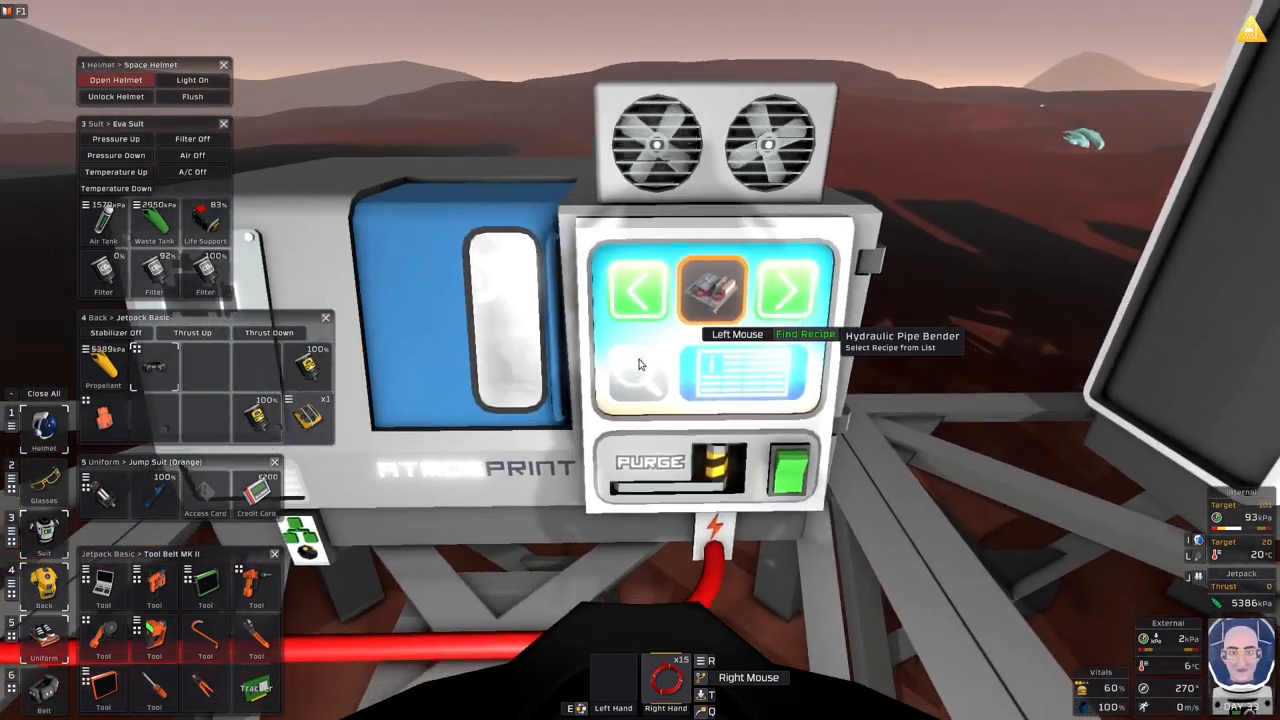
click(715, 290)
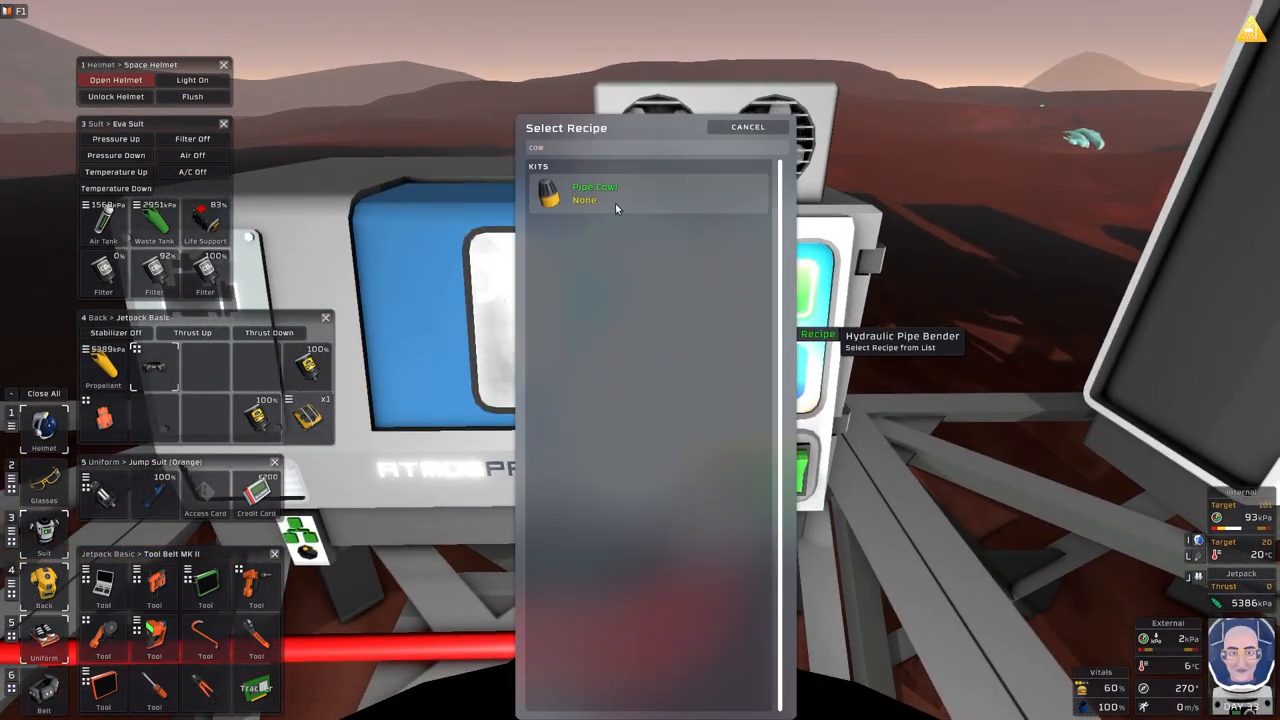
click(594, 192)
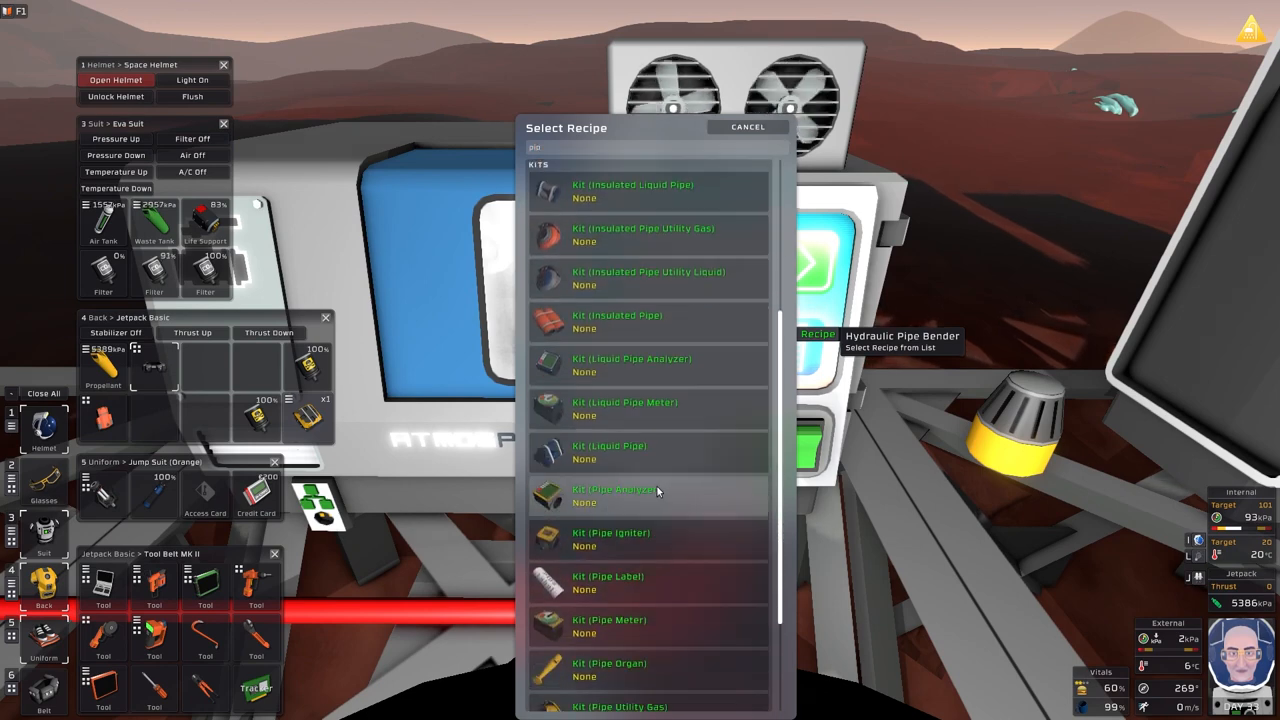
scroll(down, 3)
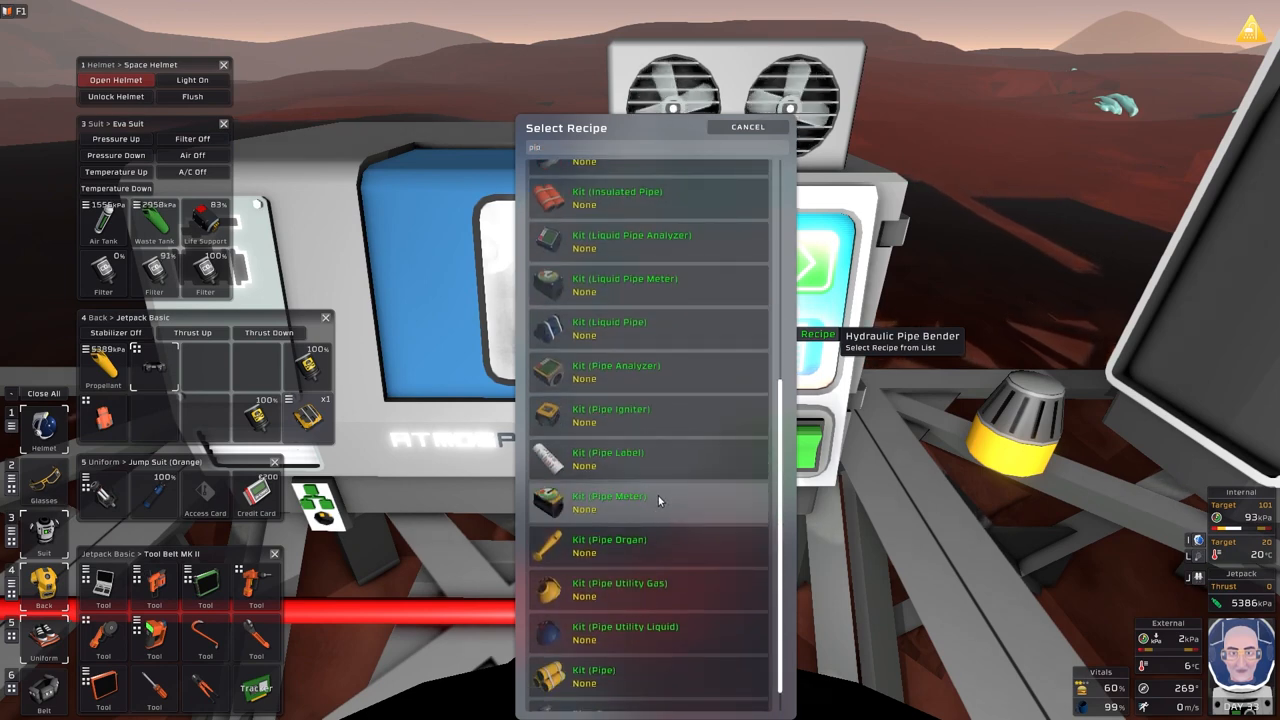
scroll(down, 3)
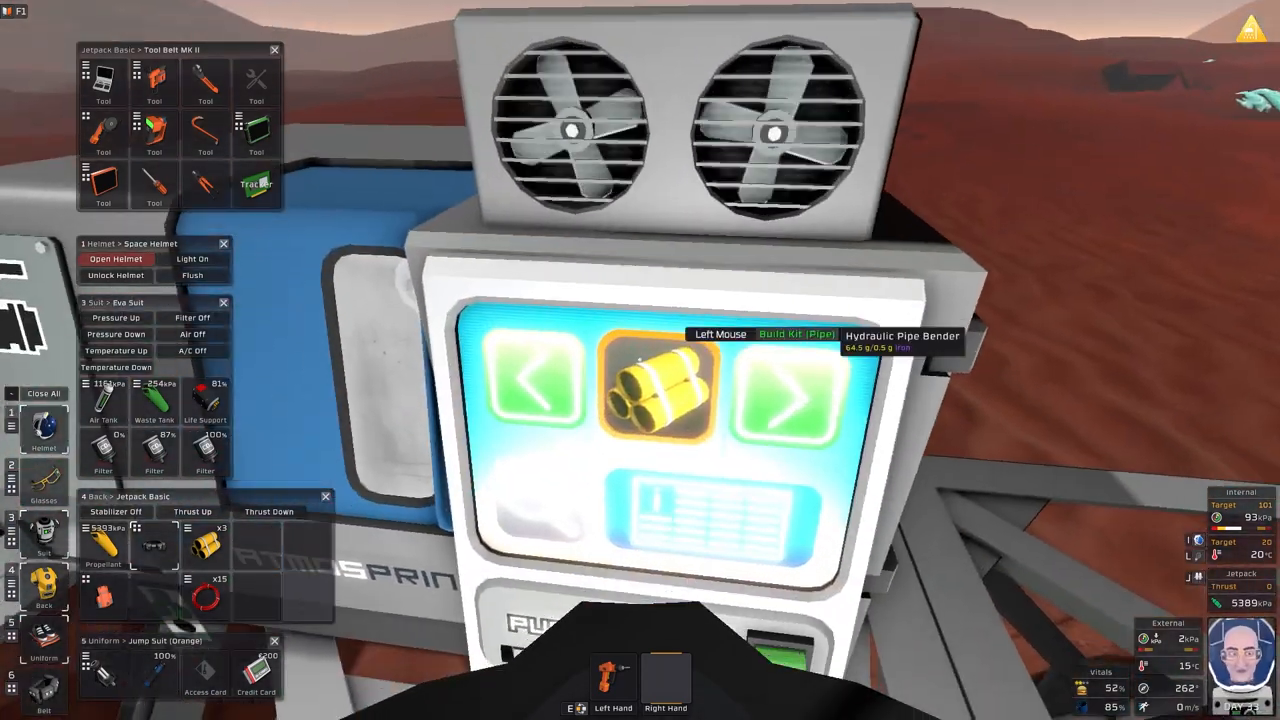
Search the pipe bender's Select Recipe list for 'hy' to show hydroponics kits.
click(655, 390)
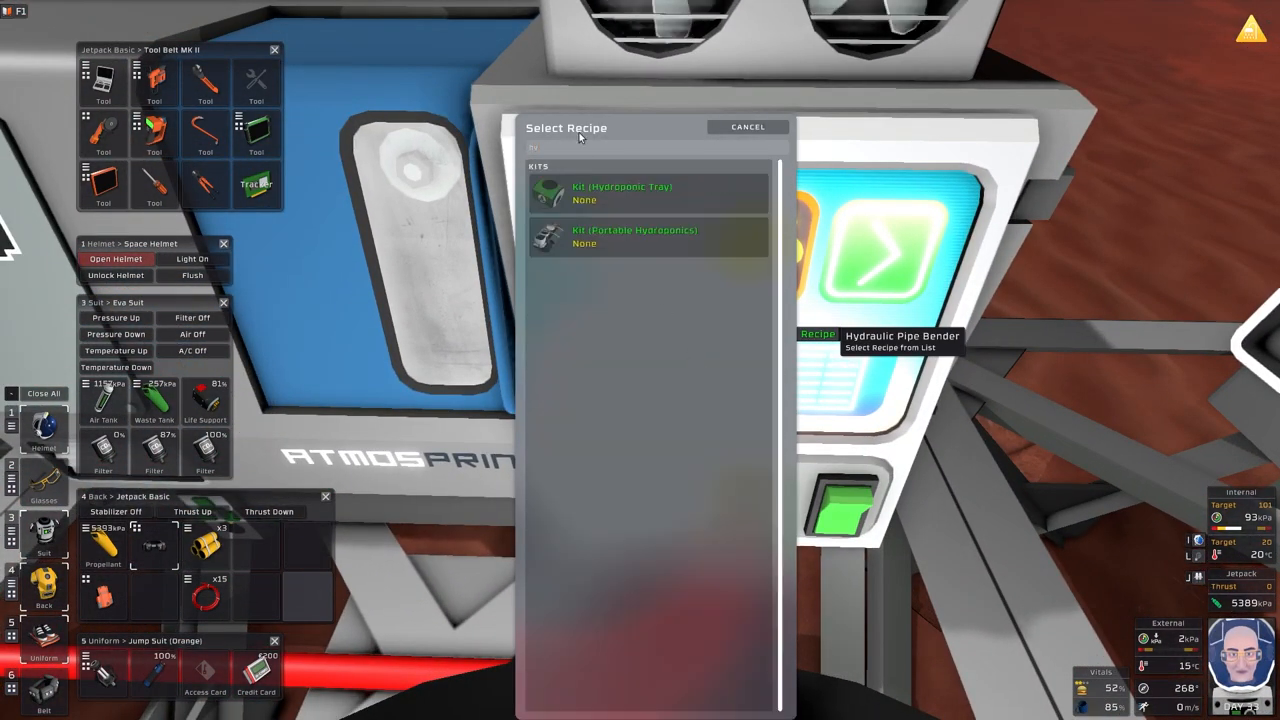
click(620, 192)
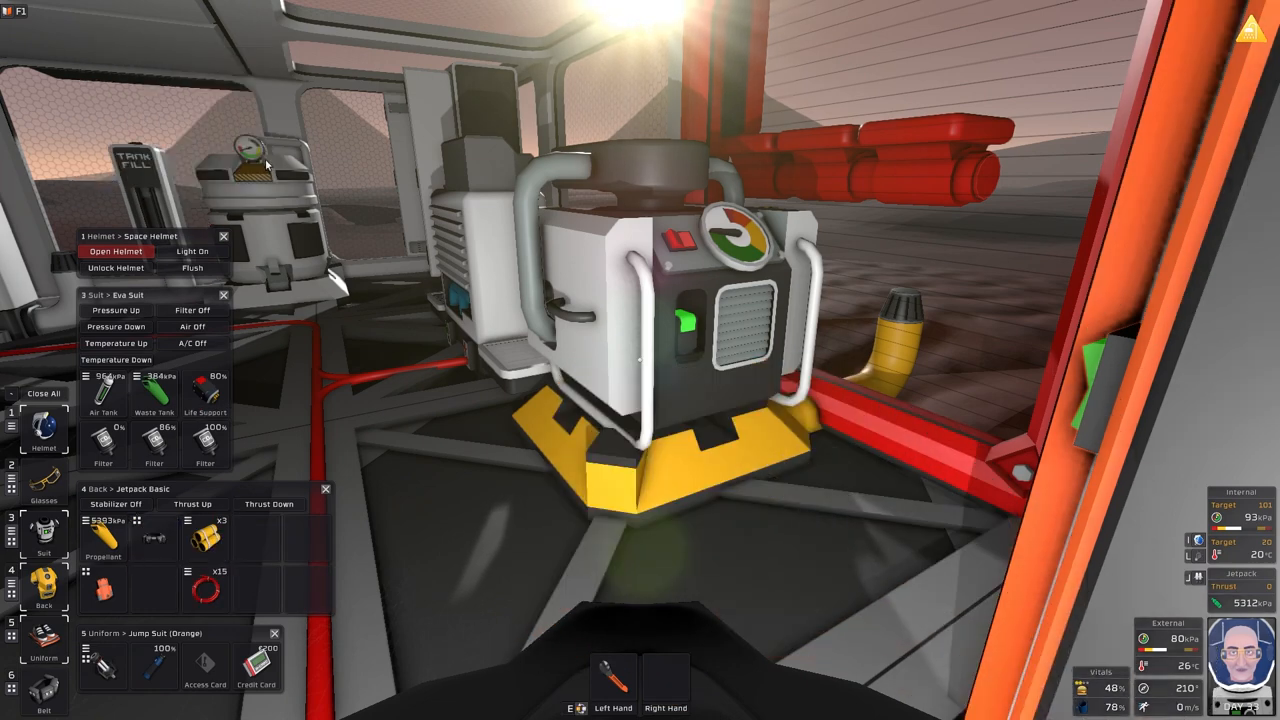
mouse_move(155, 540)
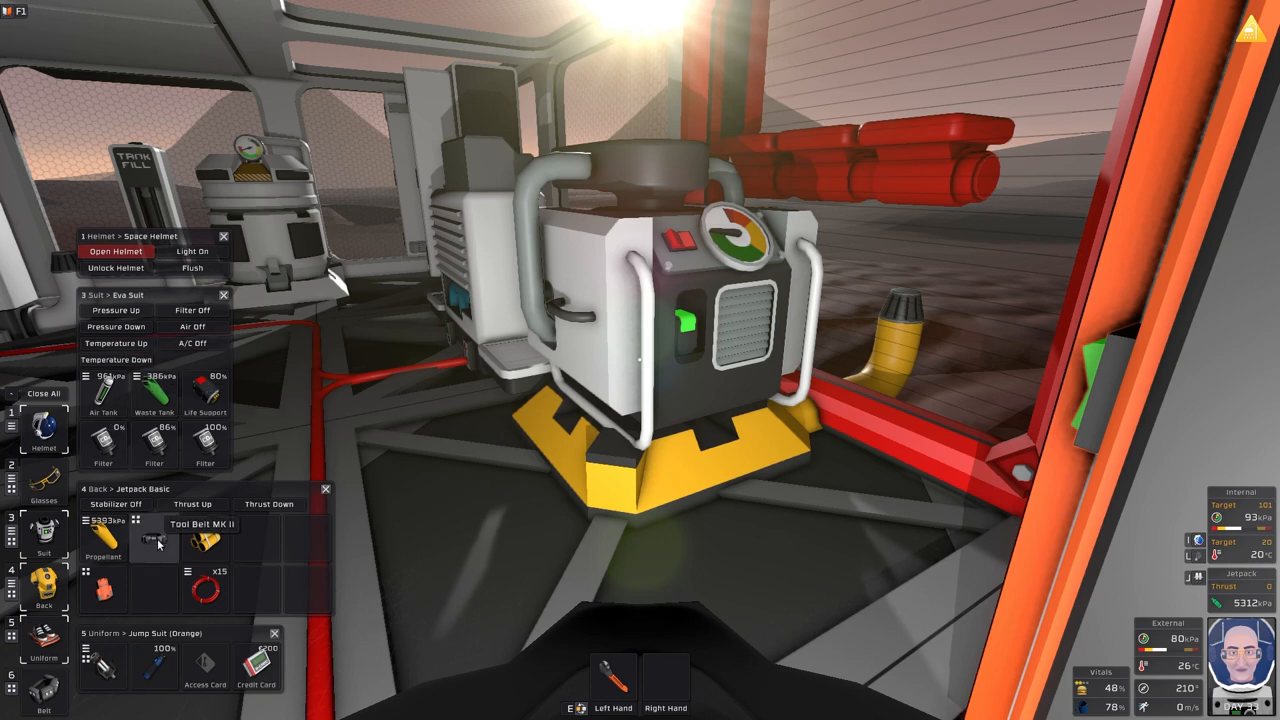
Open the Tool Belt MK II slot in the Jetpack Basic inventory.
click(155, 540)
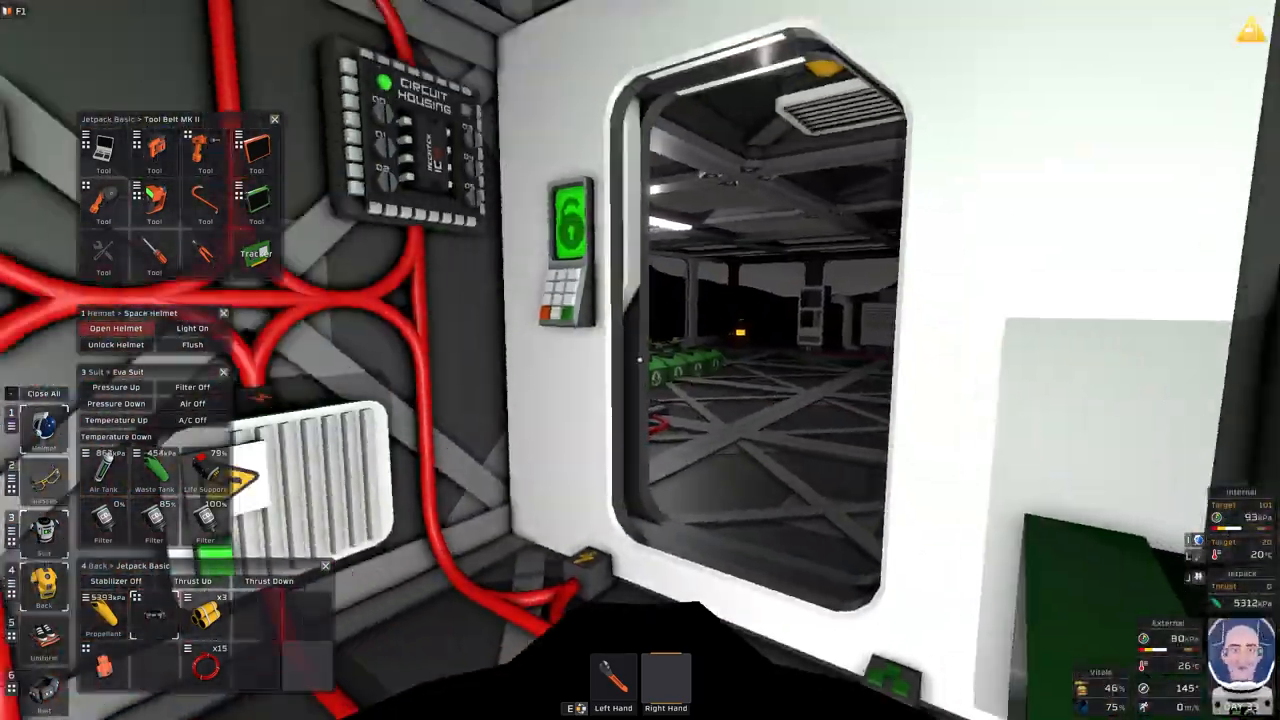
mouse_move(640, 360)
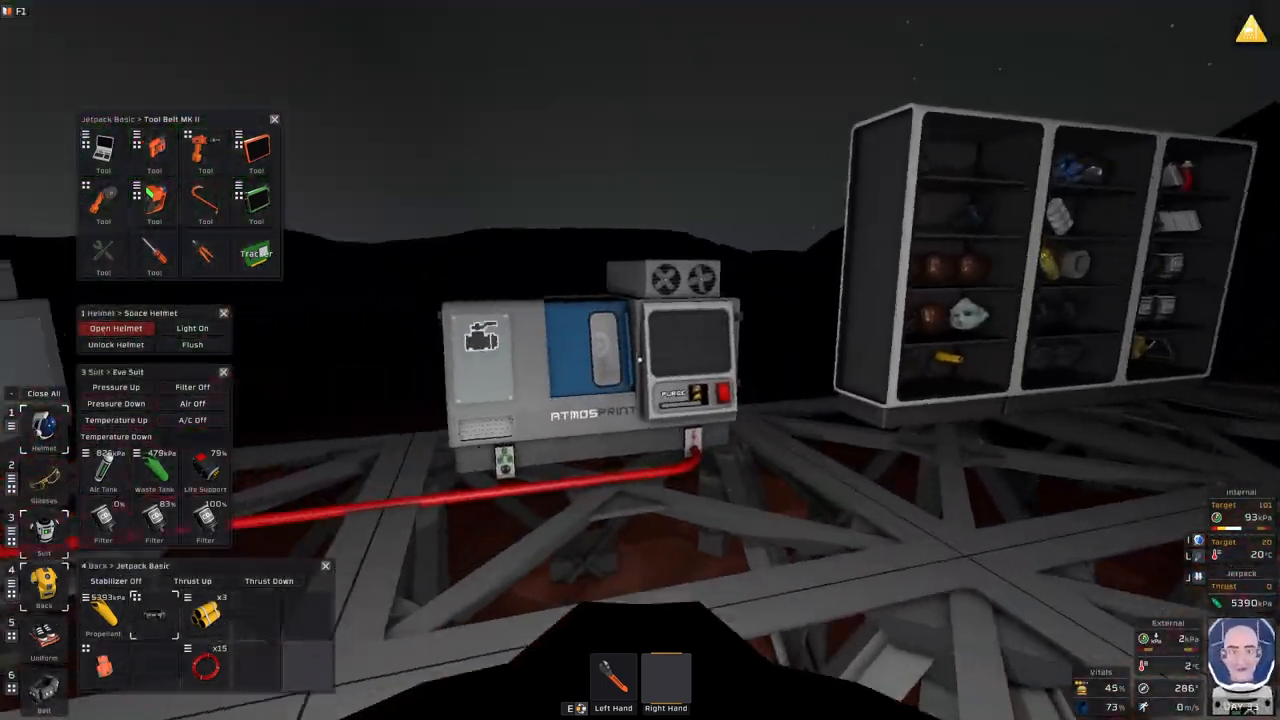
mouse_move(640, 360)
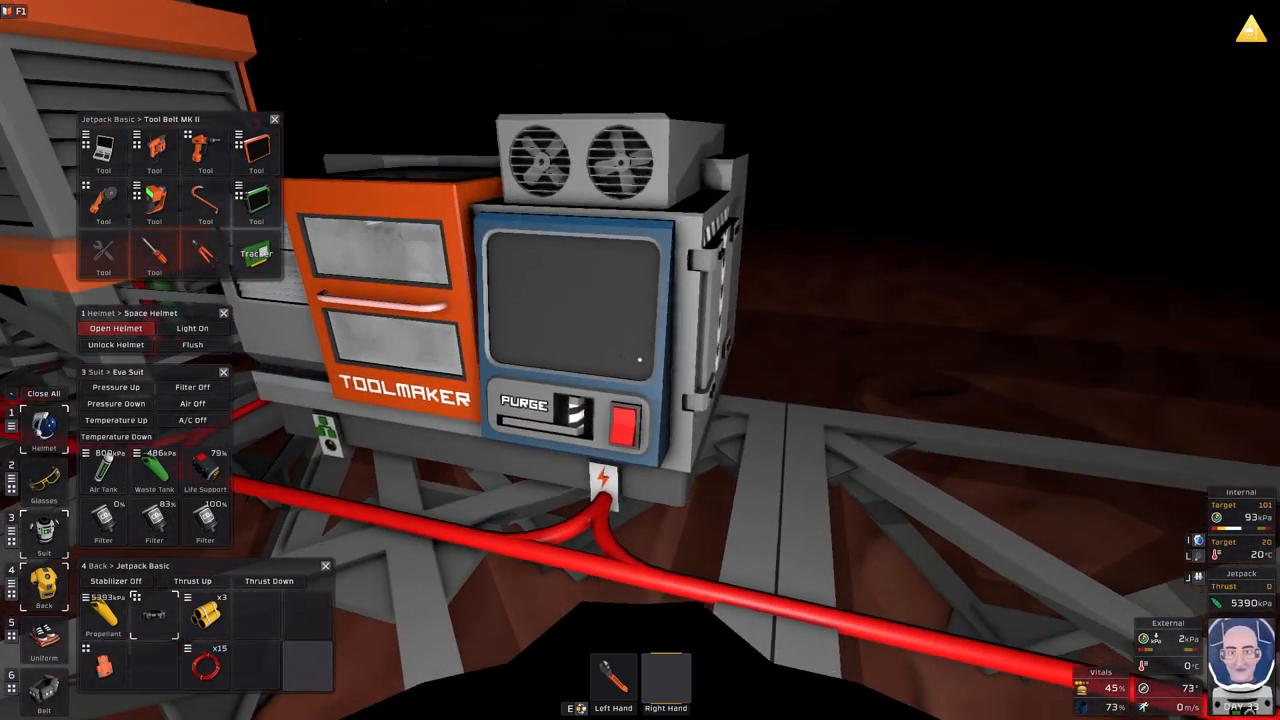
Show the Autolathe's steel recipes, Steel Frames and Steel Sheets.
click(628, 422)
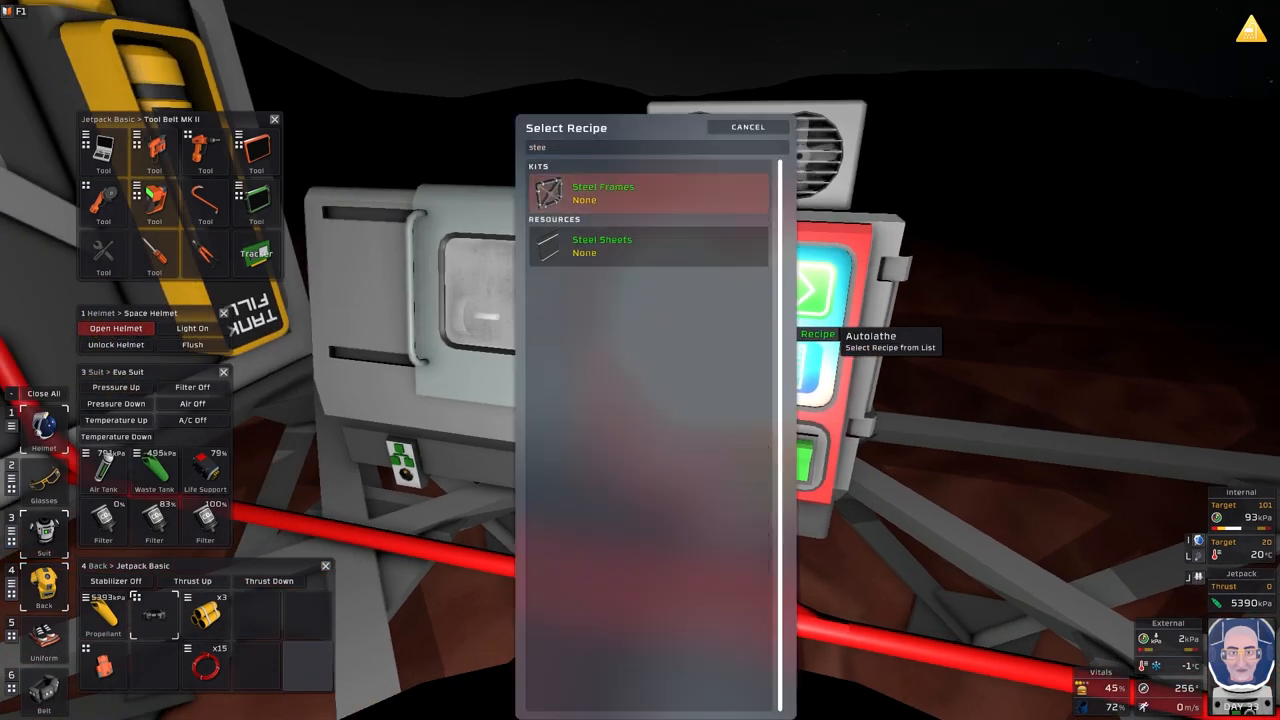
Cancel the Autolathe's 'ste' search and search the Tool Manufactory recipes for 'weld'.
click(747, 127)
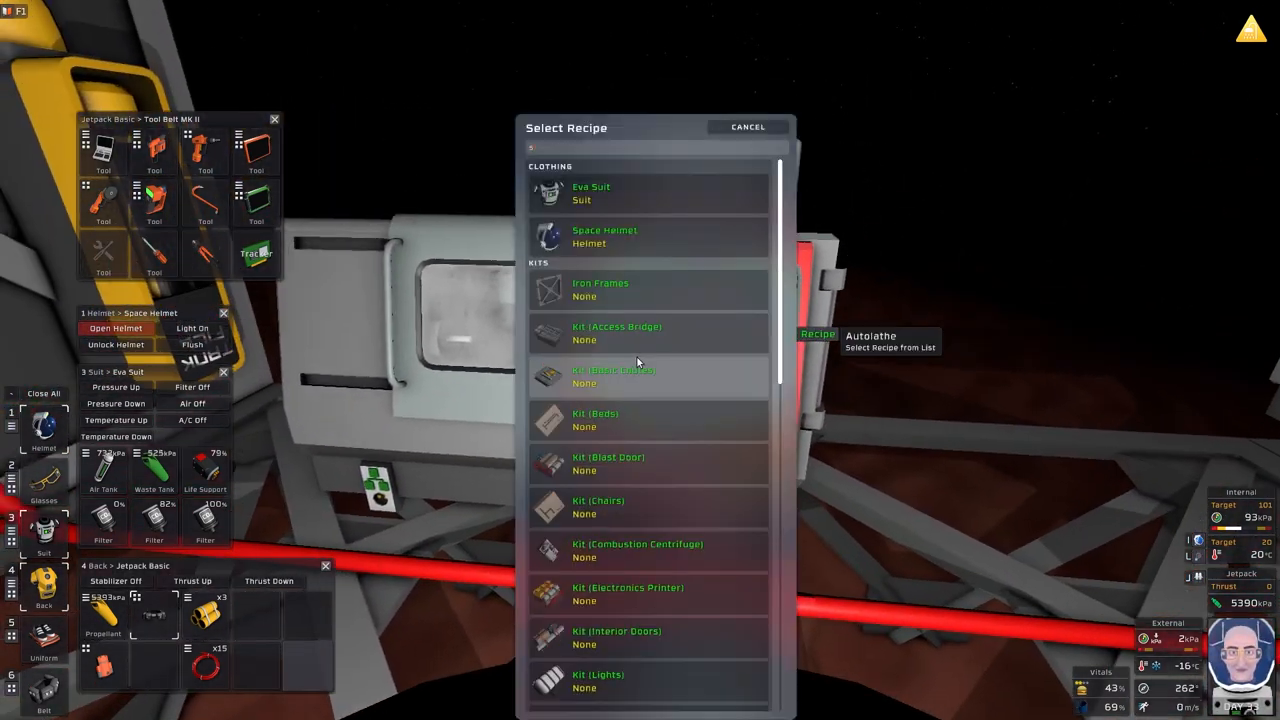
text(te)
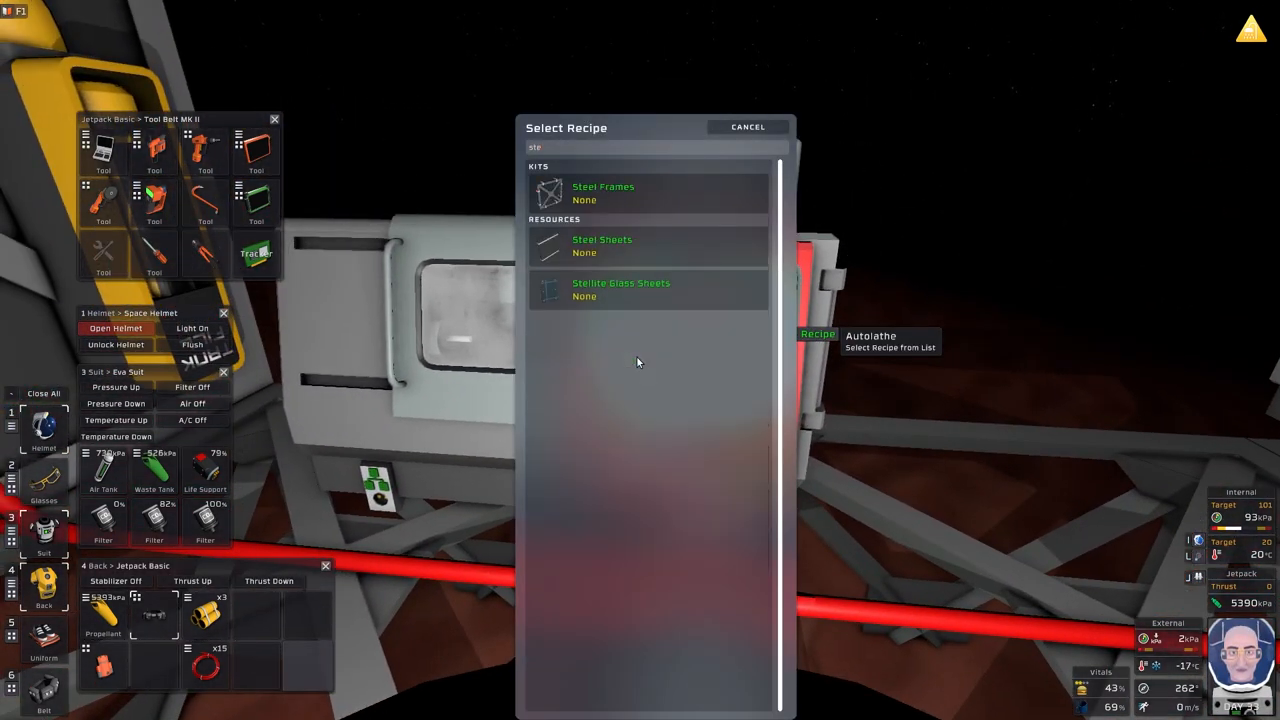
click(602, 193)
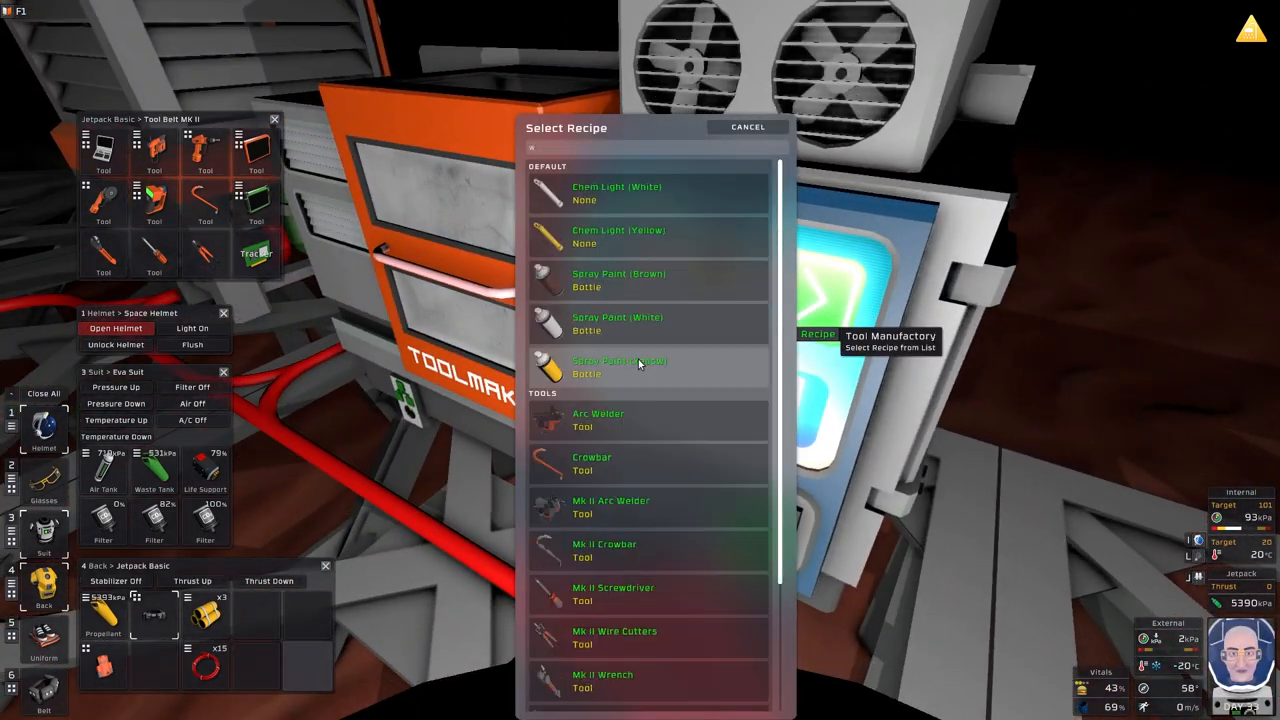
text(weld)
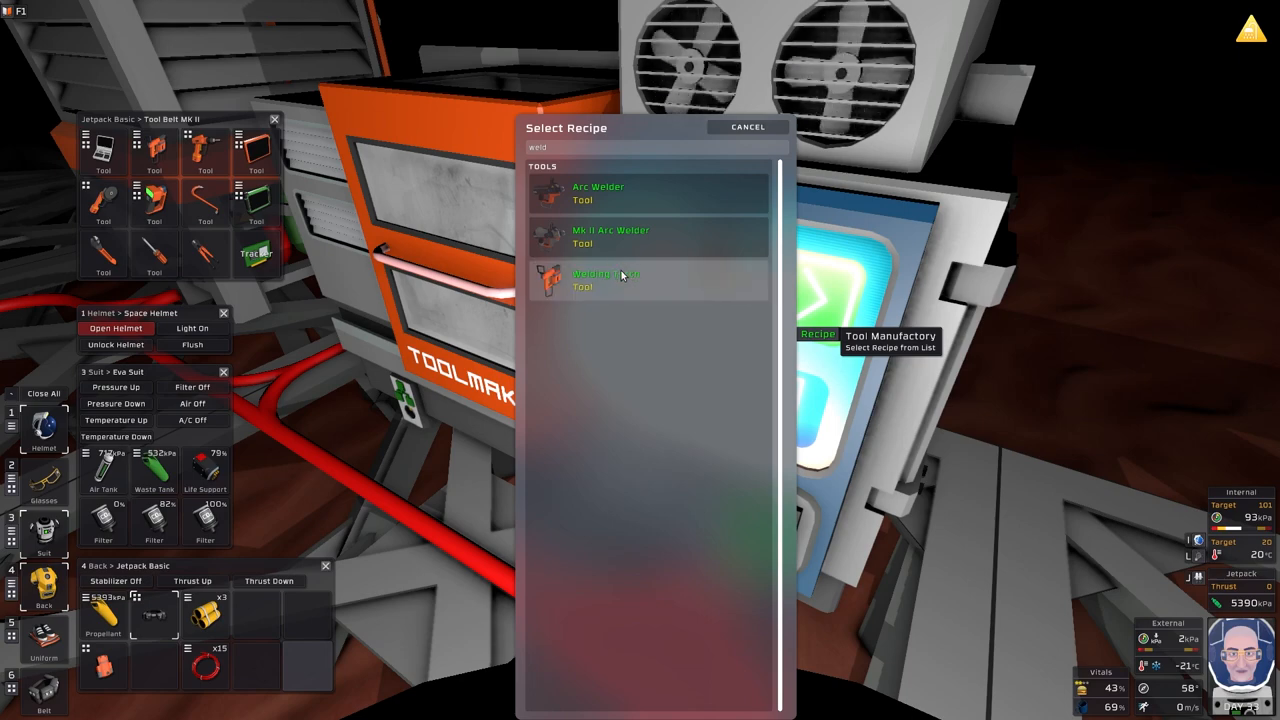
mouse_move(628, 236)
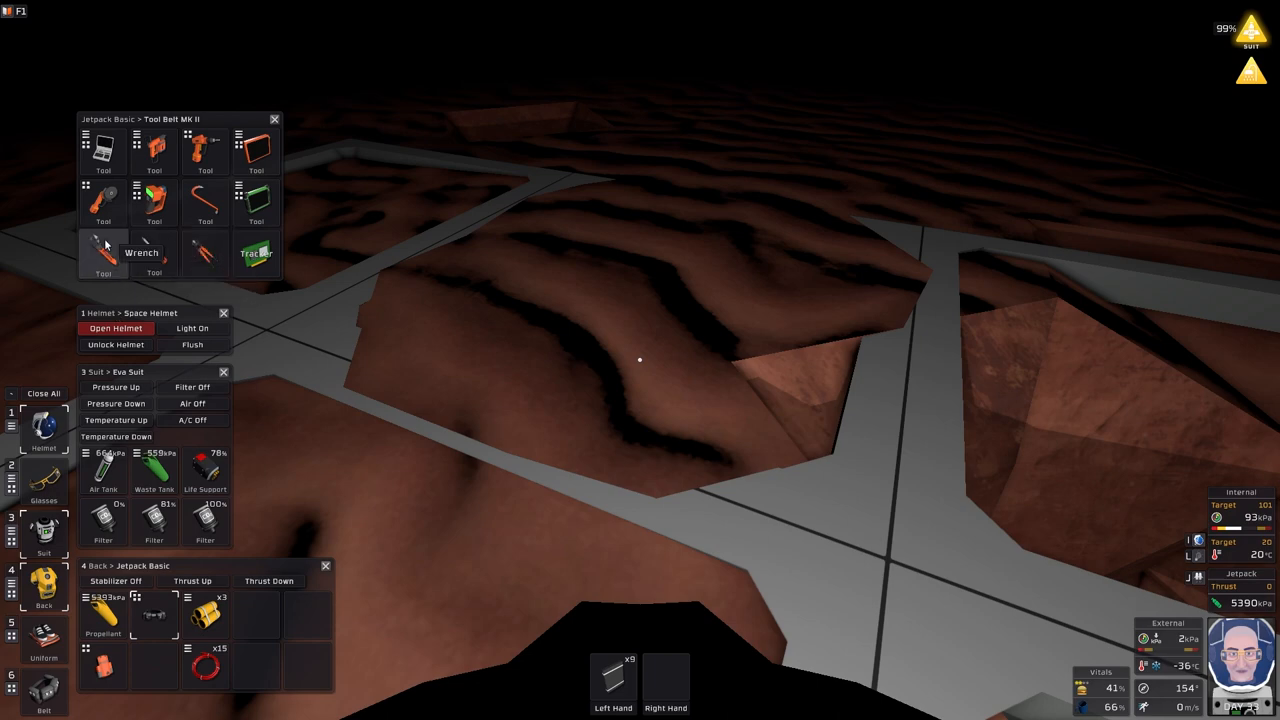
mouse_move(175, 222)
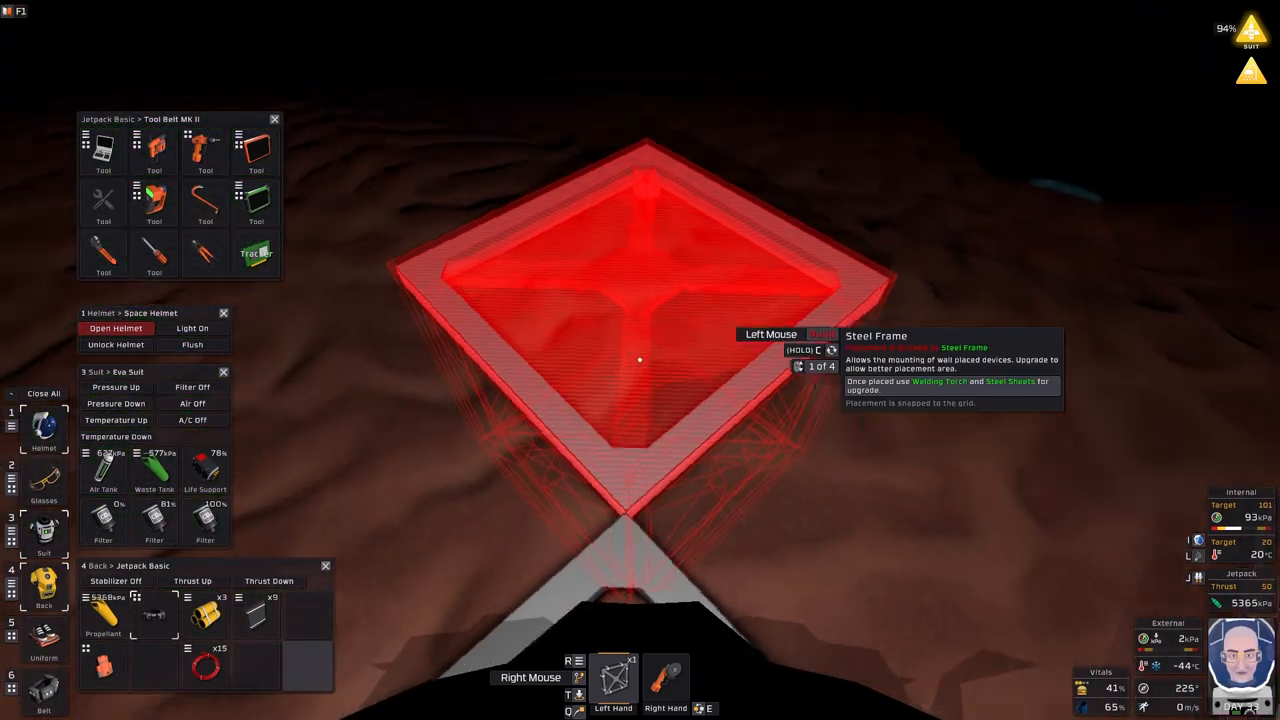
Place the steel frame onto the solar foundation grid.
click(640, 360)
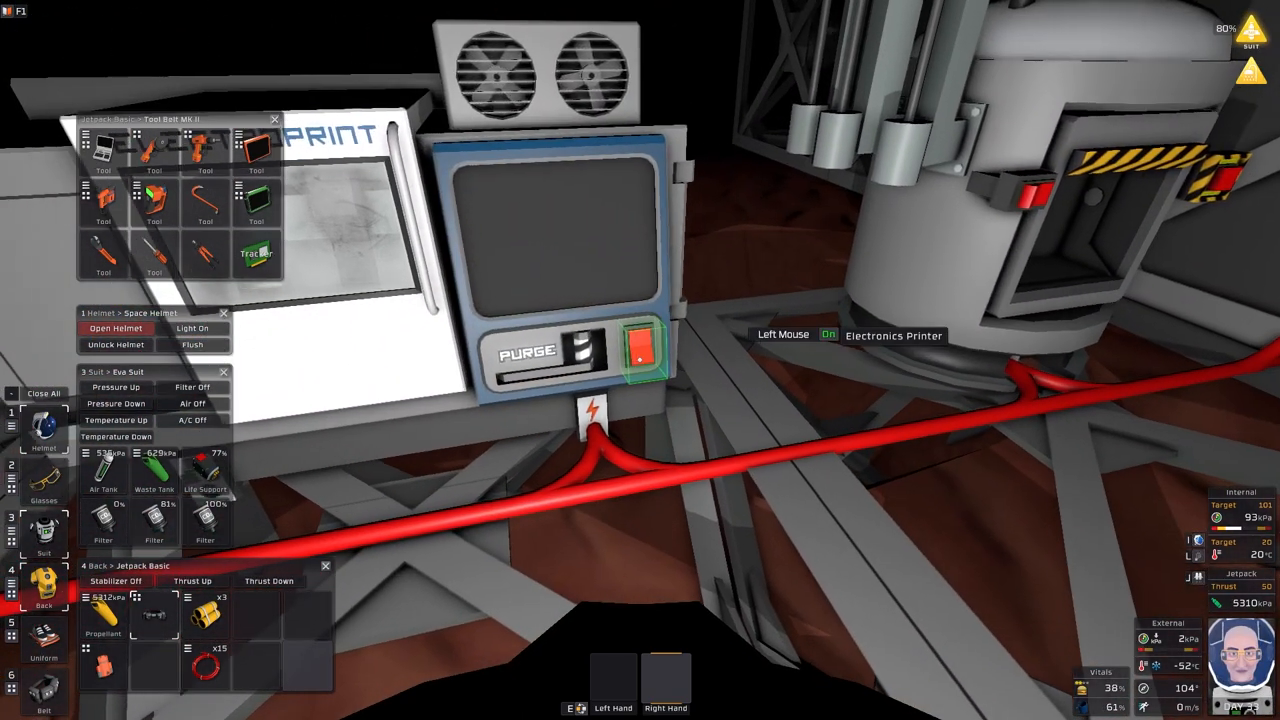
Flip the red power switch to turn on the Electronics Printer.
click(645, 345)
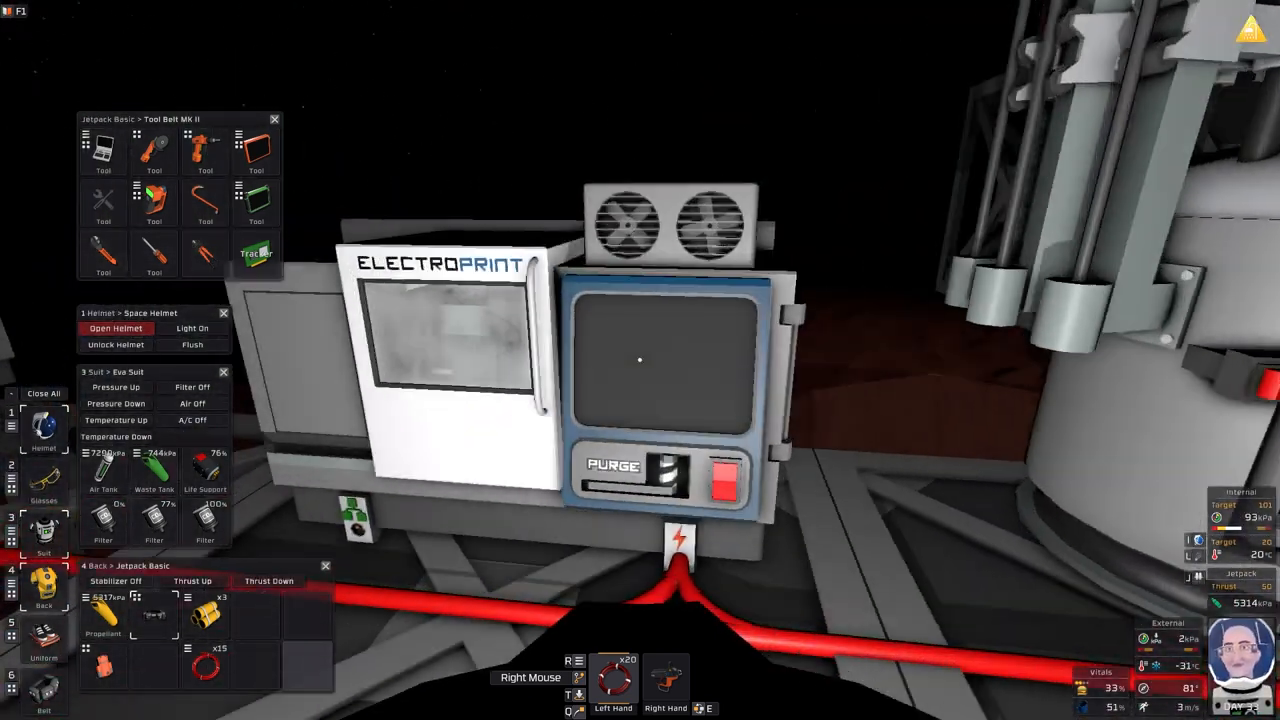
Search the recipe list for 'pre' to find the Pressure Regulator kit.
click(725, 480)
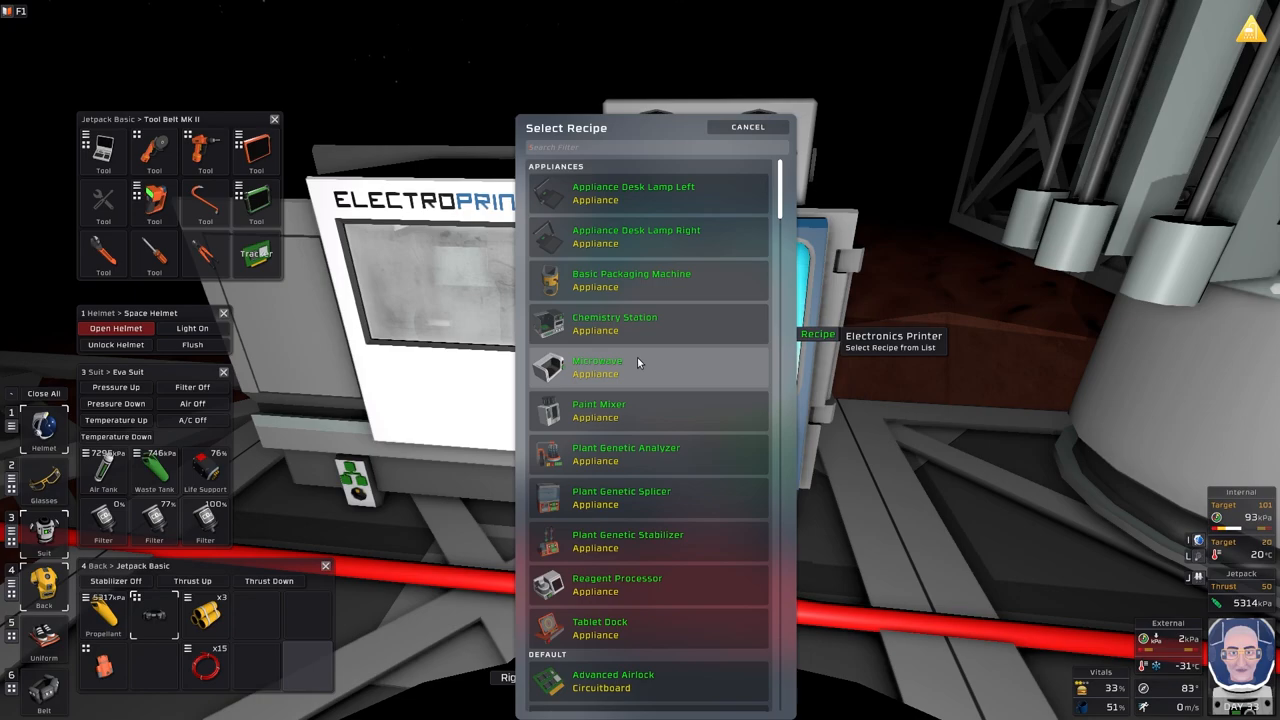
text(pre)
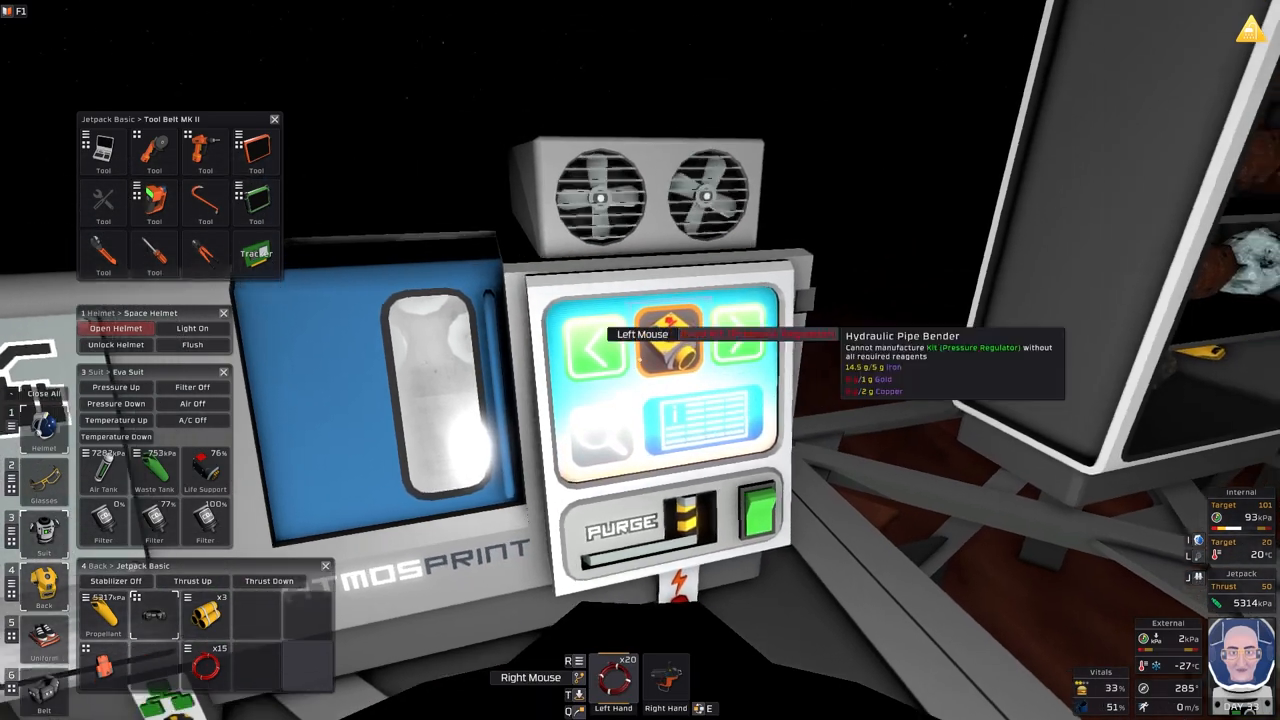
mouse_move(640, 360)
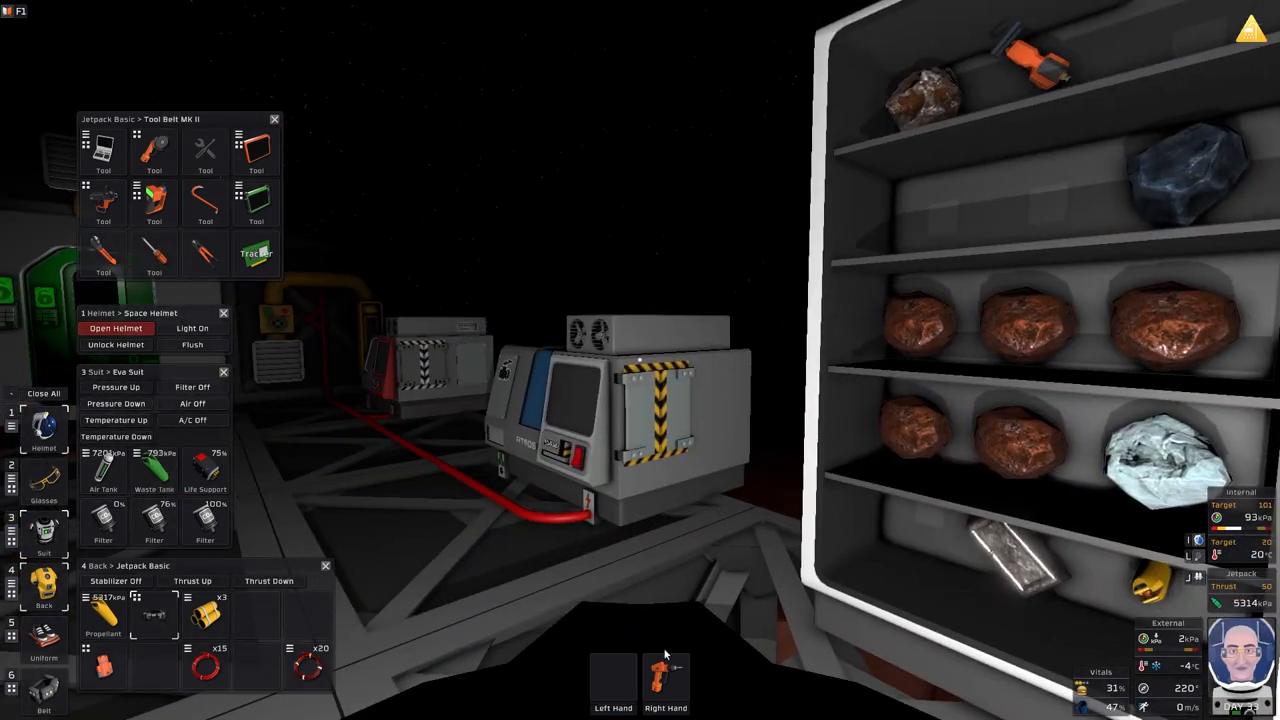
Move the cable coil from the left hand into a belt slot.
drag(155, 145, 665, 665)
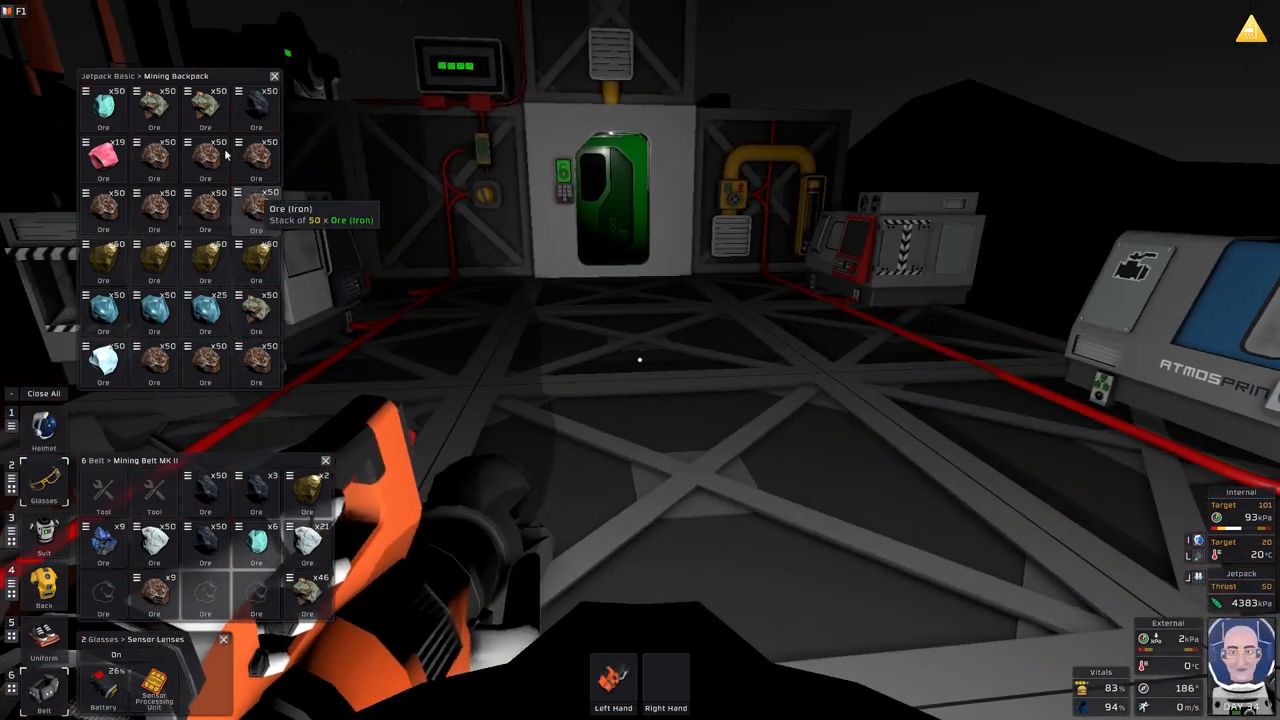
mouse_move(190, 253)
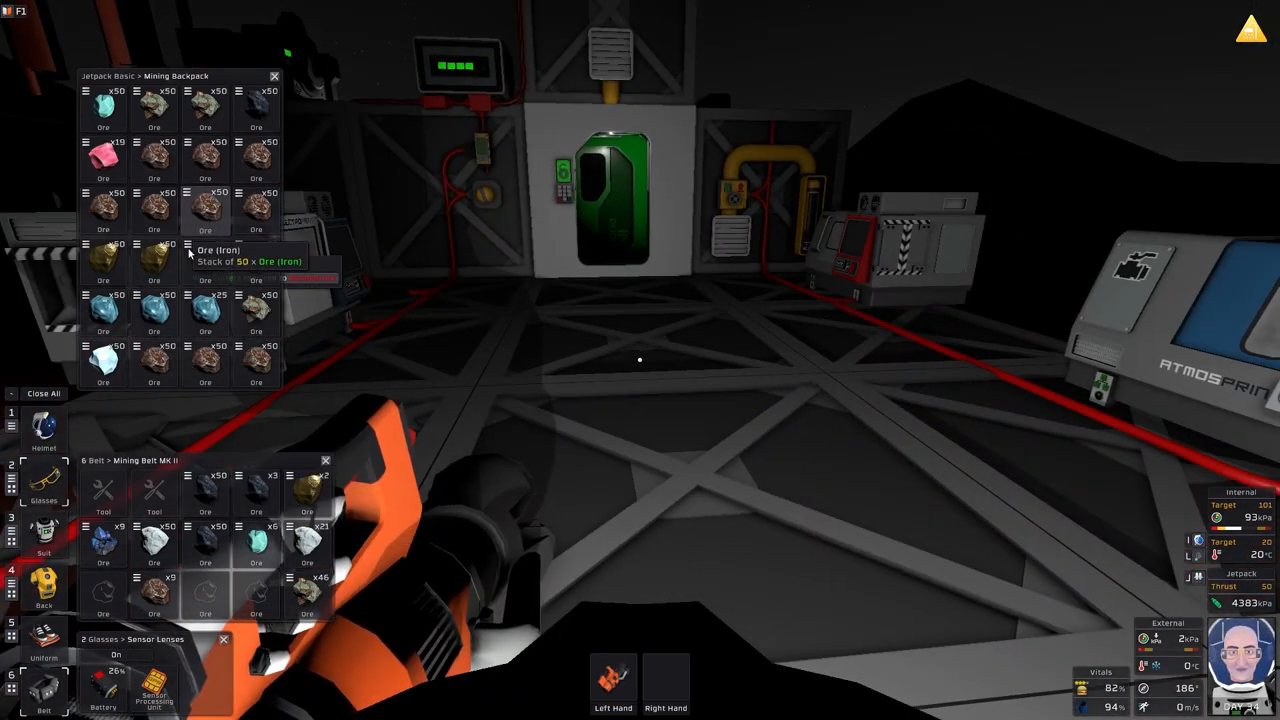
mouse_move(255, 546)
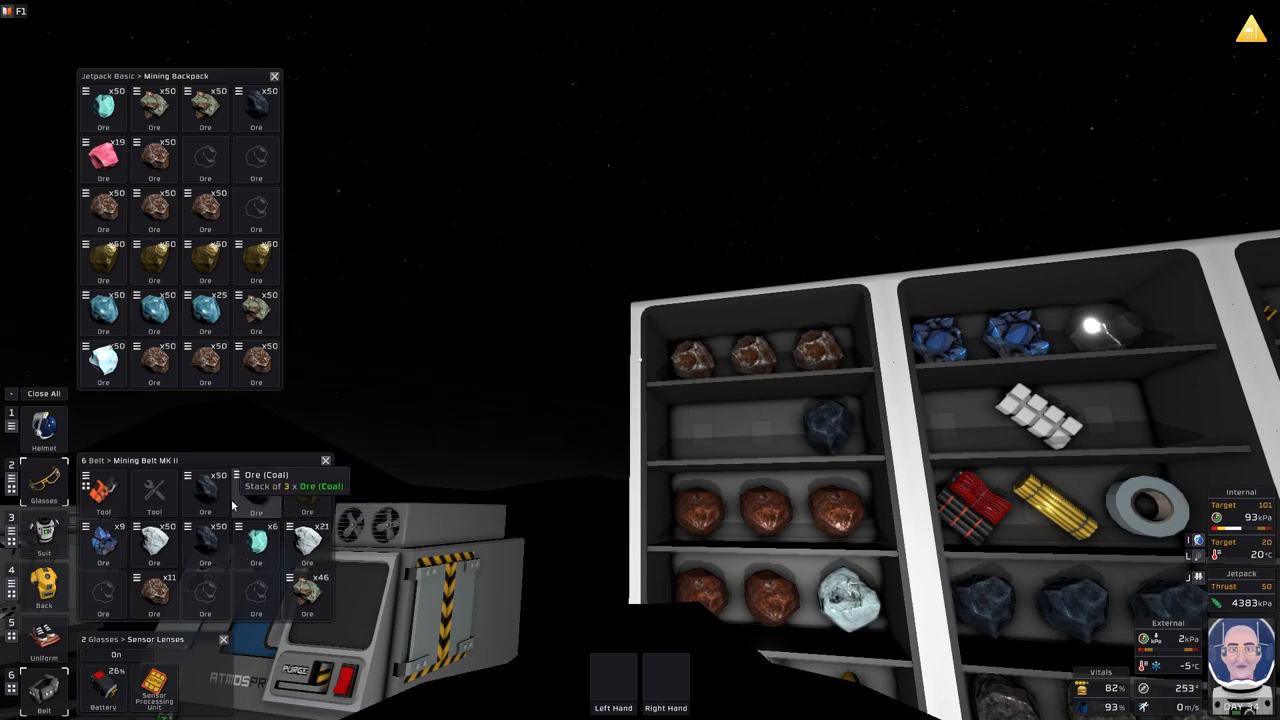
mouse_move(760, 425)
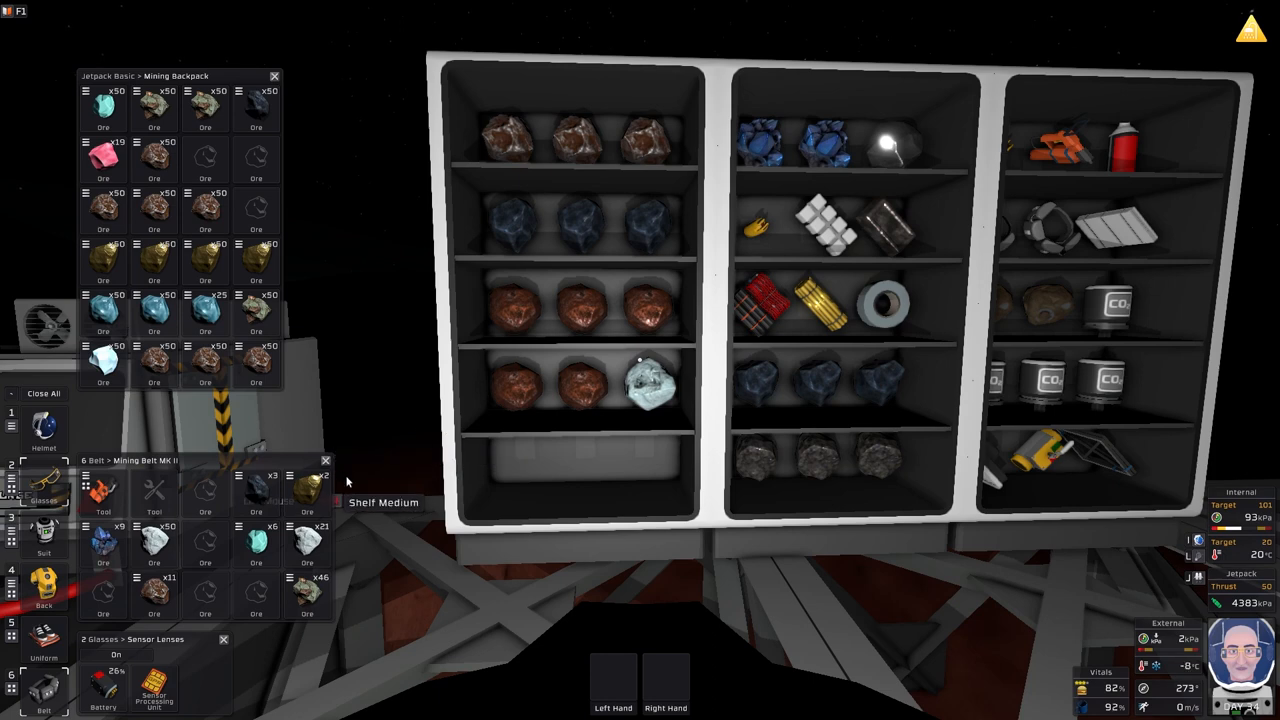
mouse_move(255, 310)
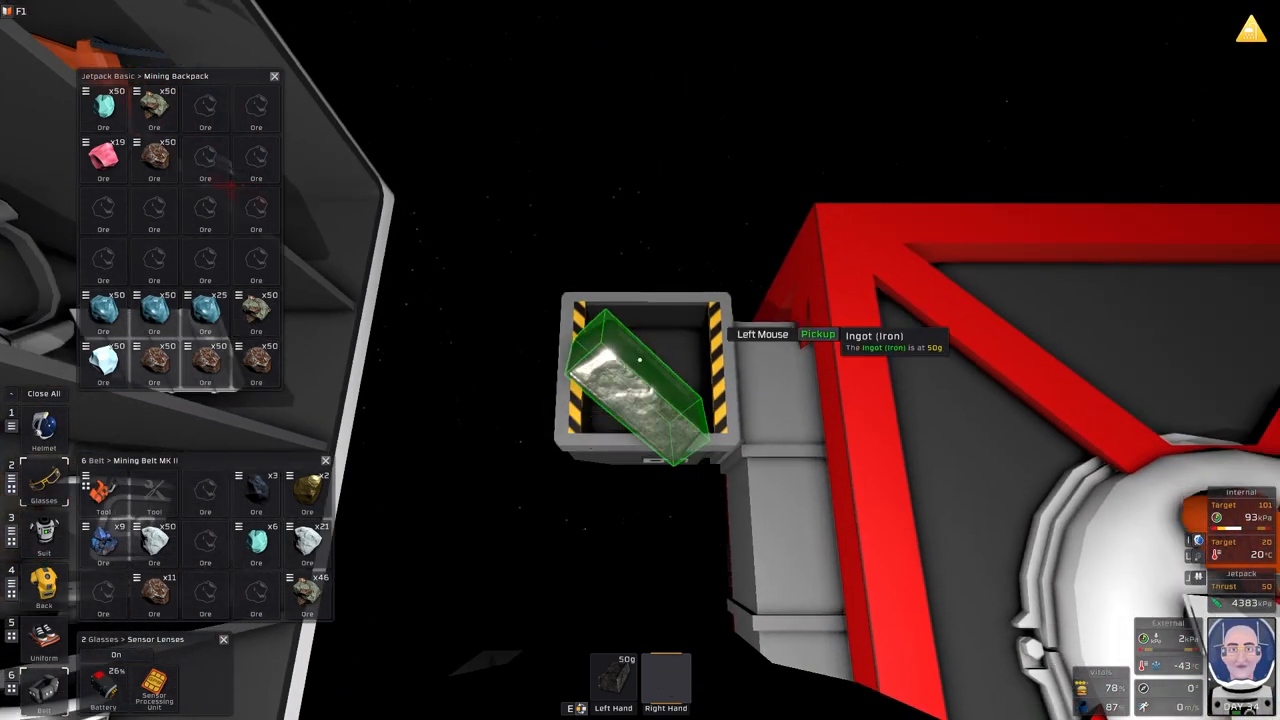
Raise the Advanced Furnace output valve to 60 L.
click(640, 380)
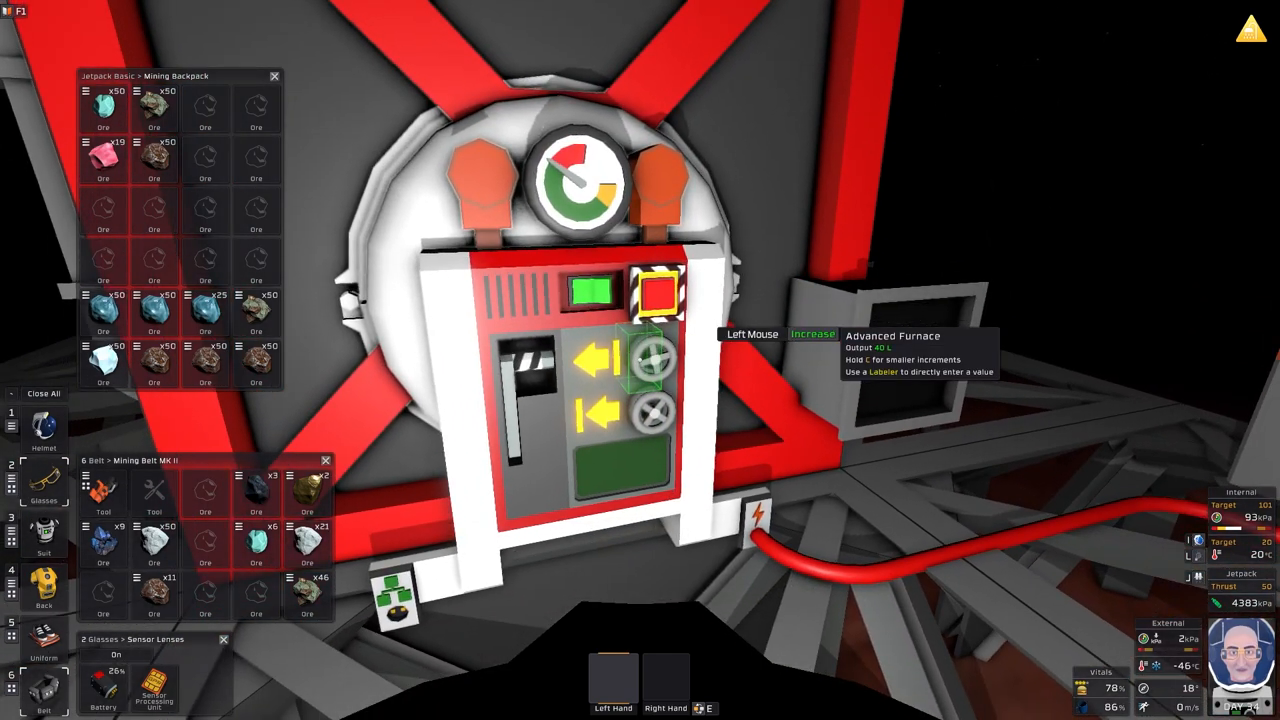
click(651, 357)
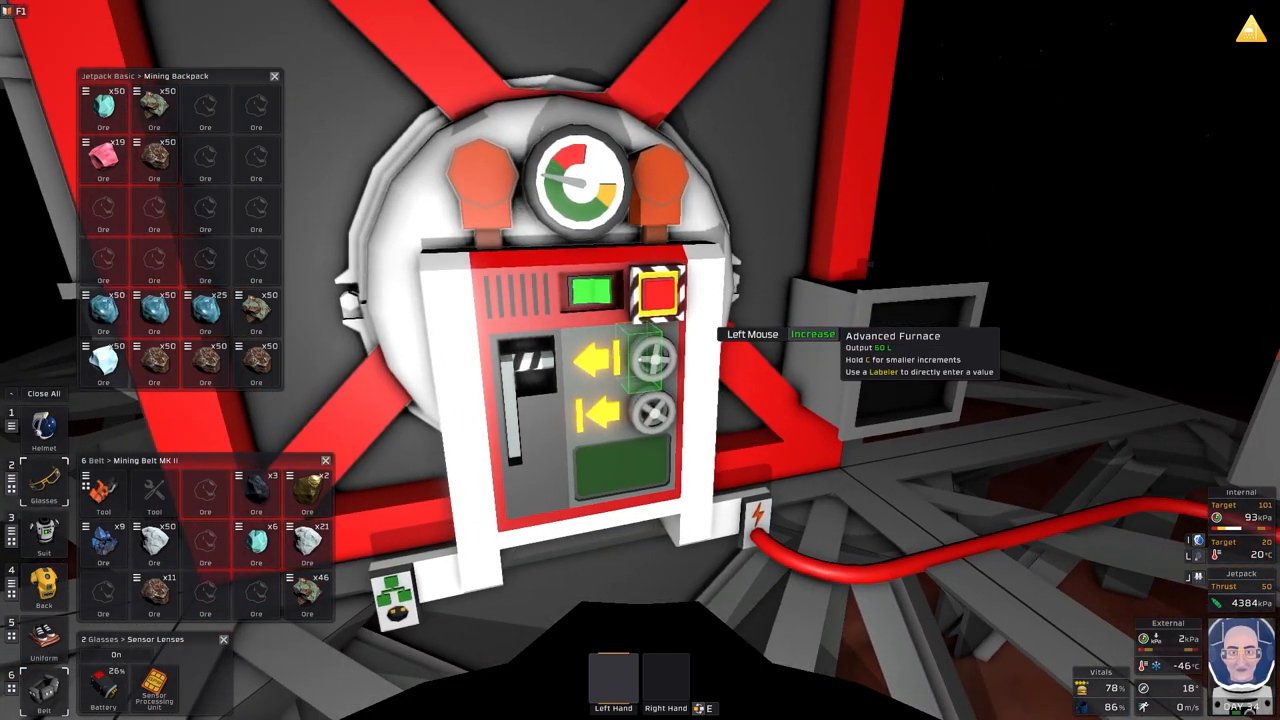